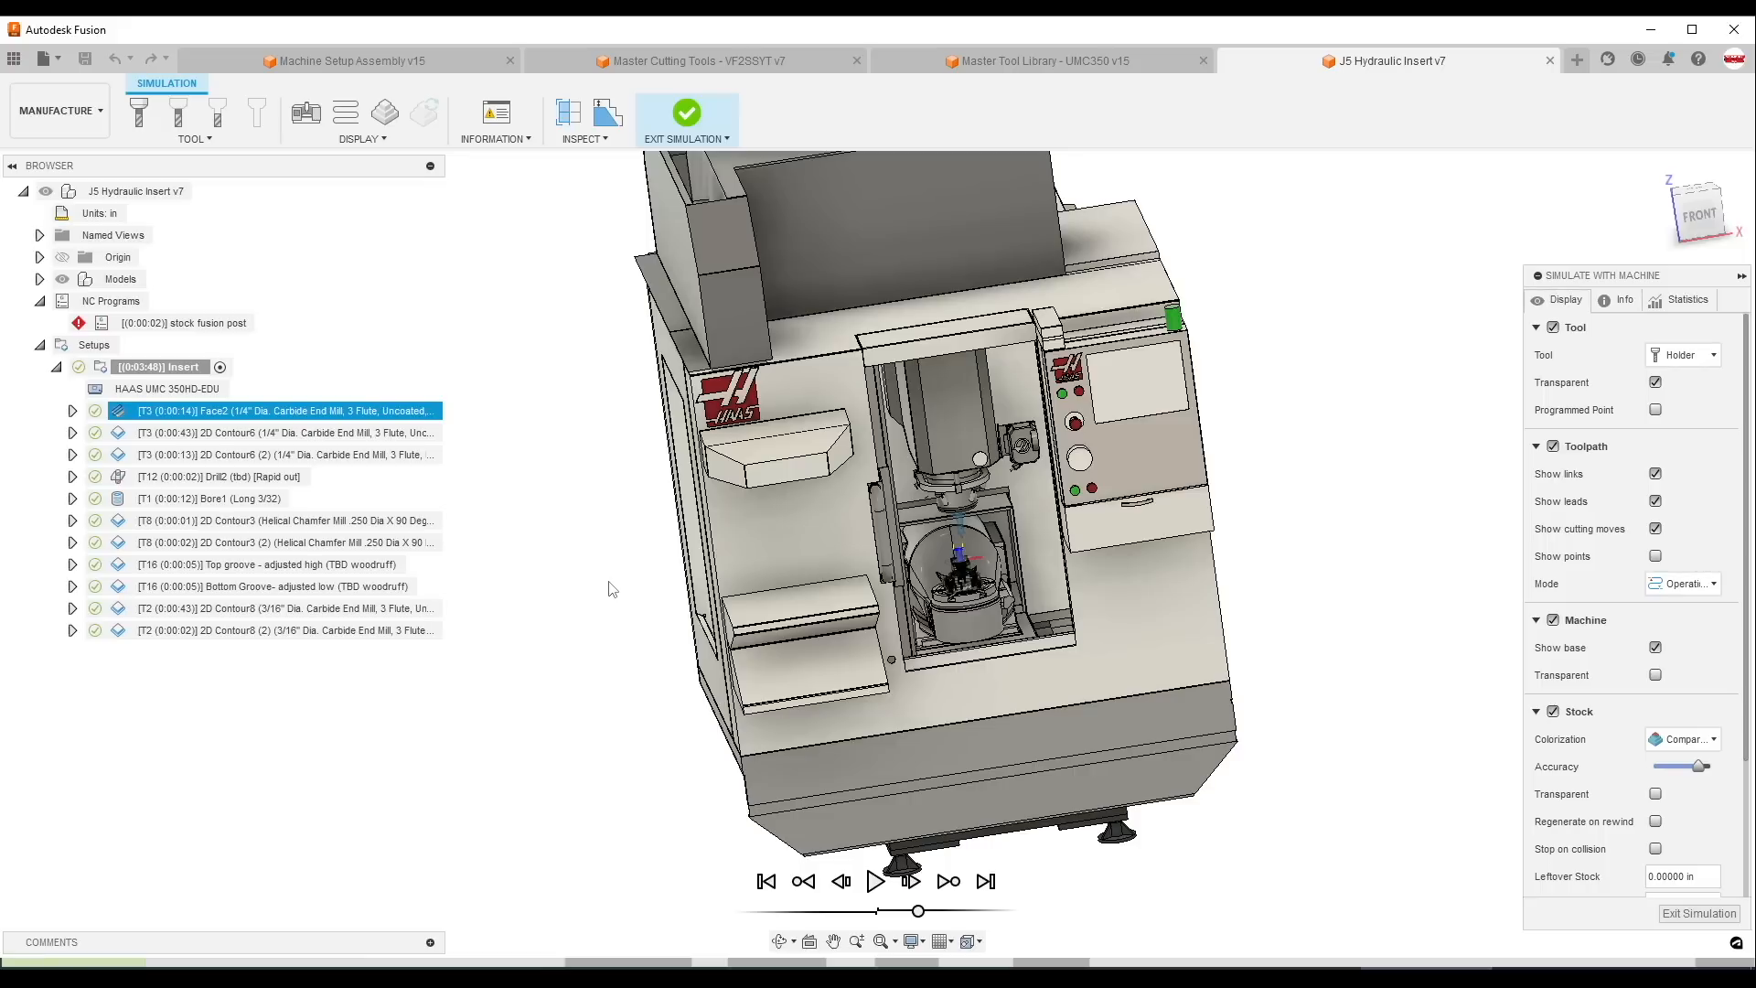
- Bring the browser window with stimmtworks.com to the front
click(345, 60)
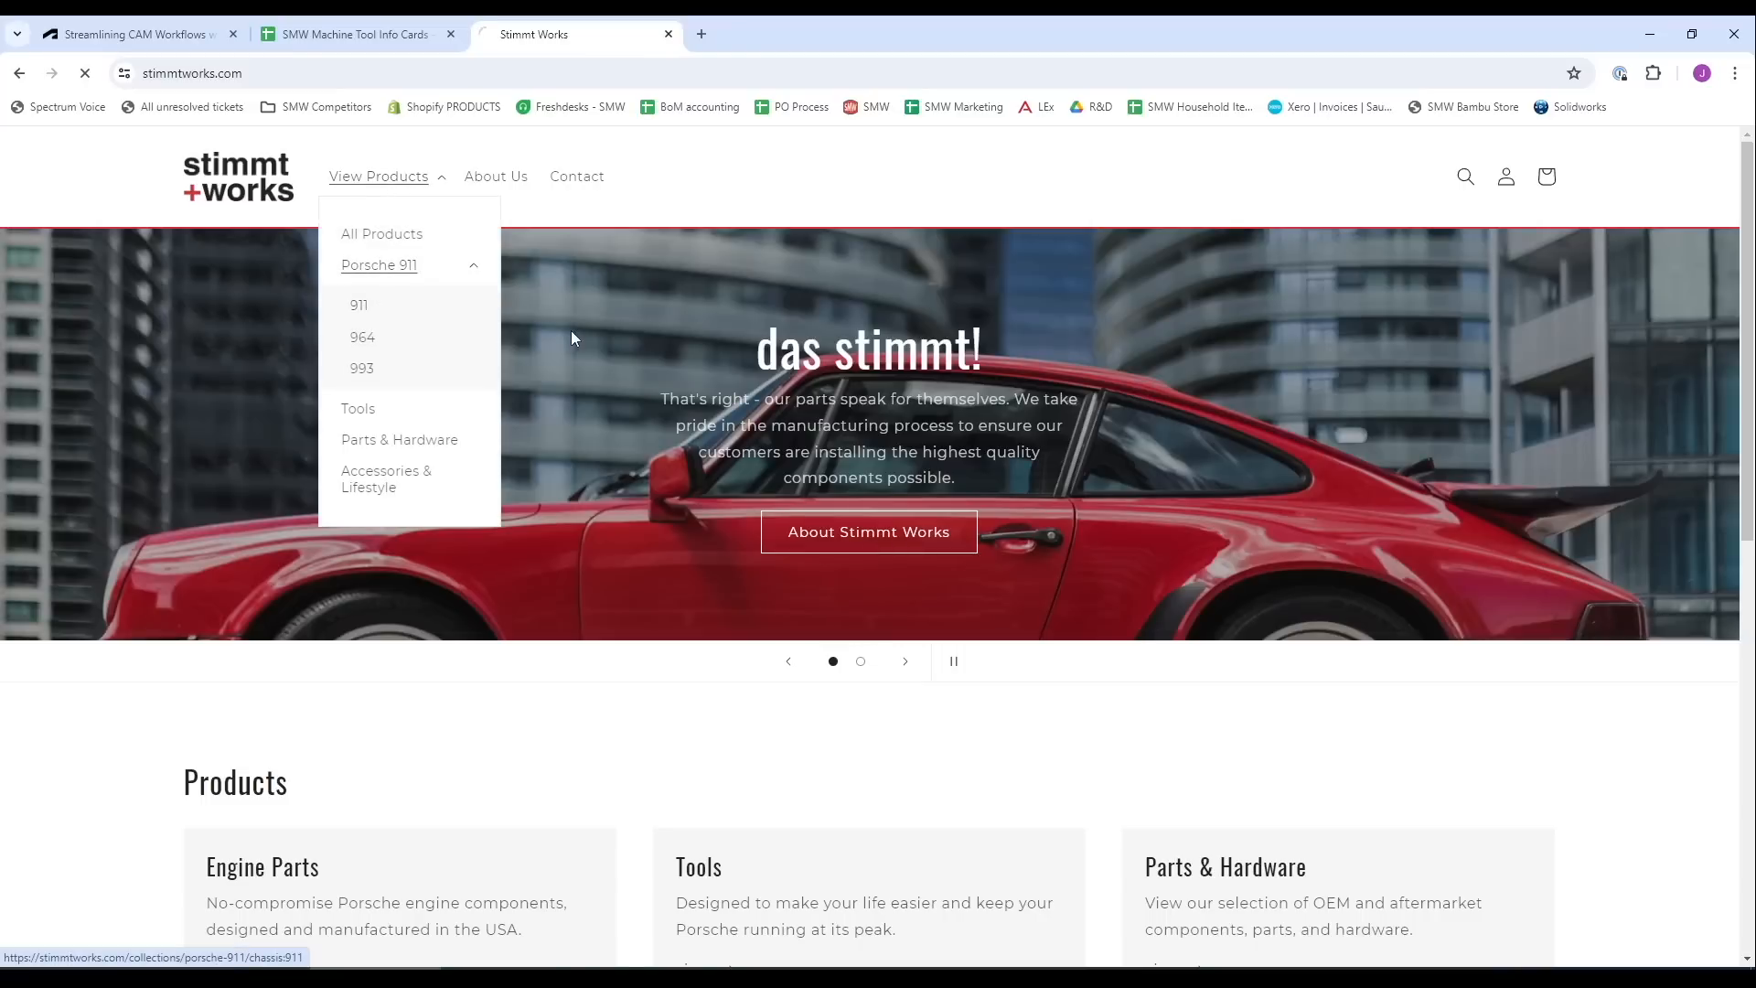
- Open the Porsche 911 parts collection and the Twin Plug Lower Valve Cover listing
click(358, 305)
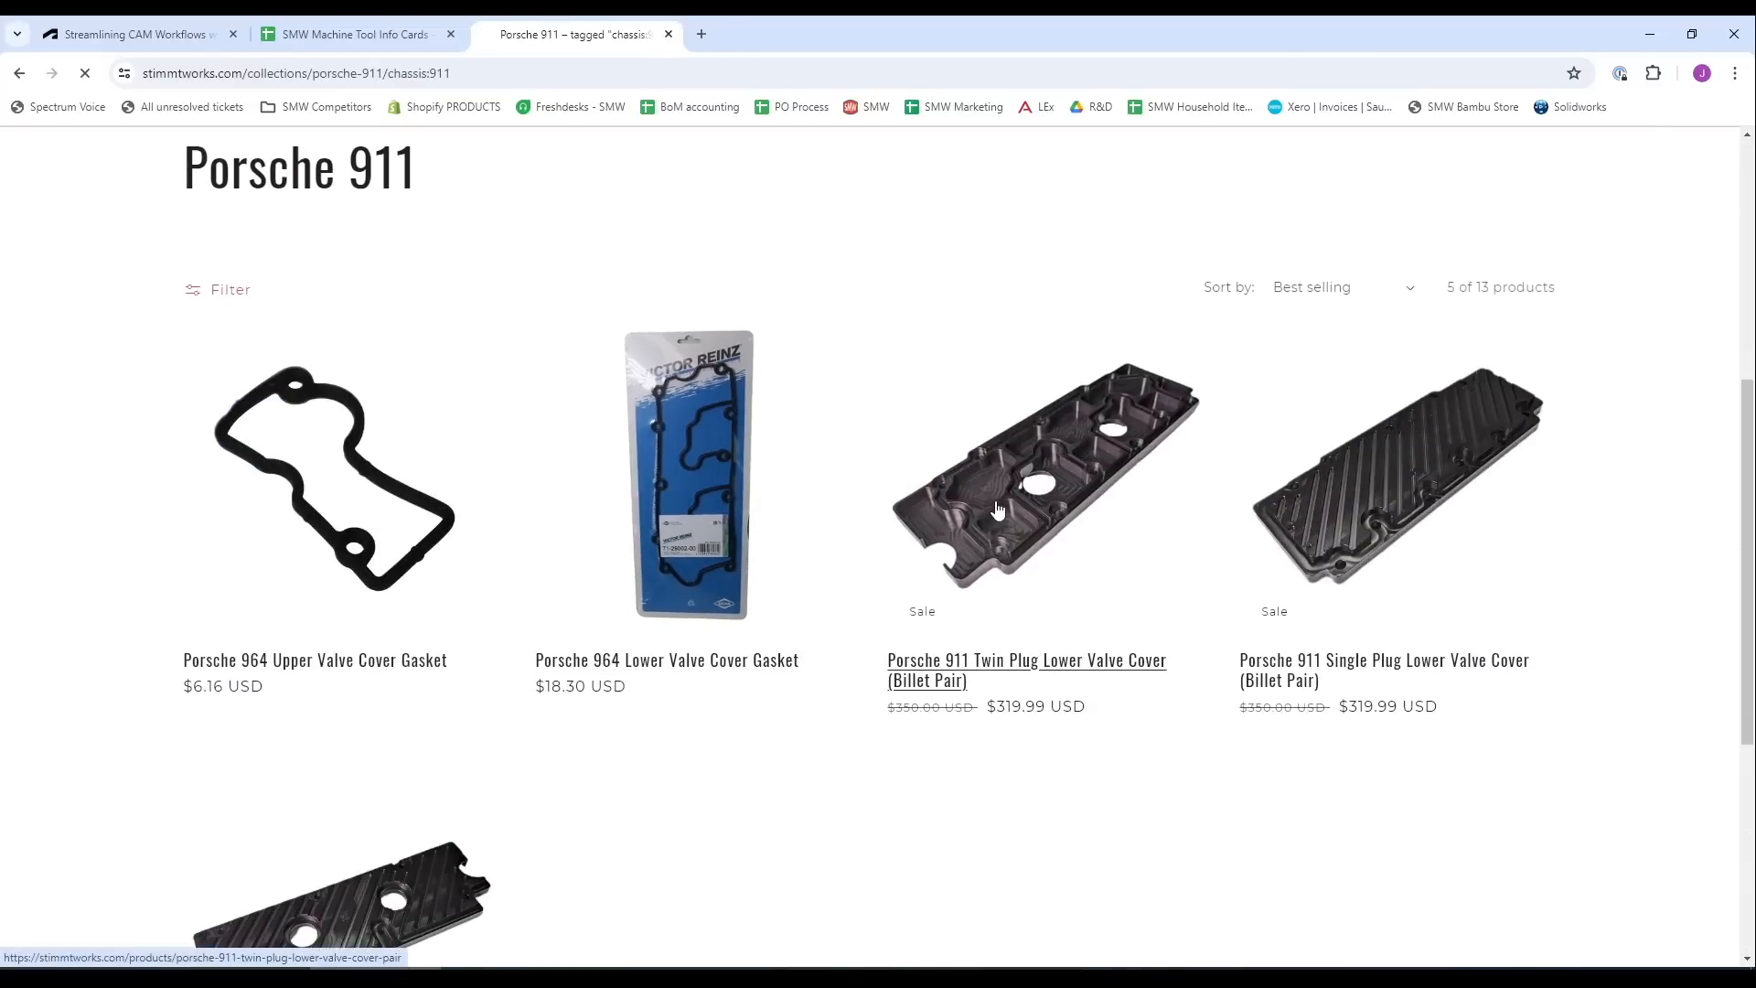
click(1026, 670)
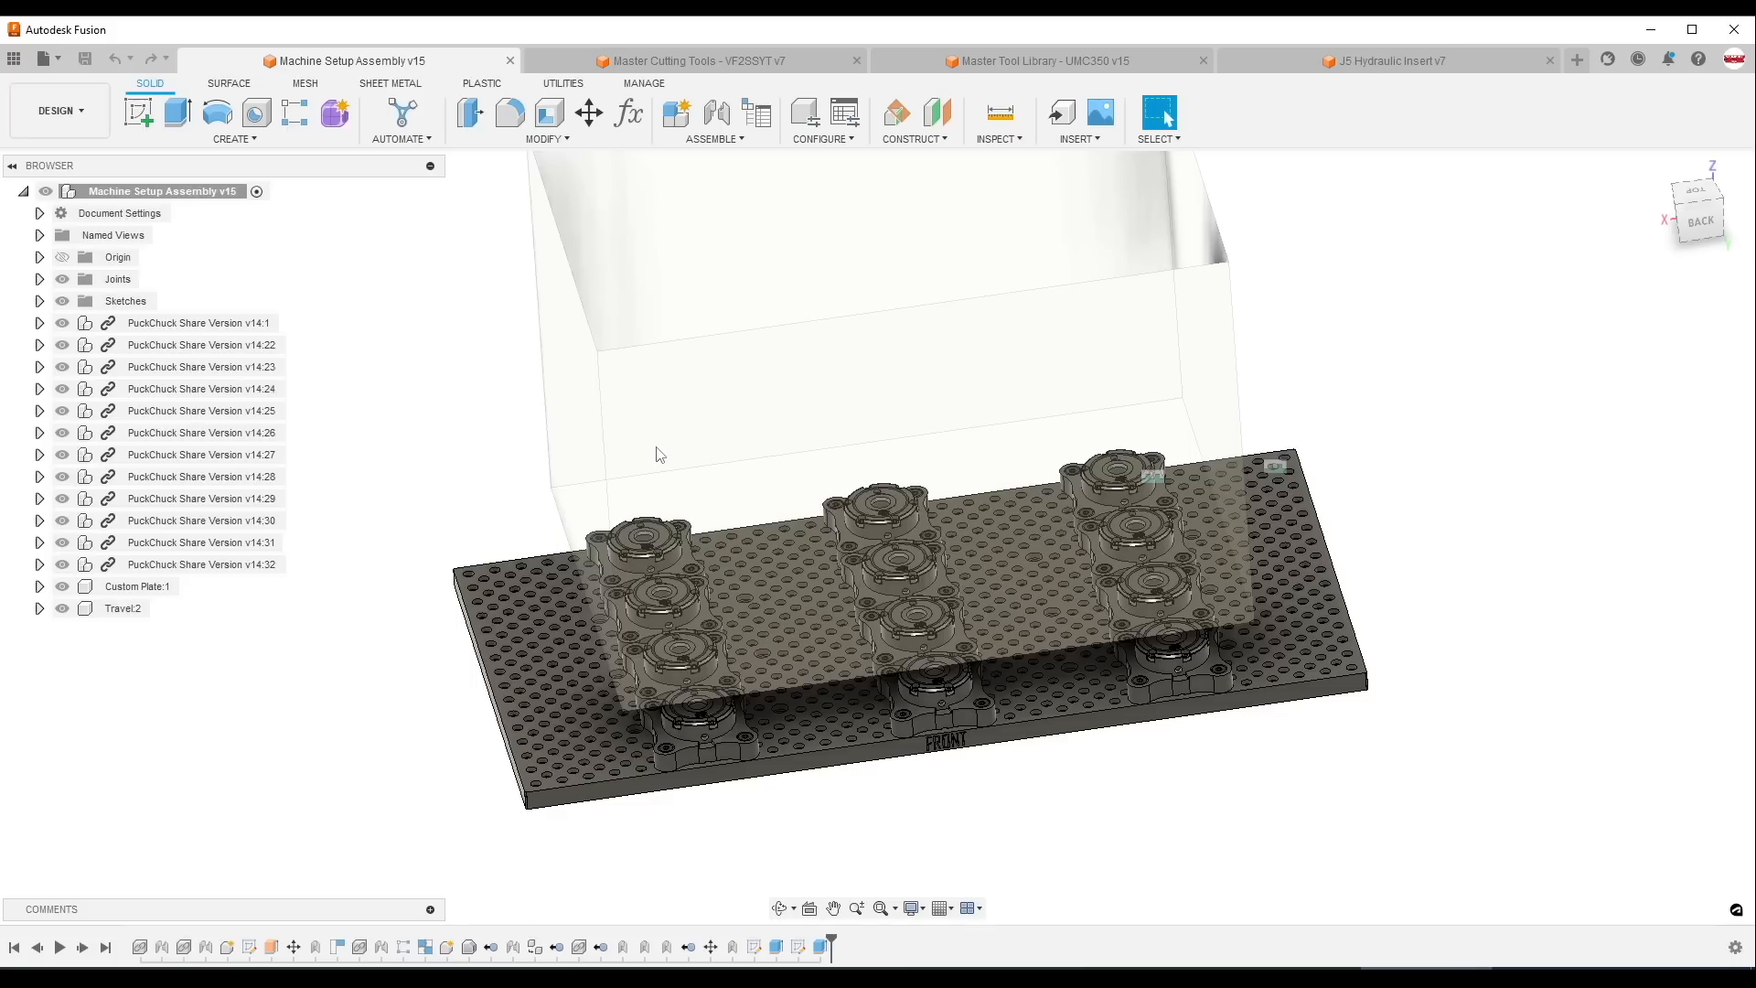
mouse_move(534, 436)
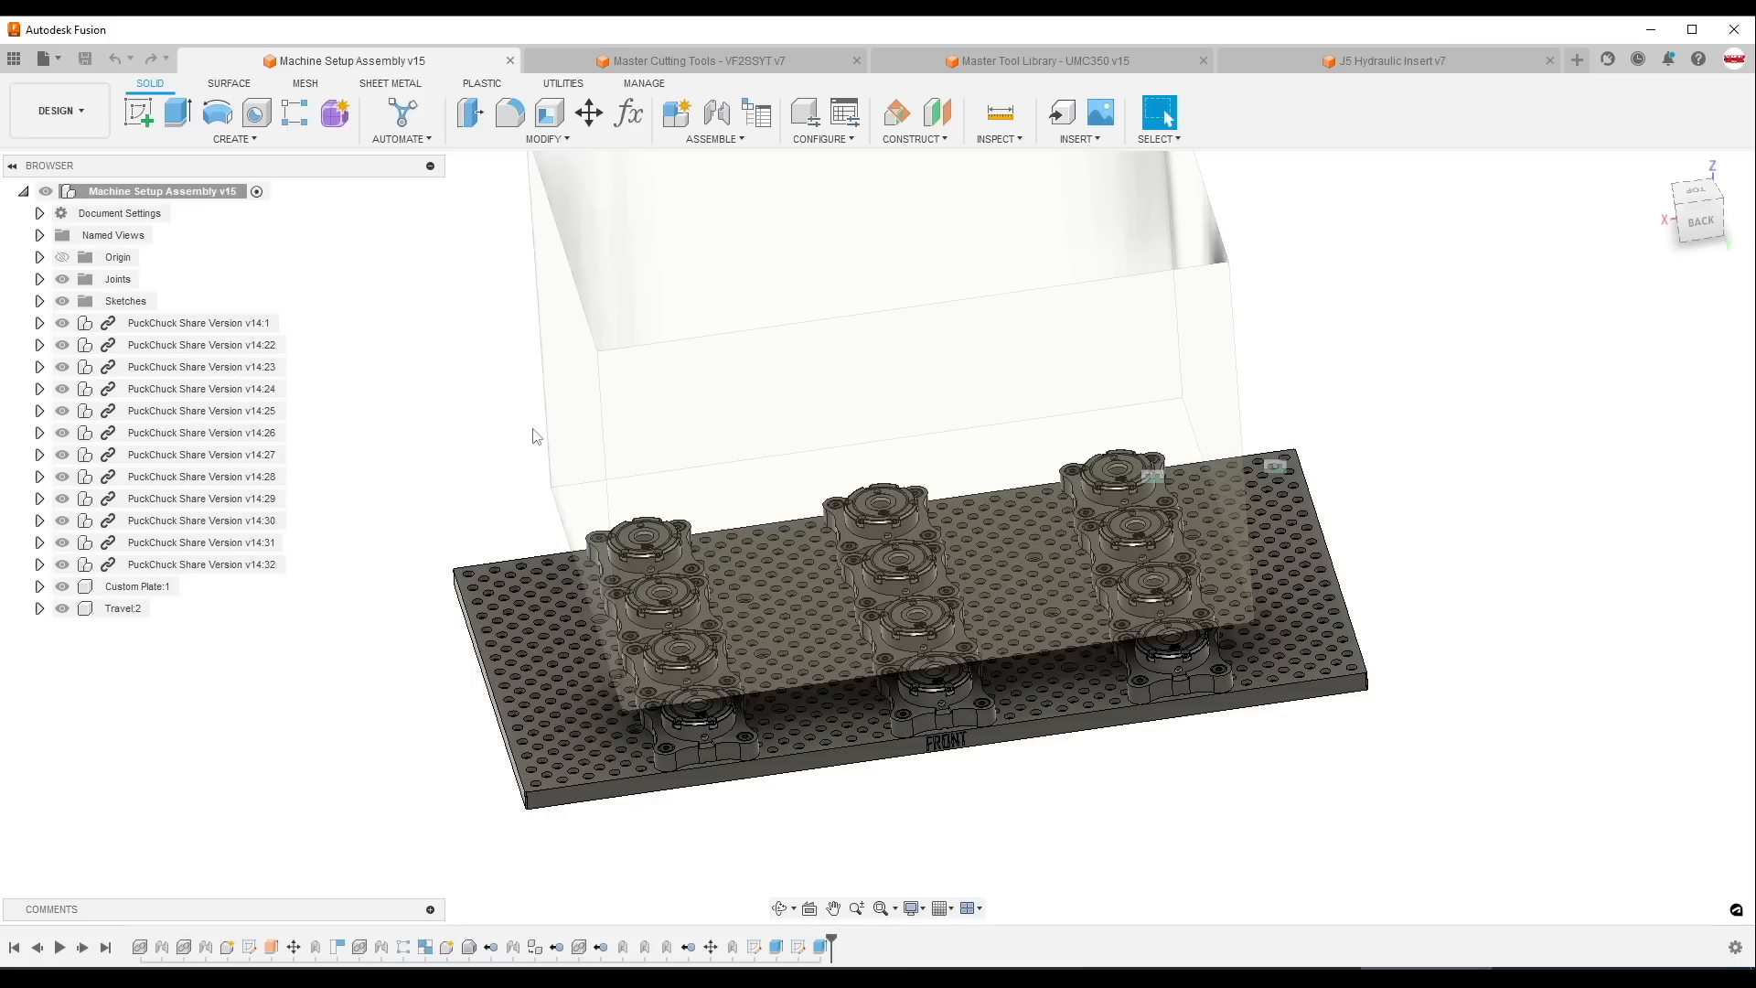
mouse_move(447, 393)
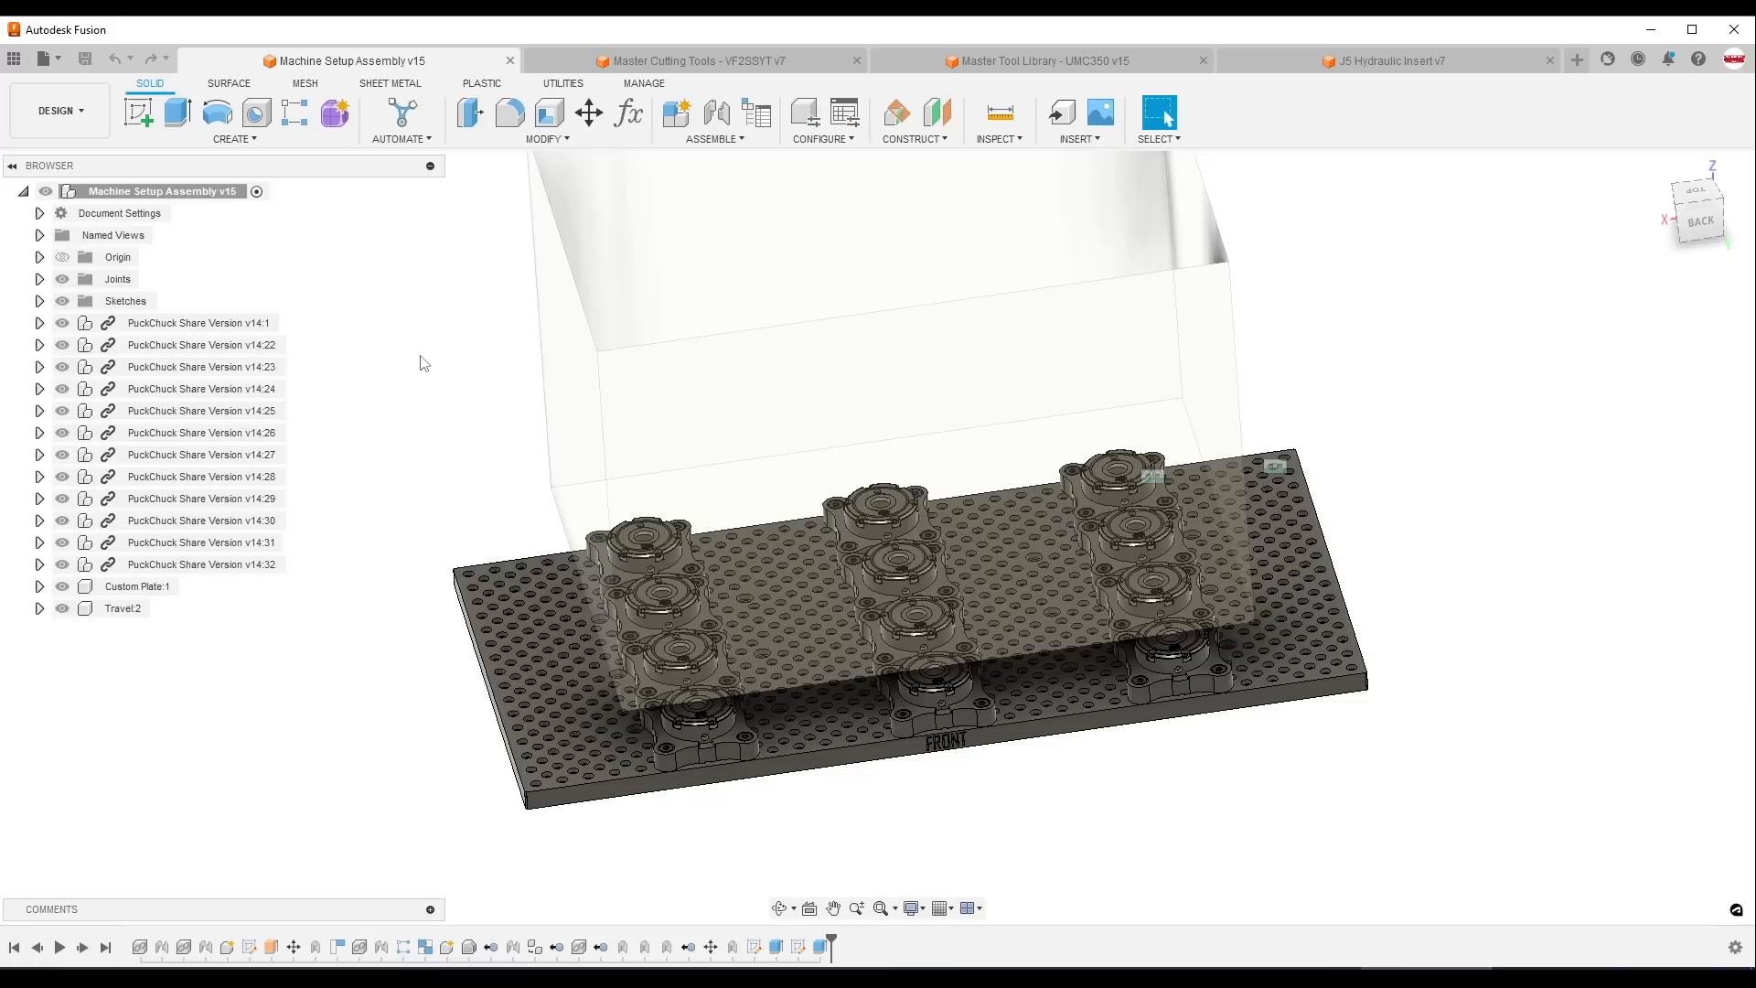
mouse_move(951, 77)
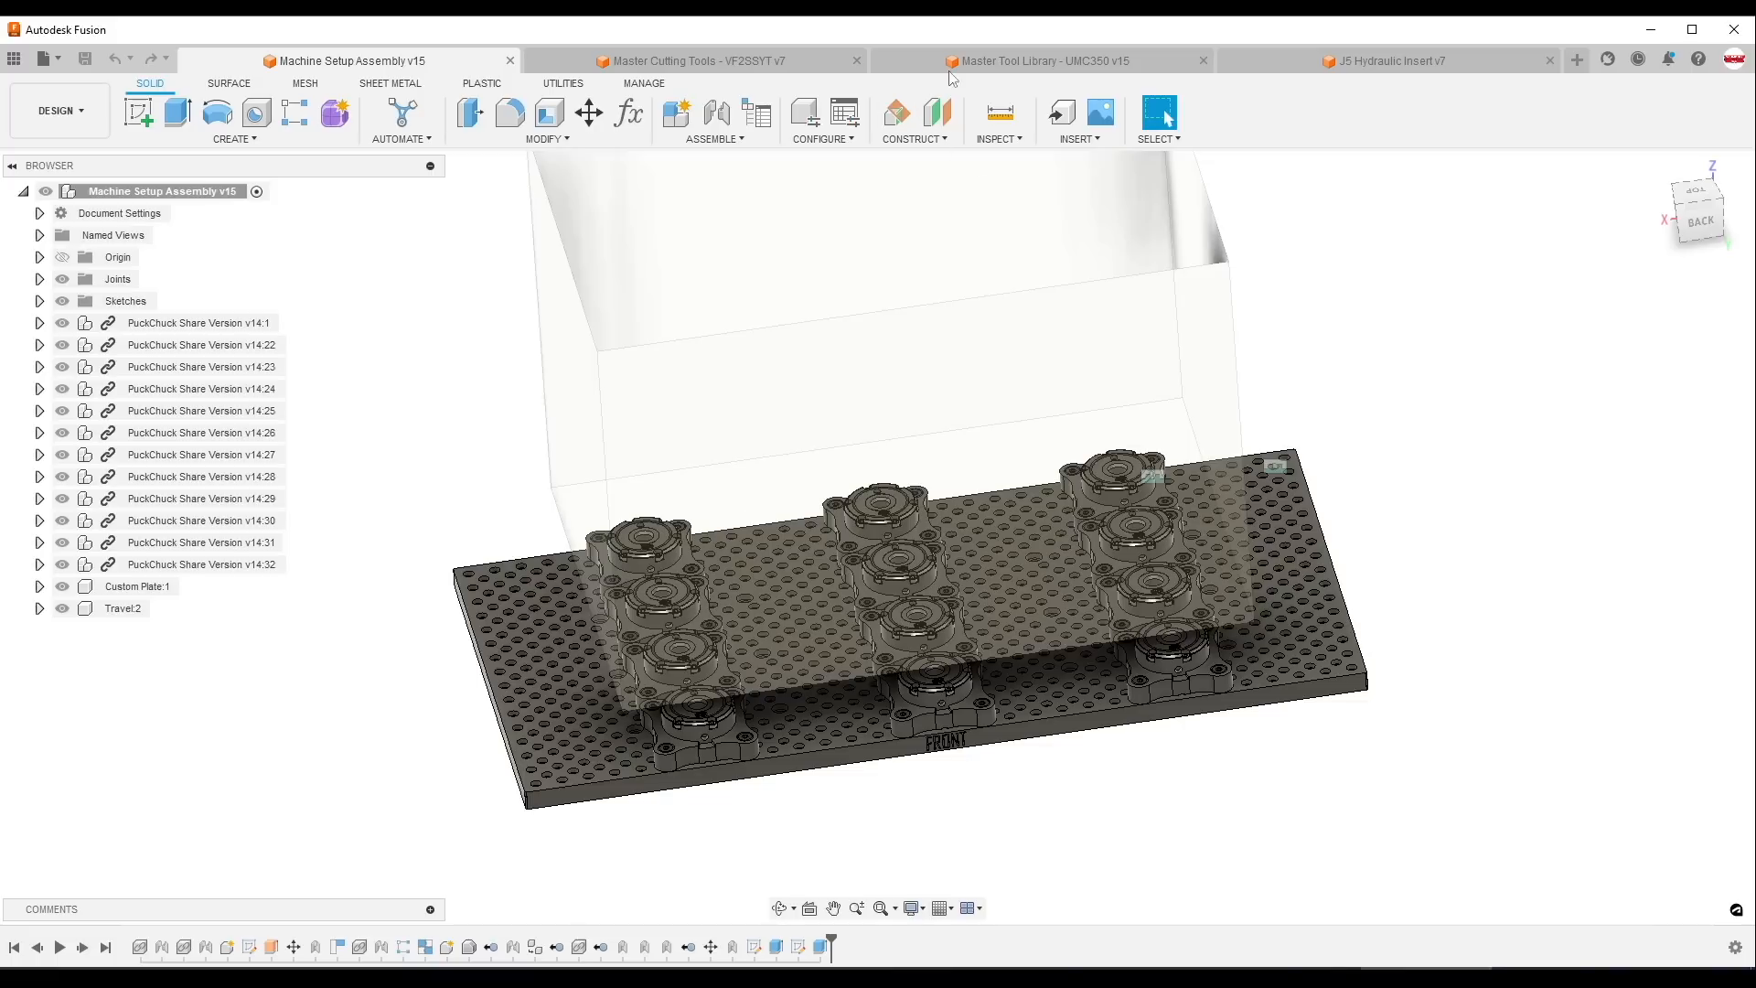
- Switch to the Master Tool Library - UMC350 v15 document, then the VF2SSYT cutting tools document
click(1039, 60)
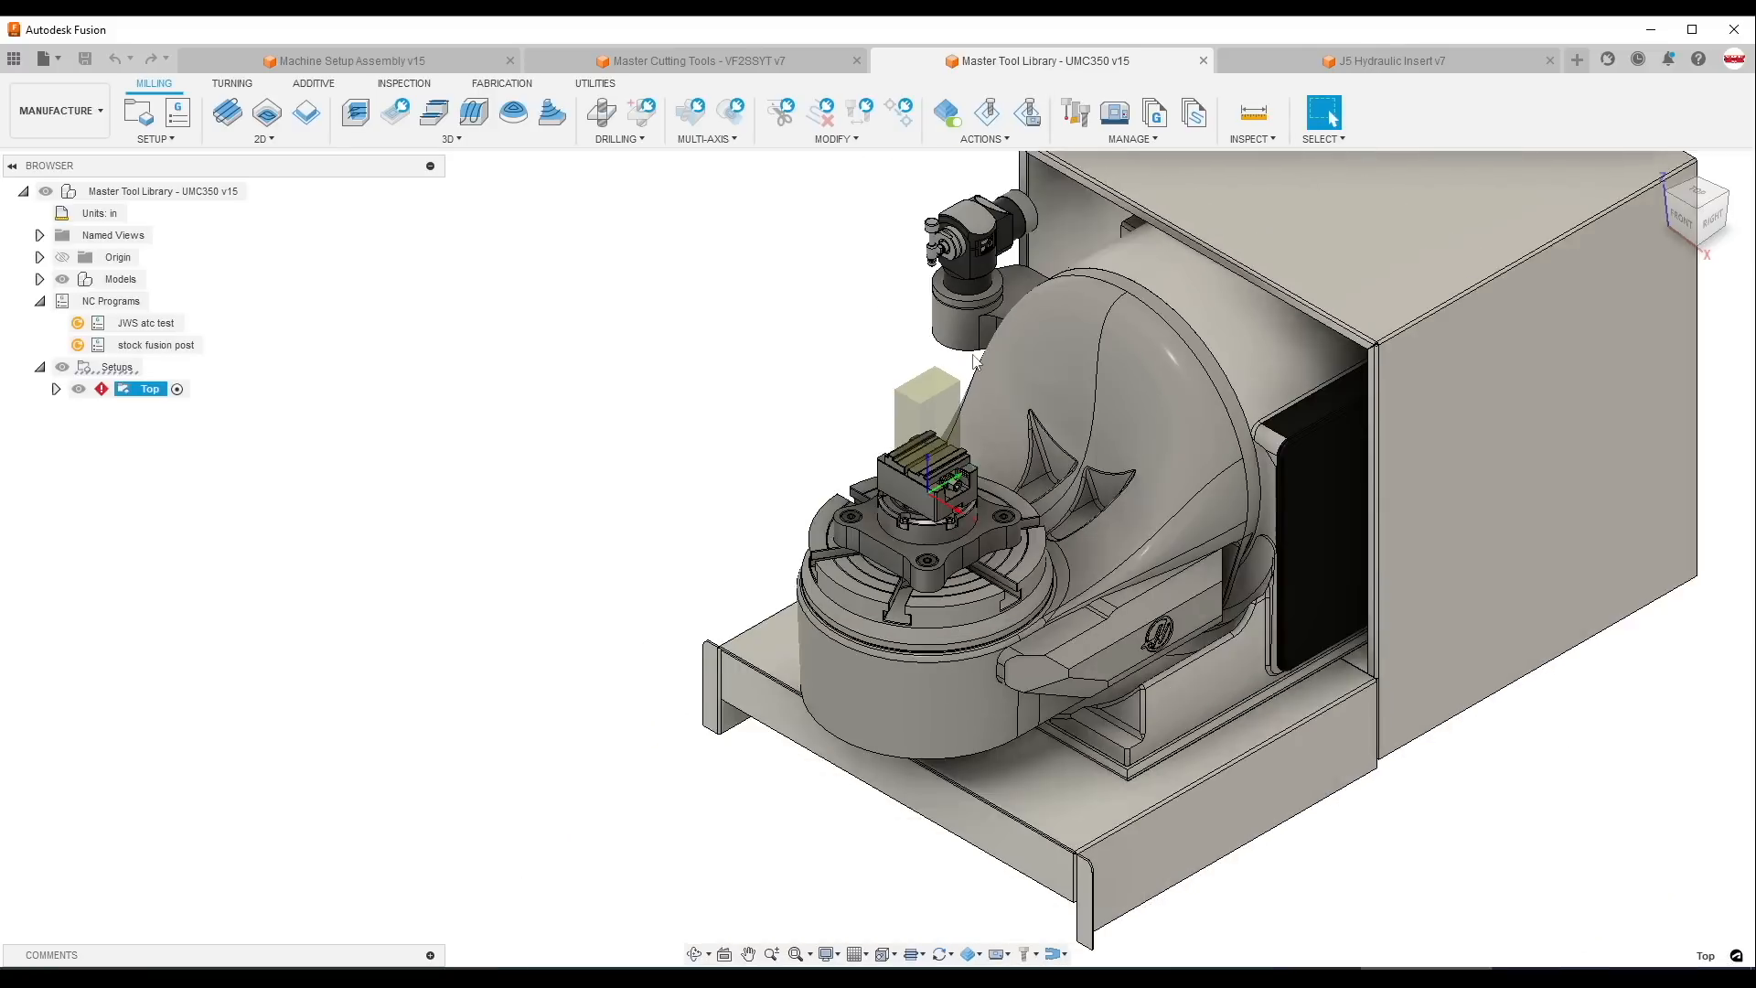
click(1385, 60)
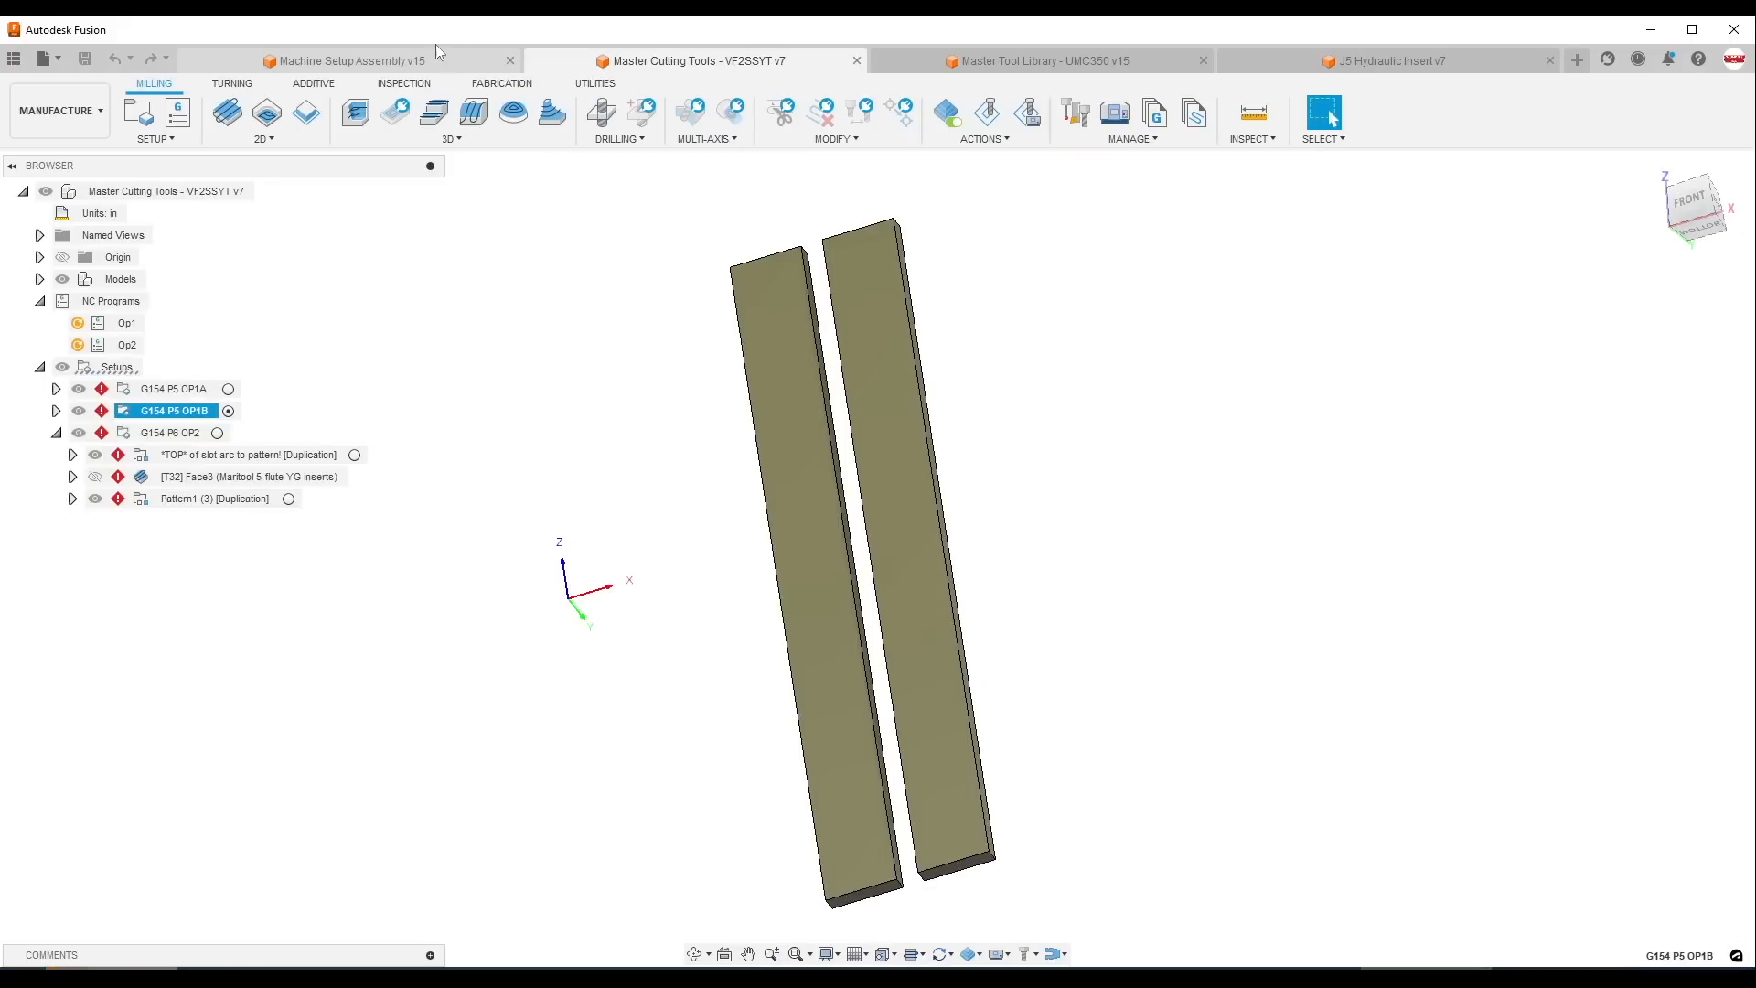
- Return to Machine Setup Assembly v15 and show the VF2SSYT Master Assets project files
click(348, 60)
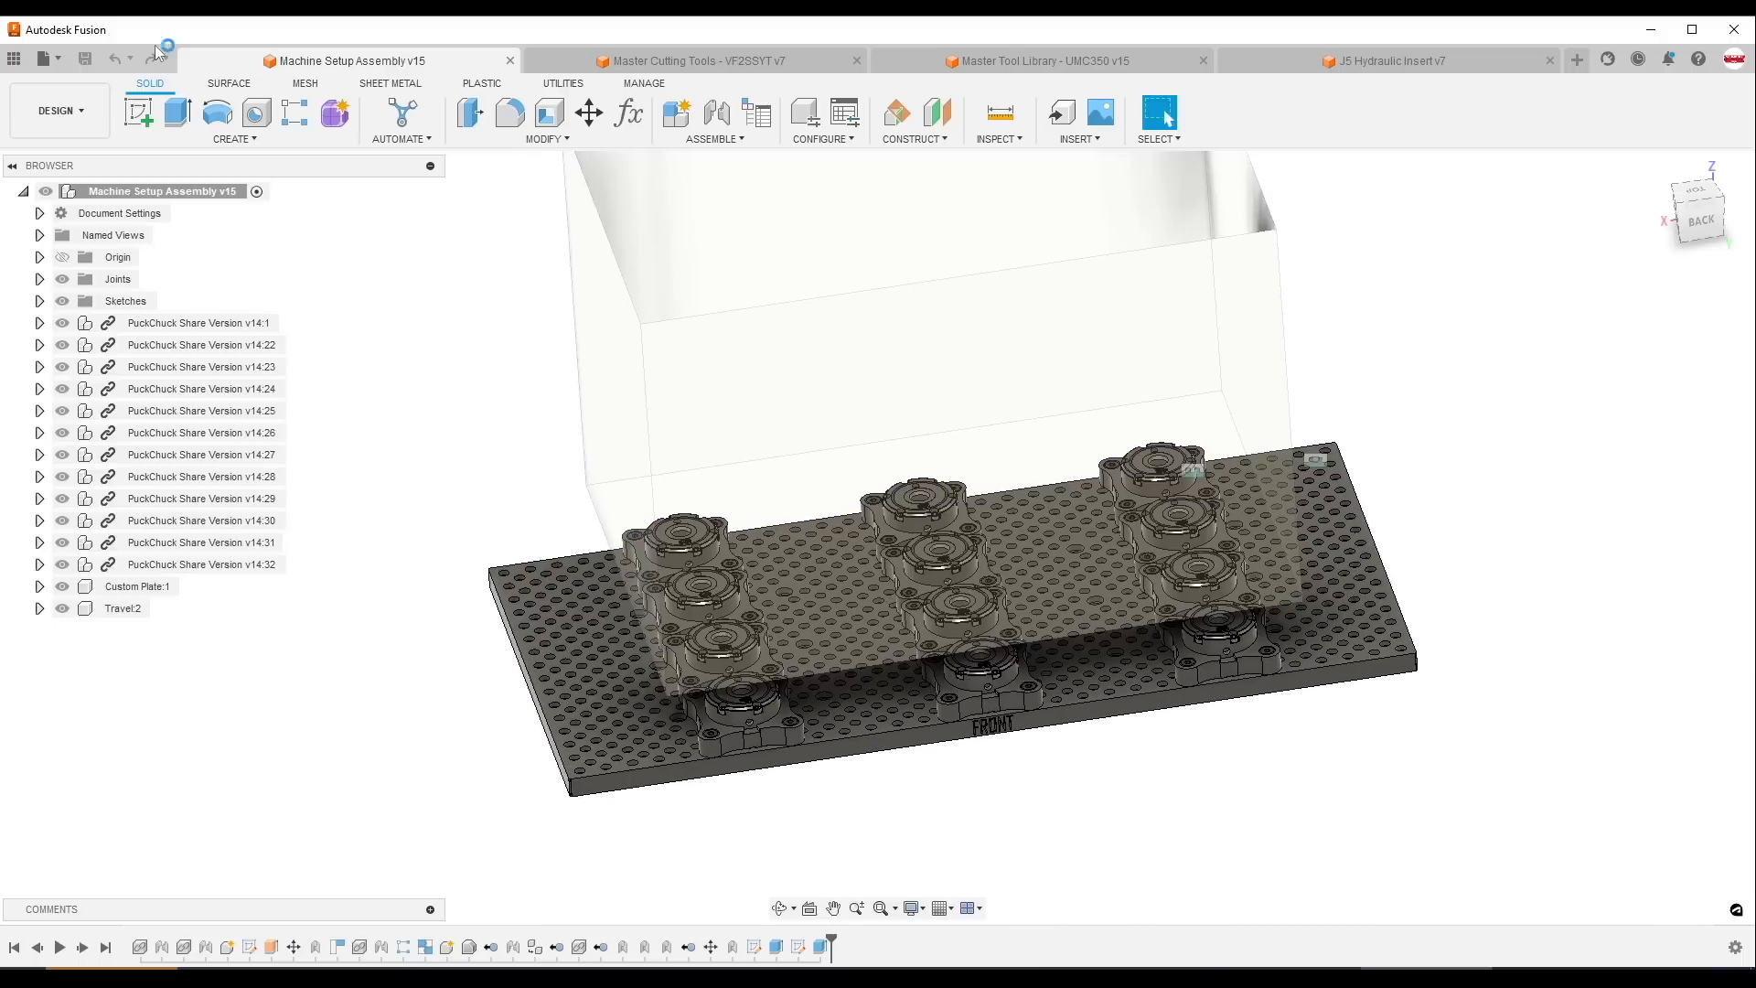
click(15, 59)
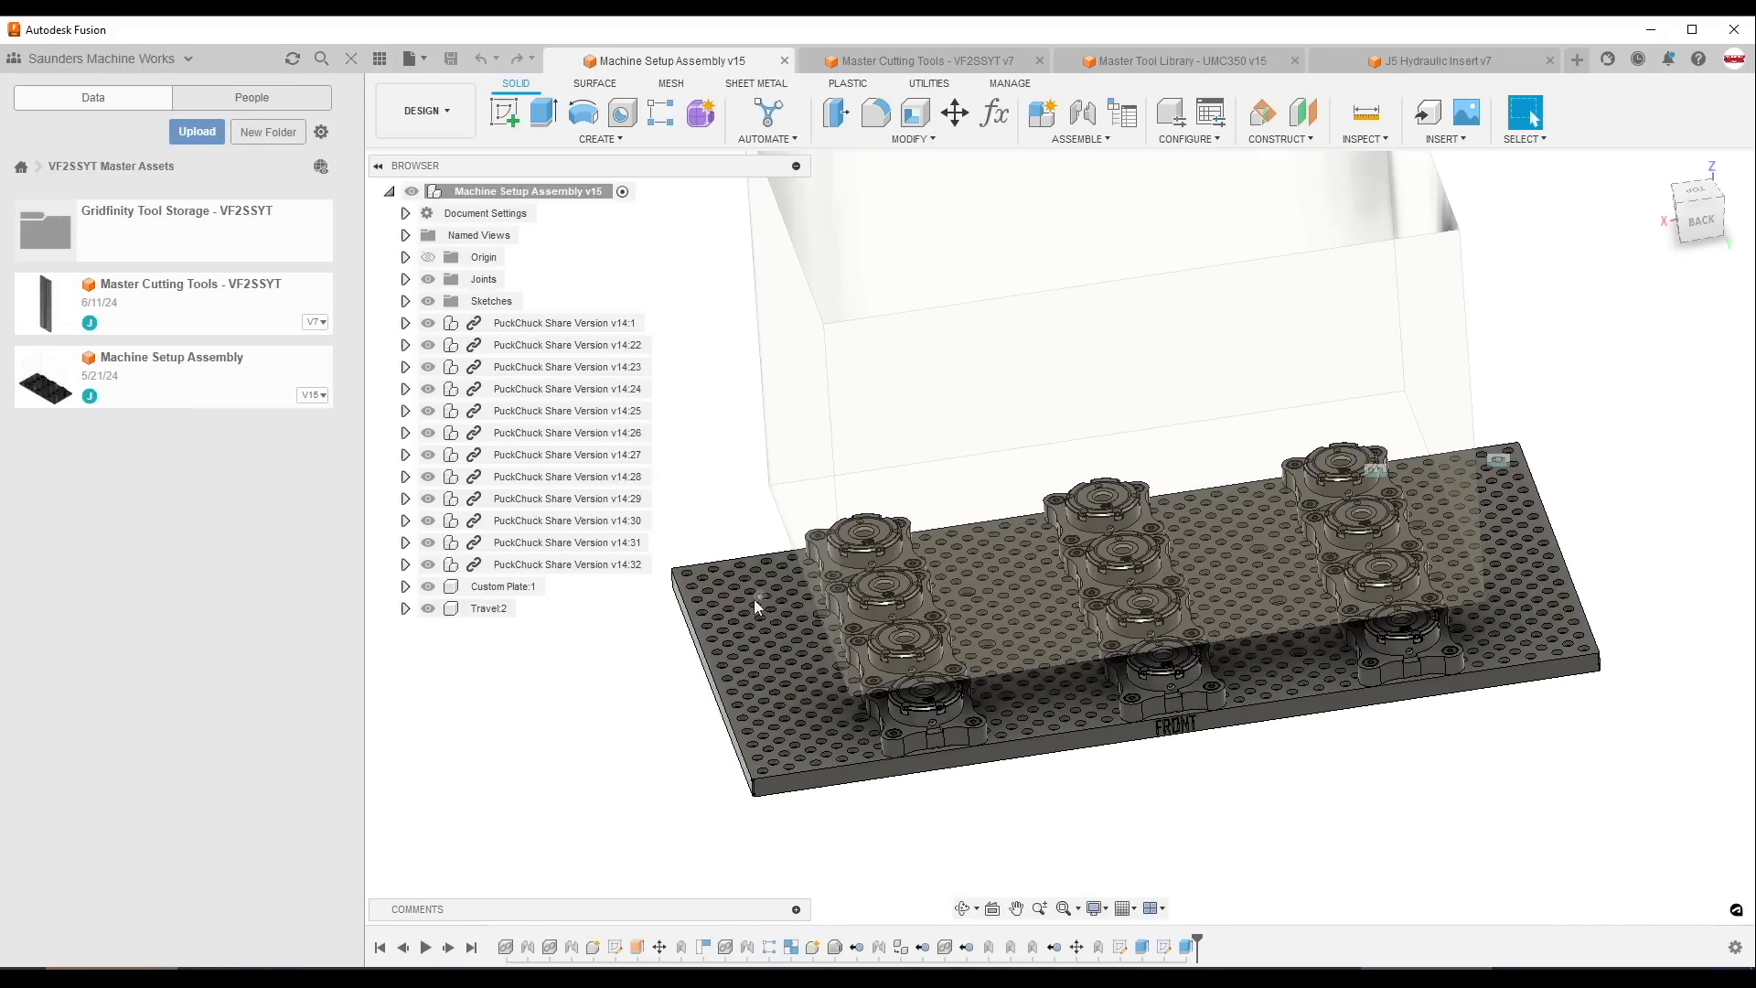
mouse_move(818, 717)
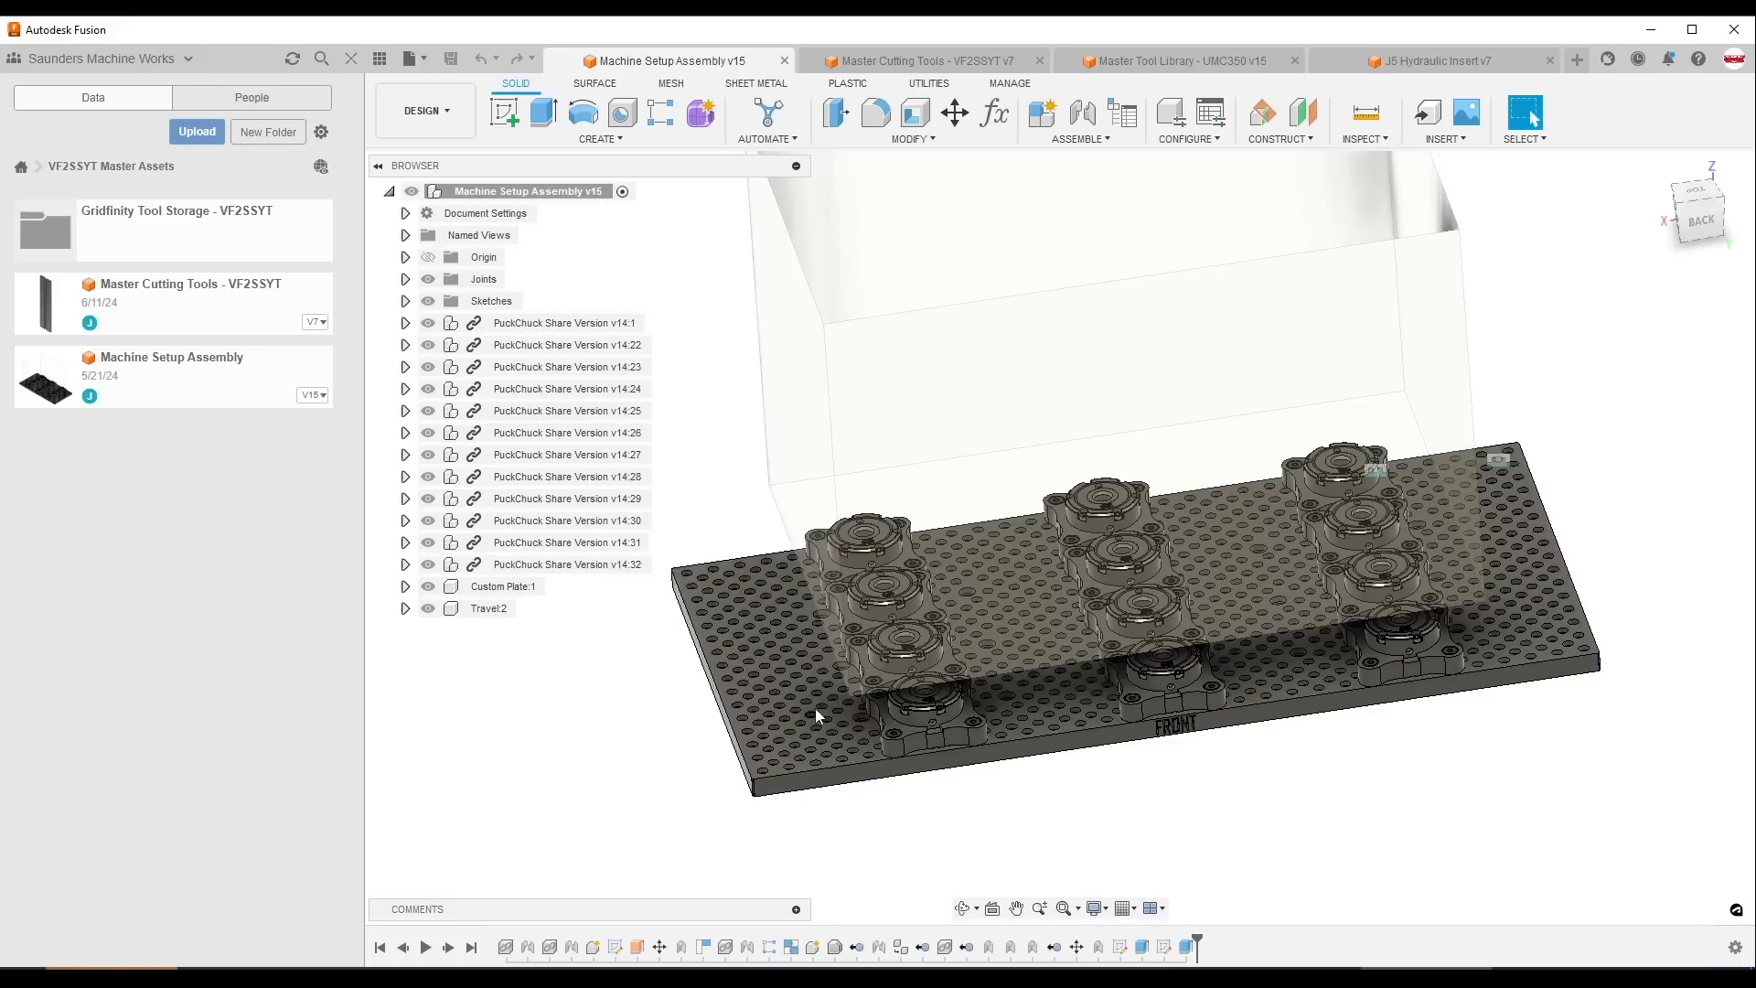
mouse_move(250, 312)
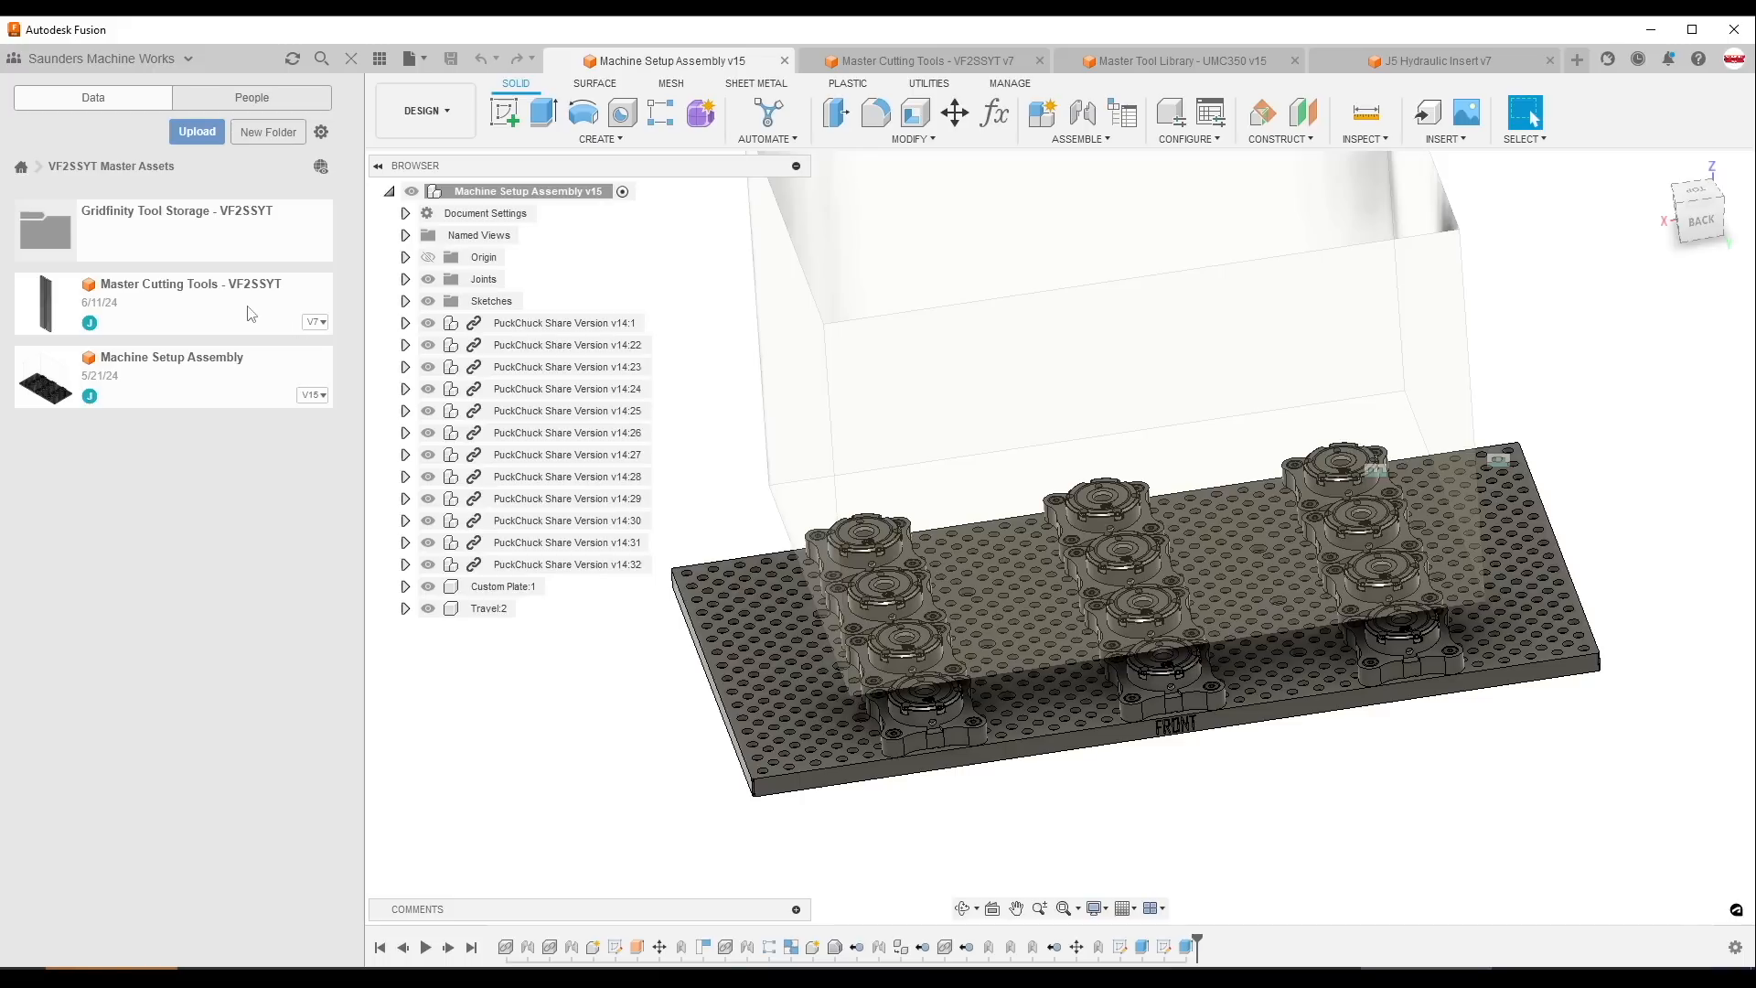
click(918, 60)
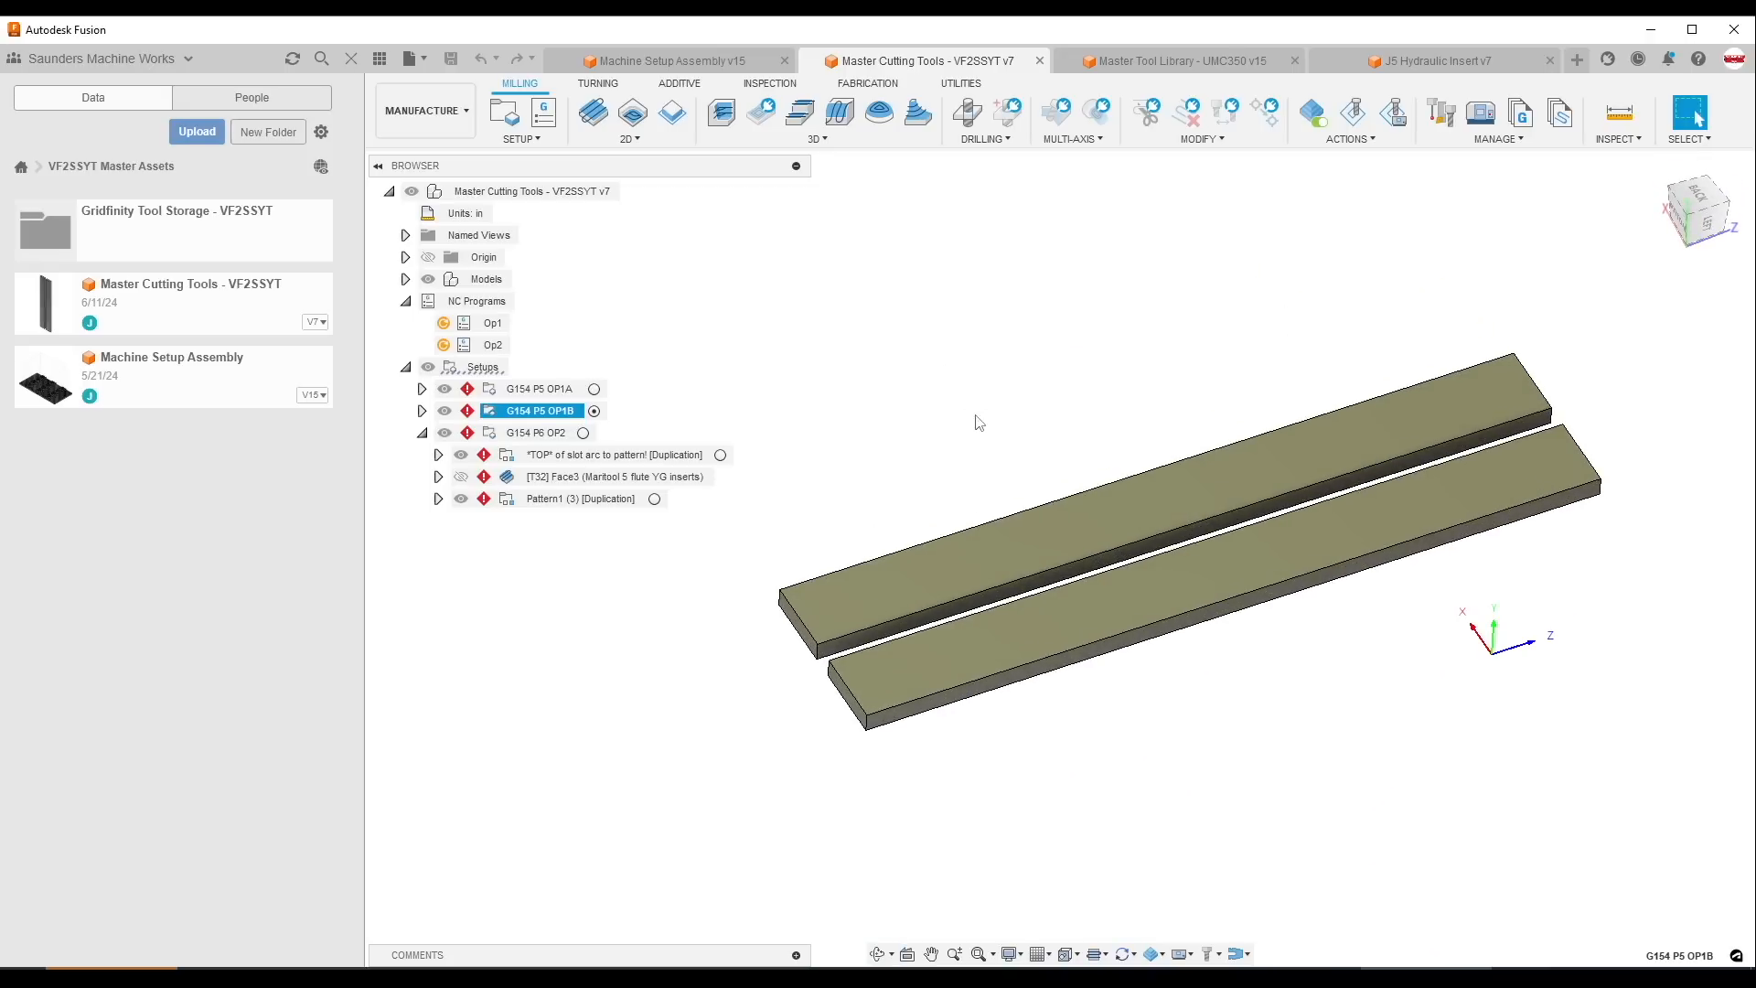
drag(977, 422, 916, 436)
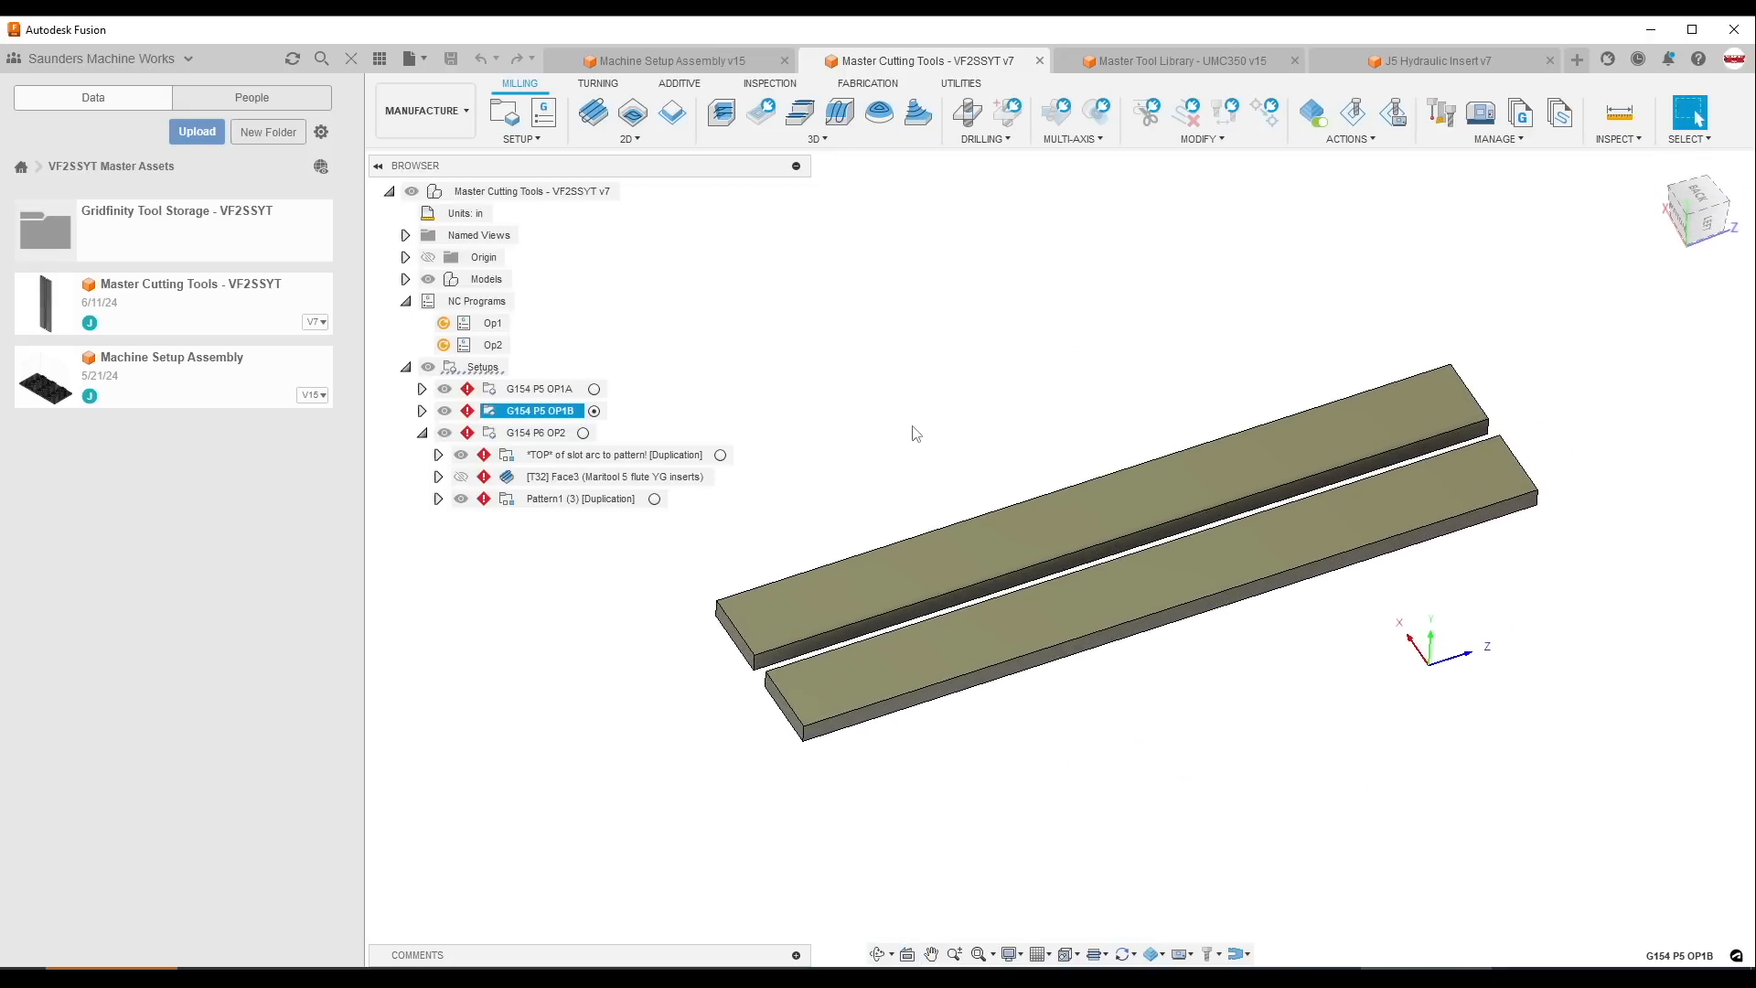
mouse_move(894, 404)
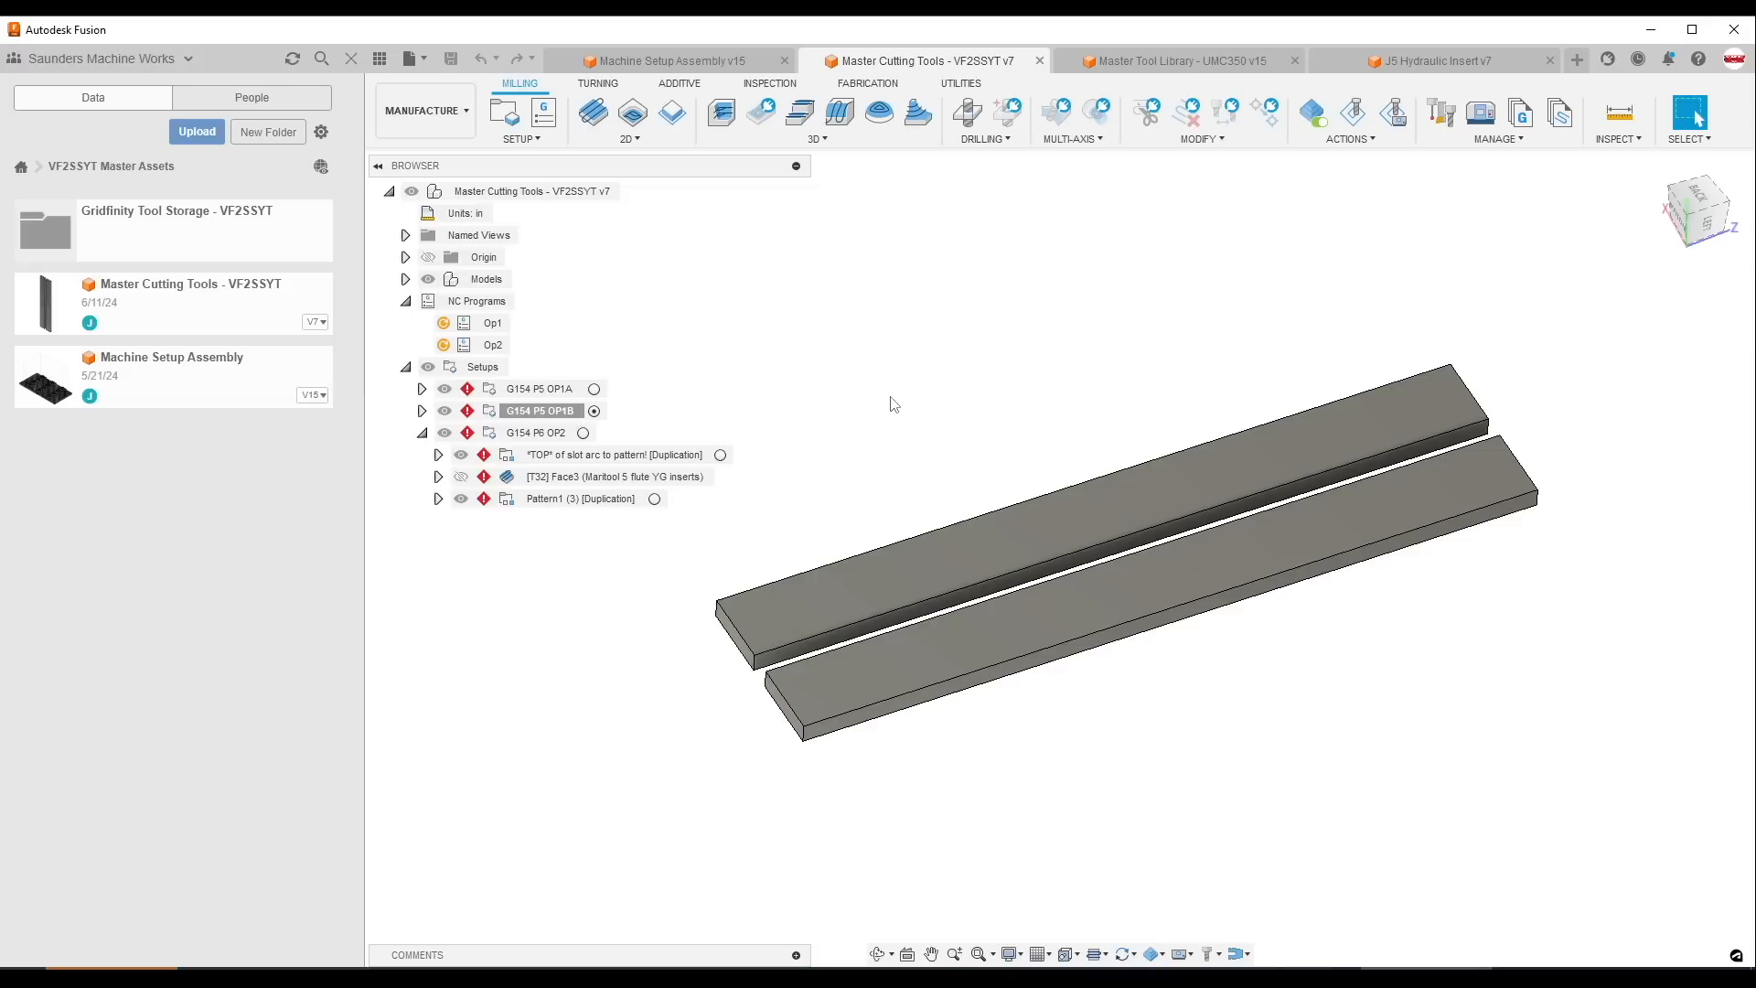
mouse_move(980, 432)
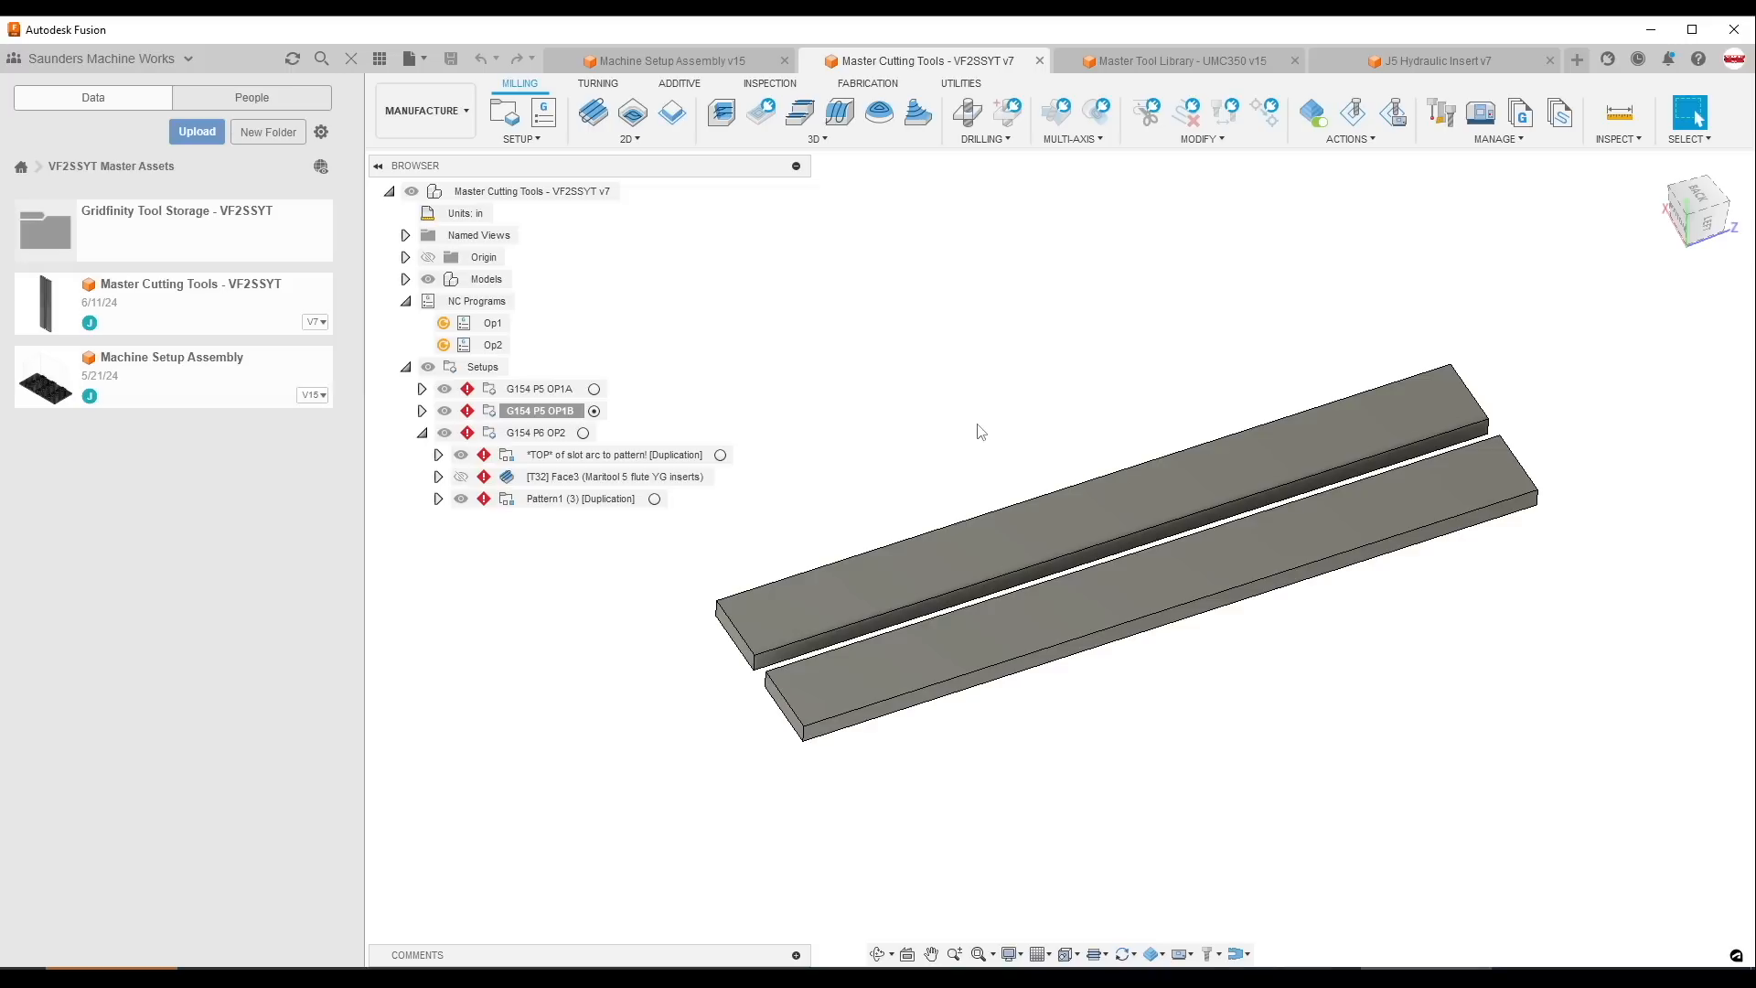
mouse_move(951, 377)
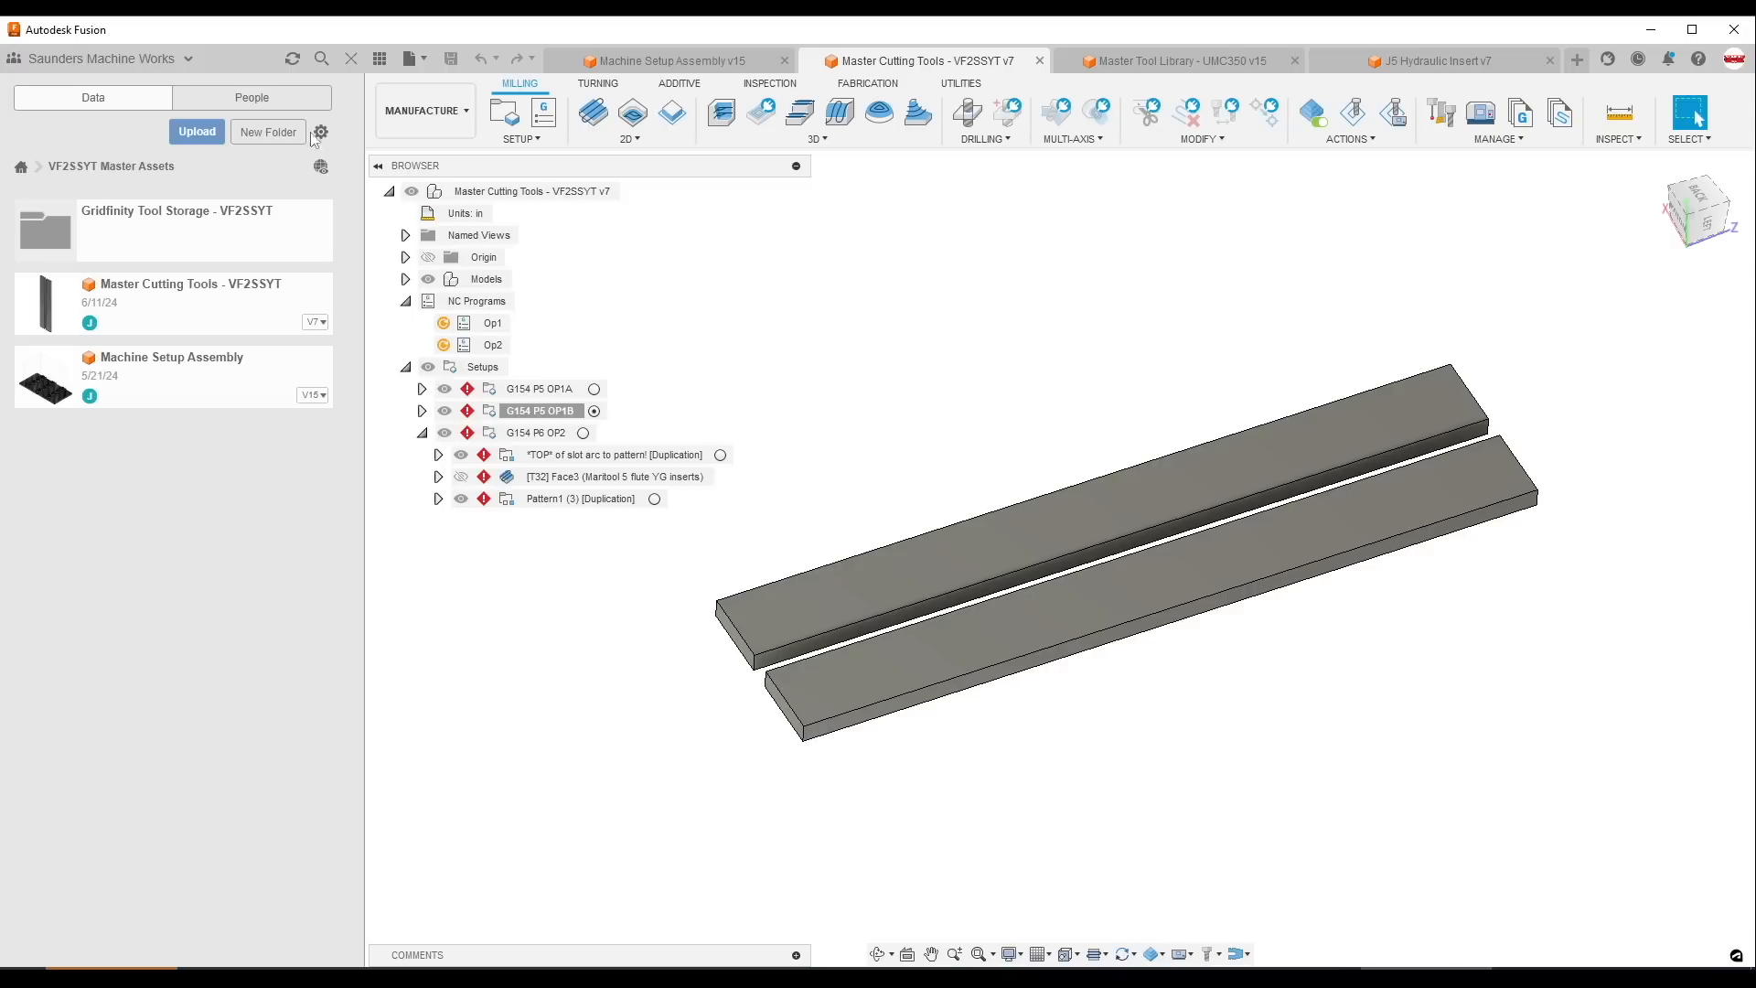
click(666, 60)
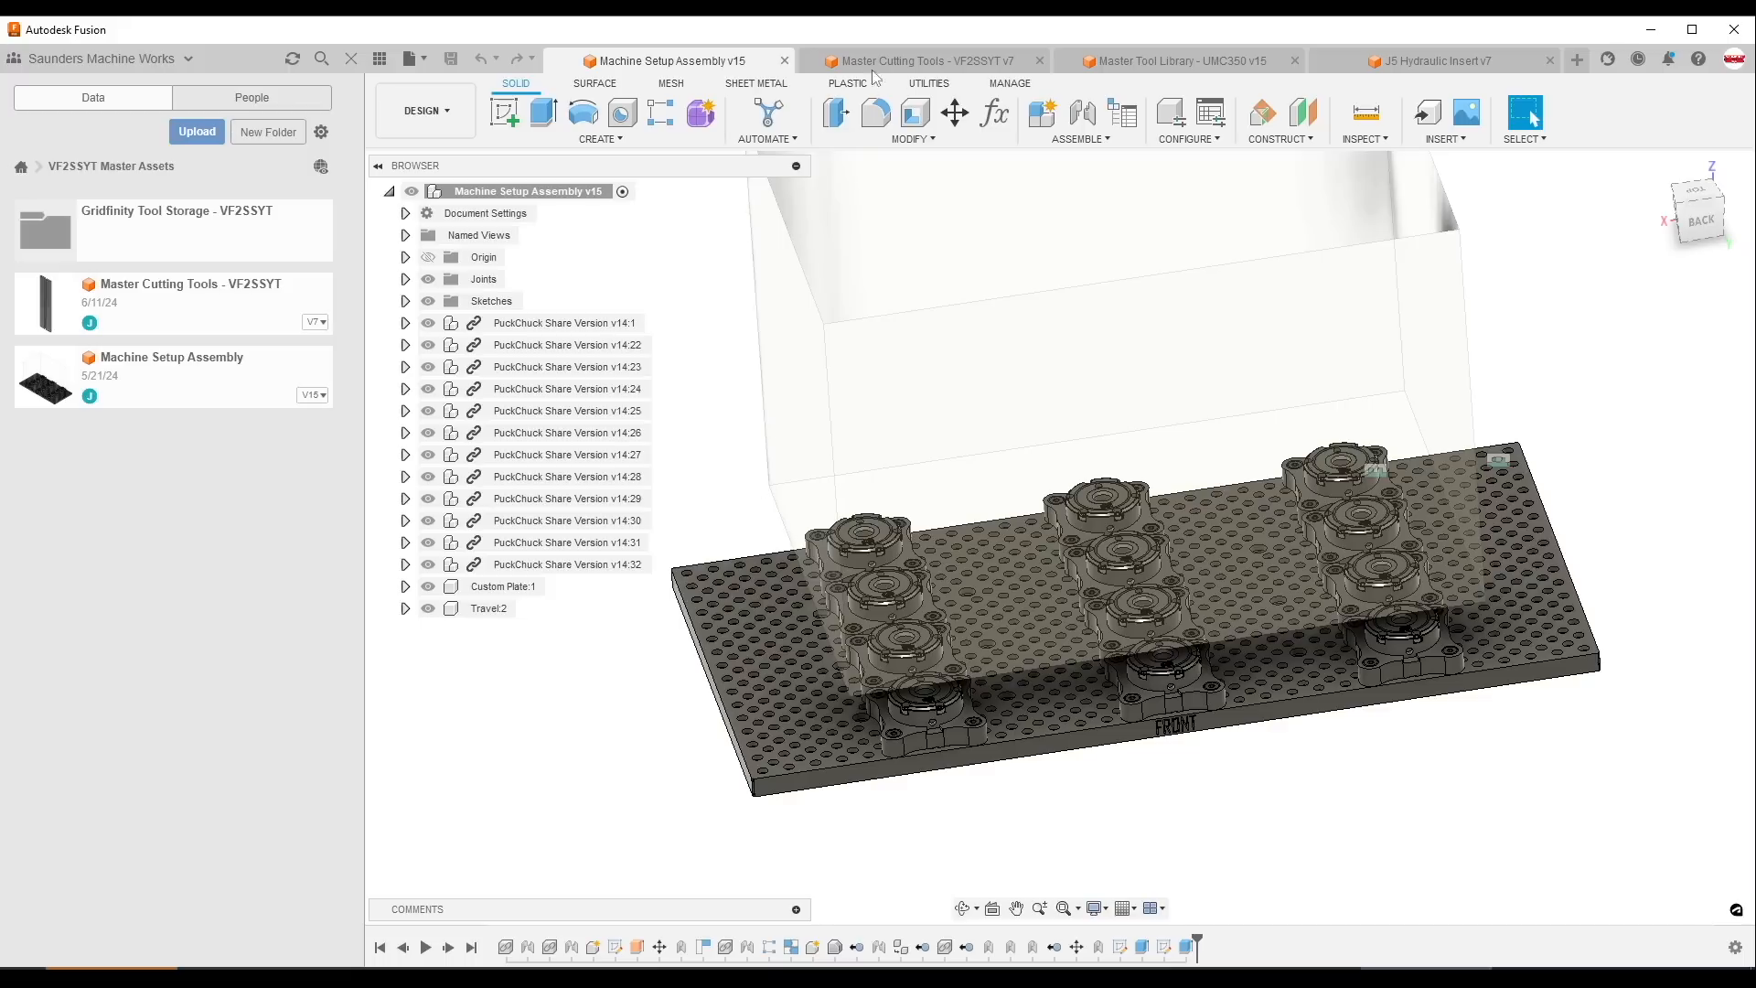
- Switch to Master Cutting Tools - VF2SSYT v7 and open its Tool Library
click(918, 61)
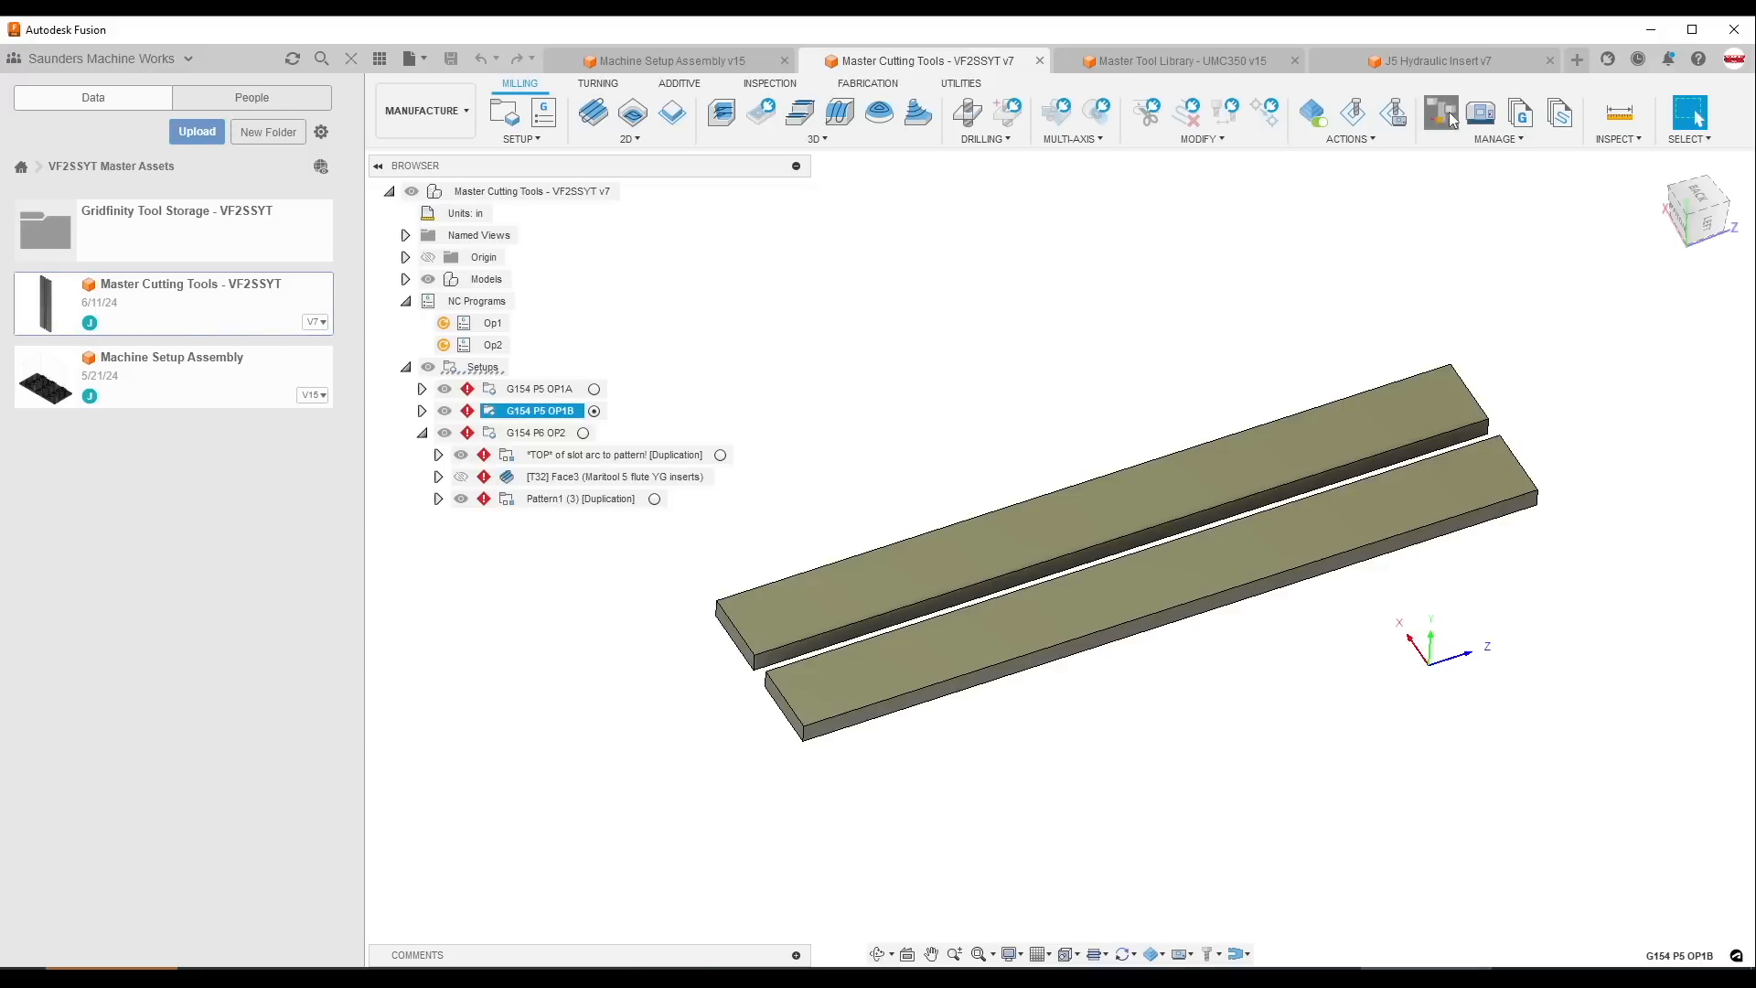
click(1440, 113)
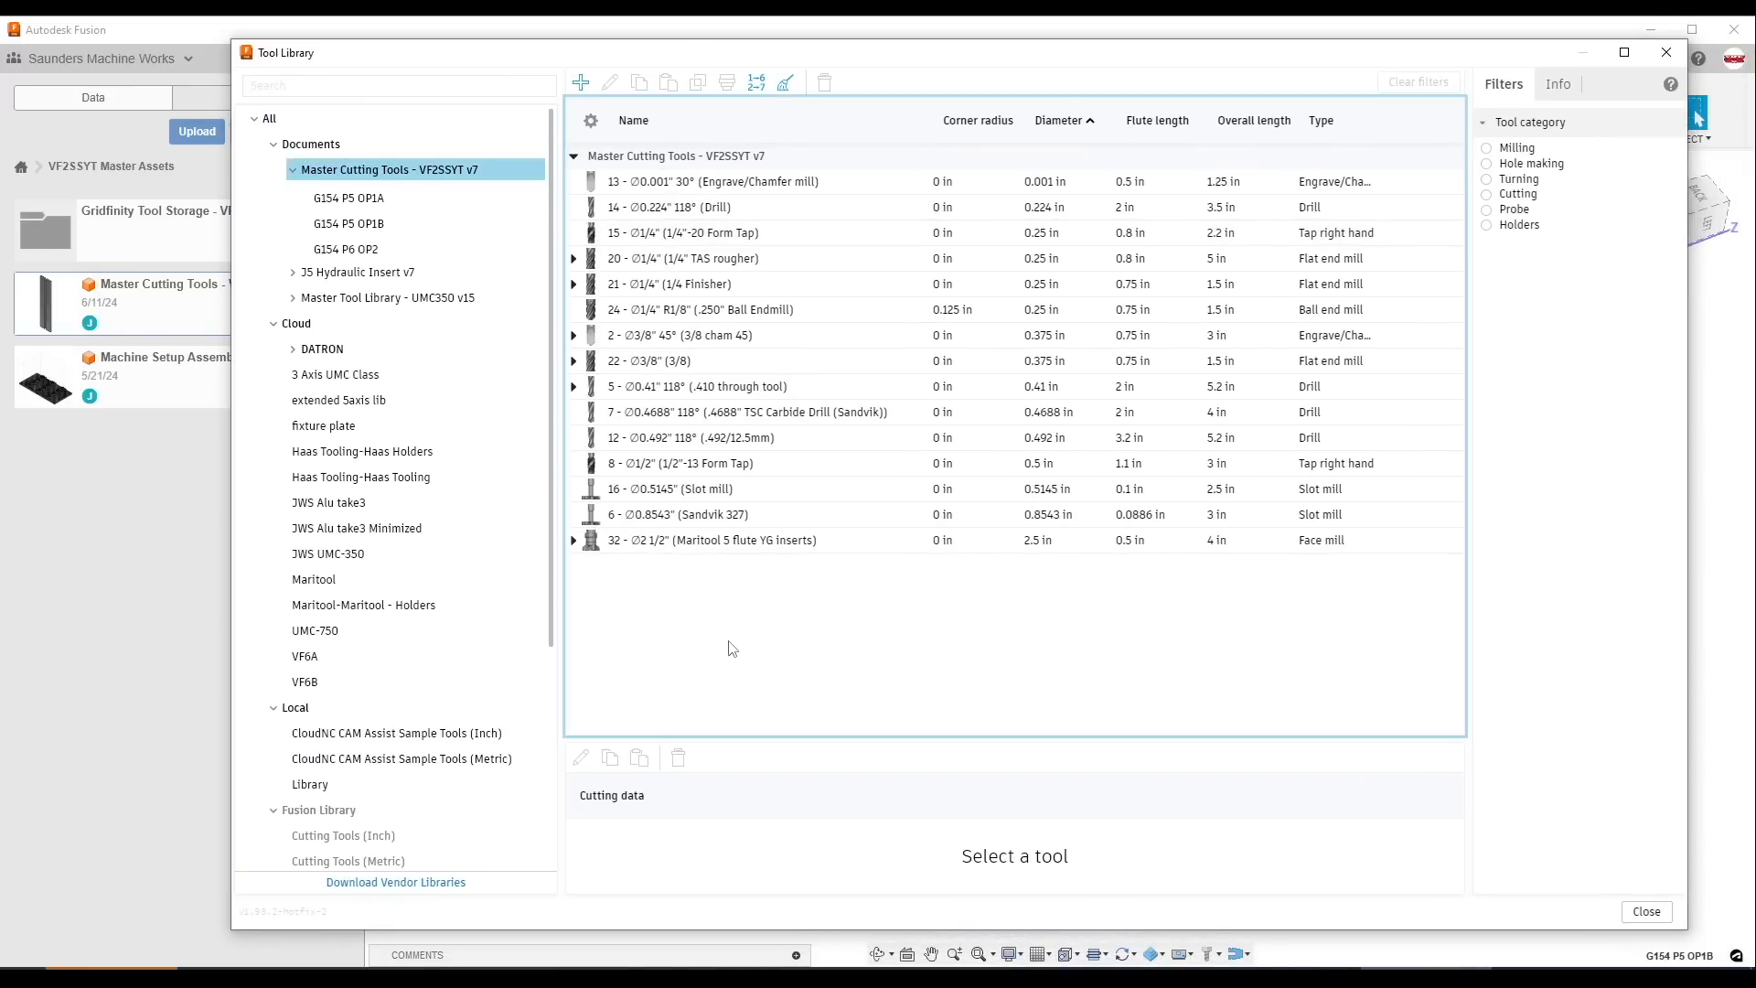
mouse_move(812, 671)
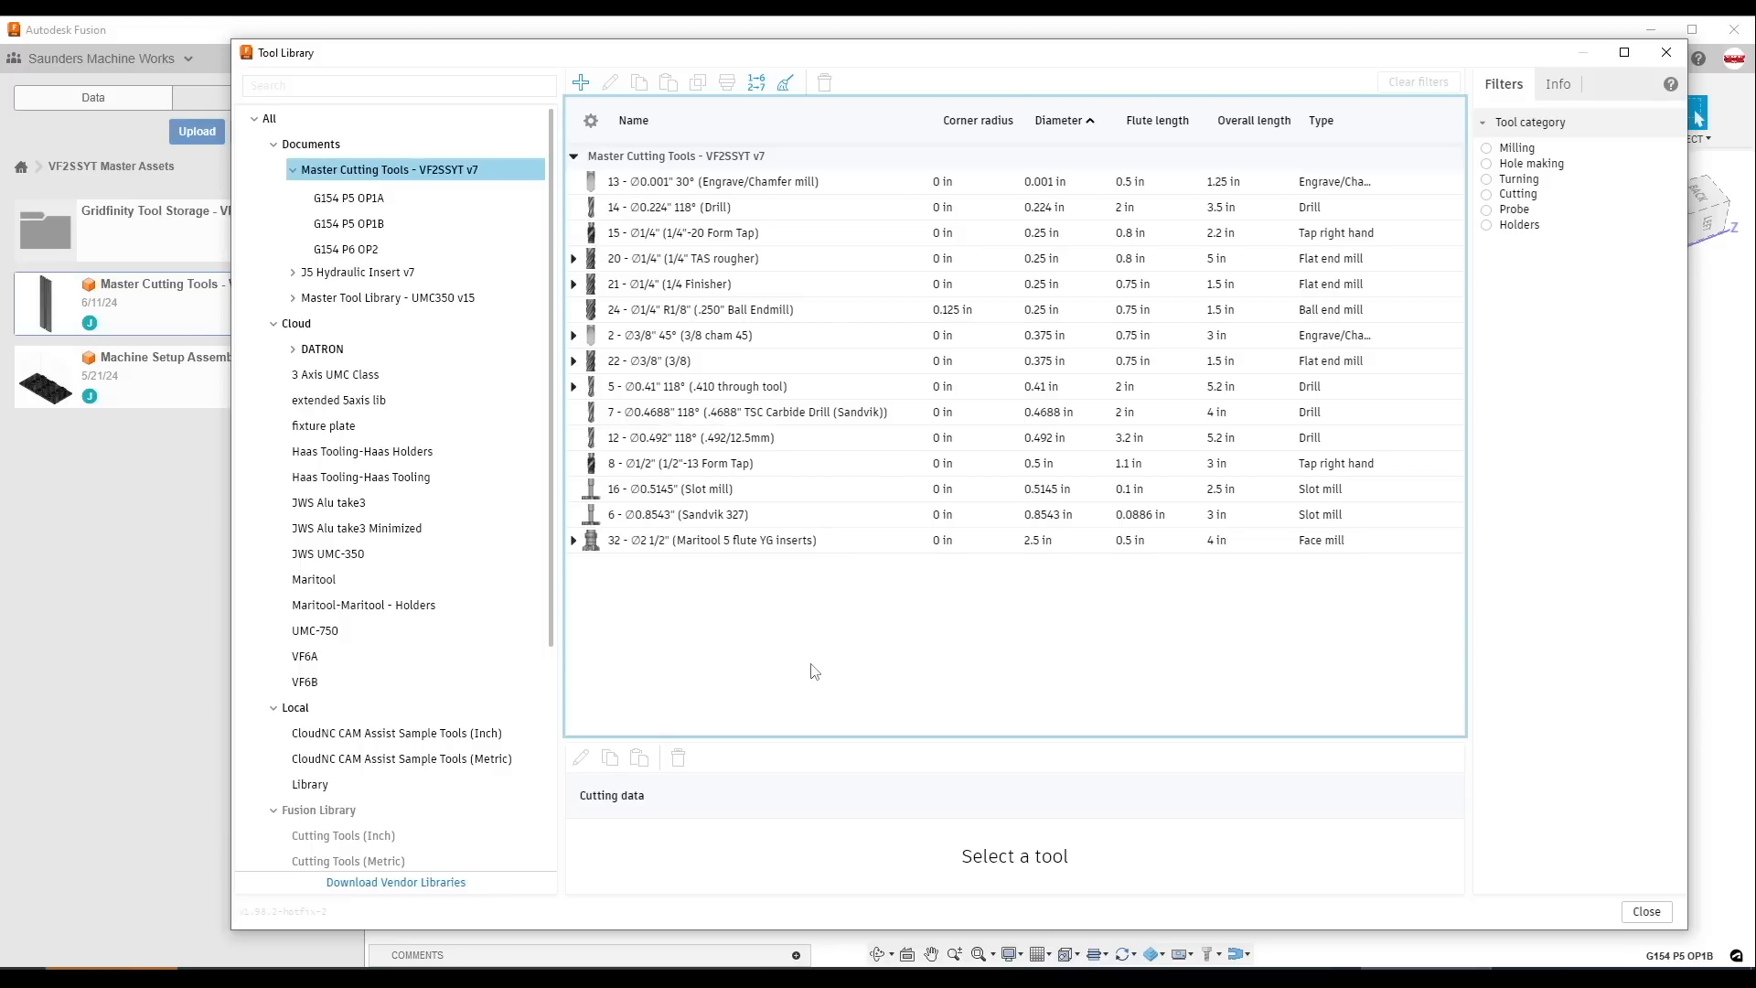
mouse_move(820, 655)
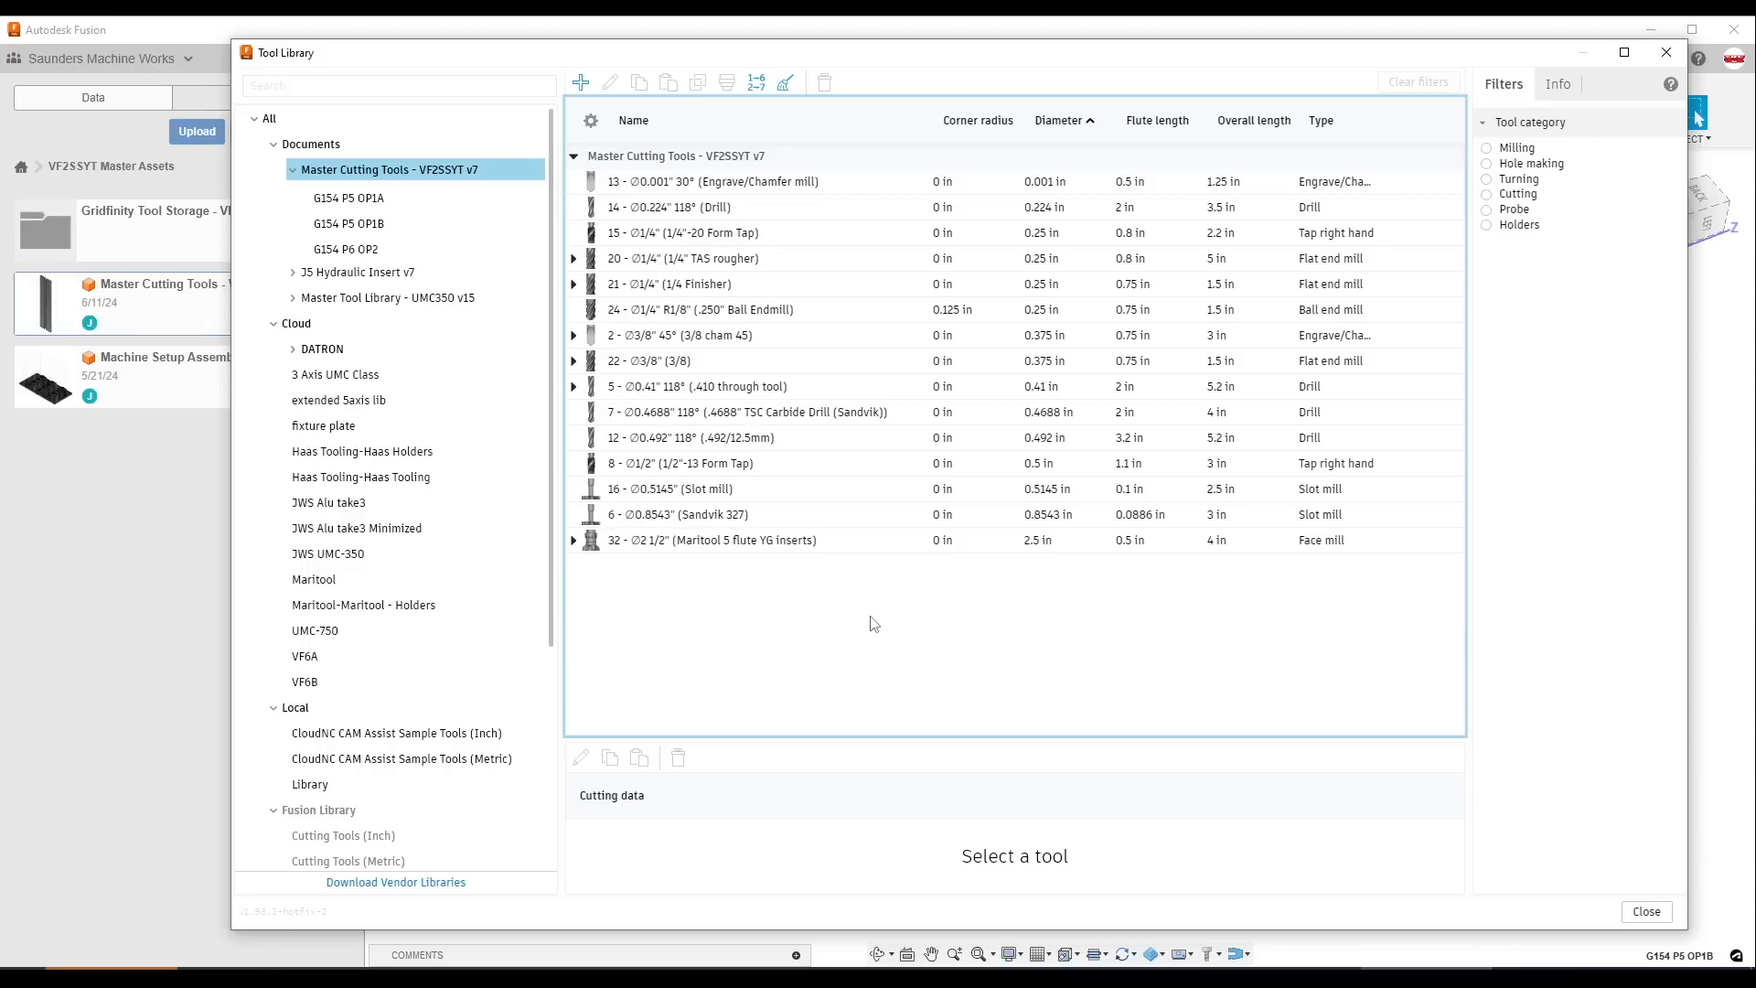
mouse_move(890, 631)
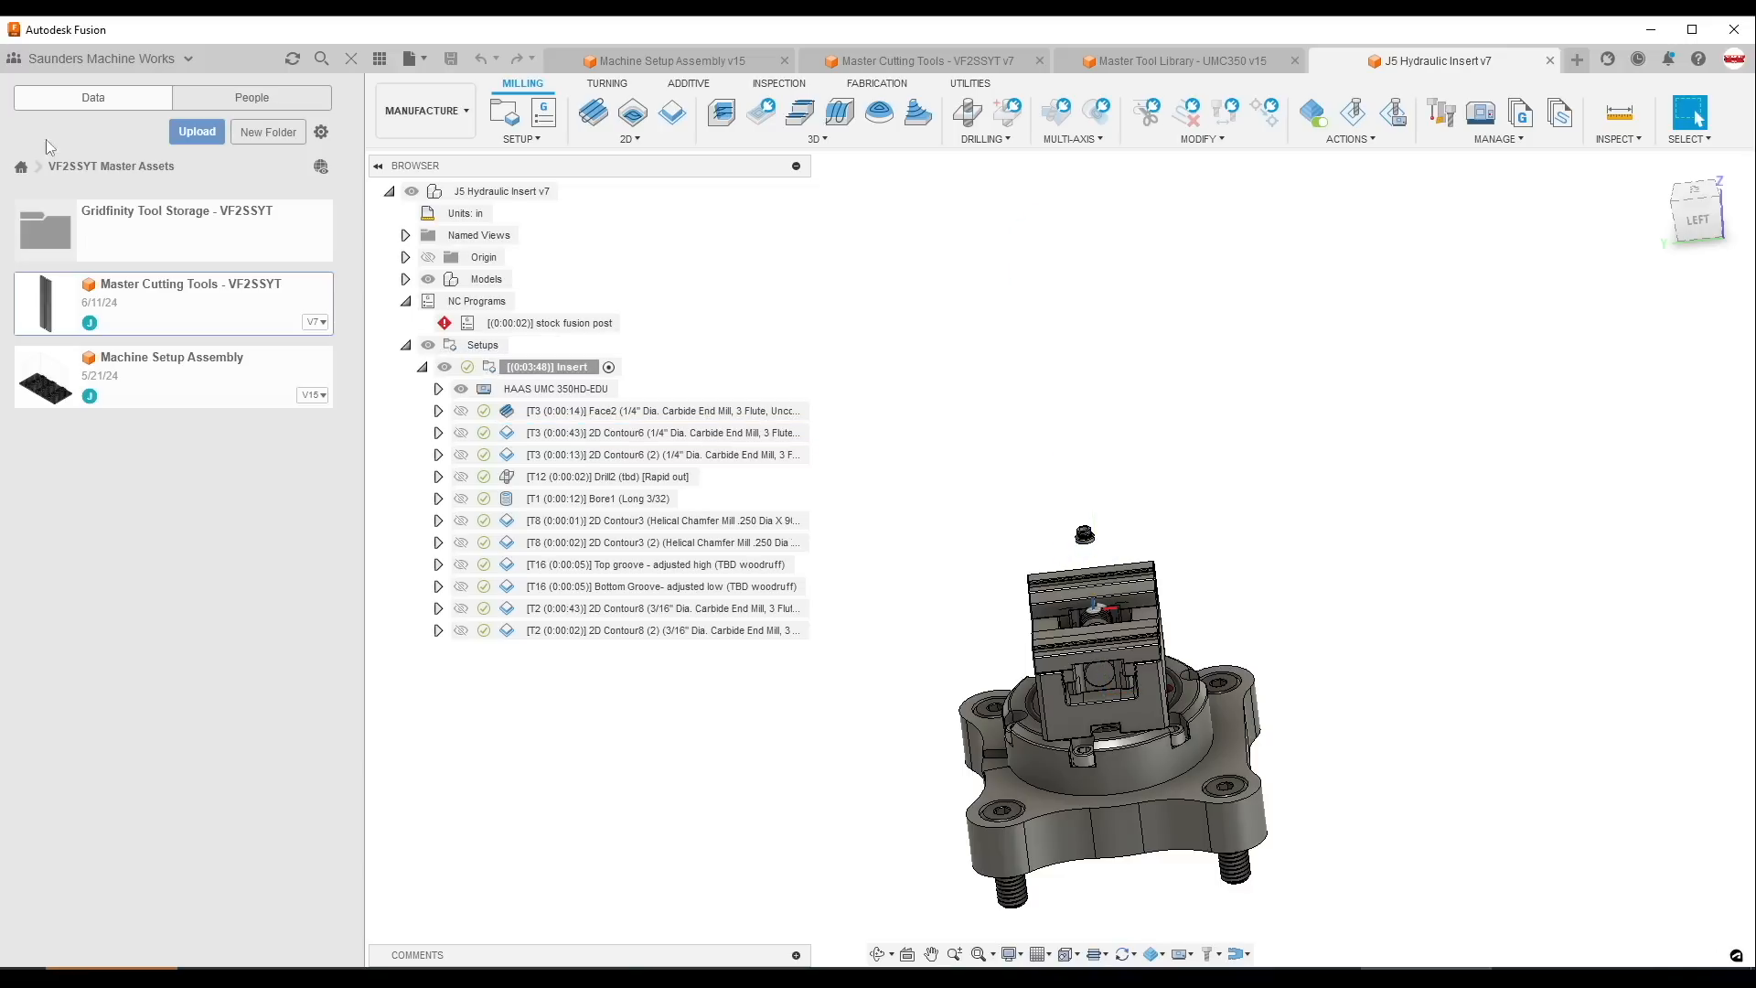
- Go back to the project list and open the Gen3 Soft Jaw project folder
click(21, 166)
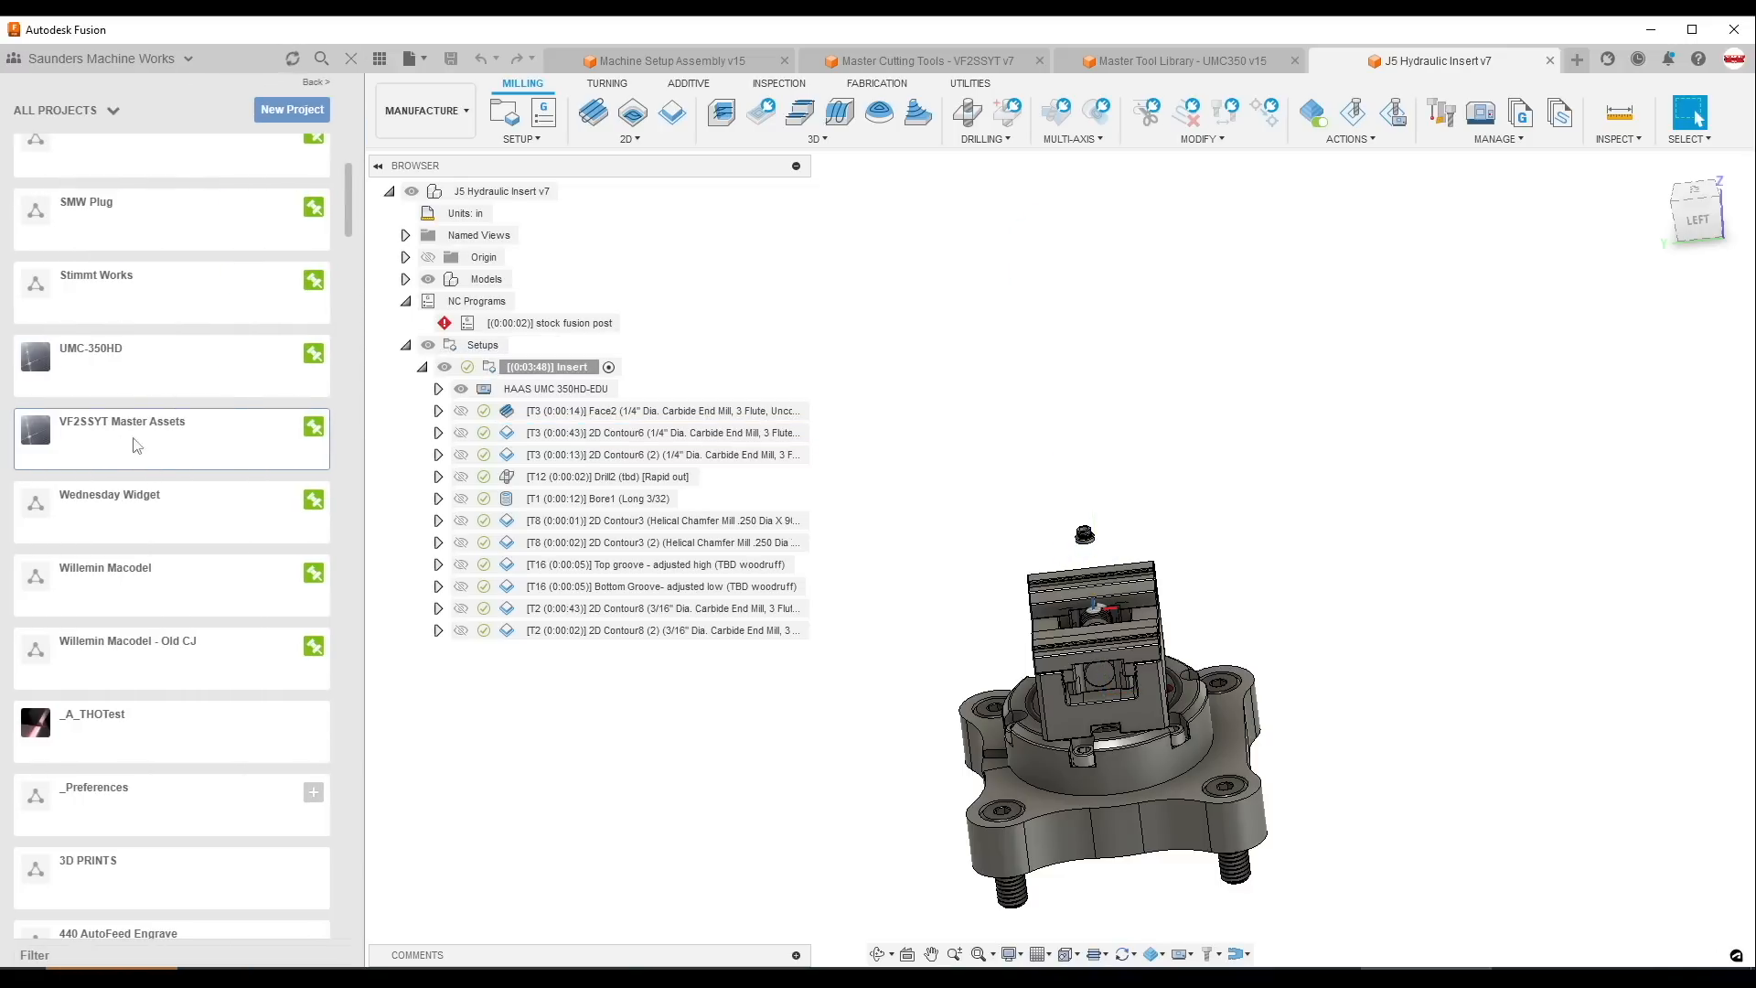
mouse_move(163, 455)
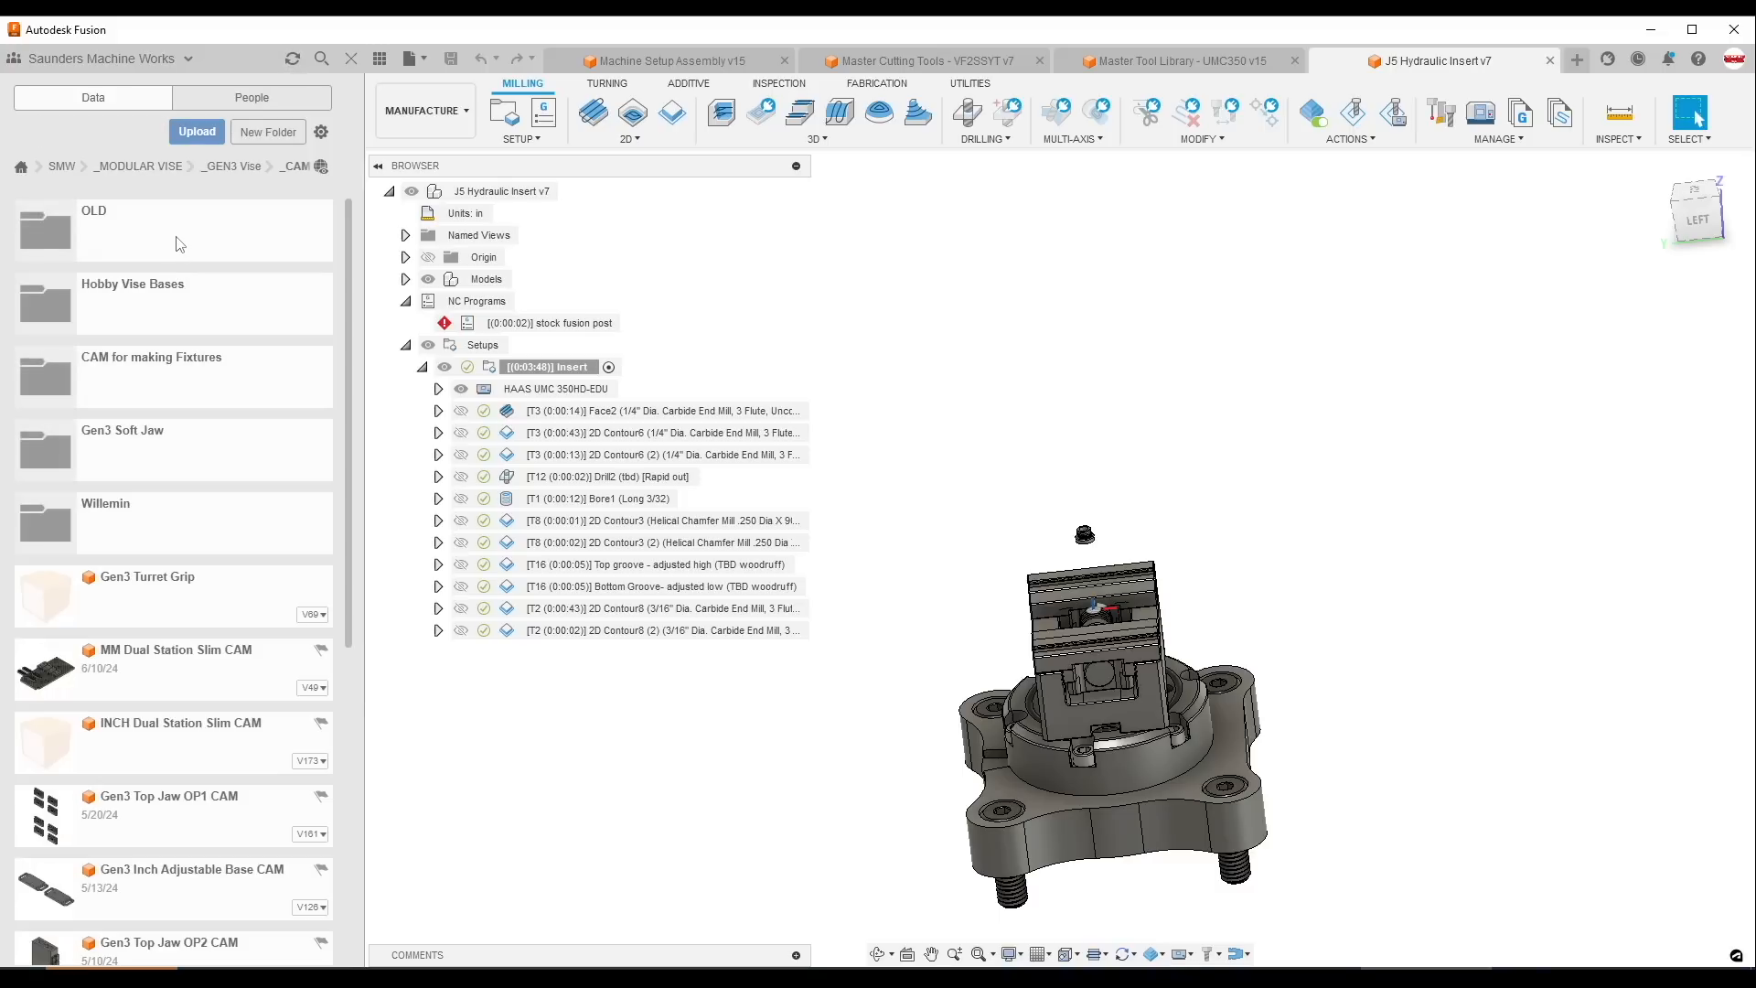
double_click(123, 429)
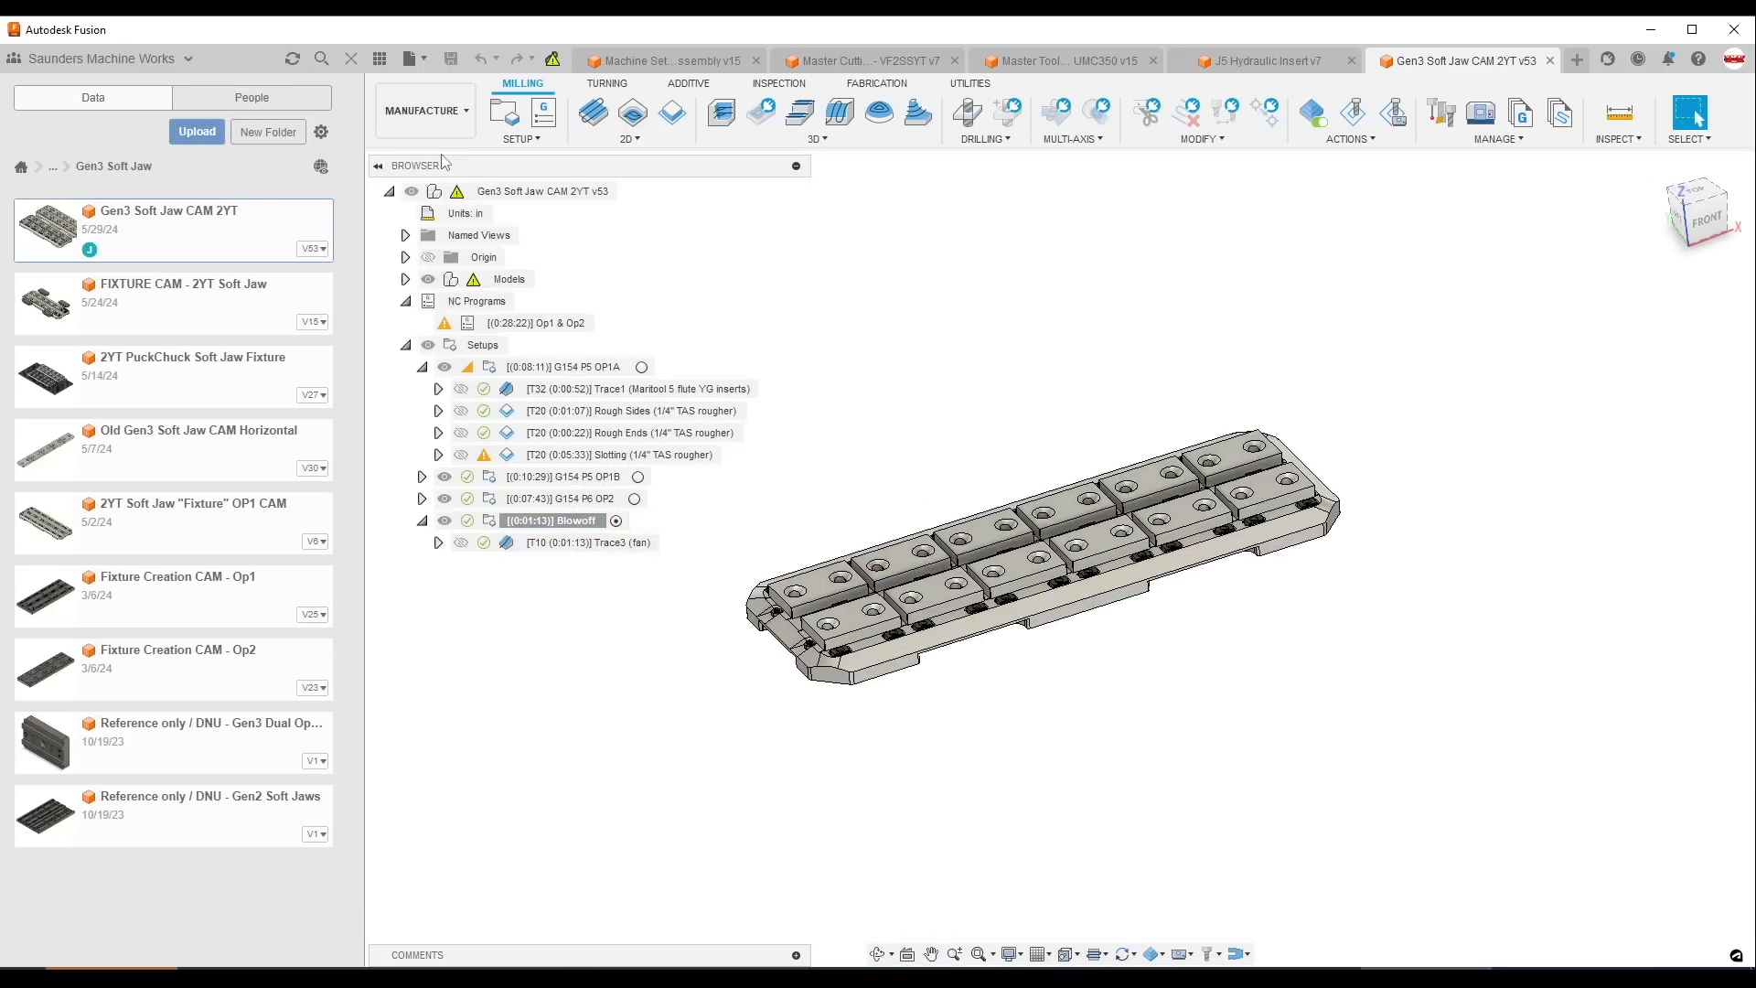
- Switch the Gen3 Soft Jaw CAM 2YT file from MANUFACTURE to the DESIGN workspace
click(426, 110)
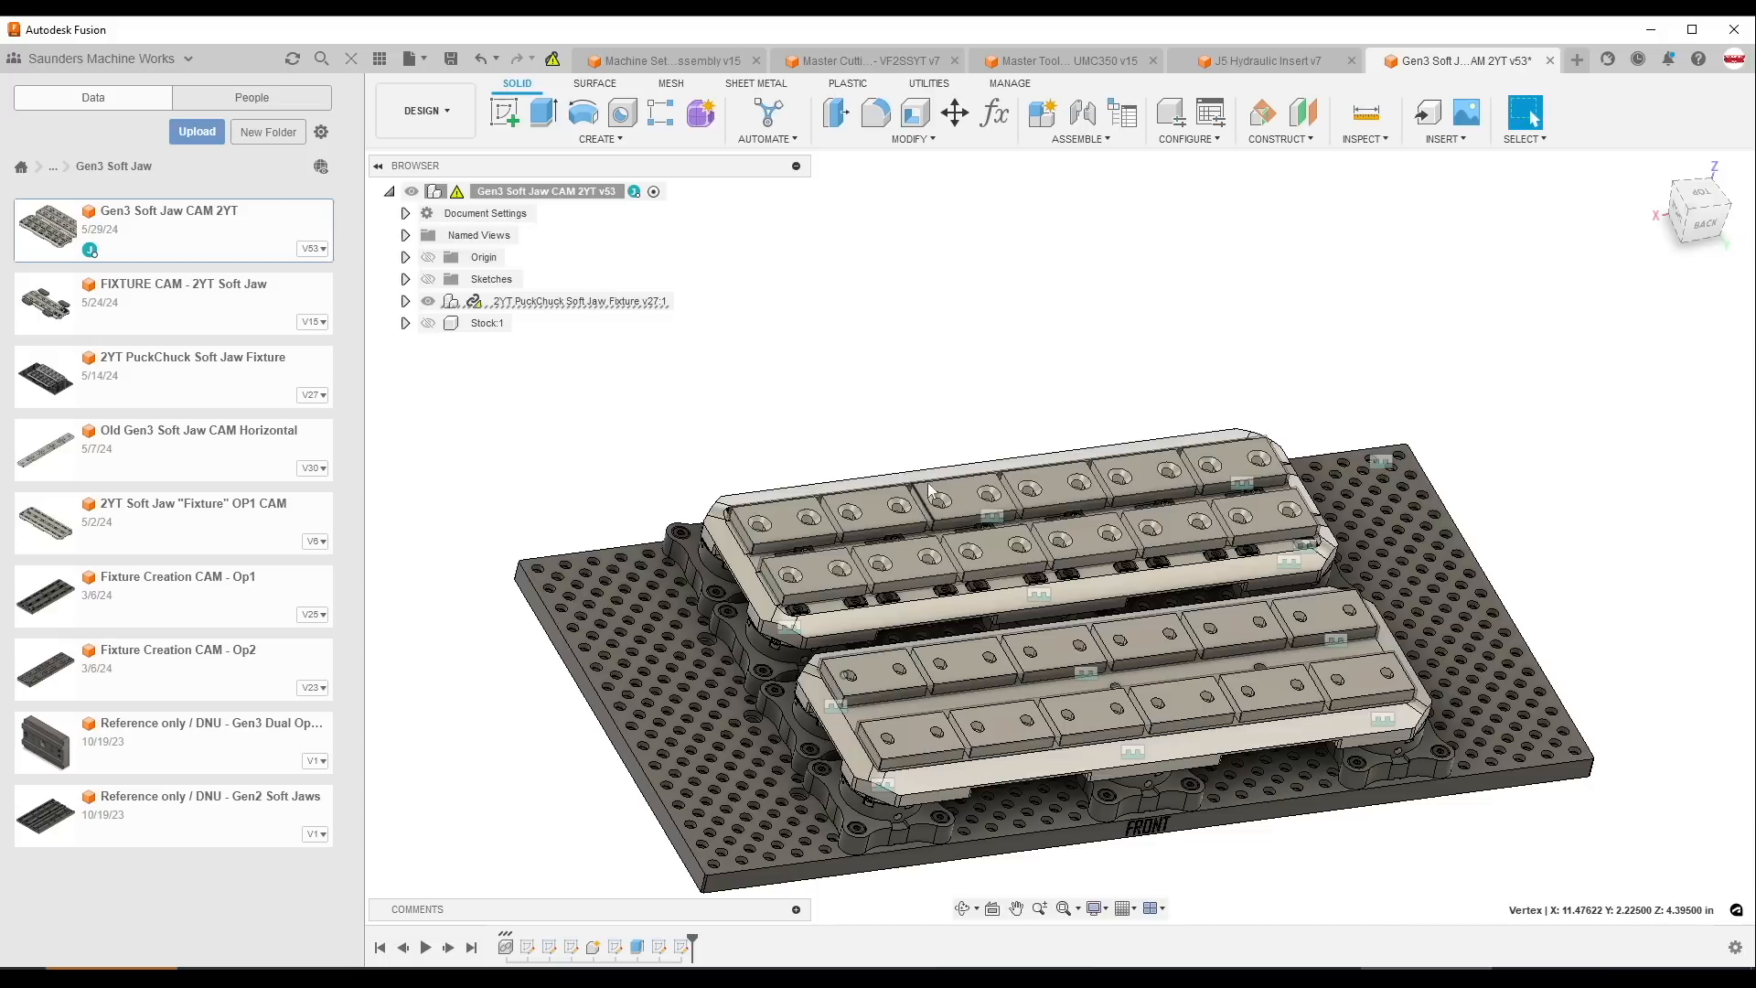
mouse_move(945, 537)
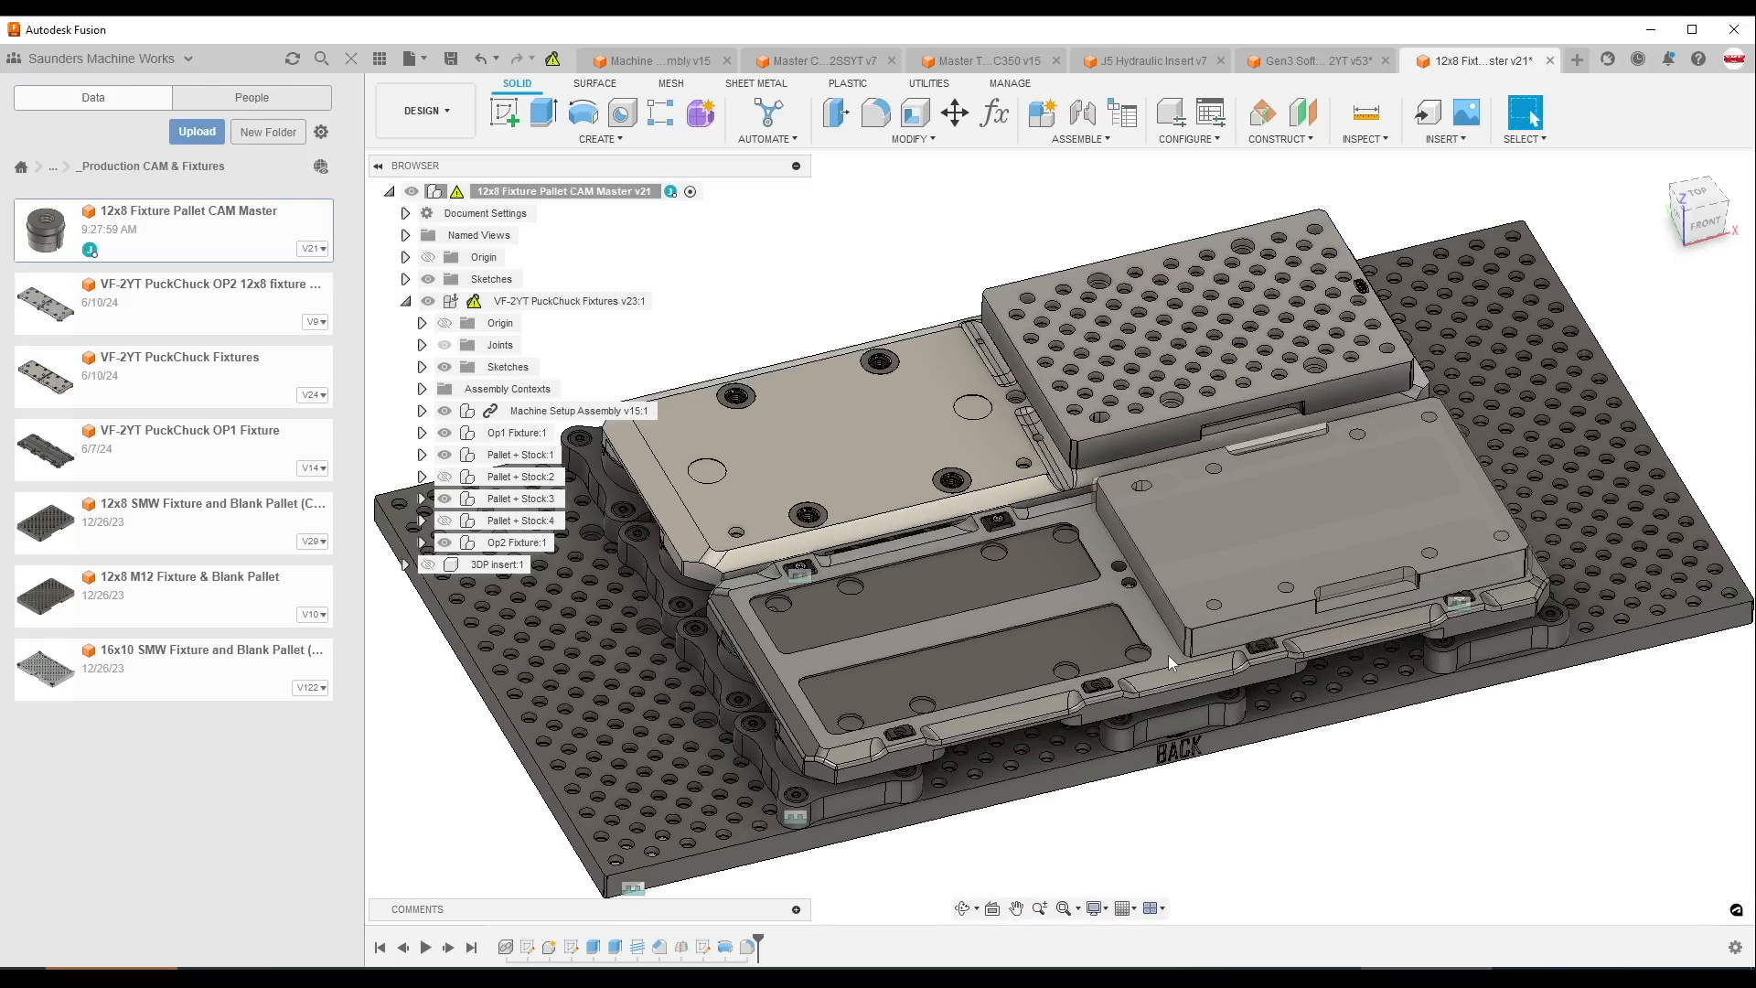
- Select a round hole edge on the 12x8 Fixture Pallet grid plate
click(1288, 527)
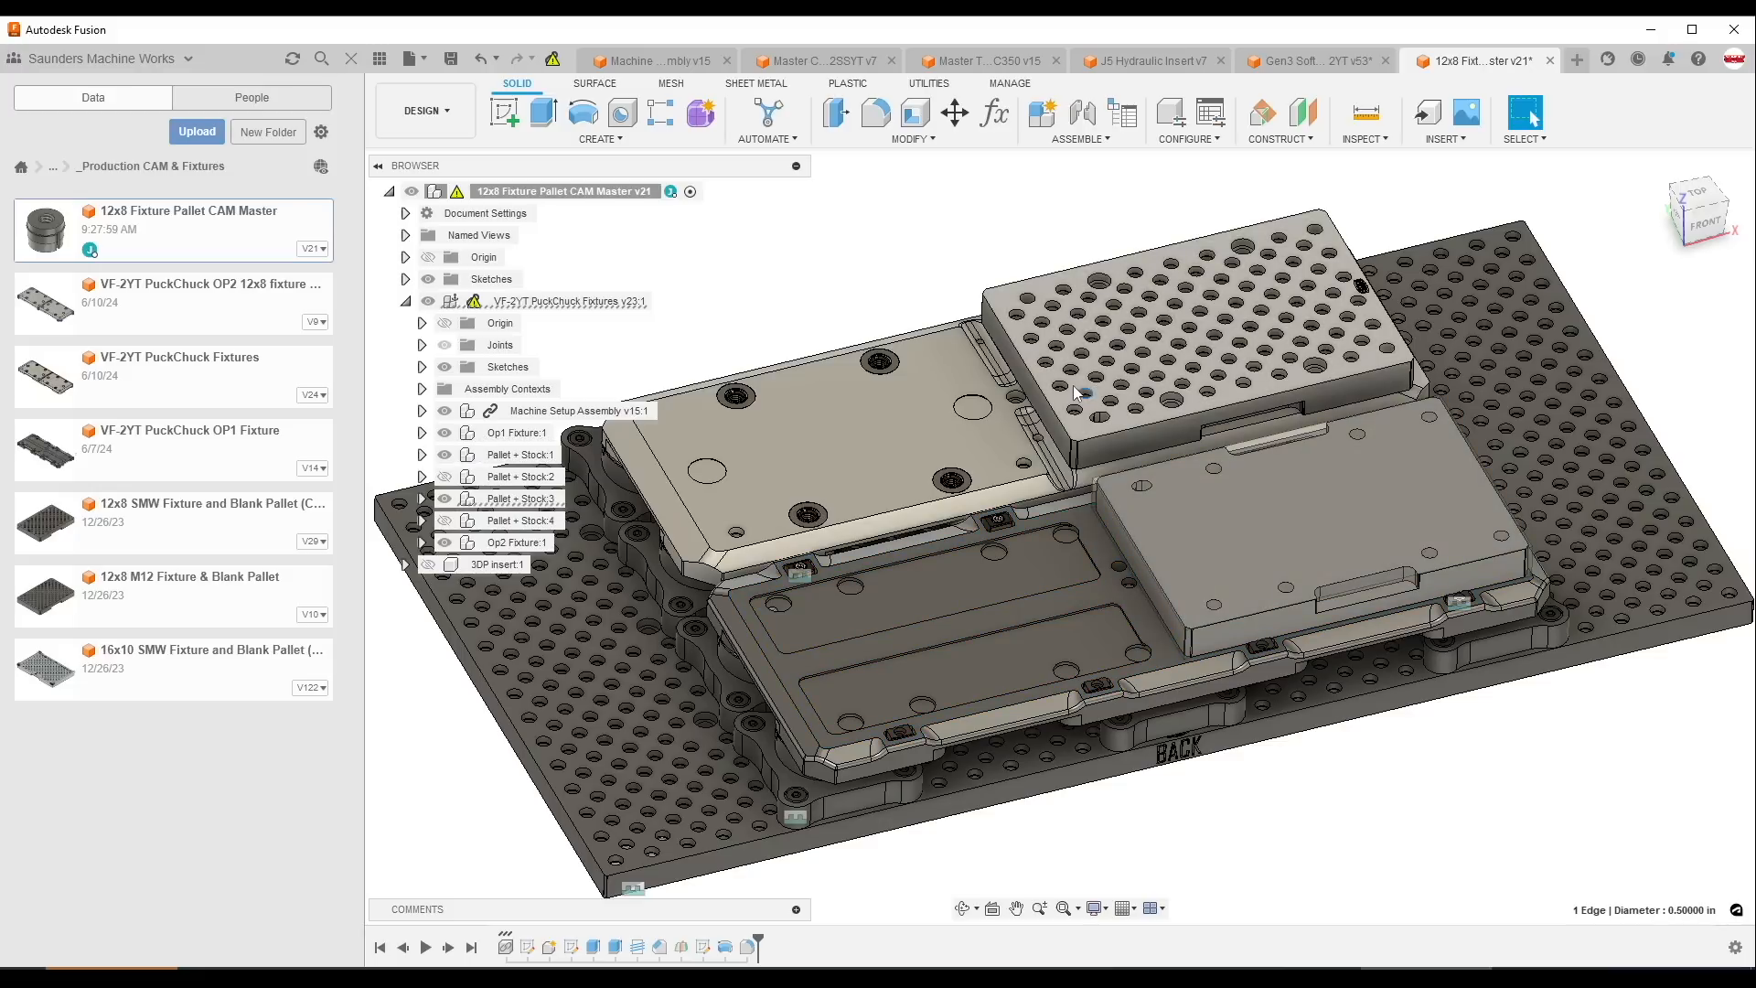
mouse_move(422, 109)
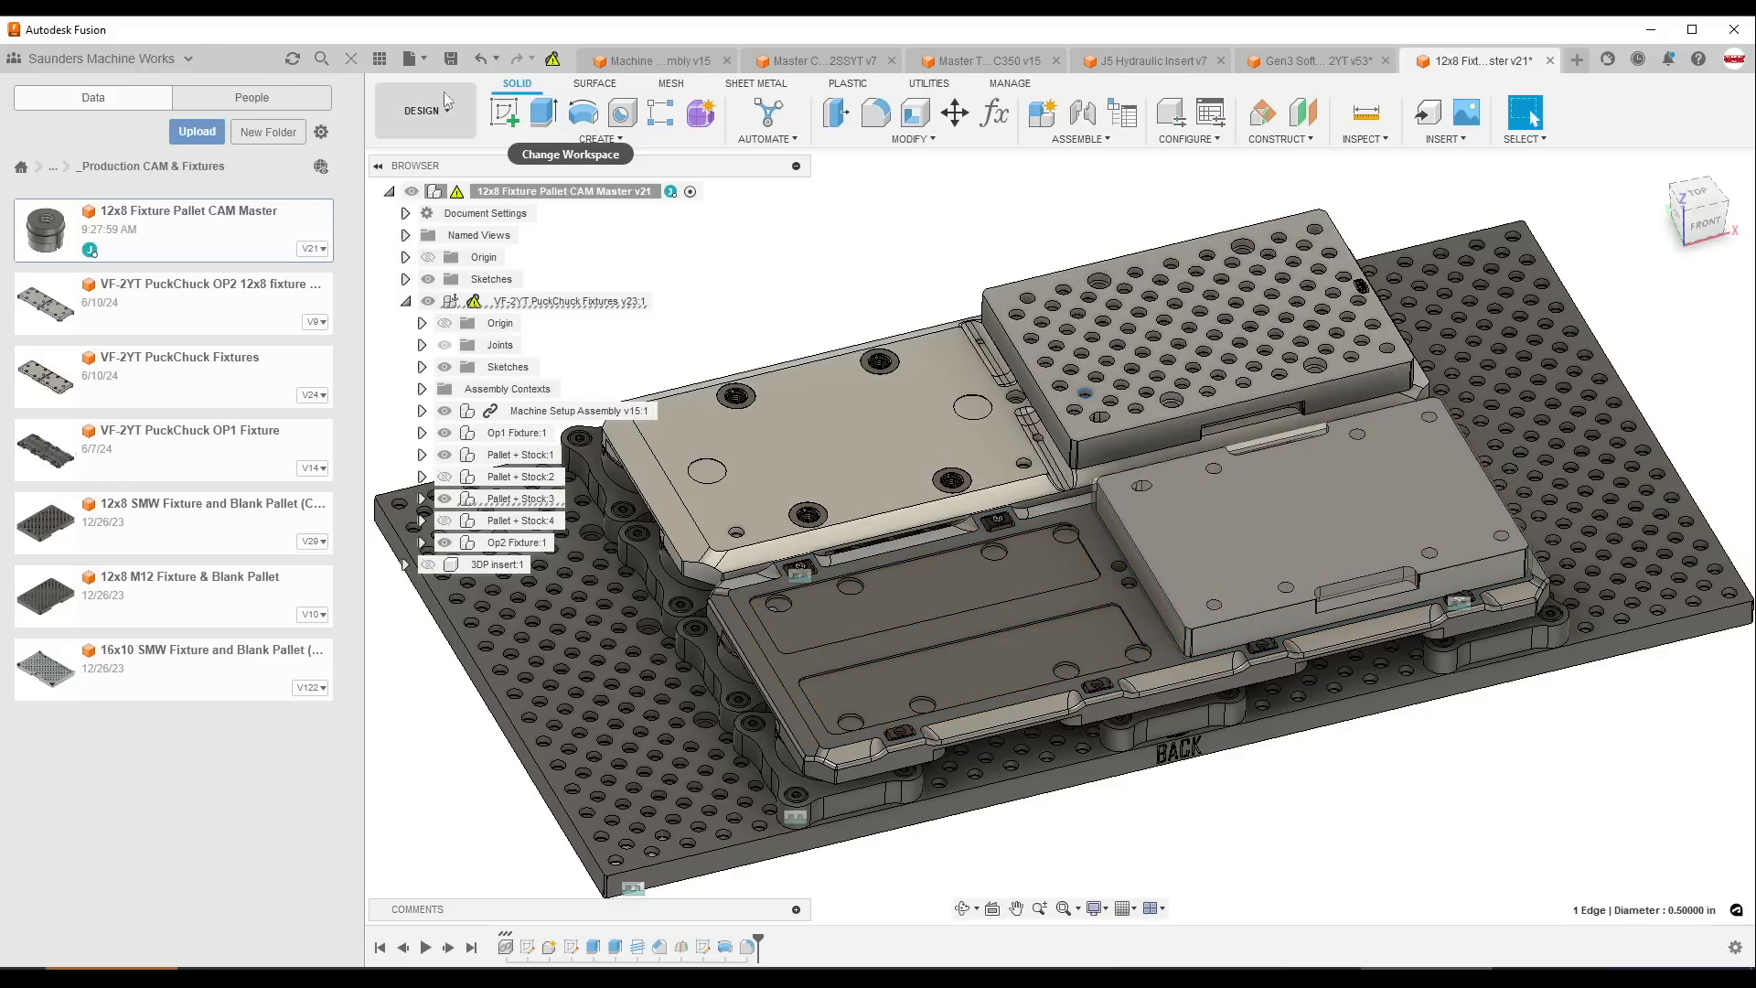
- Switch to MANUFACTURE and review the Pattern3 duplication settings, cancelling without changes
click(423, 110)
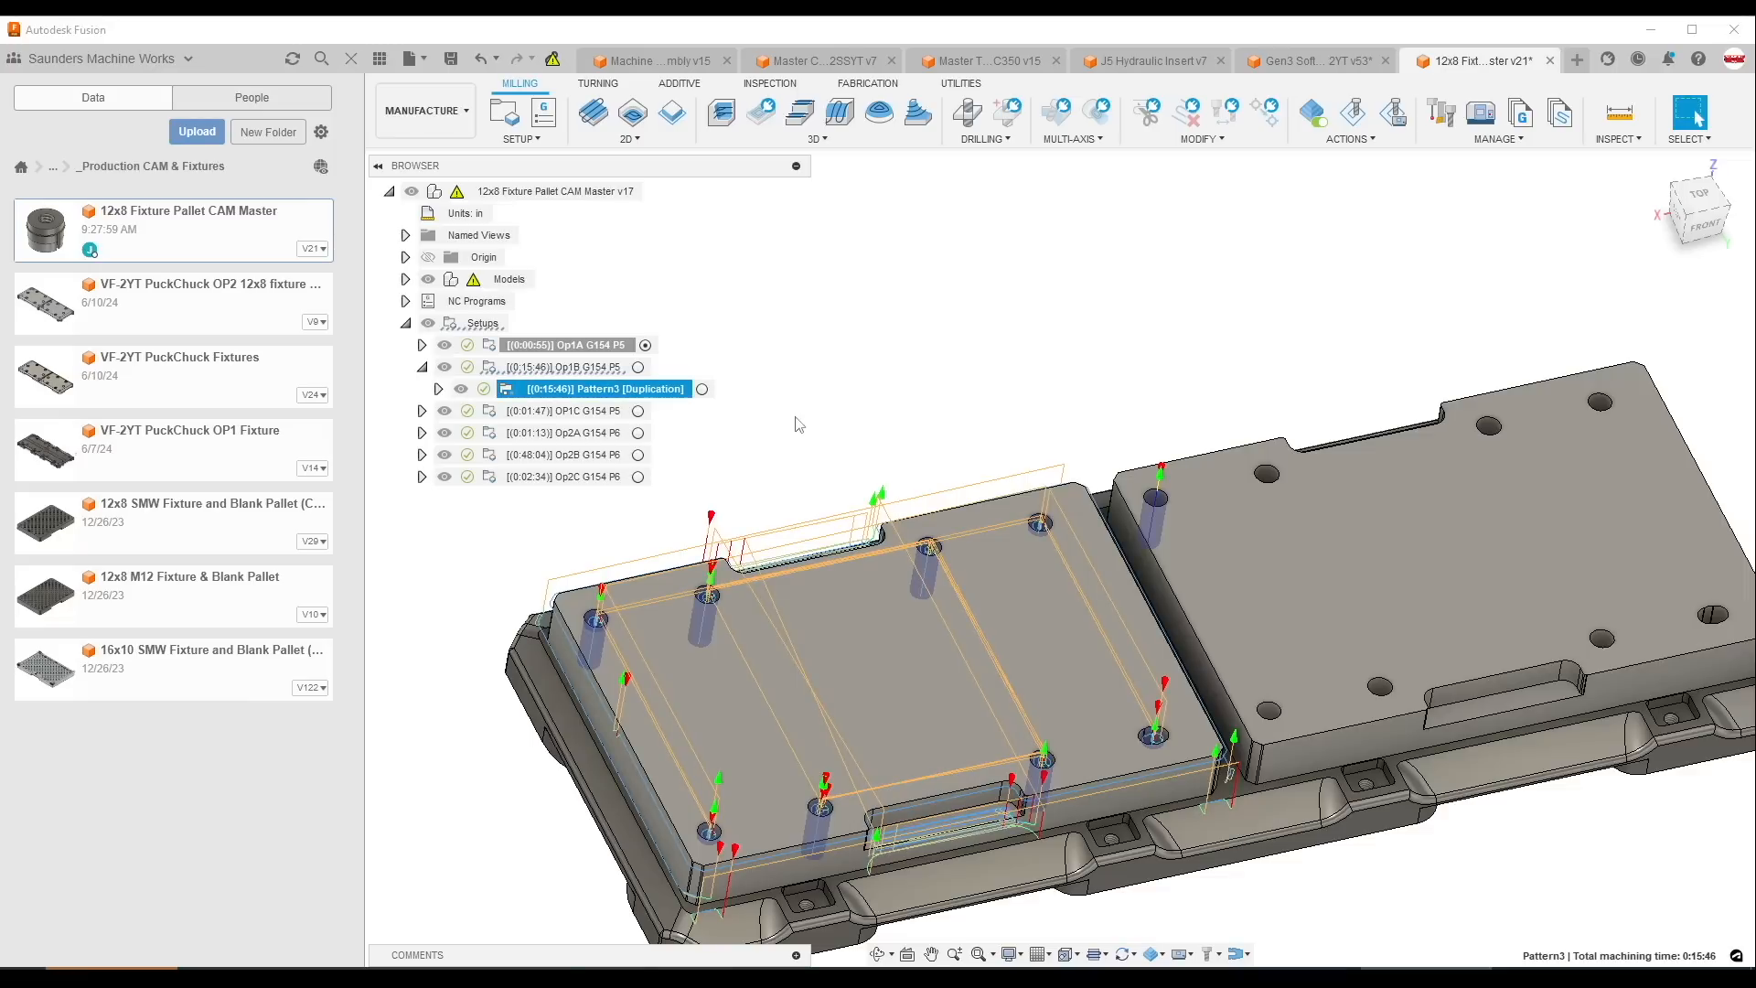
mouse_move(784, 422)
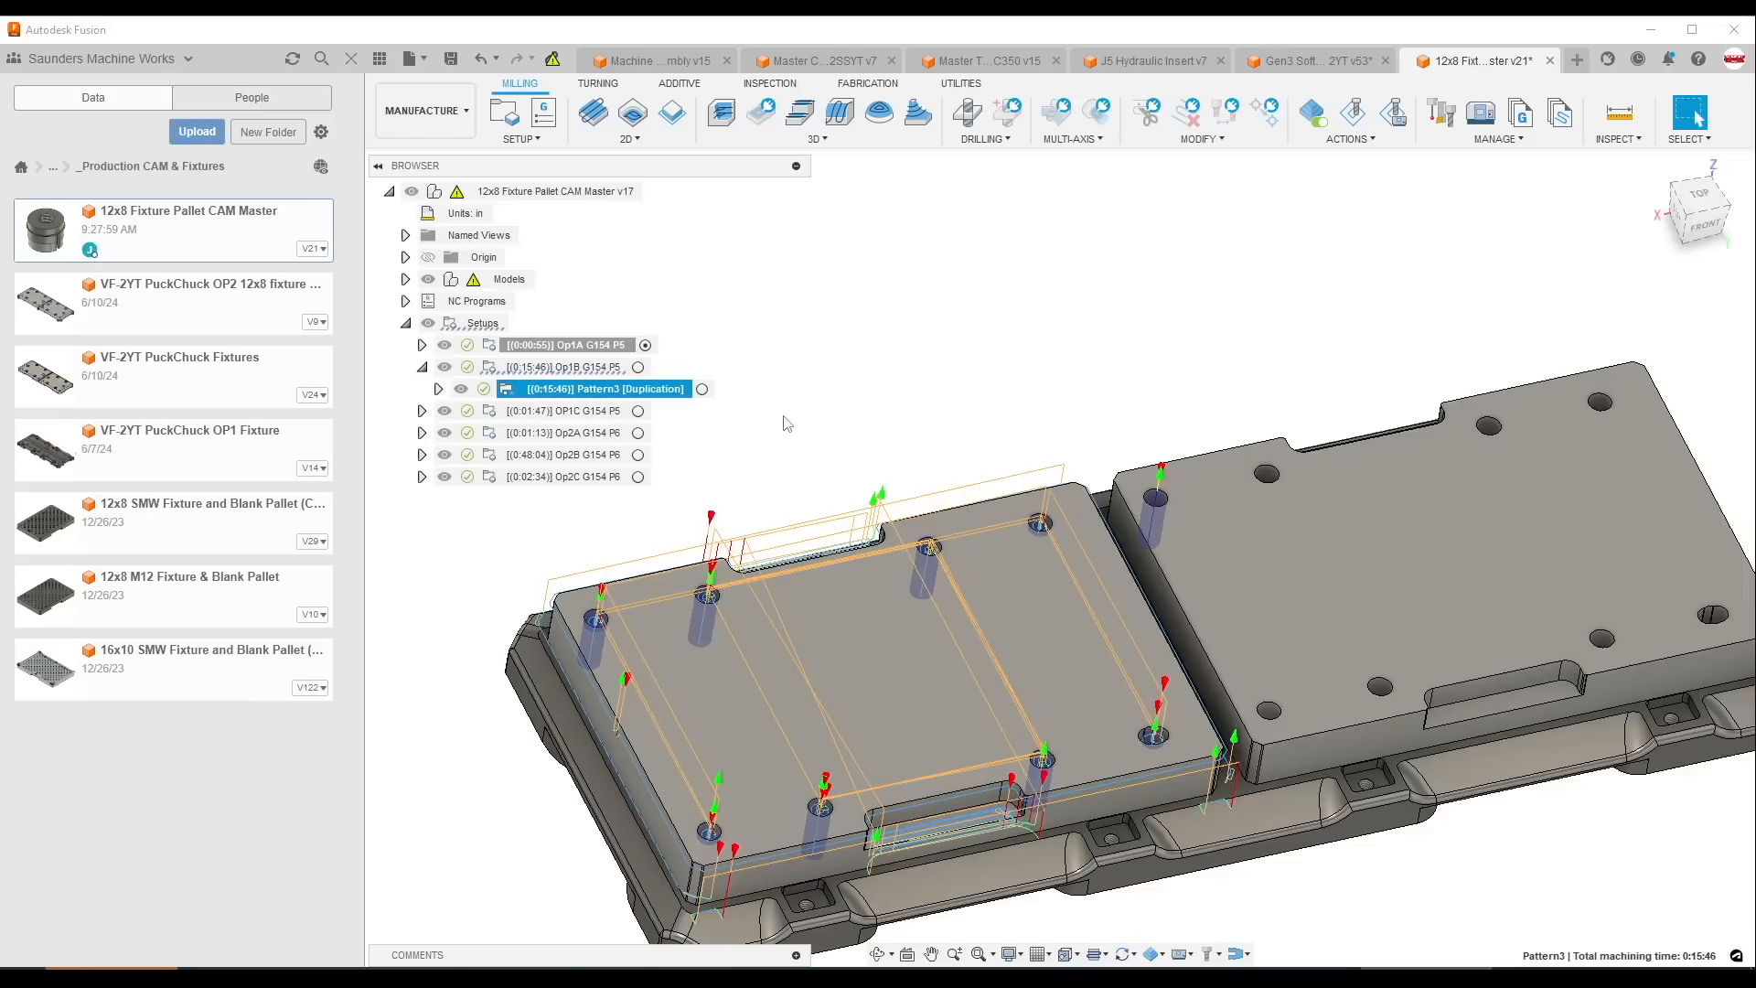
right_click(600, 387)
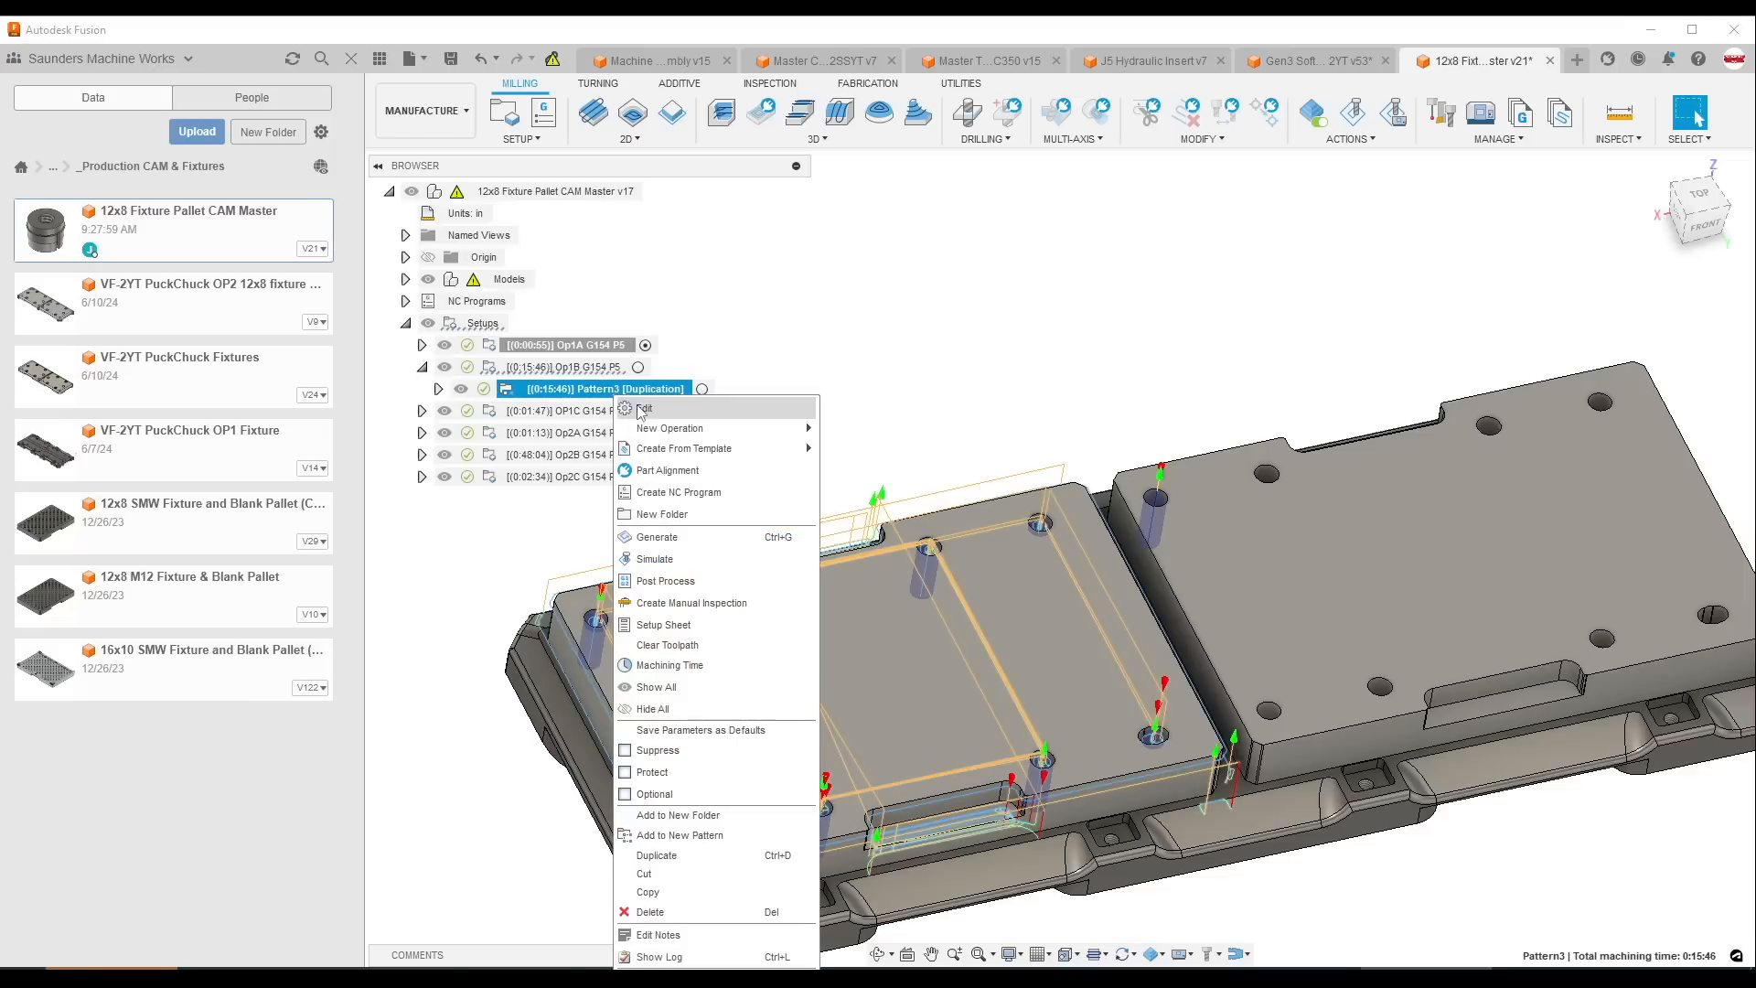
click(646, 408)
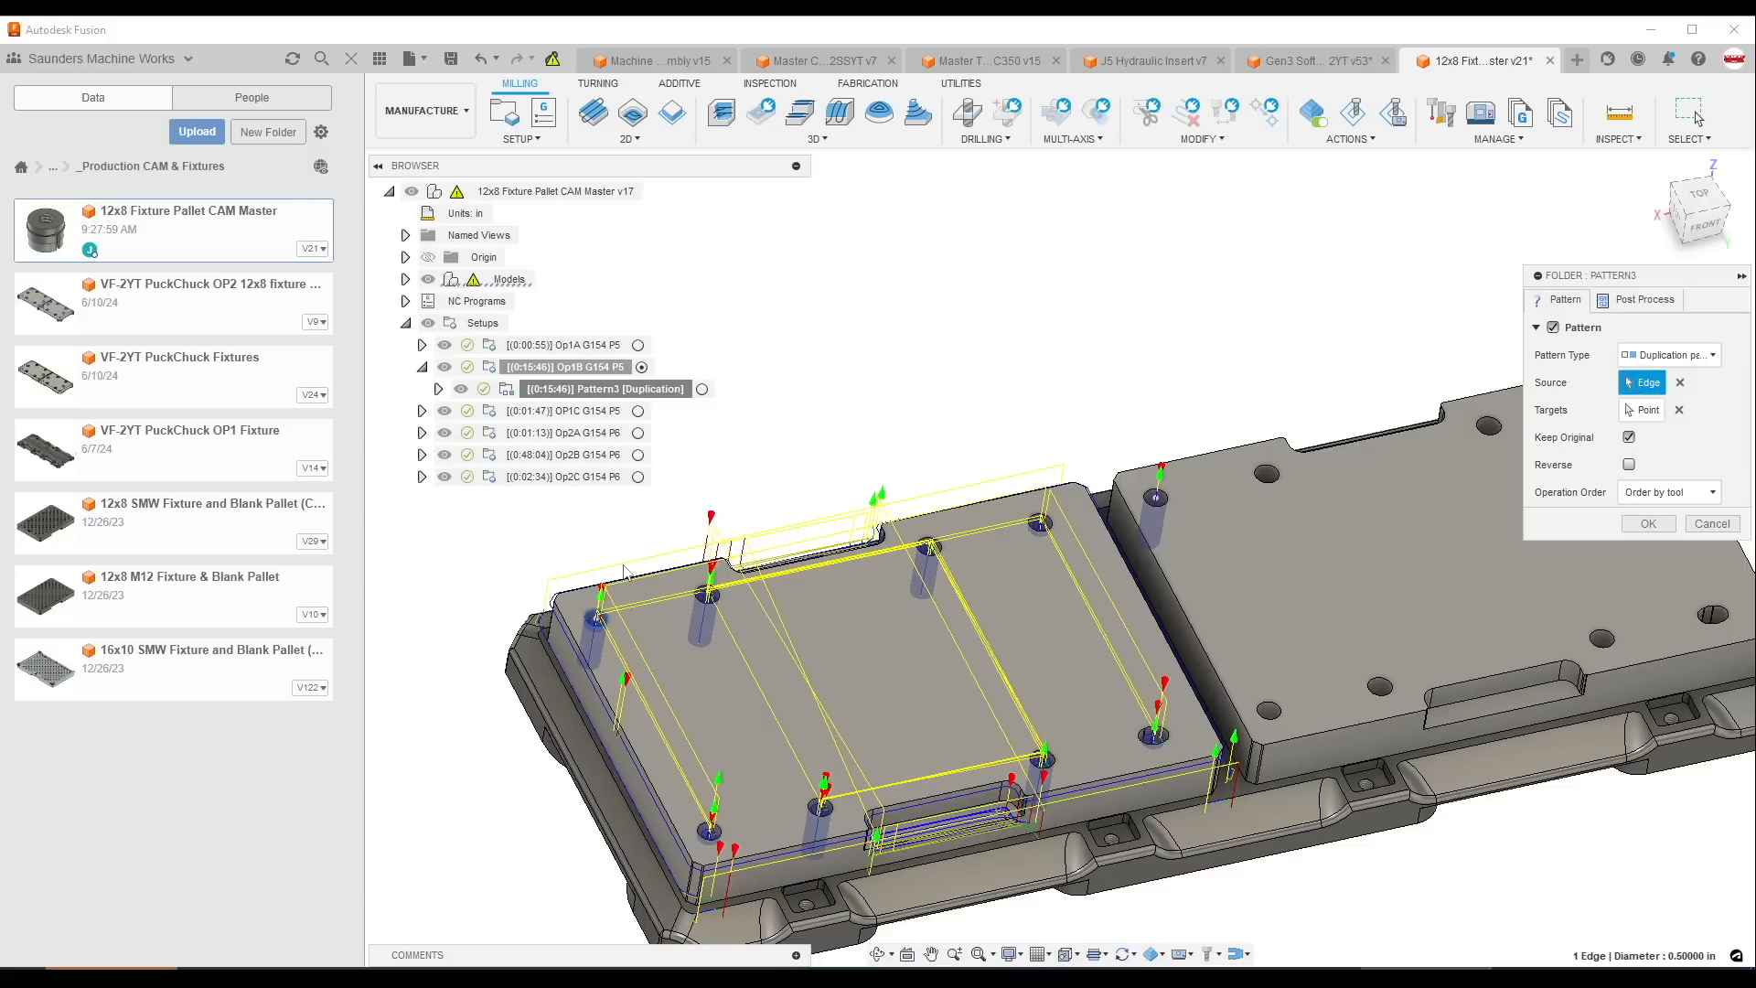
scroll(down, 3)
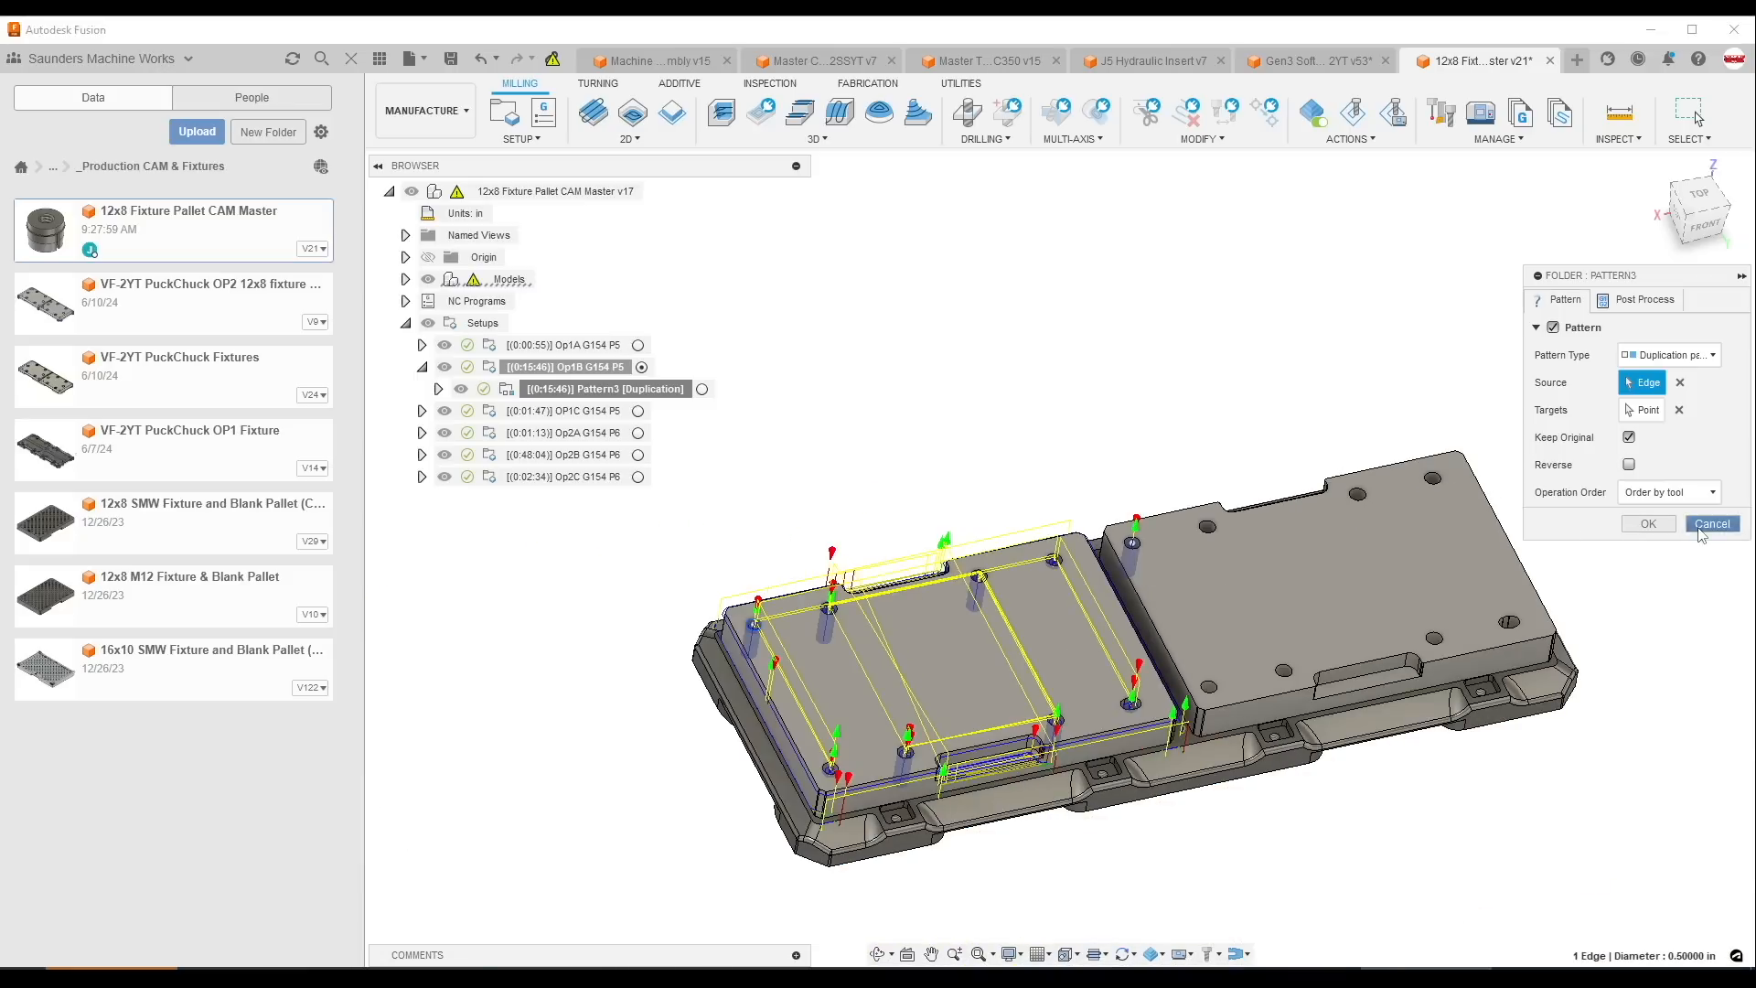
click(1710, 523)
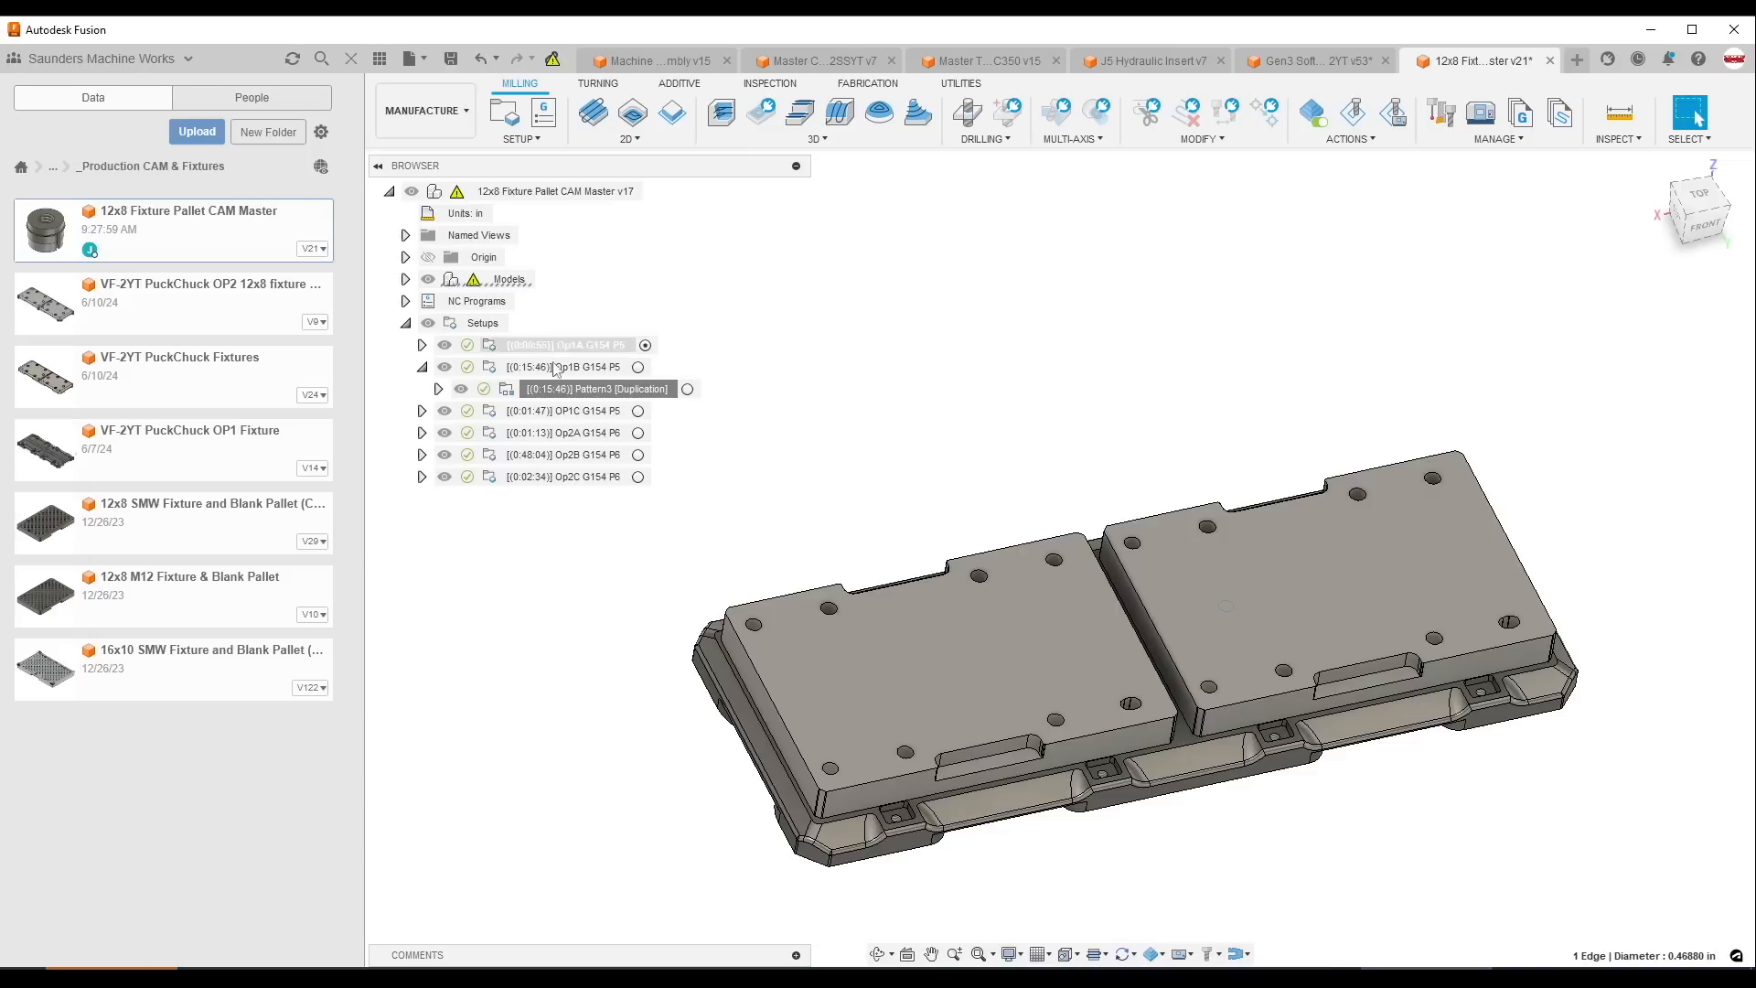
- Reopen the Pattern3 duplication settings once more and cancel again unchanged
right_click(592, 388)
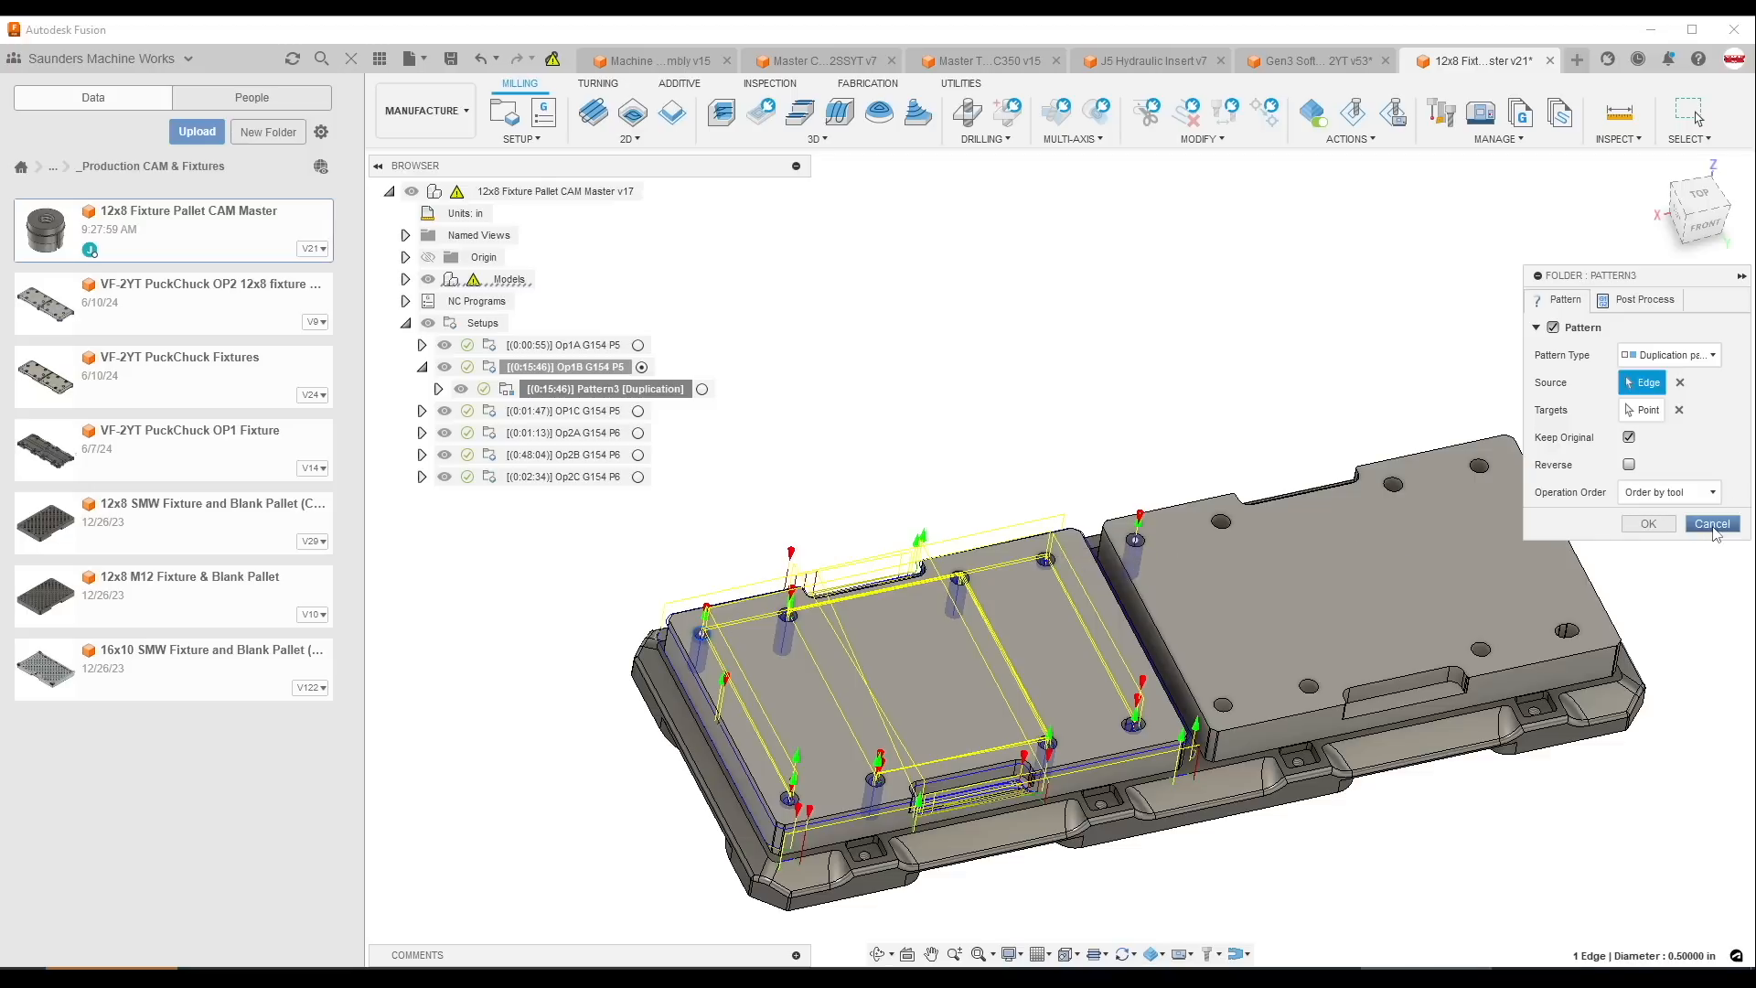
click(1712, 523)
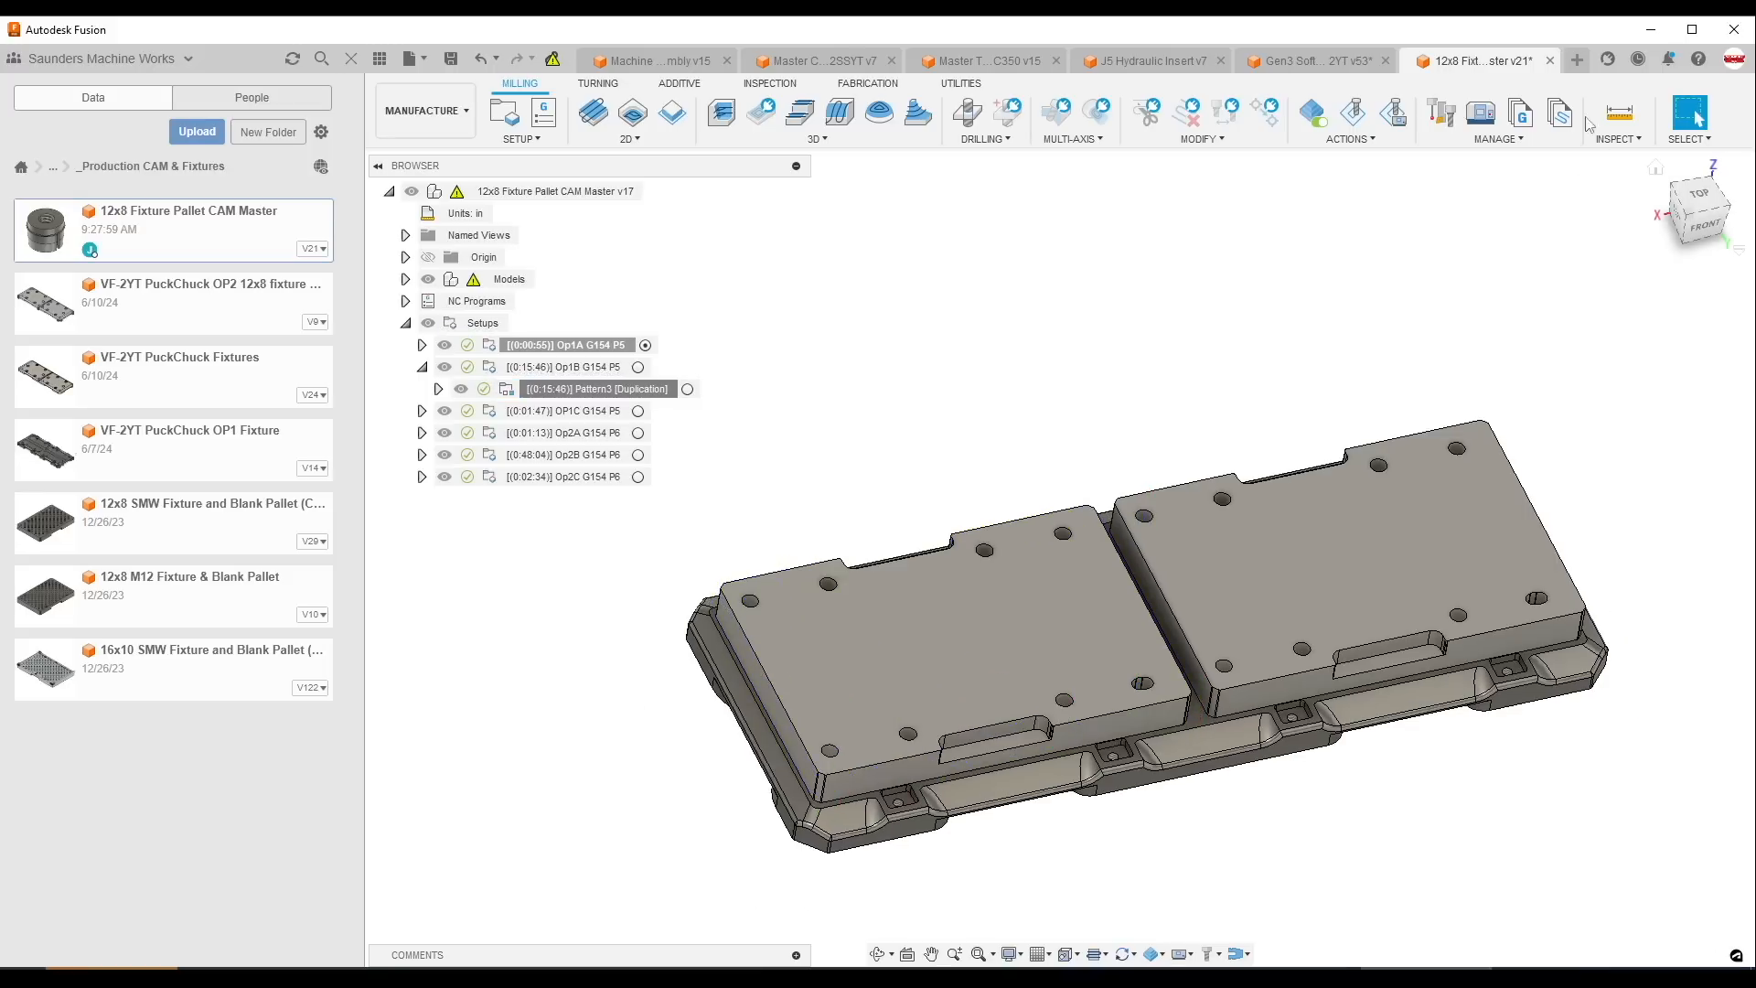
mouse_move(982, 373)
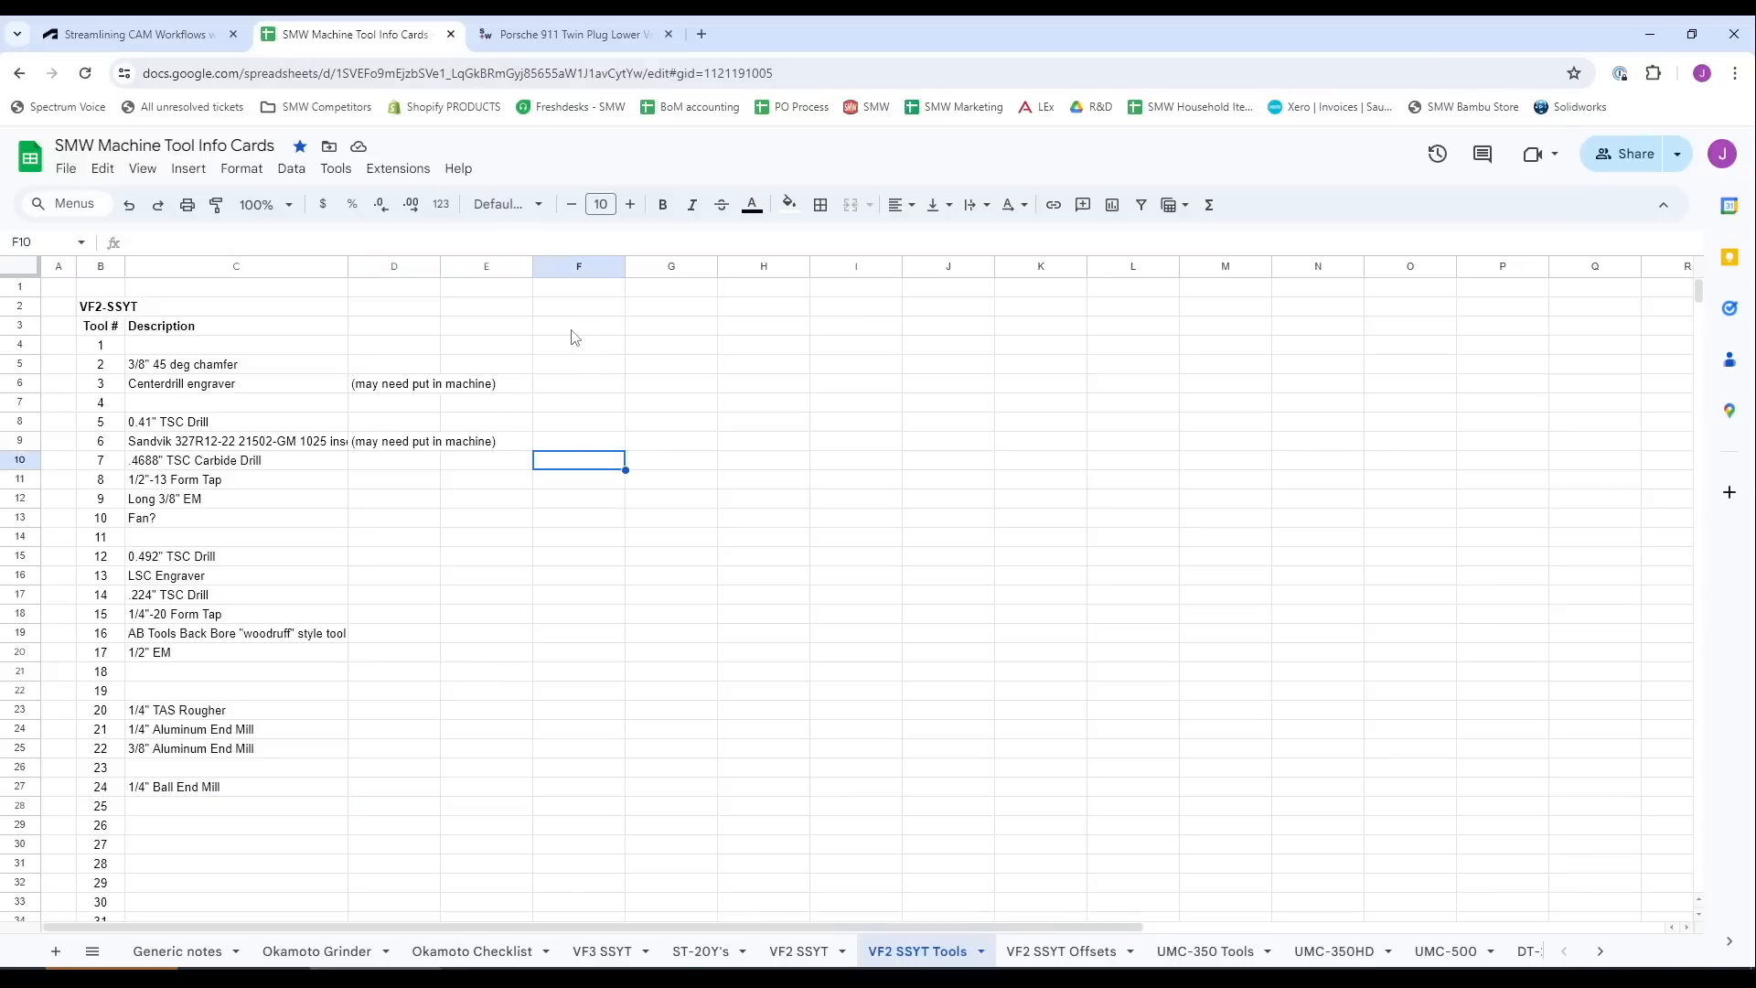
mouse_move(631, 845)
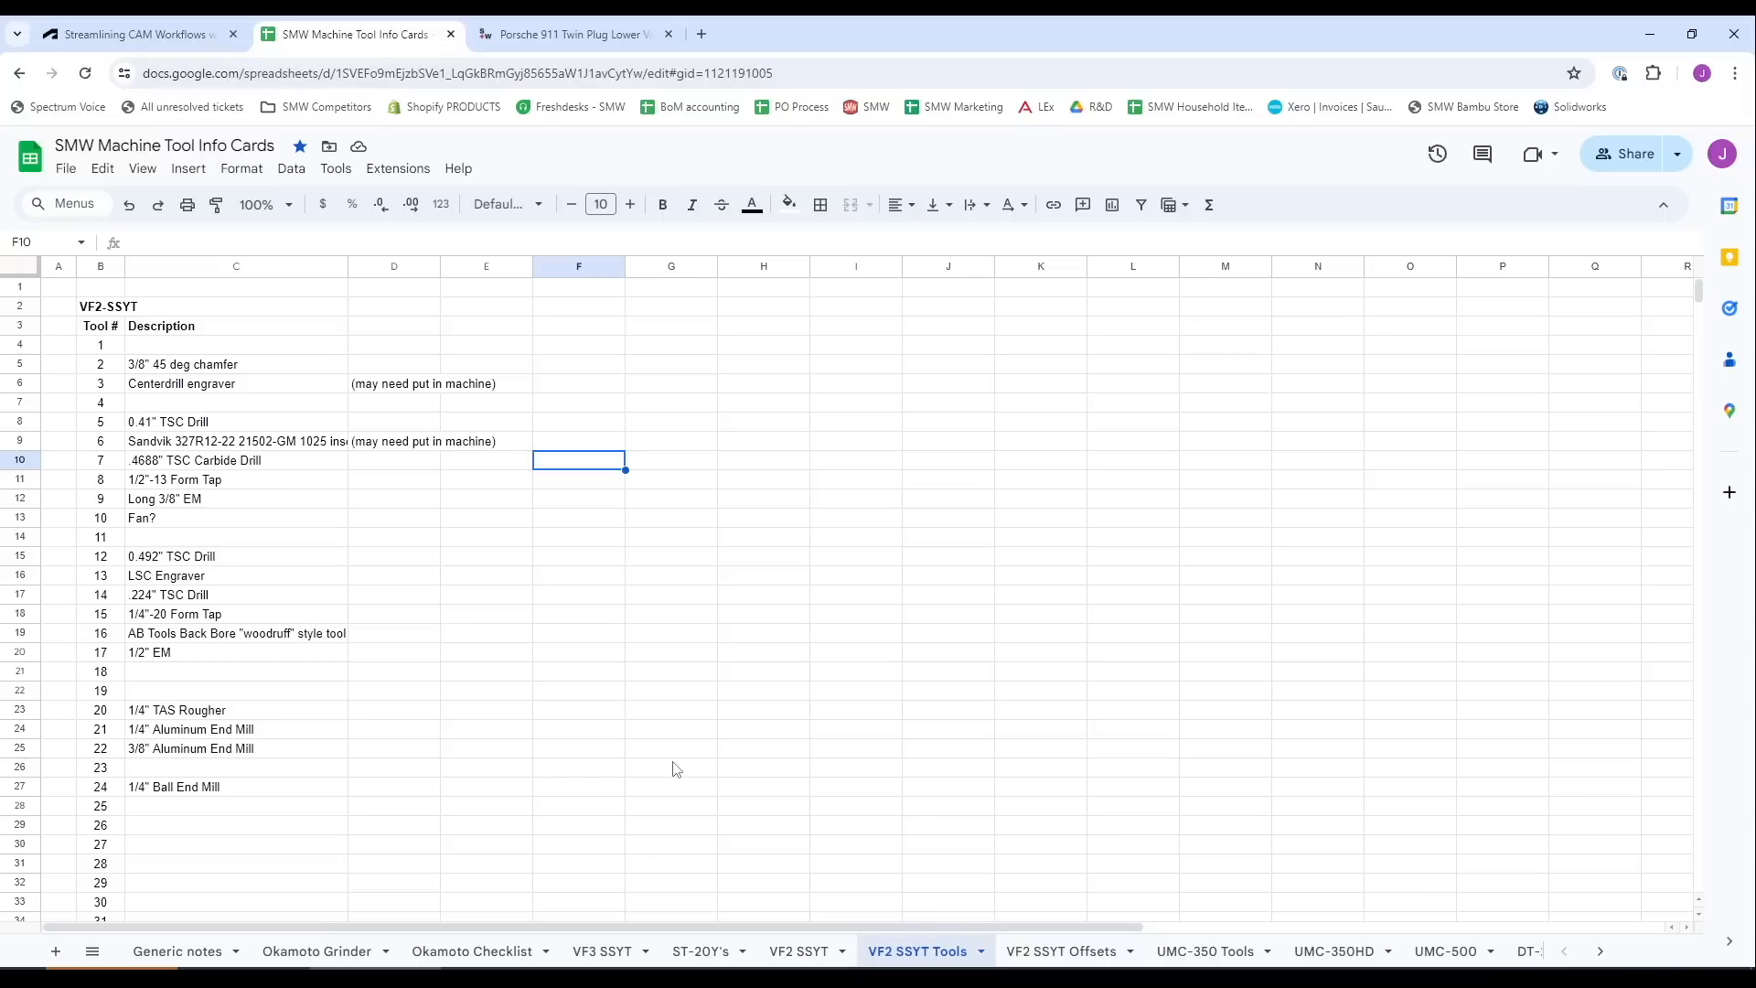
mouse_move(640, 768)
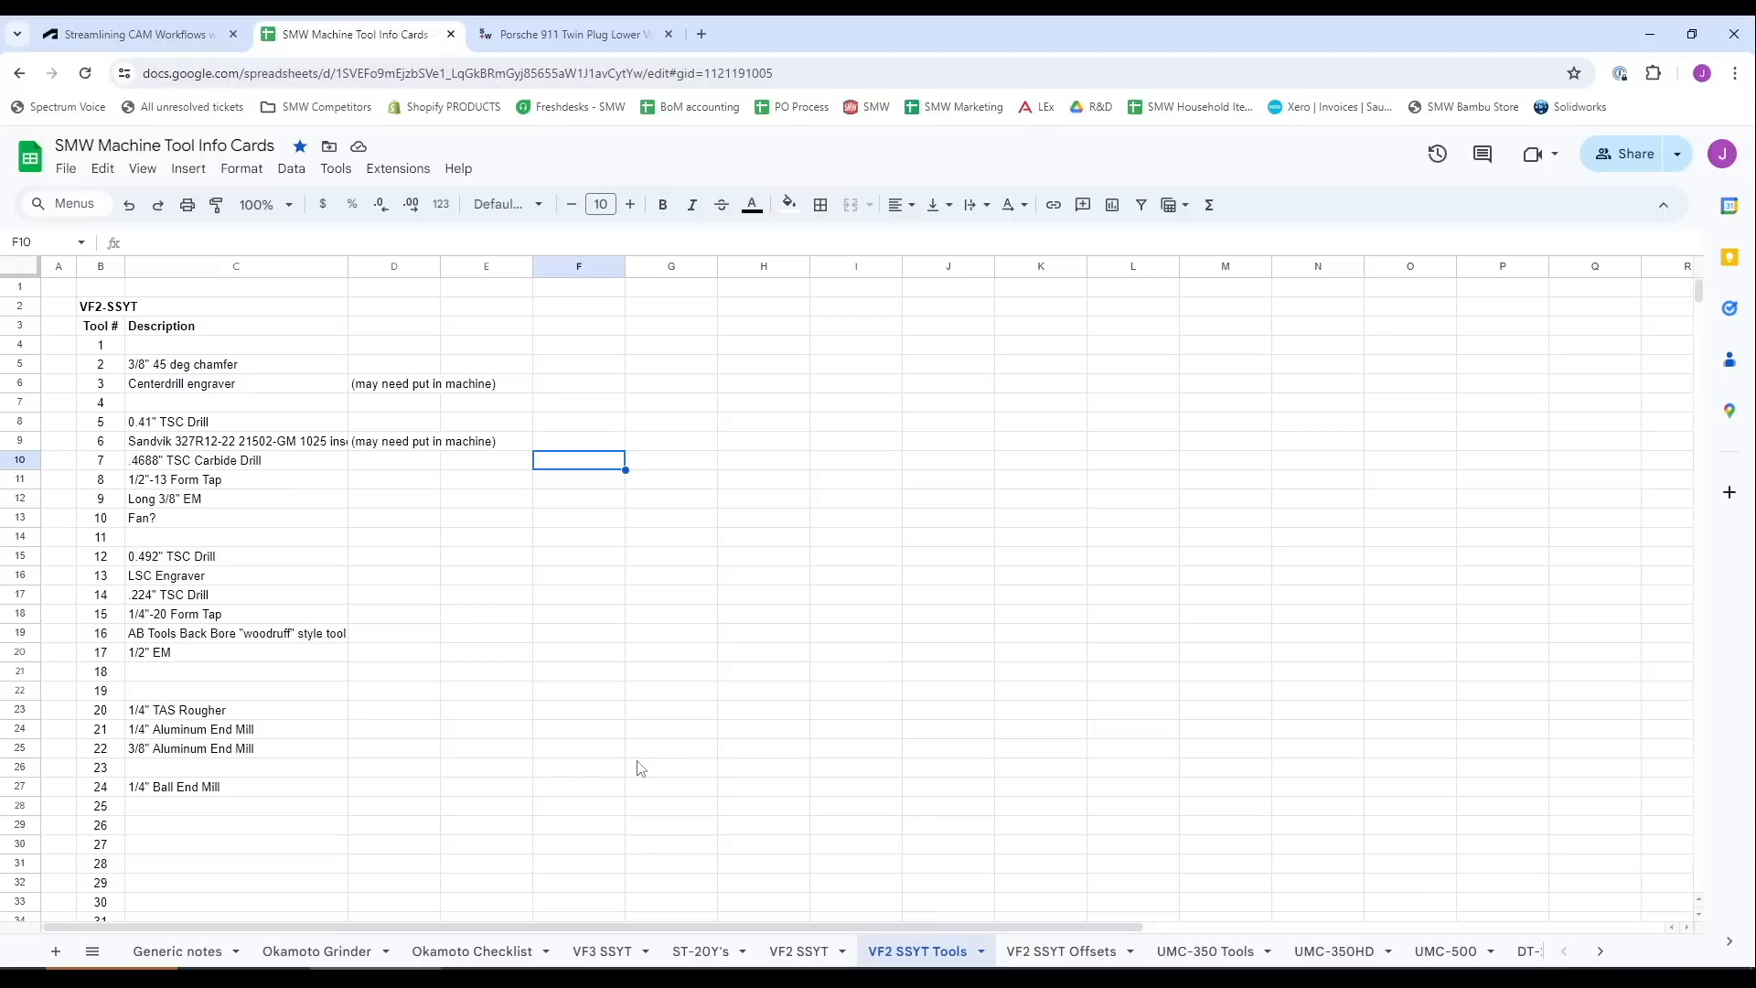
- Switch the Google Sheets workbook to the VF2 SSYT Offsets sheet with G54 P5/P6 values
click(672, 689)
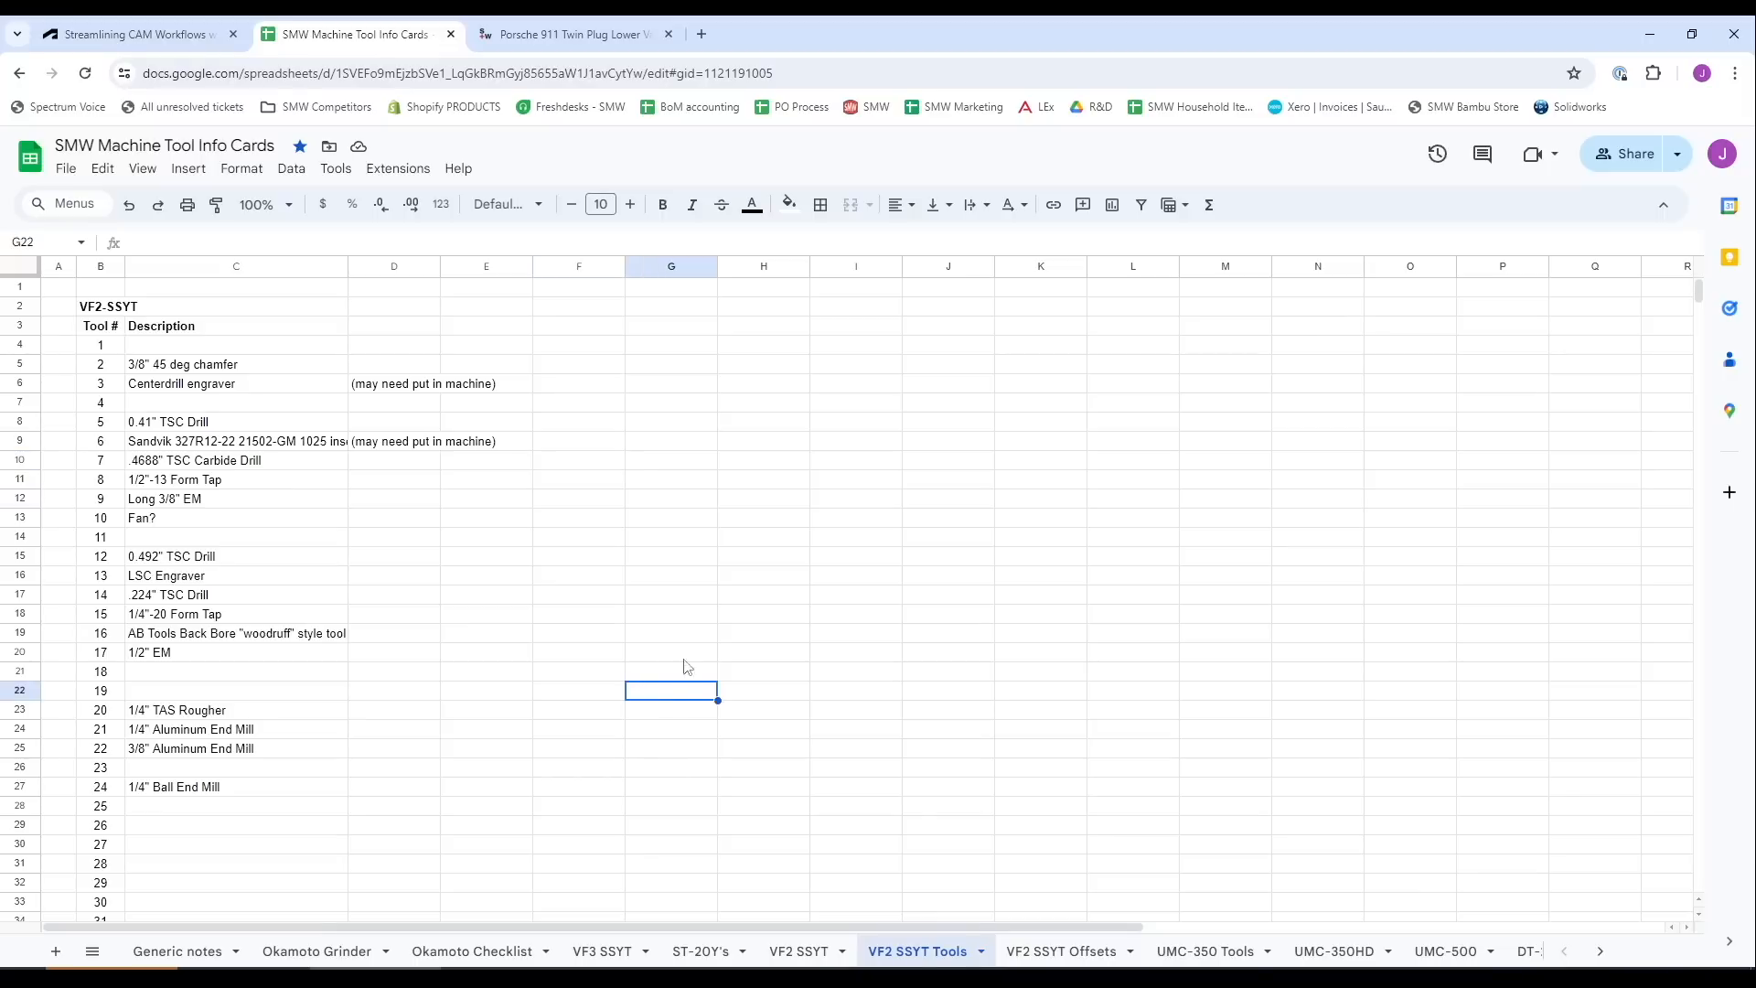
mouse_move(357, 699)
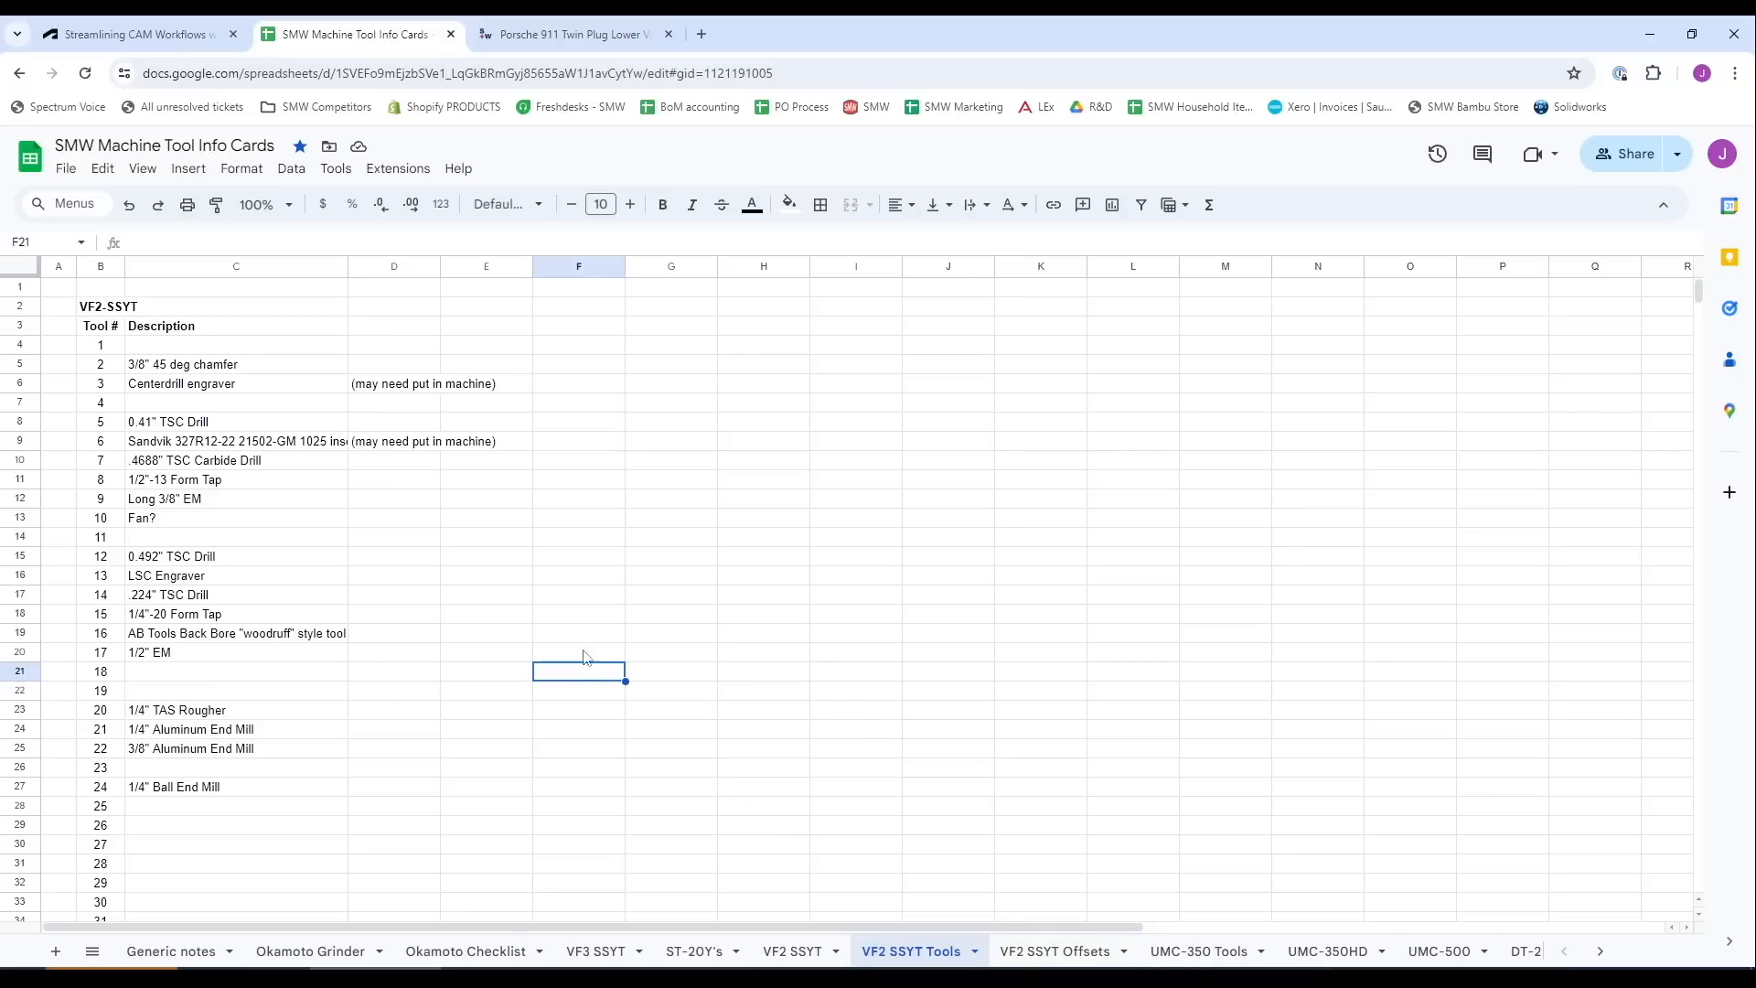
mouse_move(690, 682)
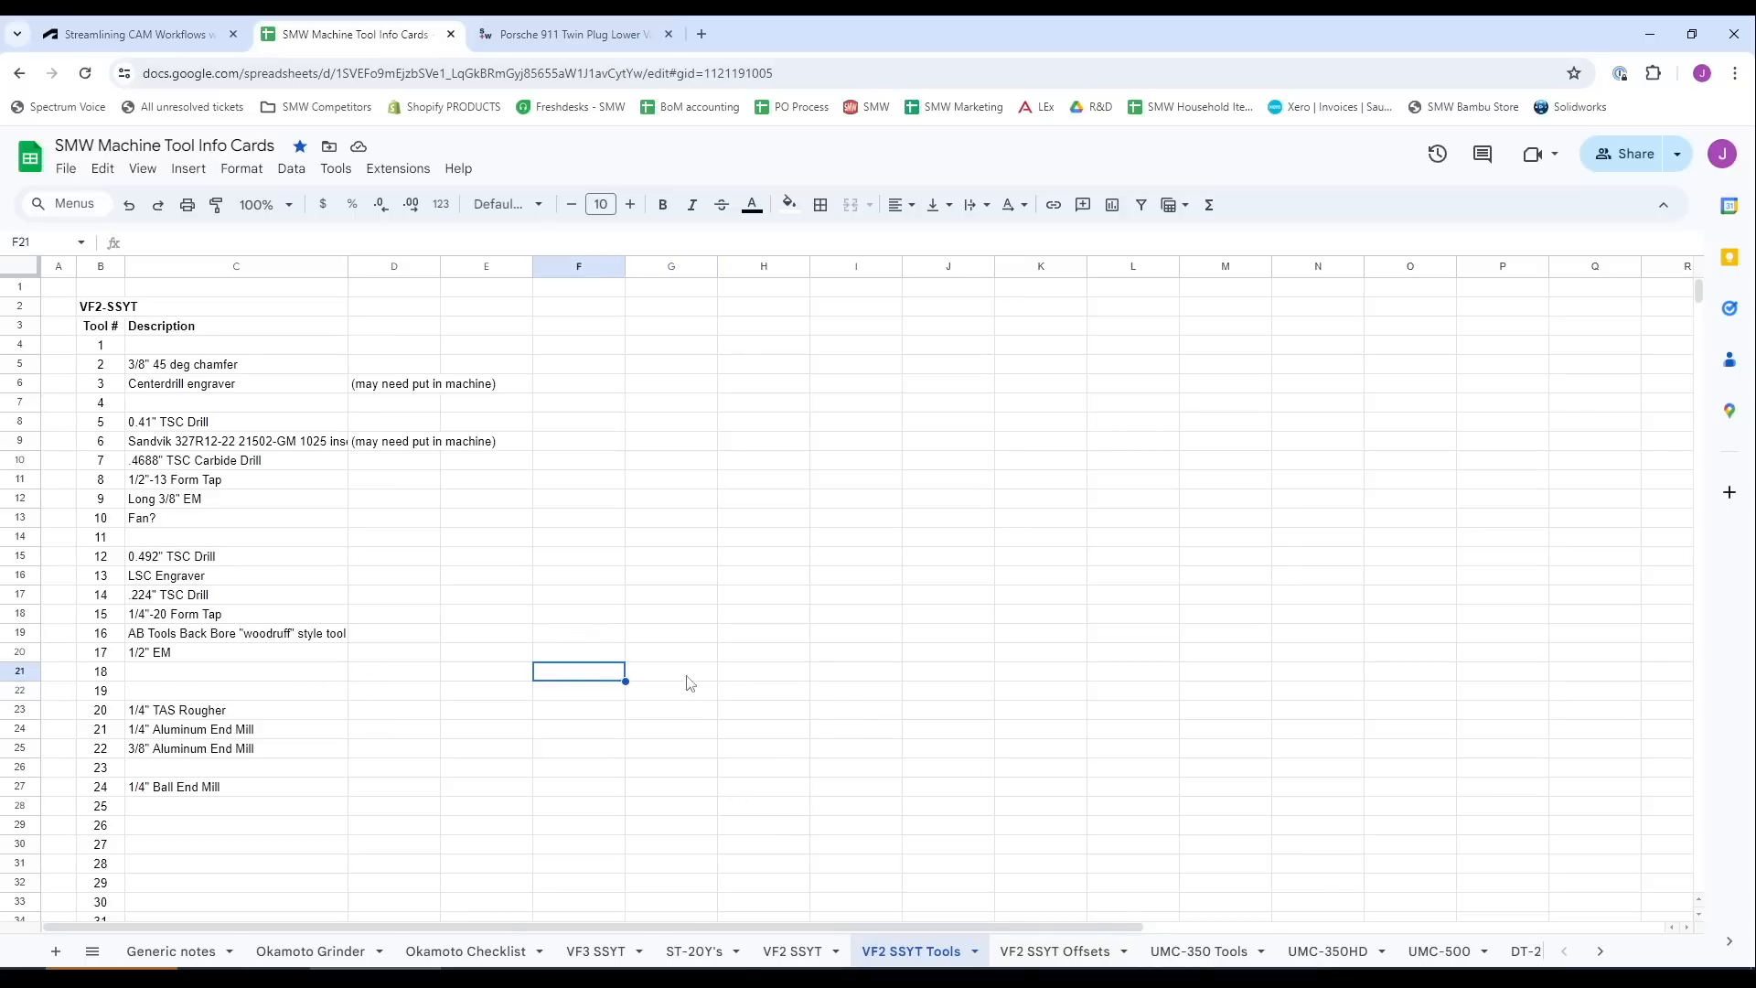
click(1054, 951)
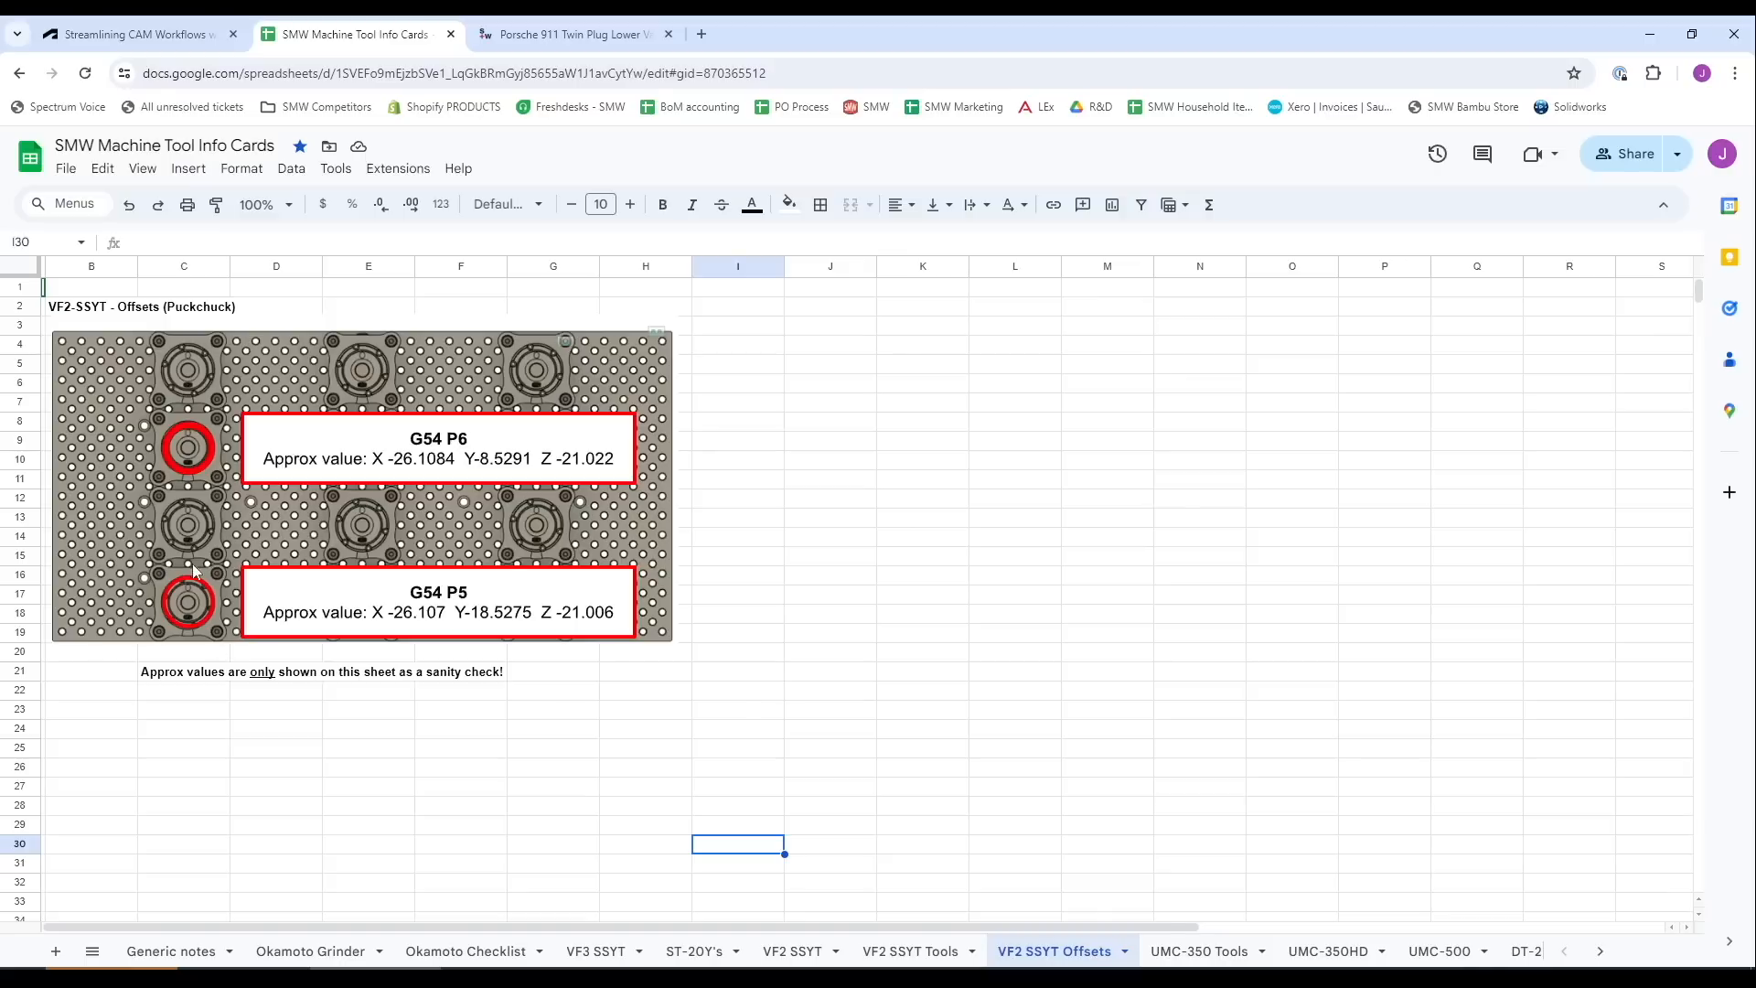
mouse_move(233, 527)
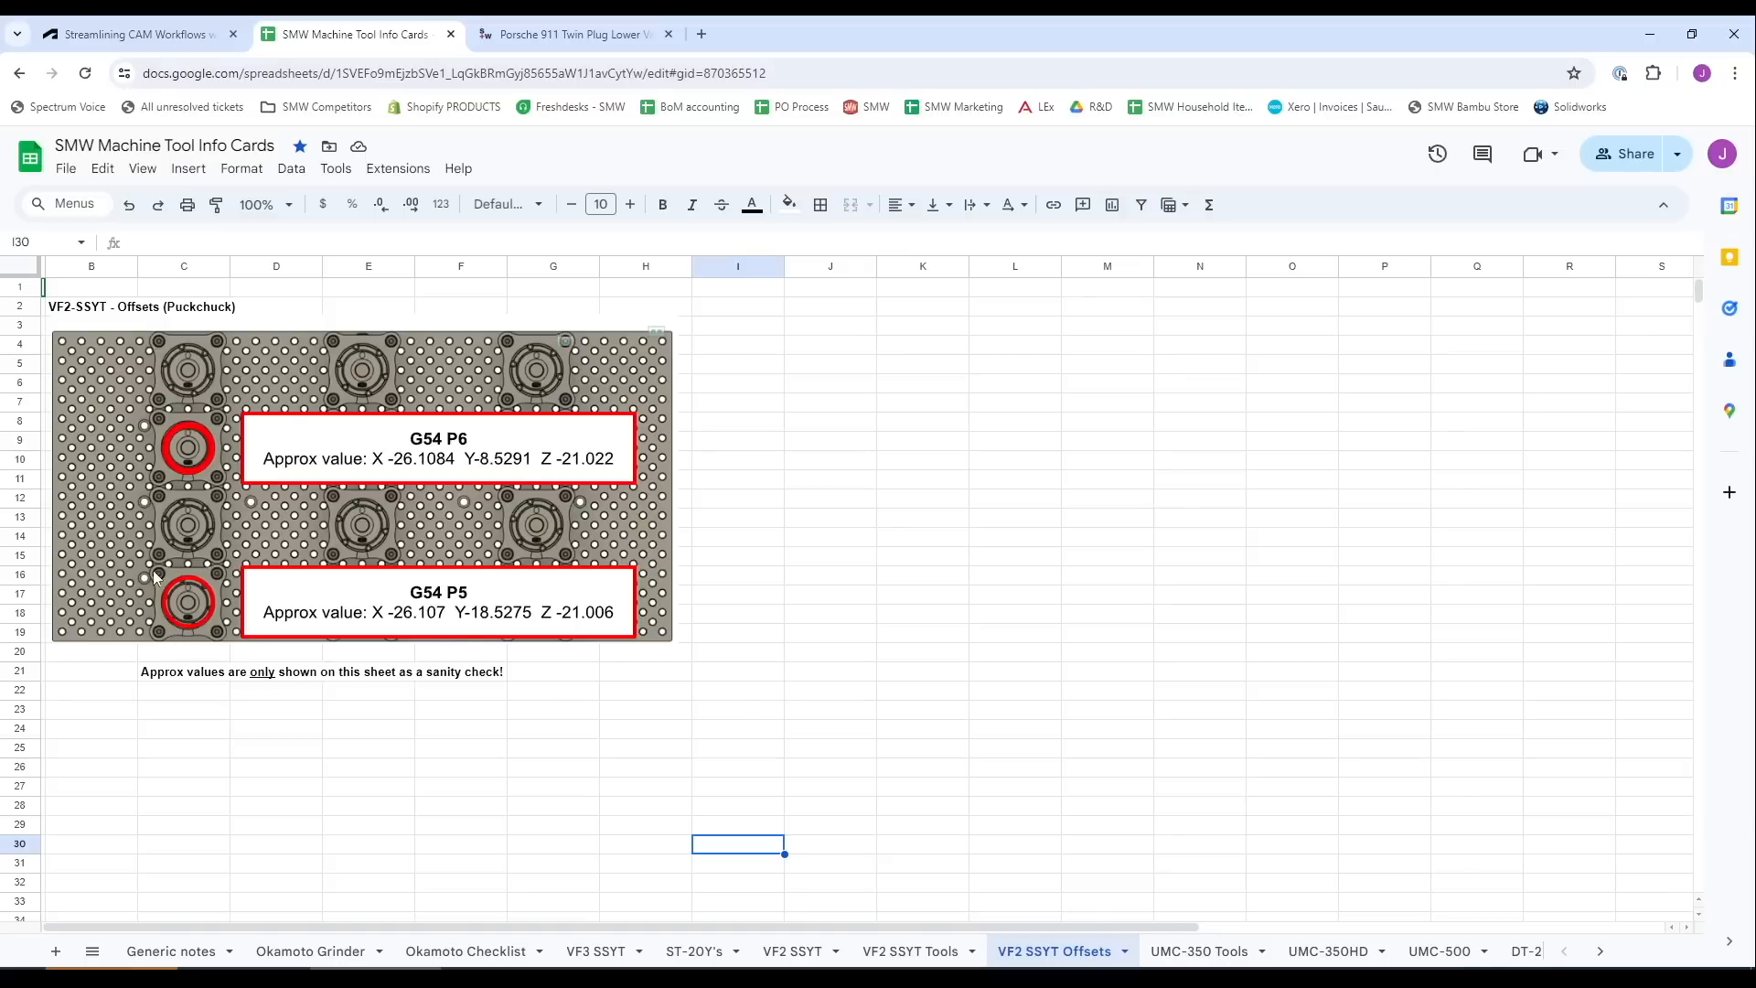
mouse_move(580, 624)
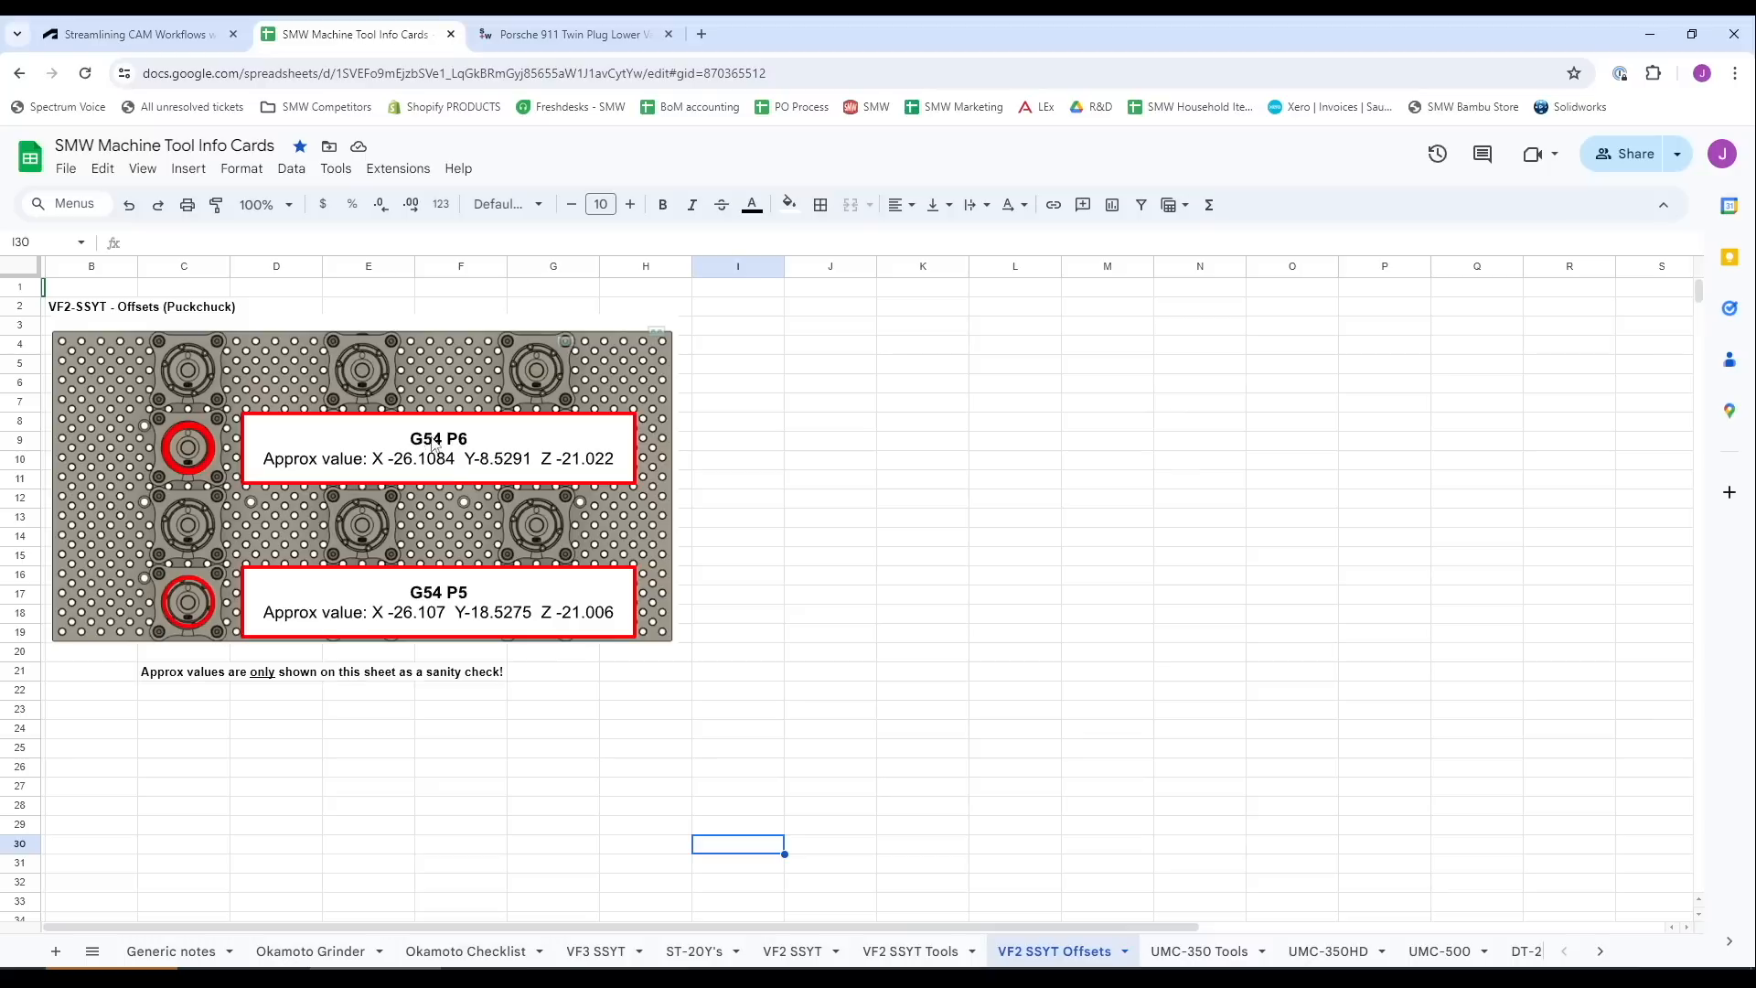
mouse_move(531, 490)
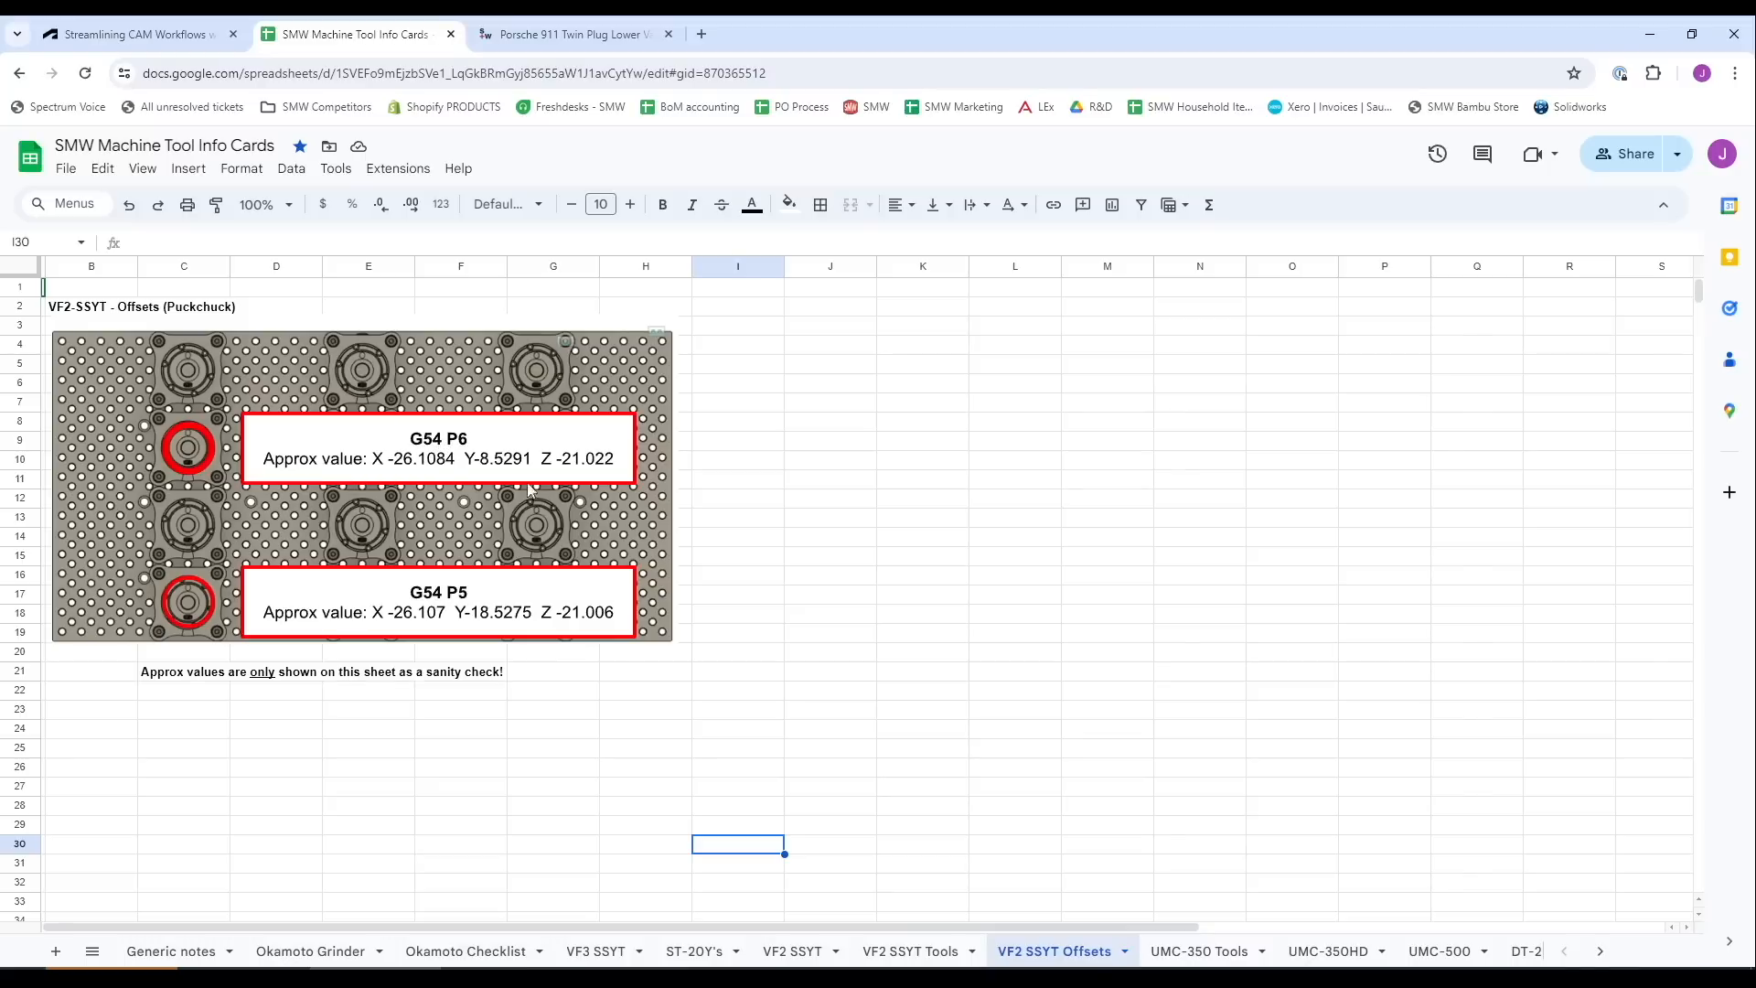
- Return to the VF2 SSYT Tools sheet listing tool numbers 1–24 with descriptions
click(910, 951)
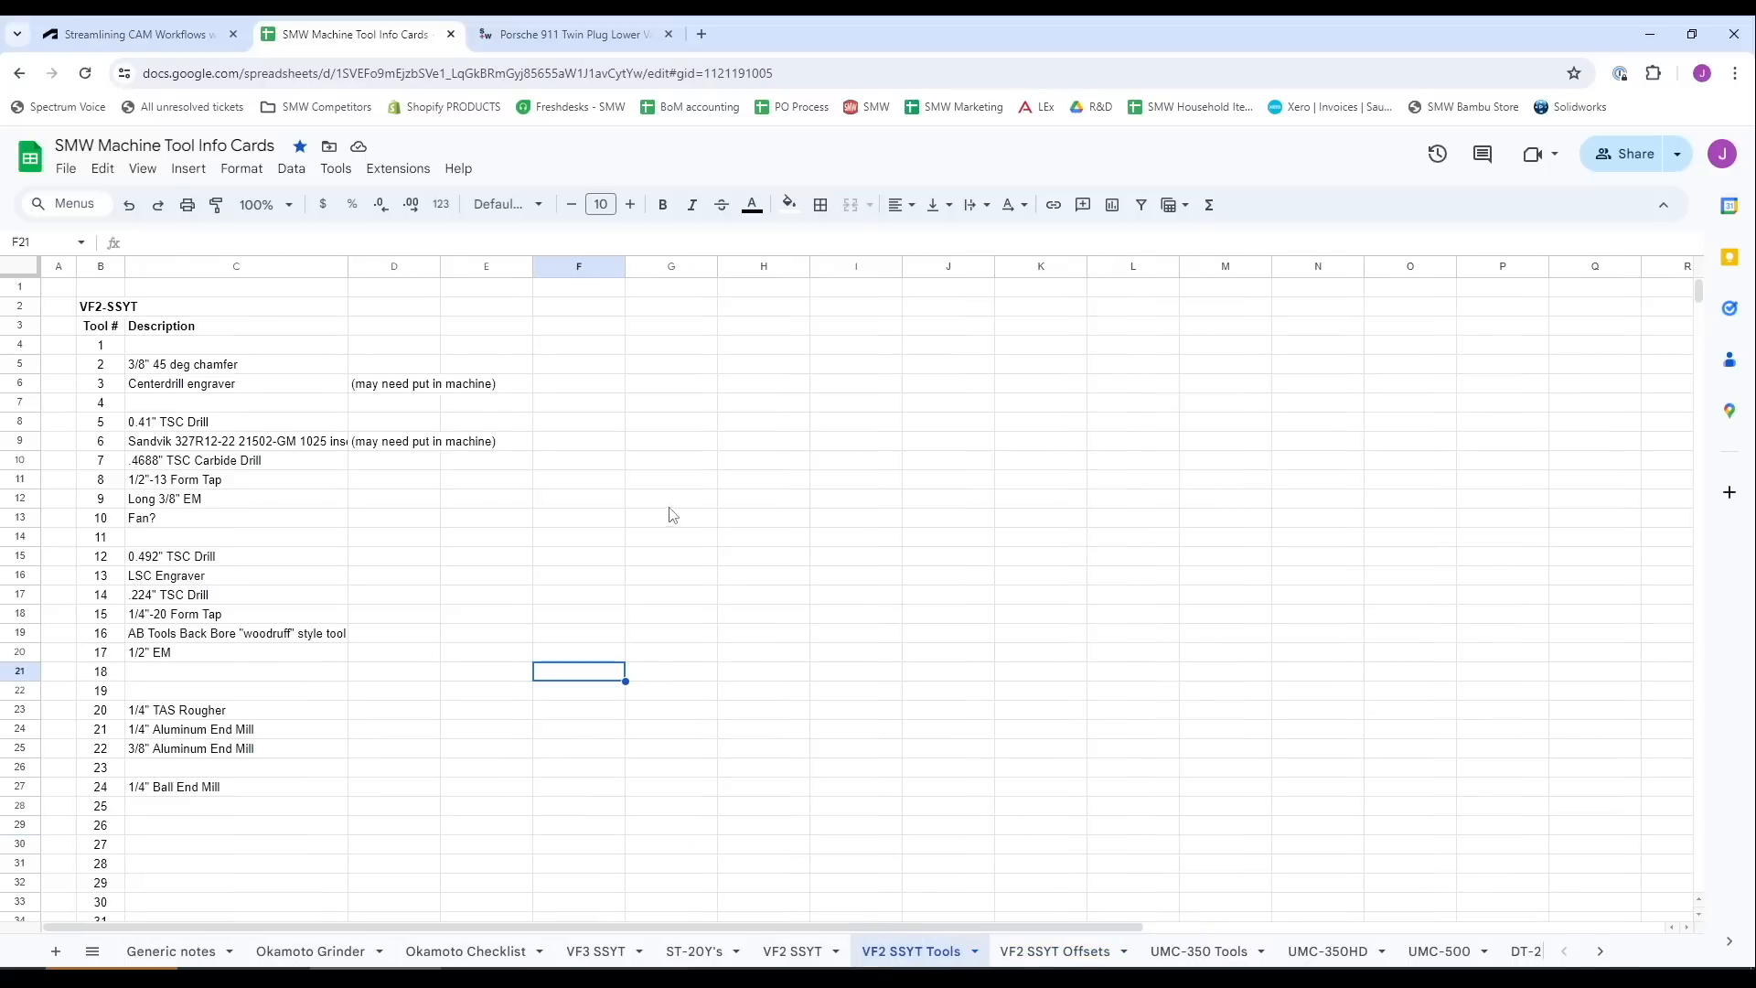
click(236, 364)
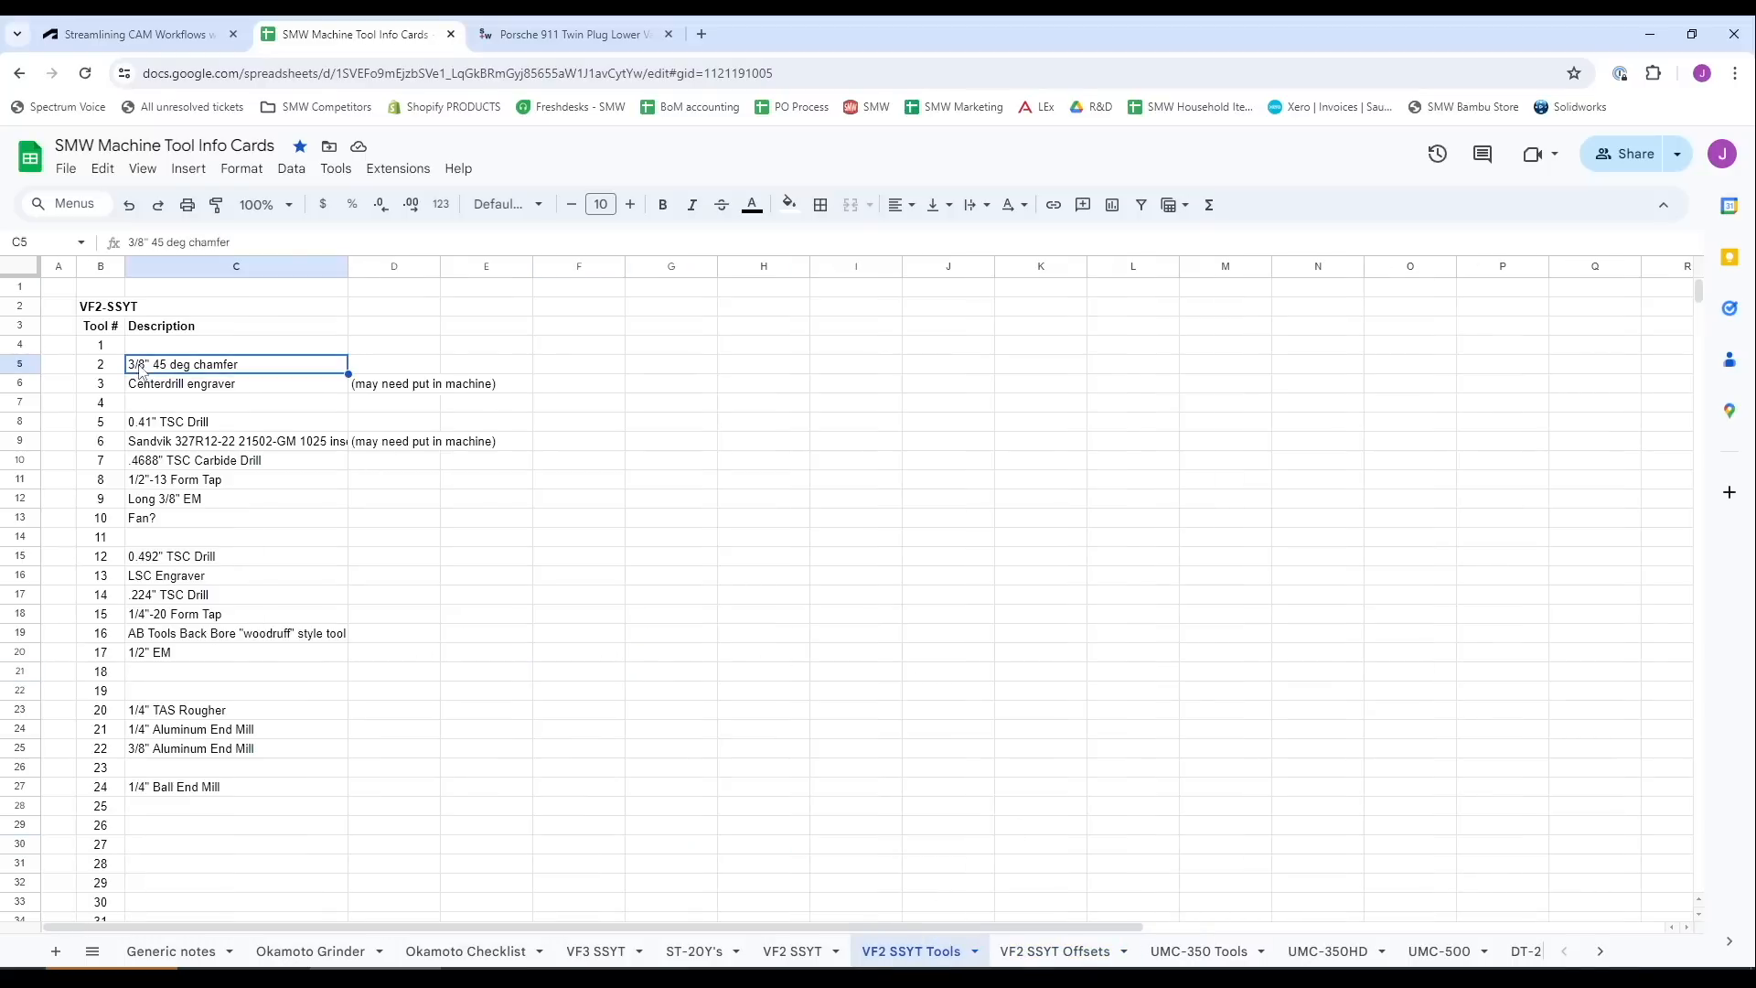
click(236, 382)
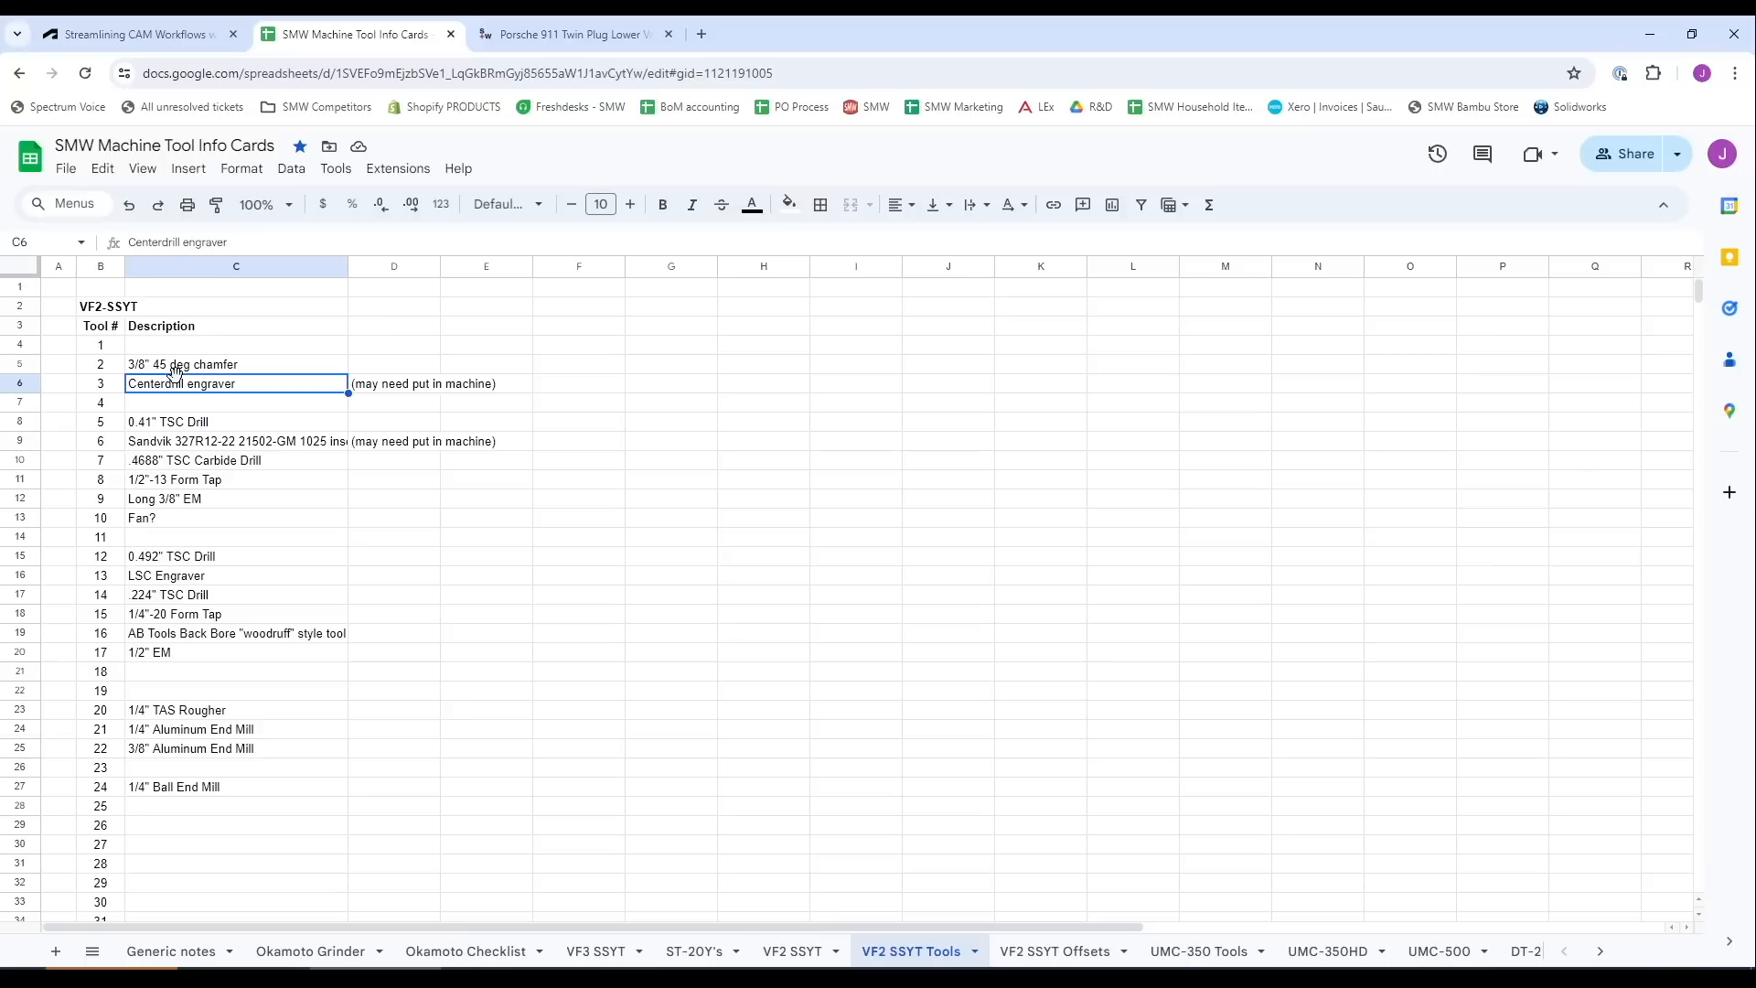
click(236, 364)
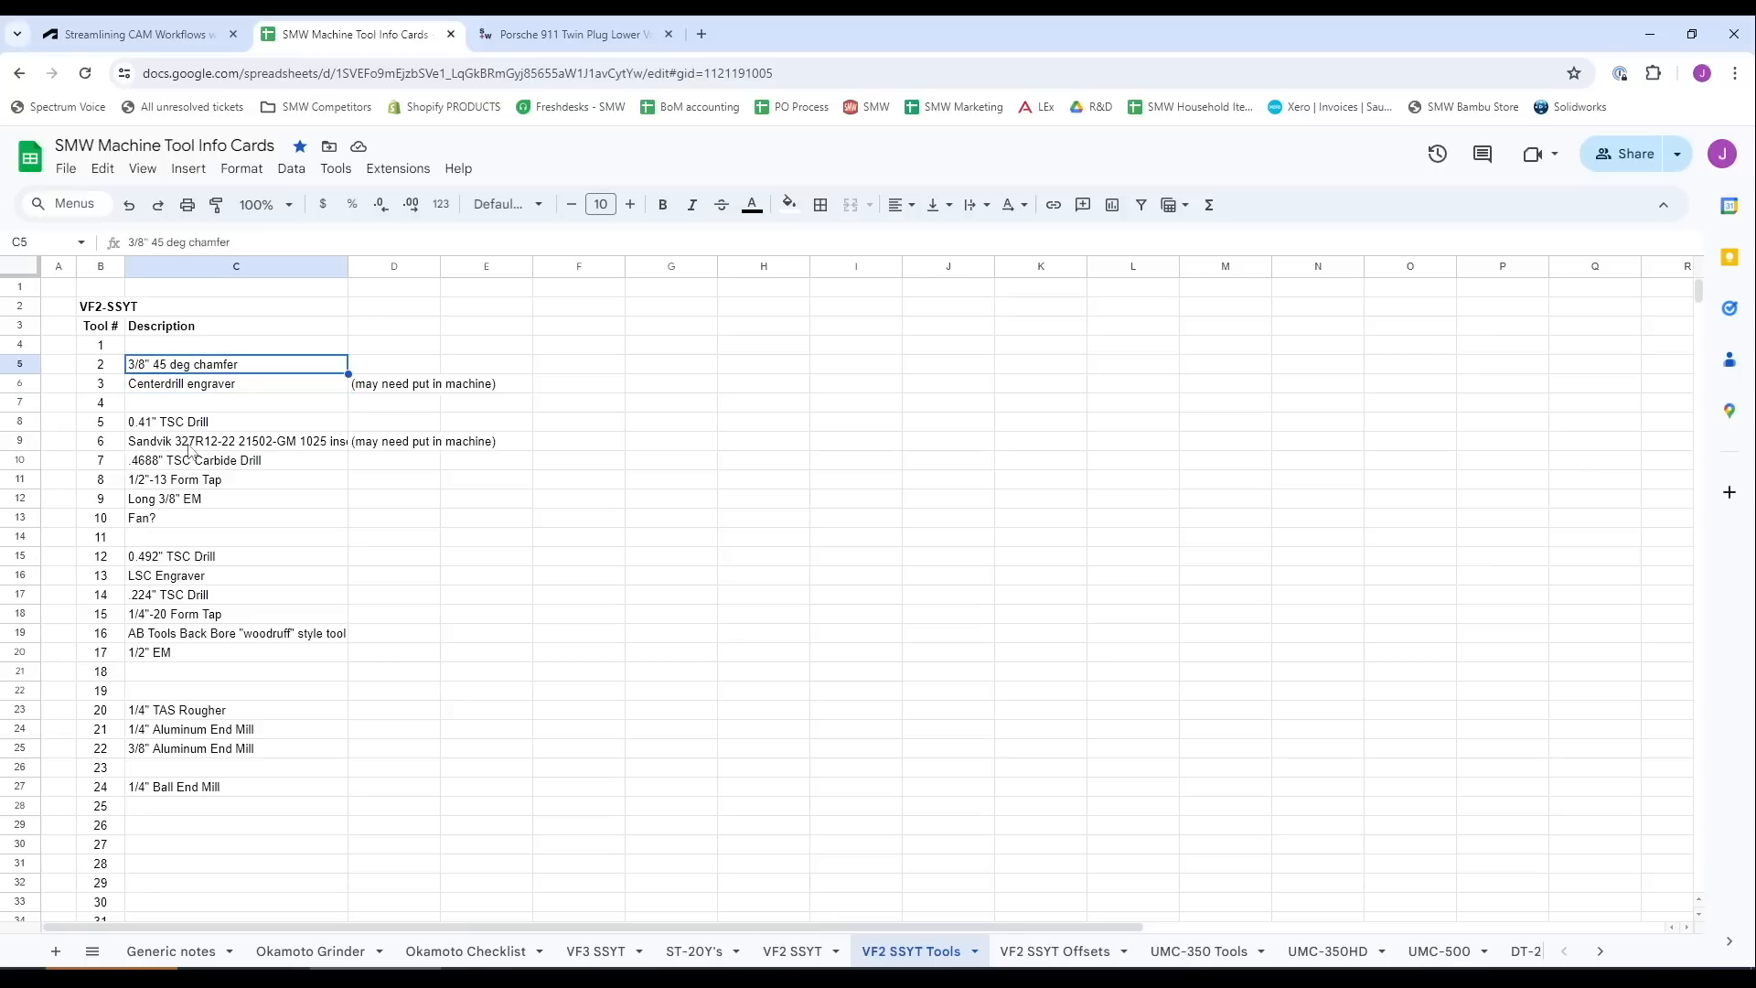
click(236, 498)
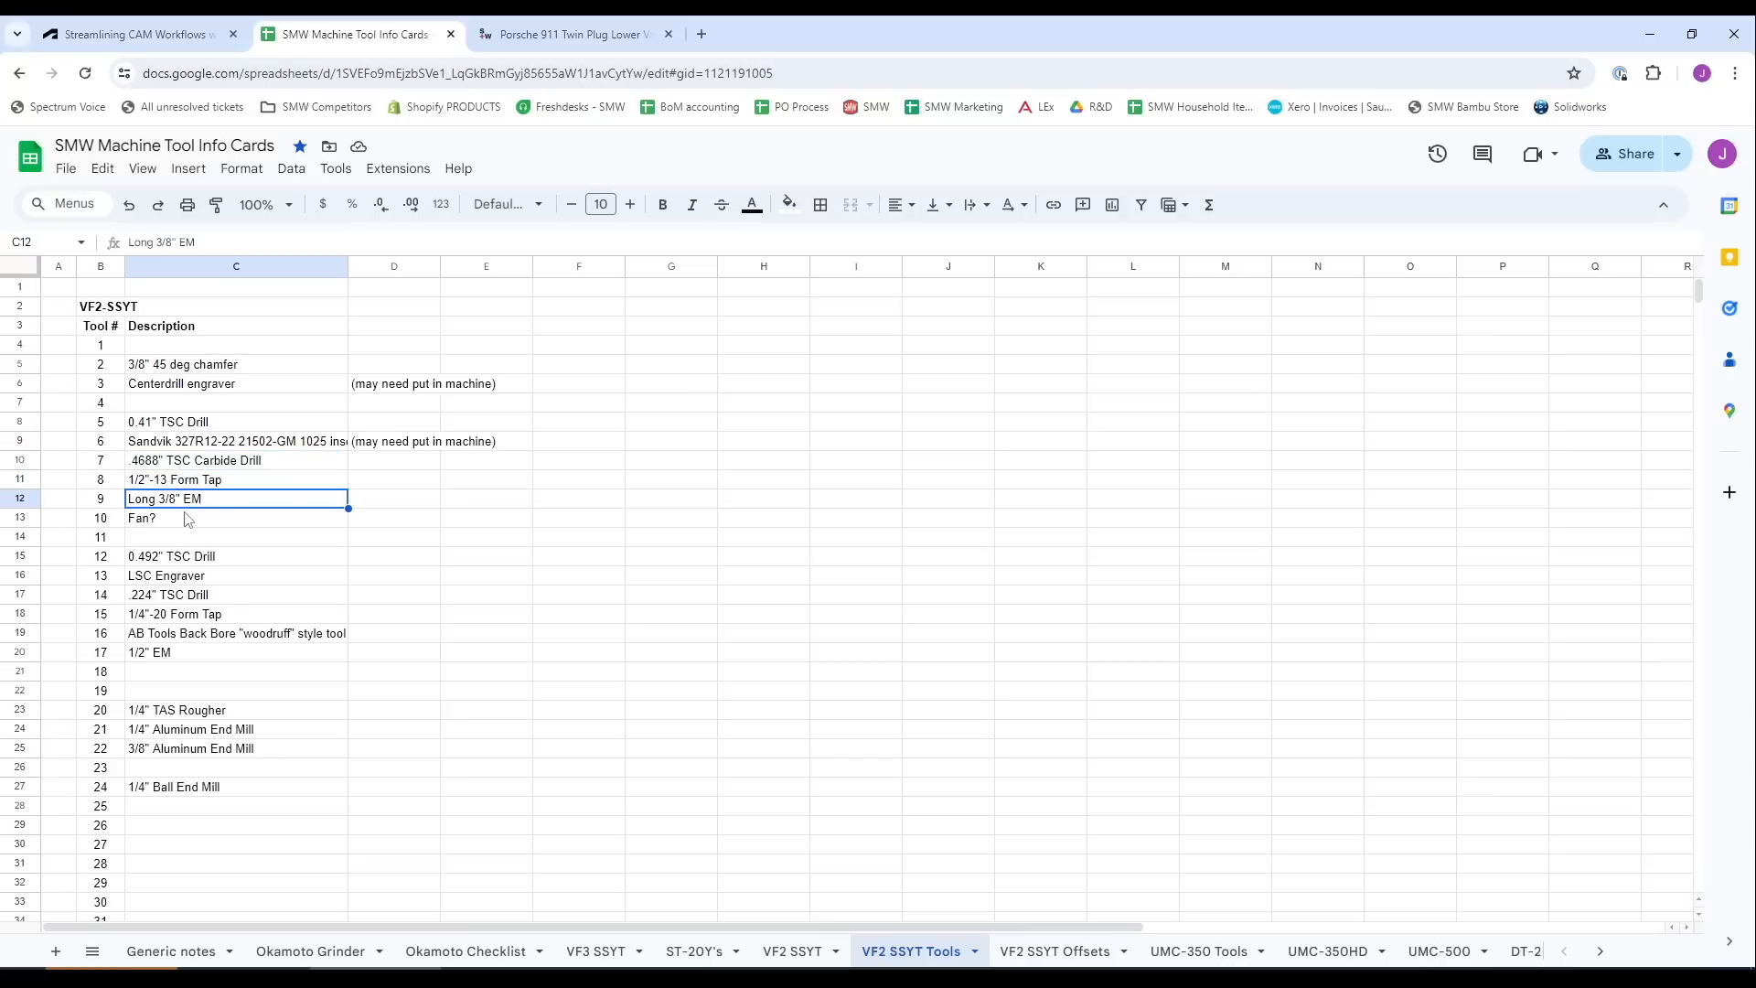
click(191, 518)
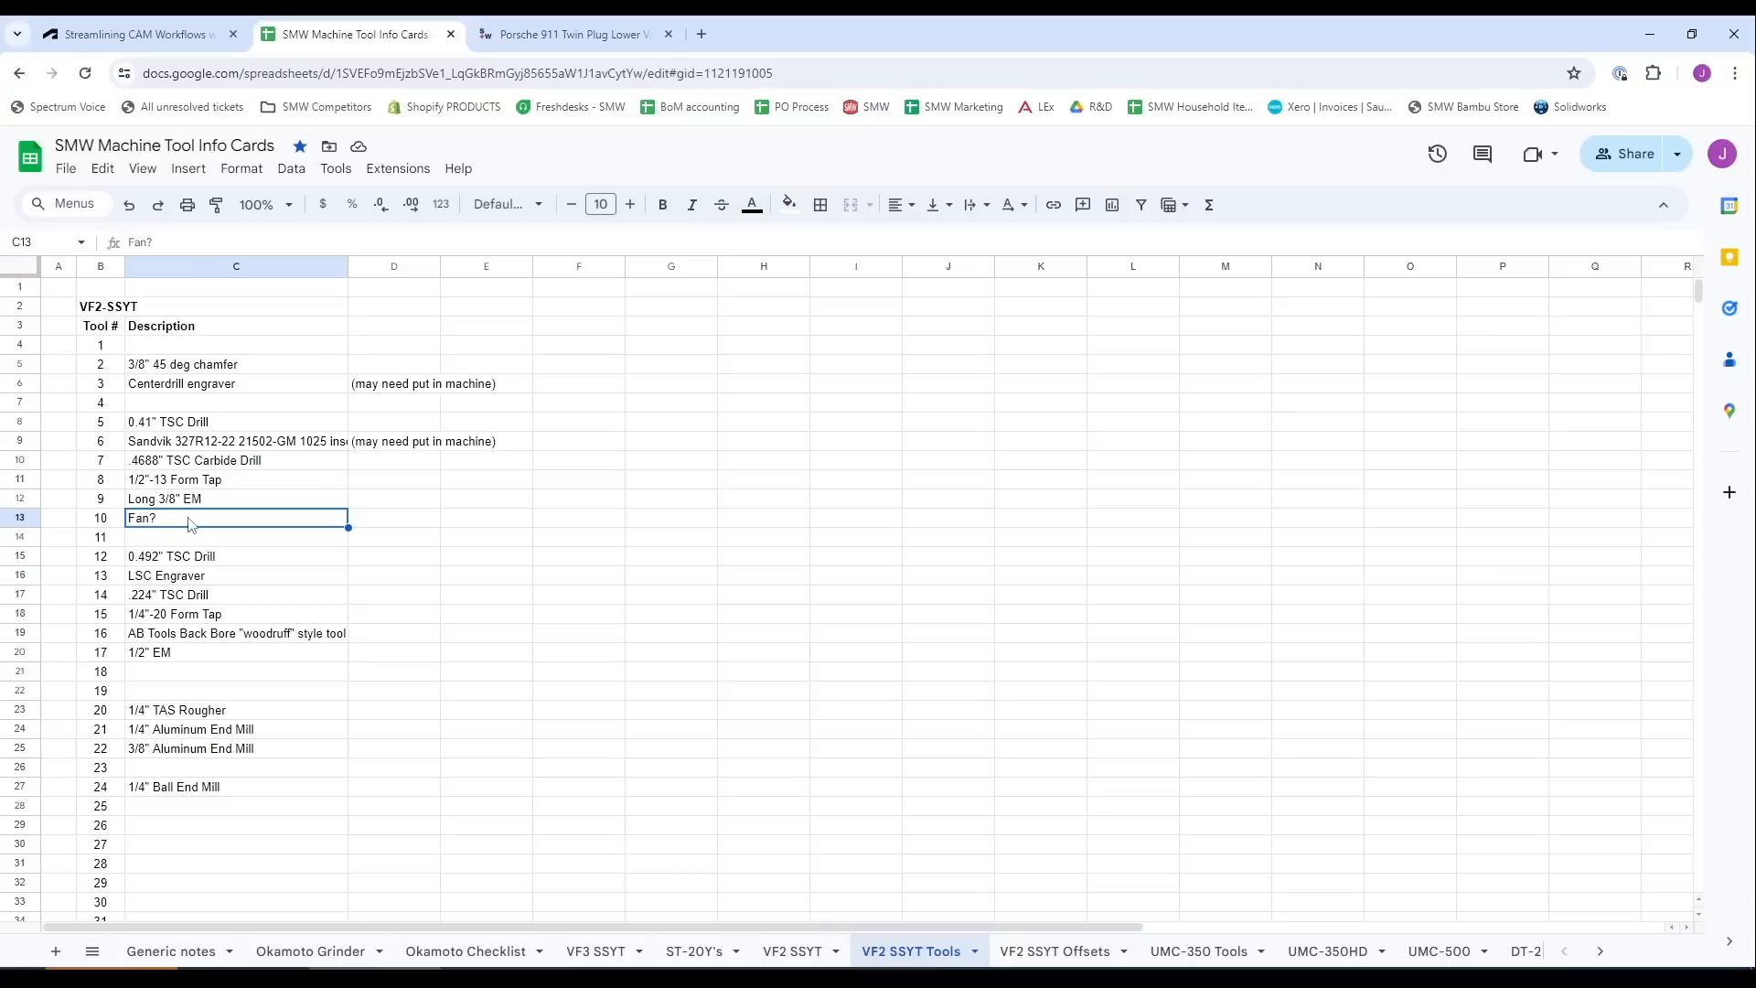
click(236, 364)
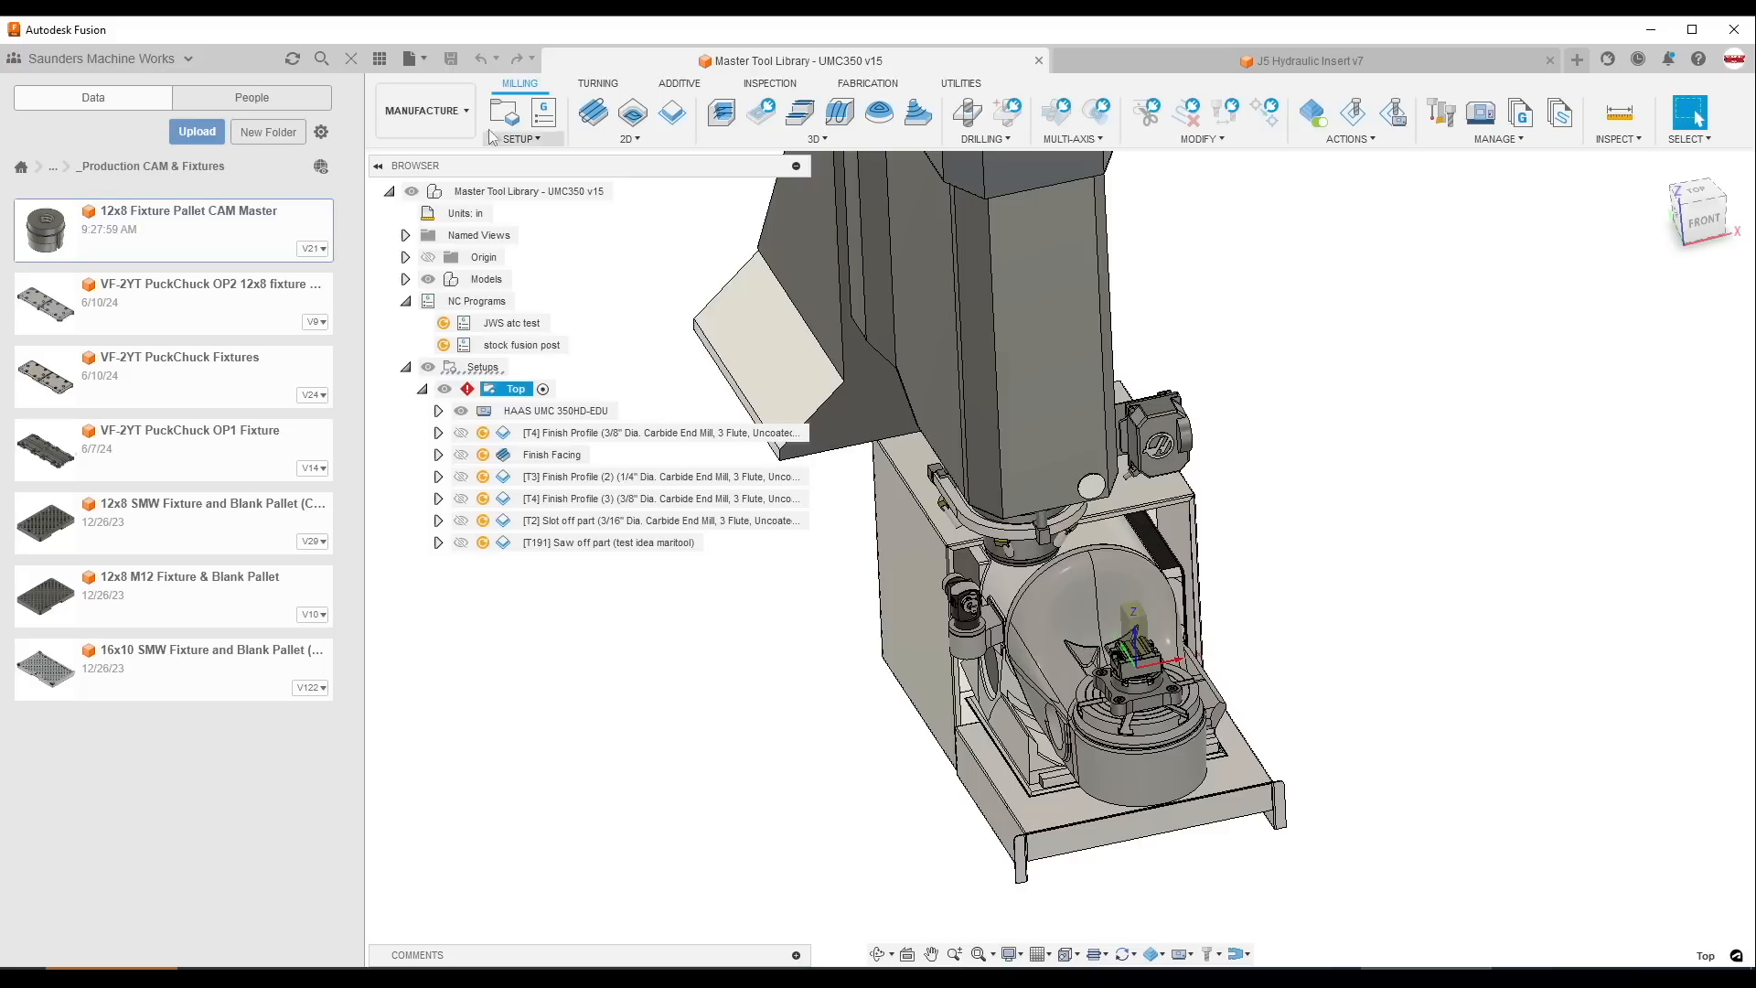
click(428, 110)
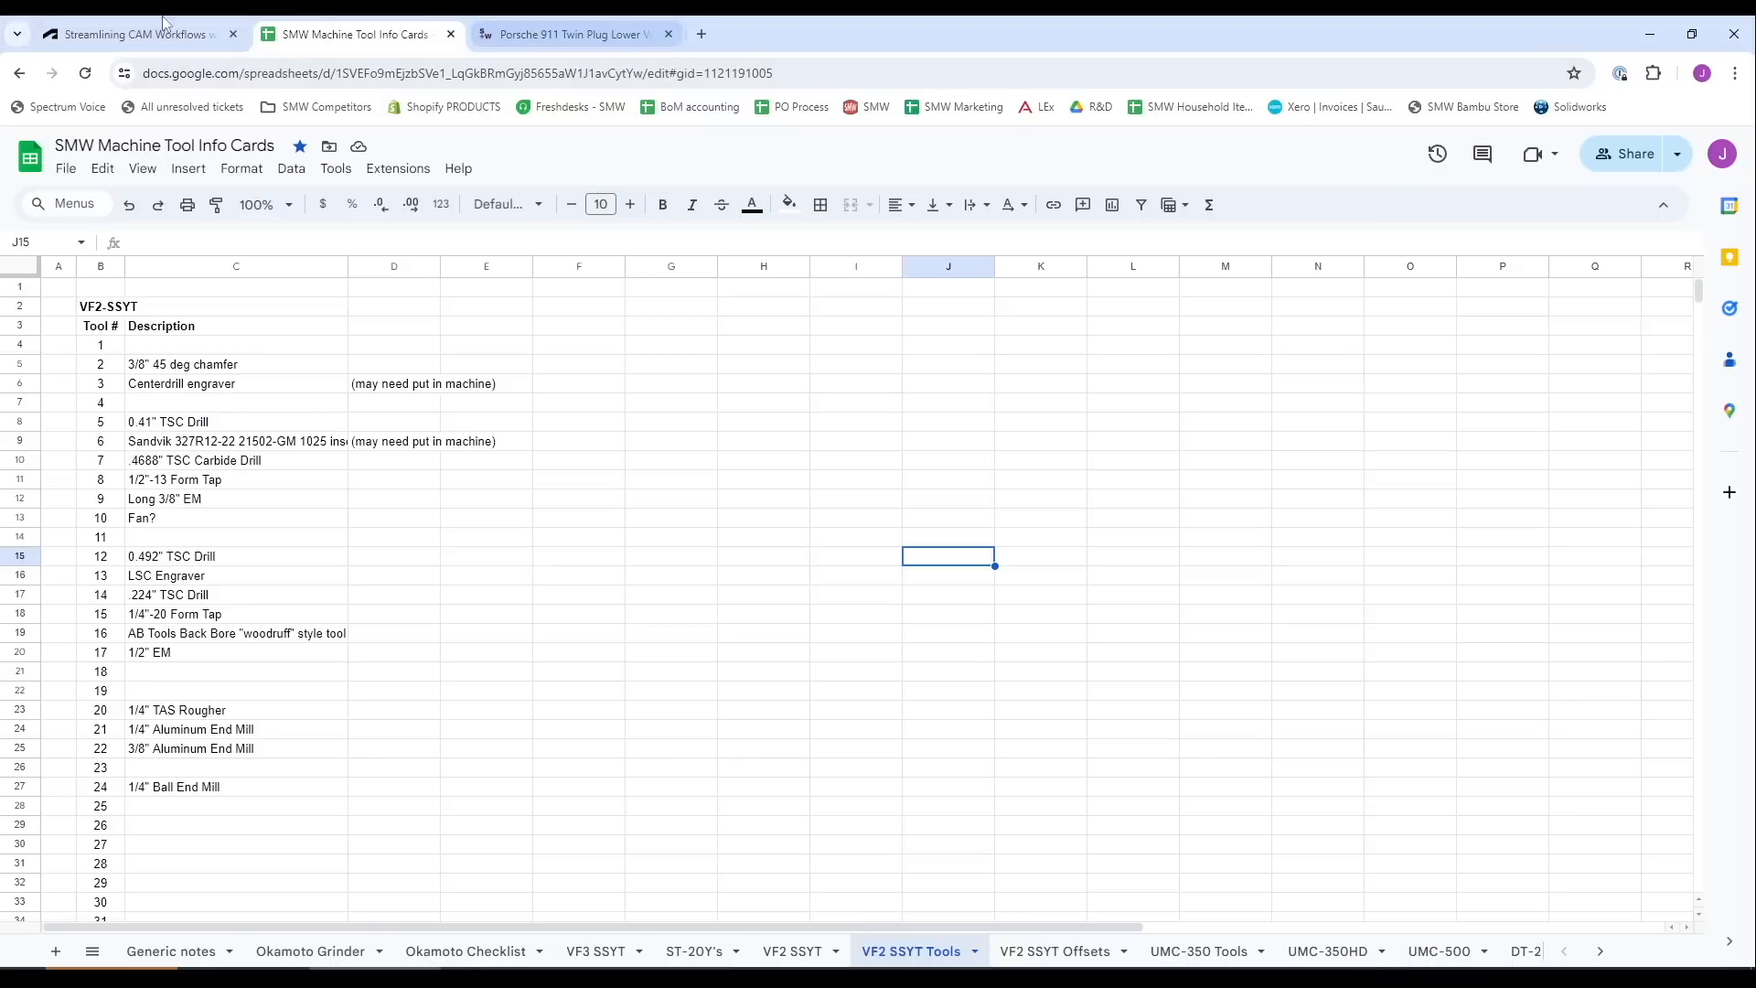
- Show the Streamlining CAM Workflows with Templates class page and its video section
click(133, 33)
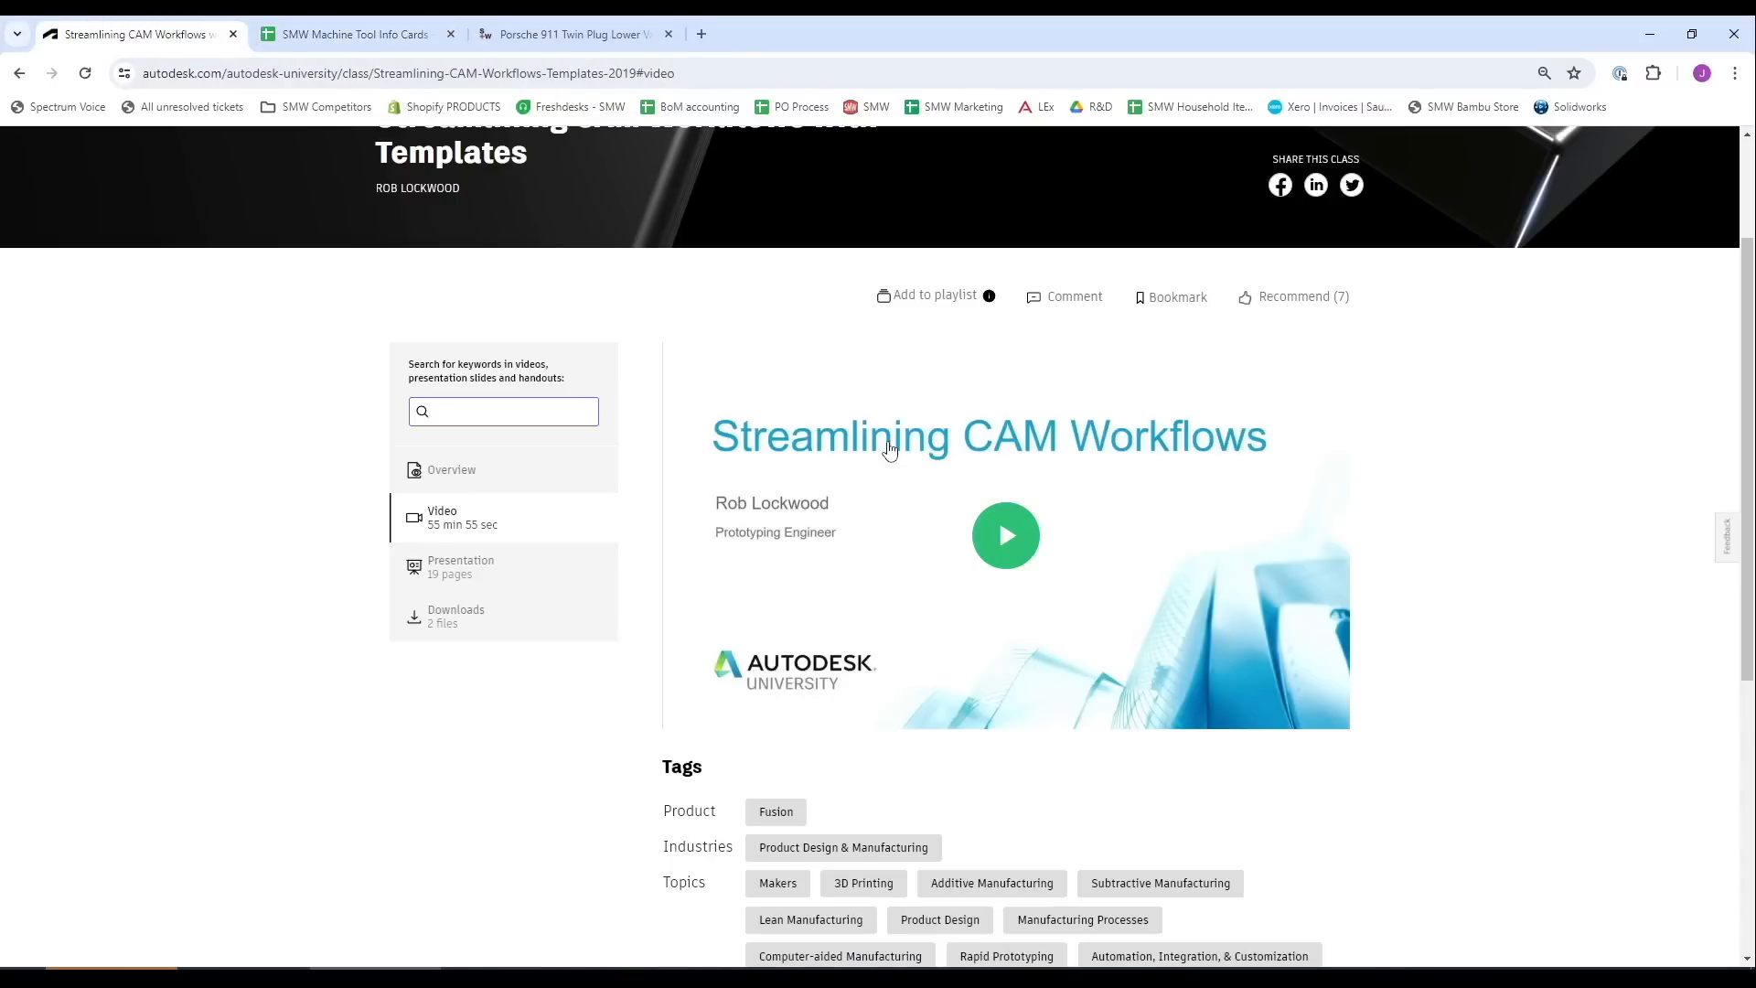
scroll(down, 3)
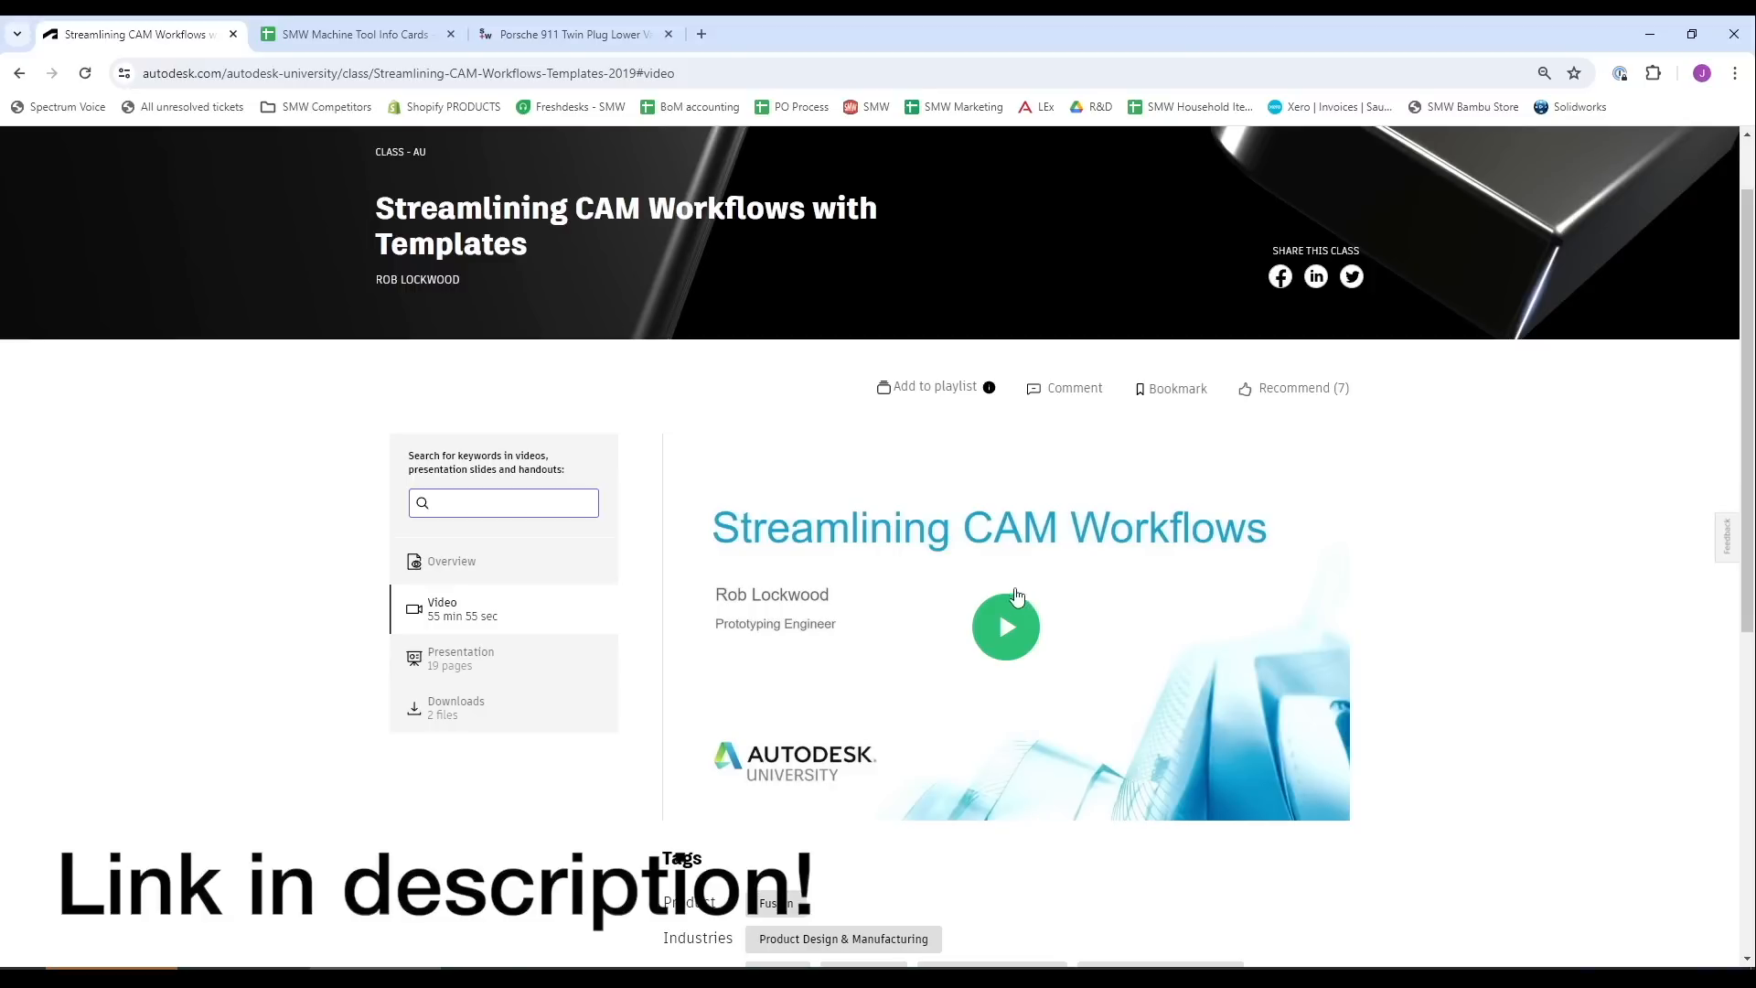
mouse_move(1016, 479)
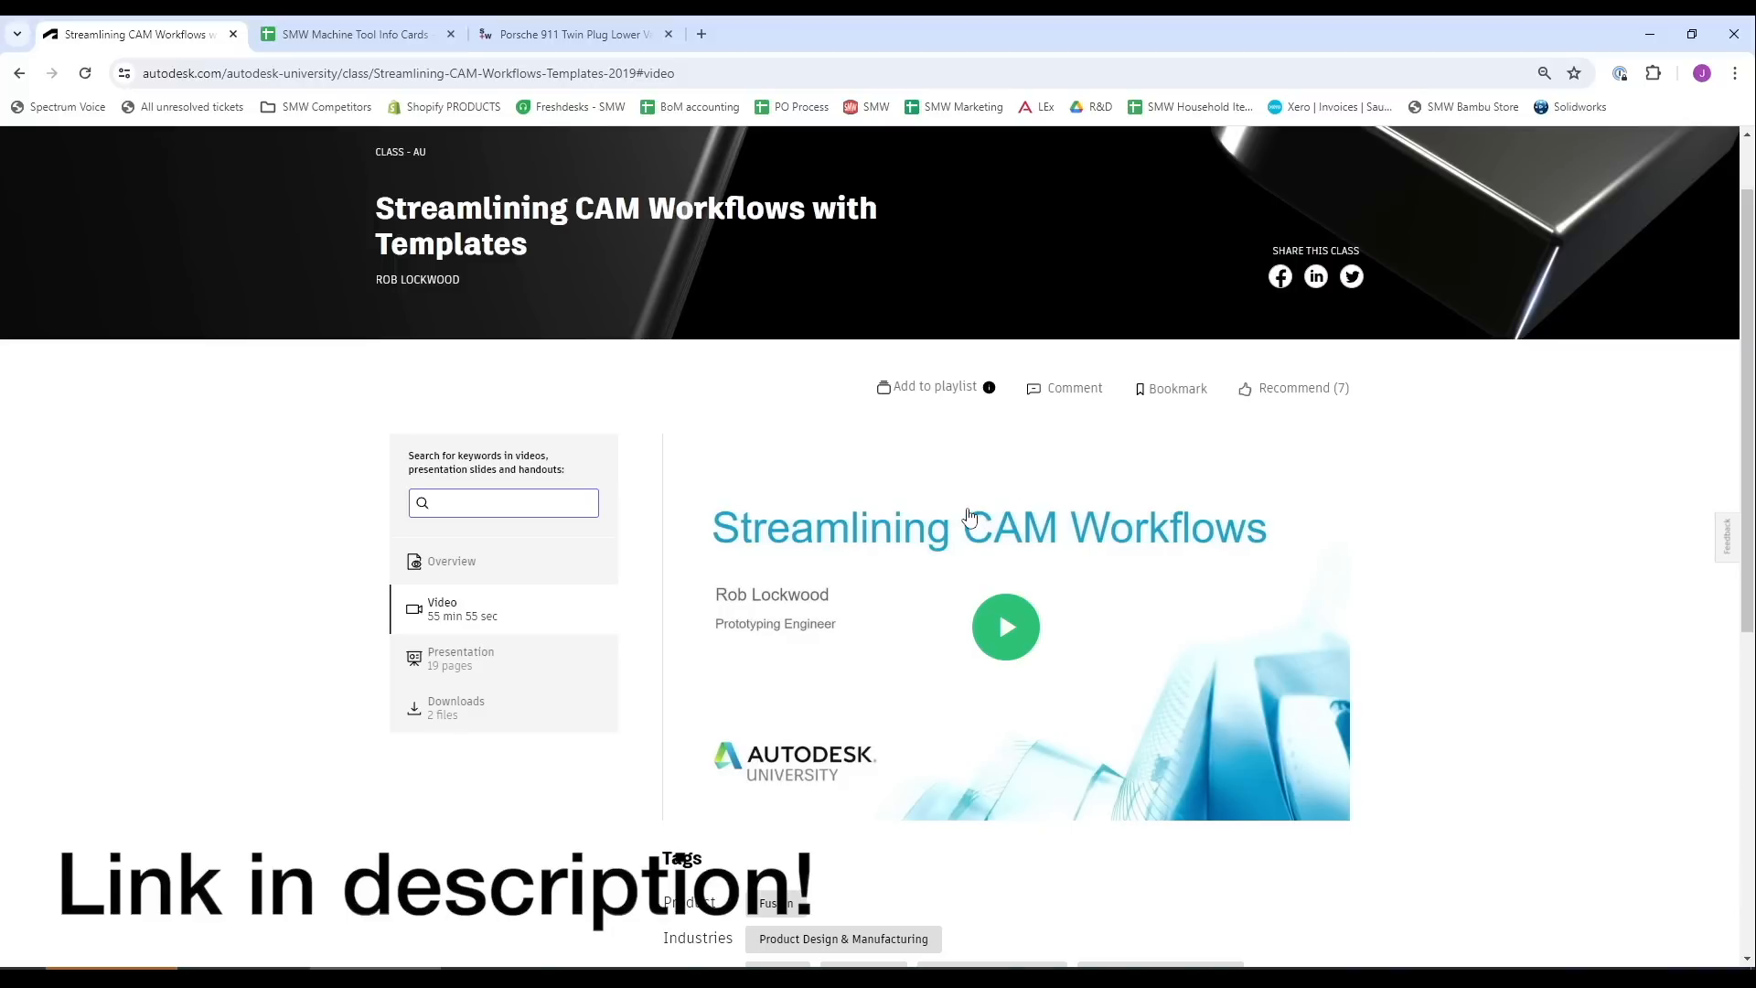
mouse_move(924, 521)
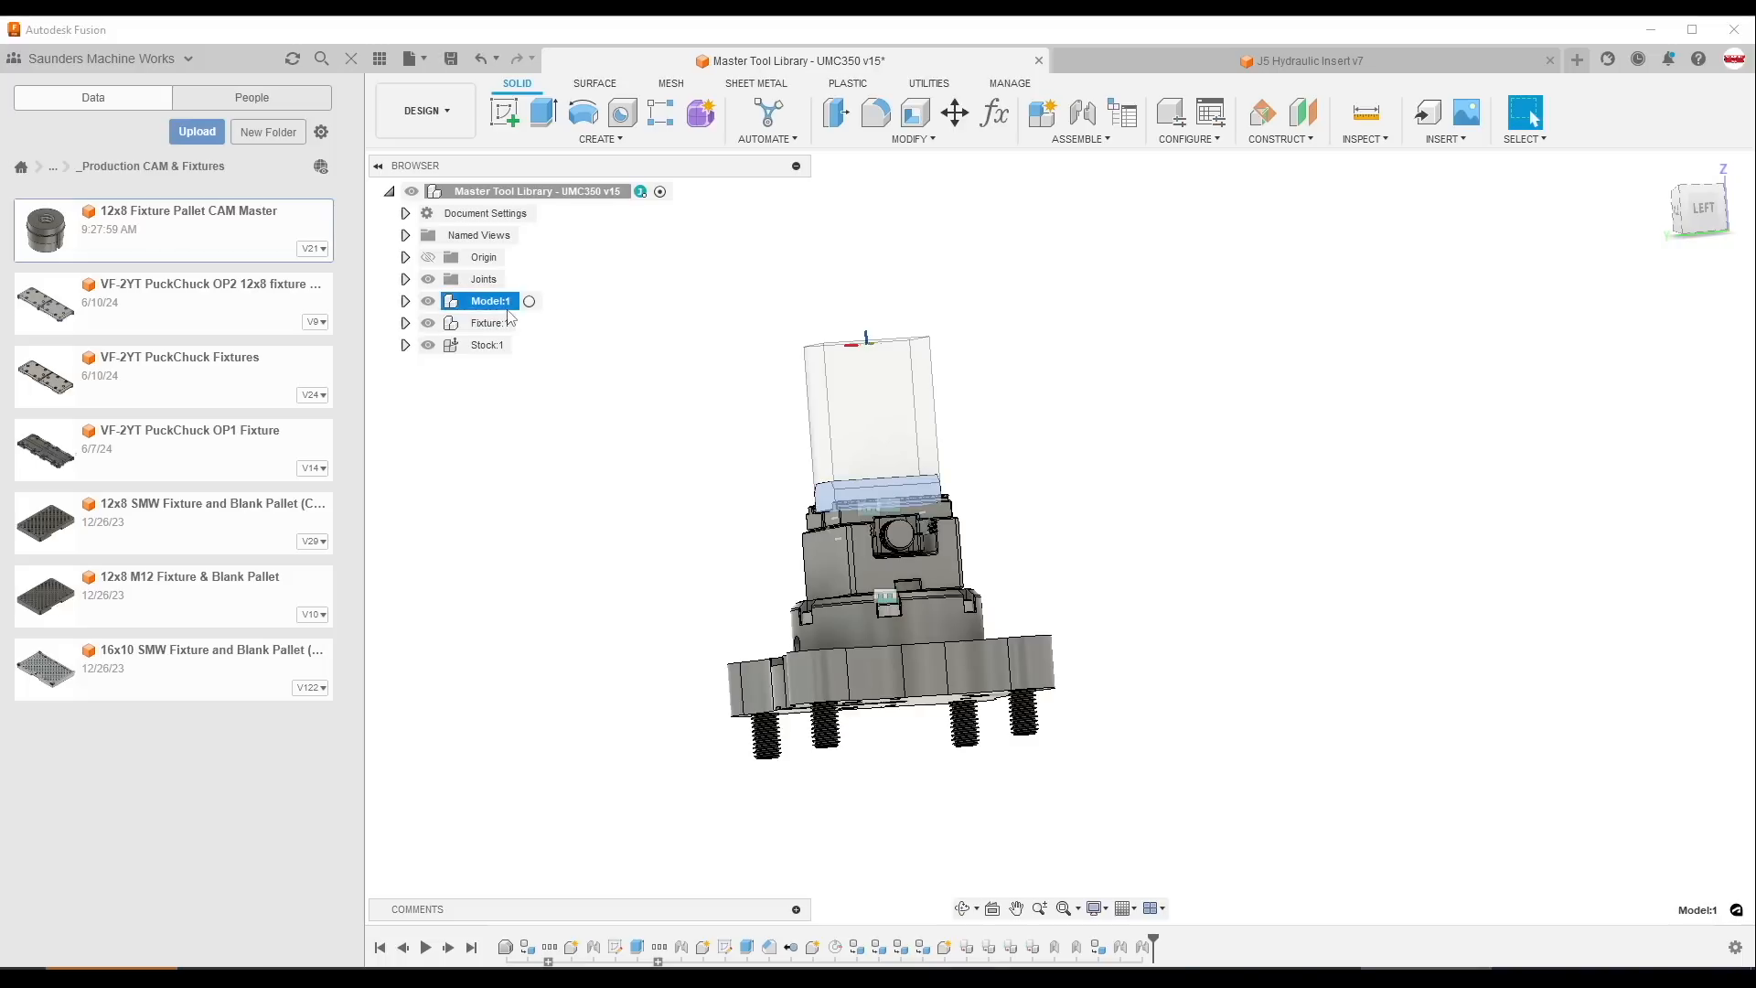
- Highlight the Fixture and Model components of the UMC350 template, then show its Parameters list
click(488, 322)
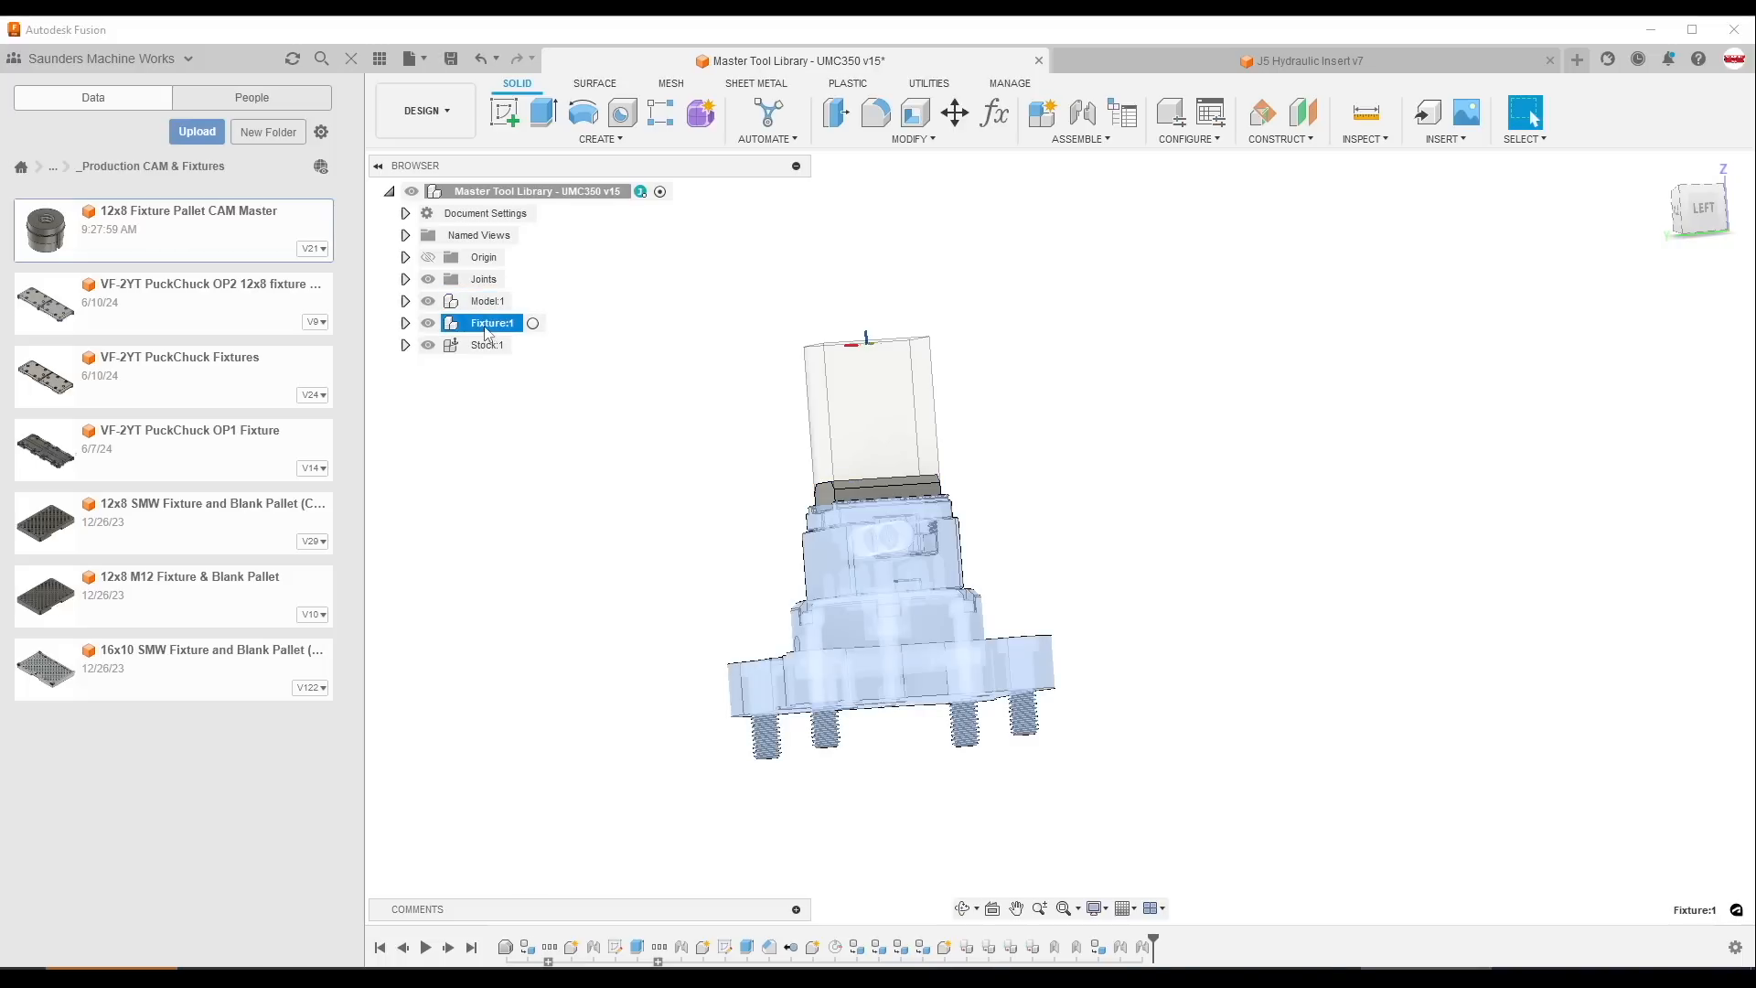
click(486, 344)
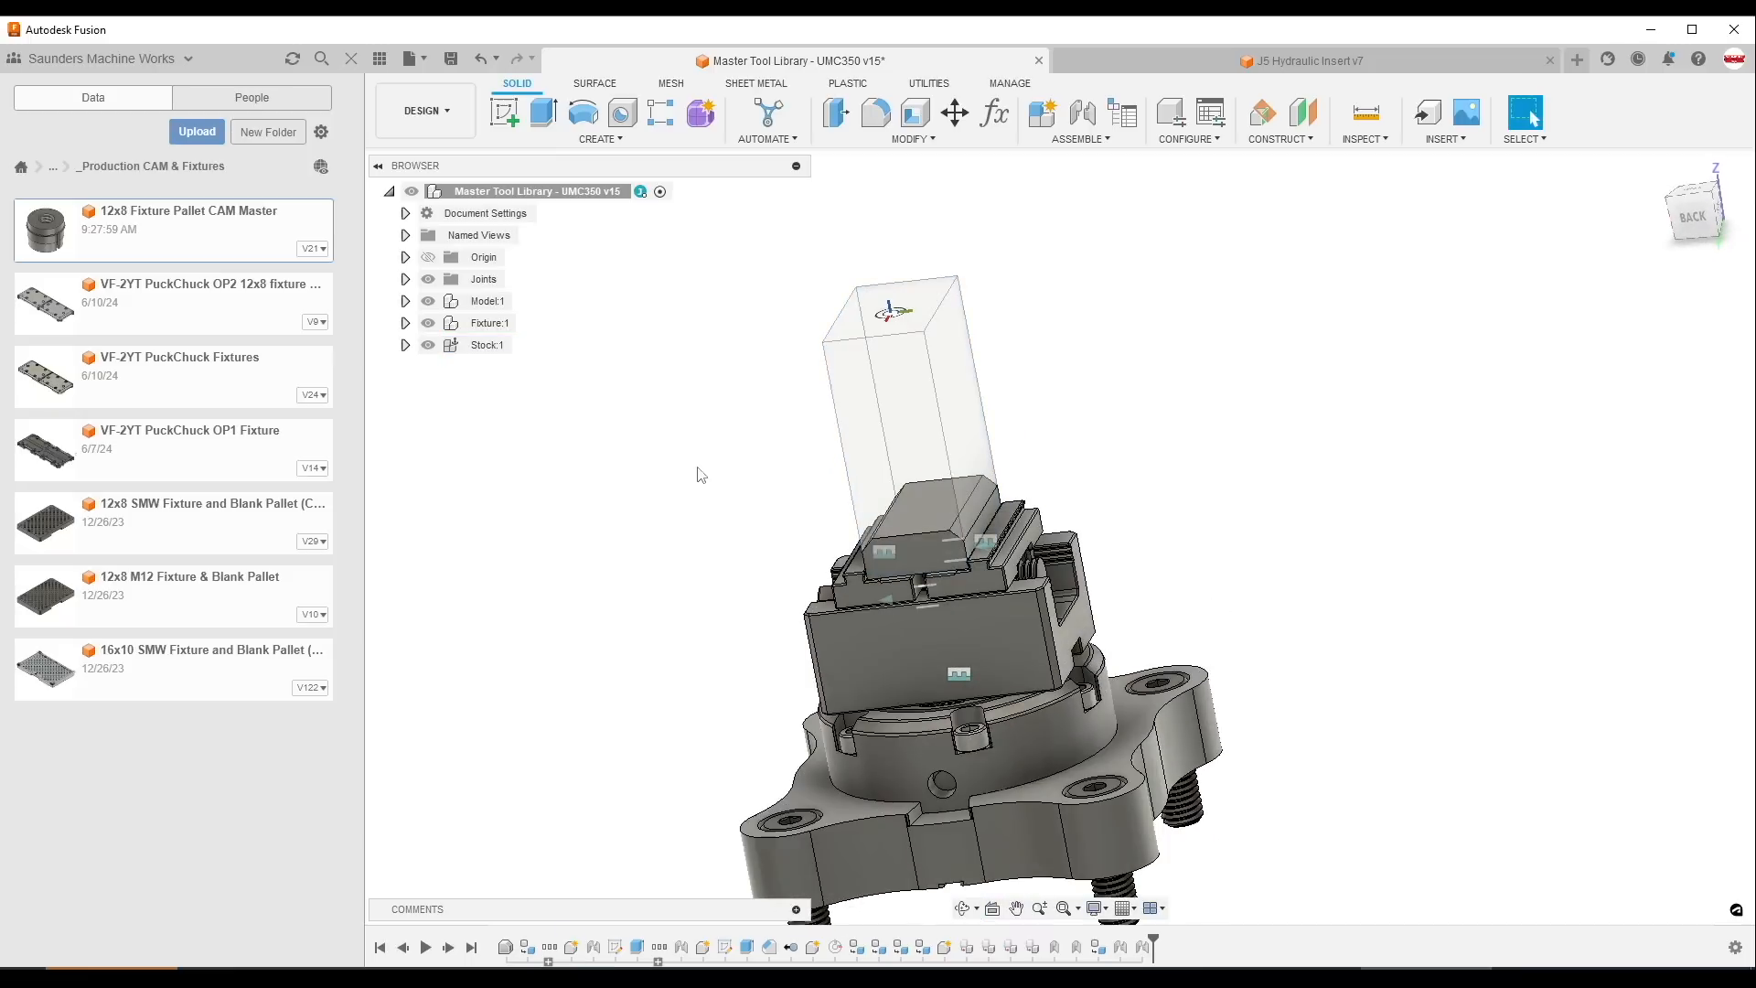
click(990, 114)
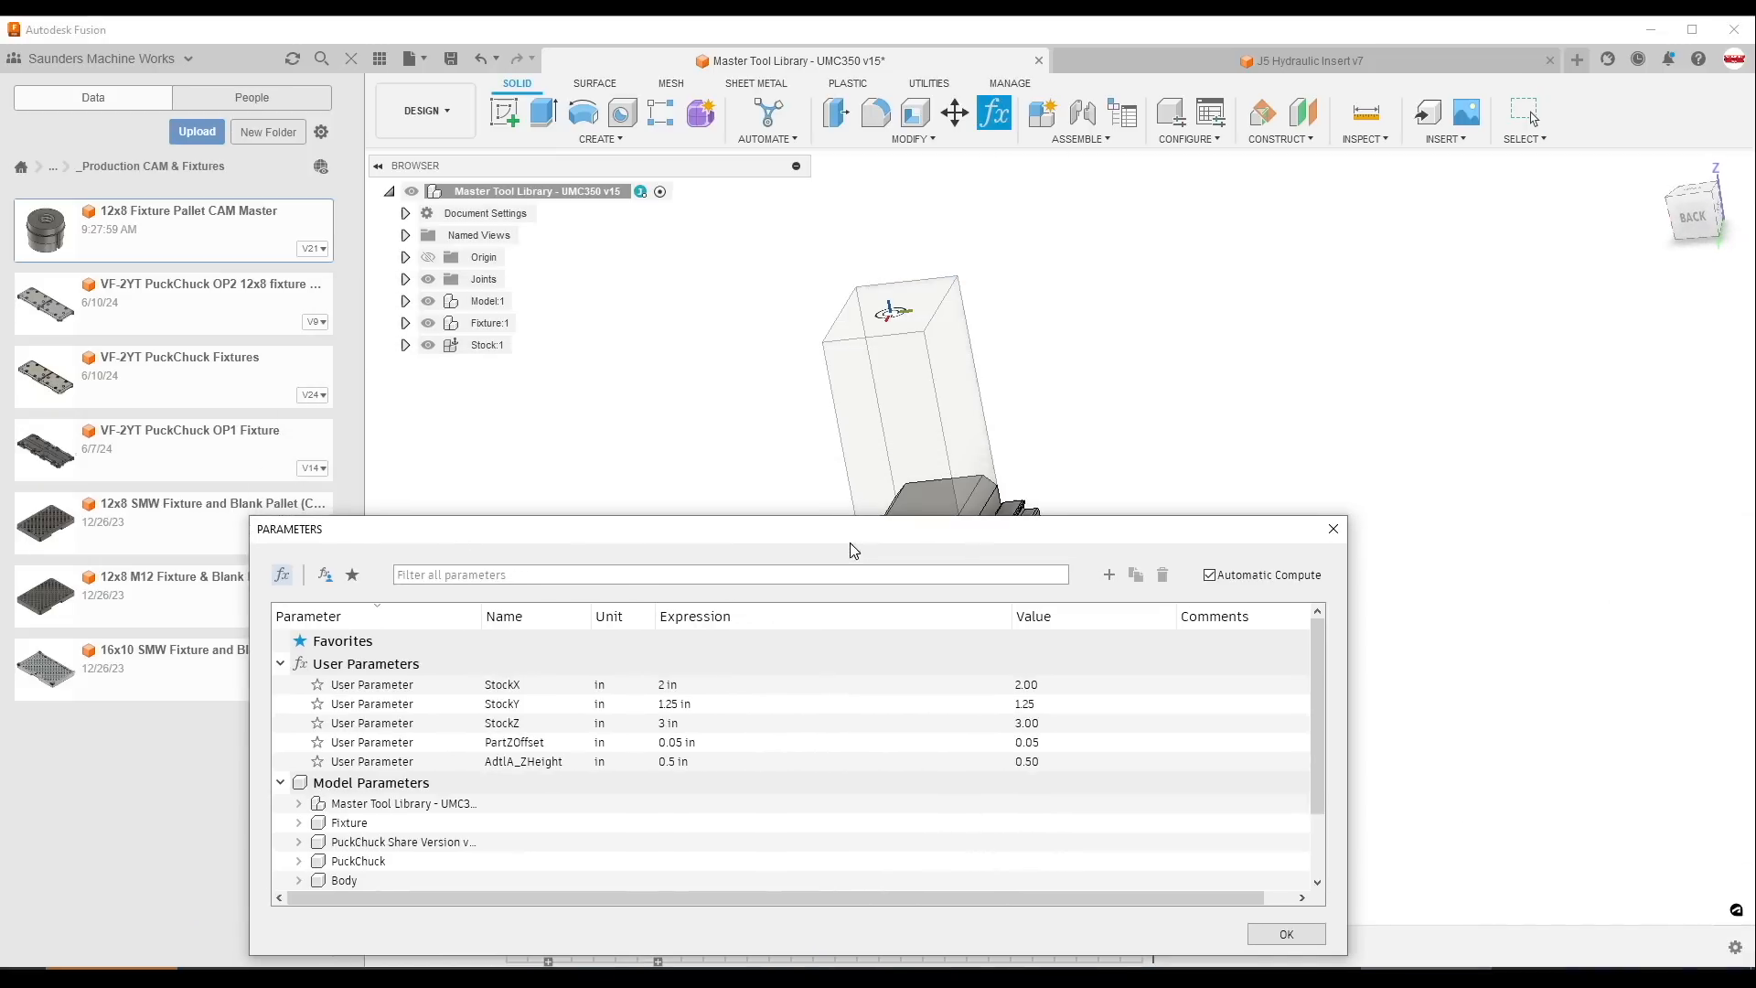
mouse_move(1364, 946)
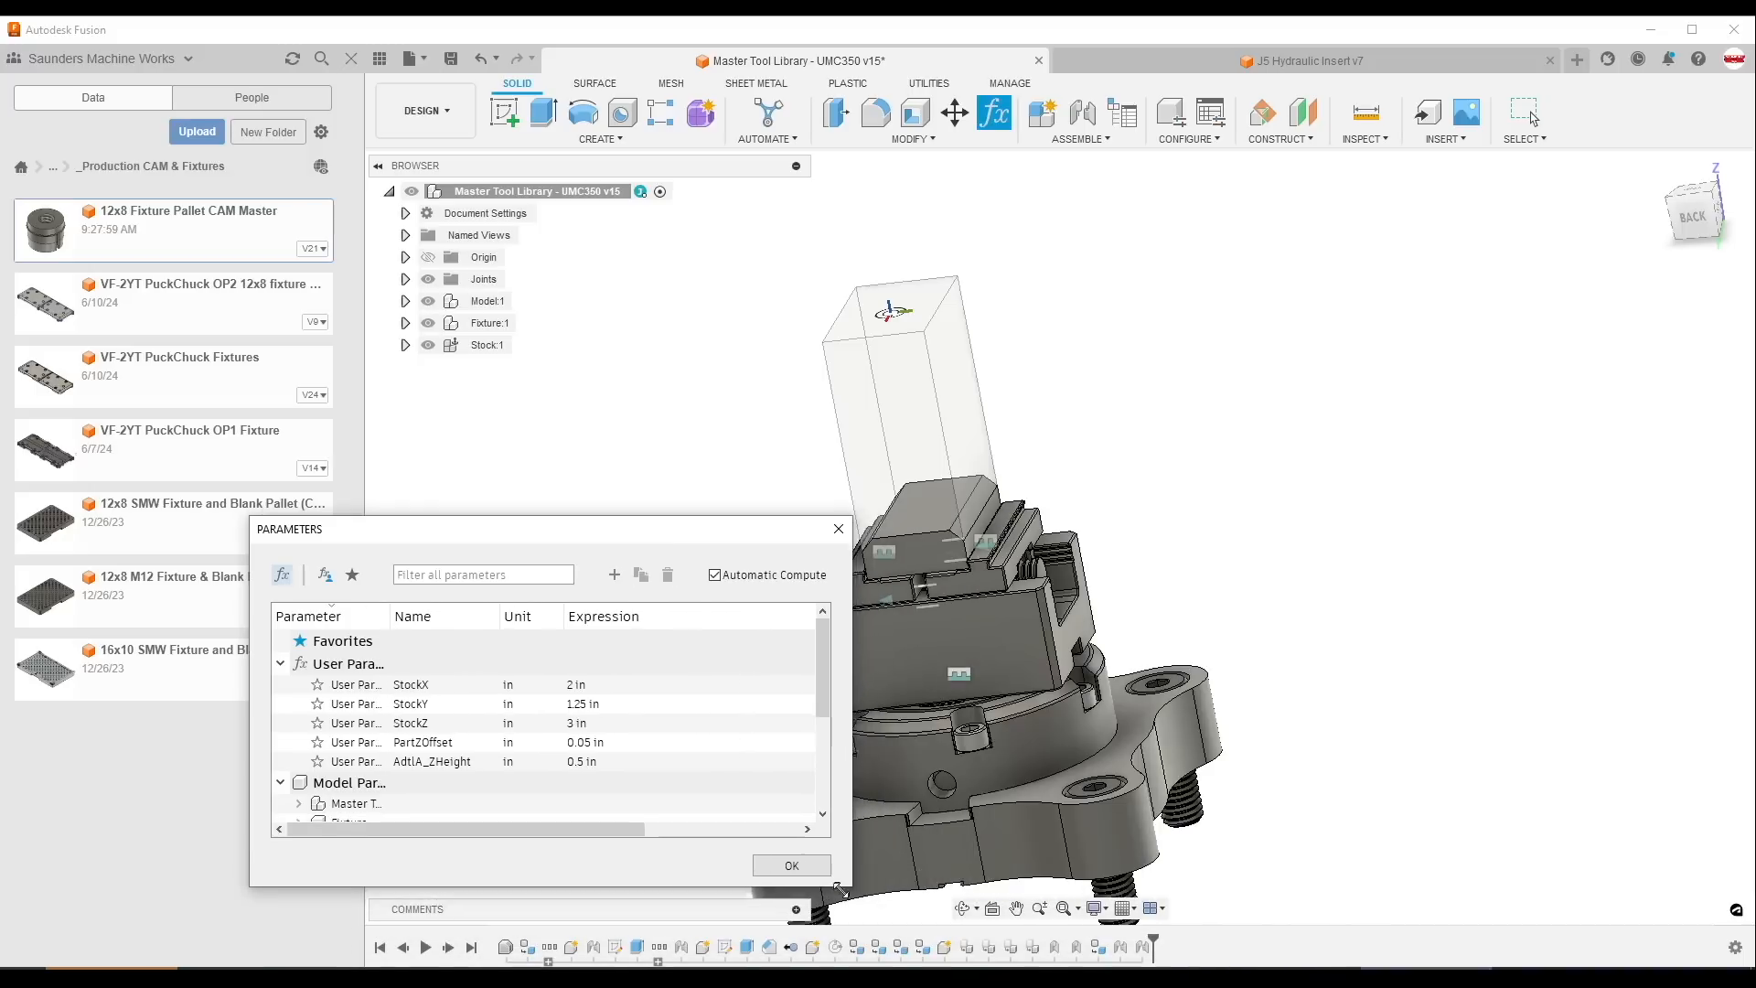
- Begin editing the StockY stock dimension expression, then close the Parameters dialog
double_click(582, 703)
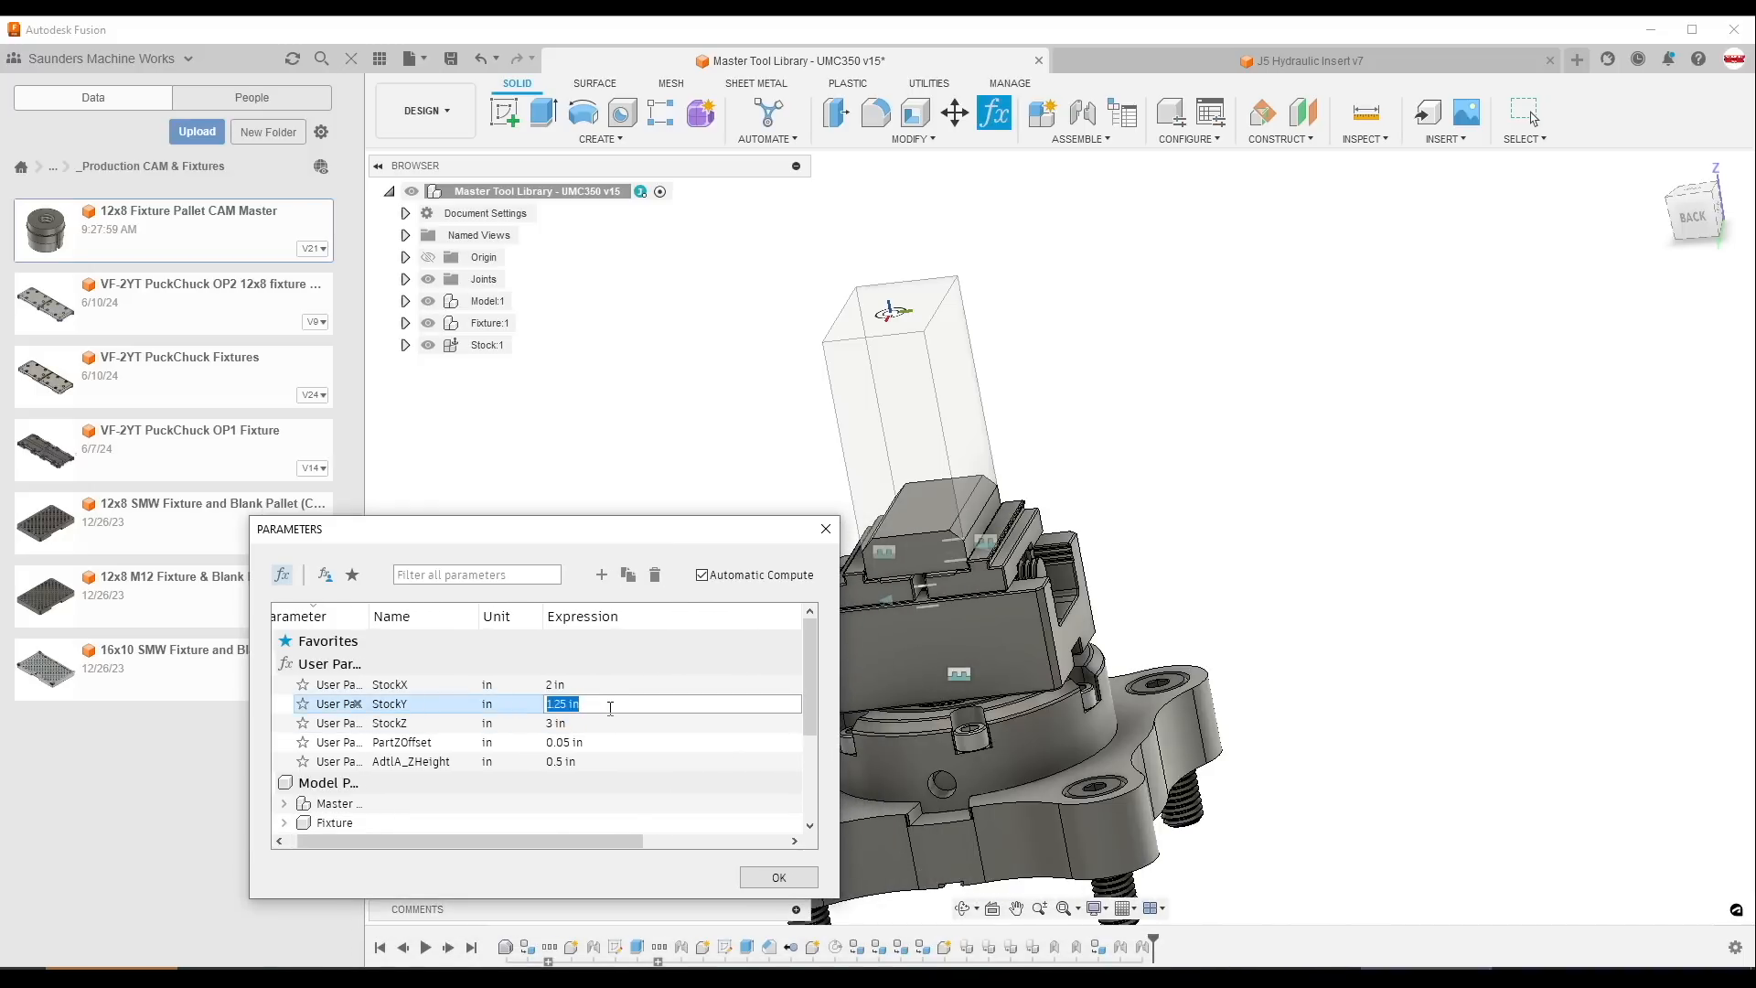
click(778, 876)
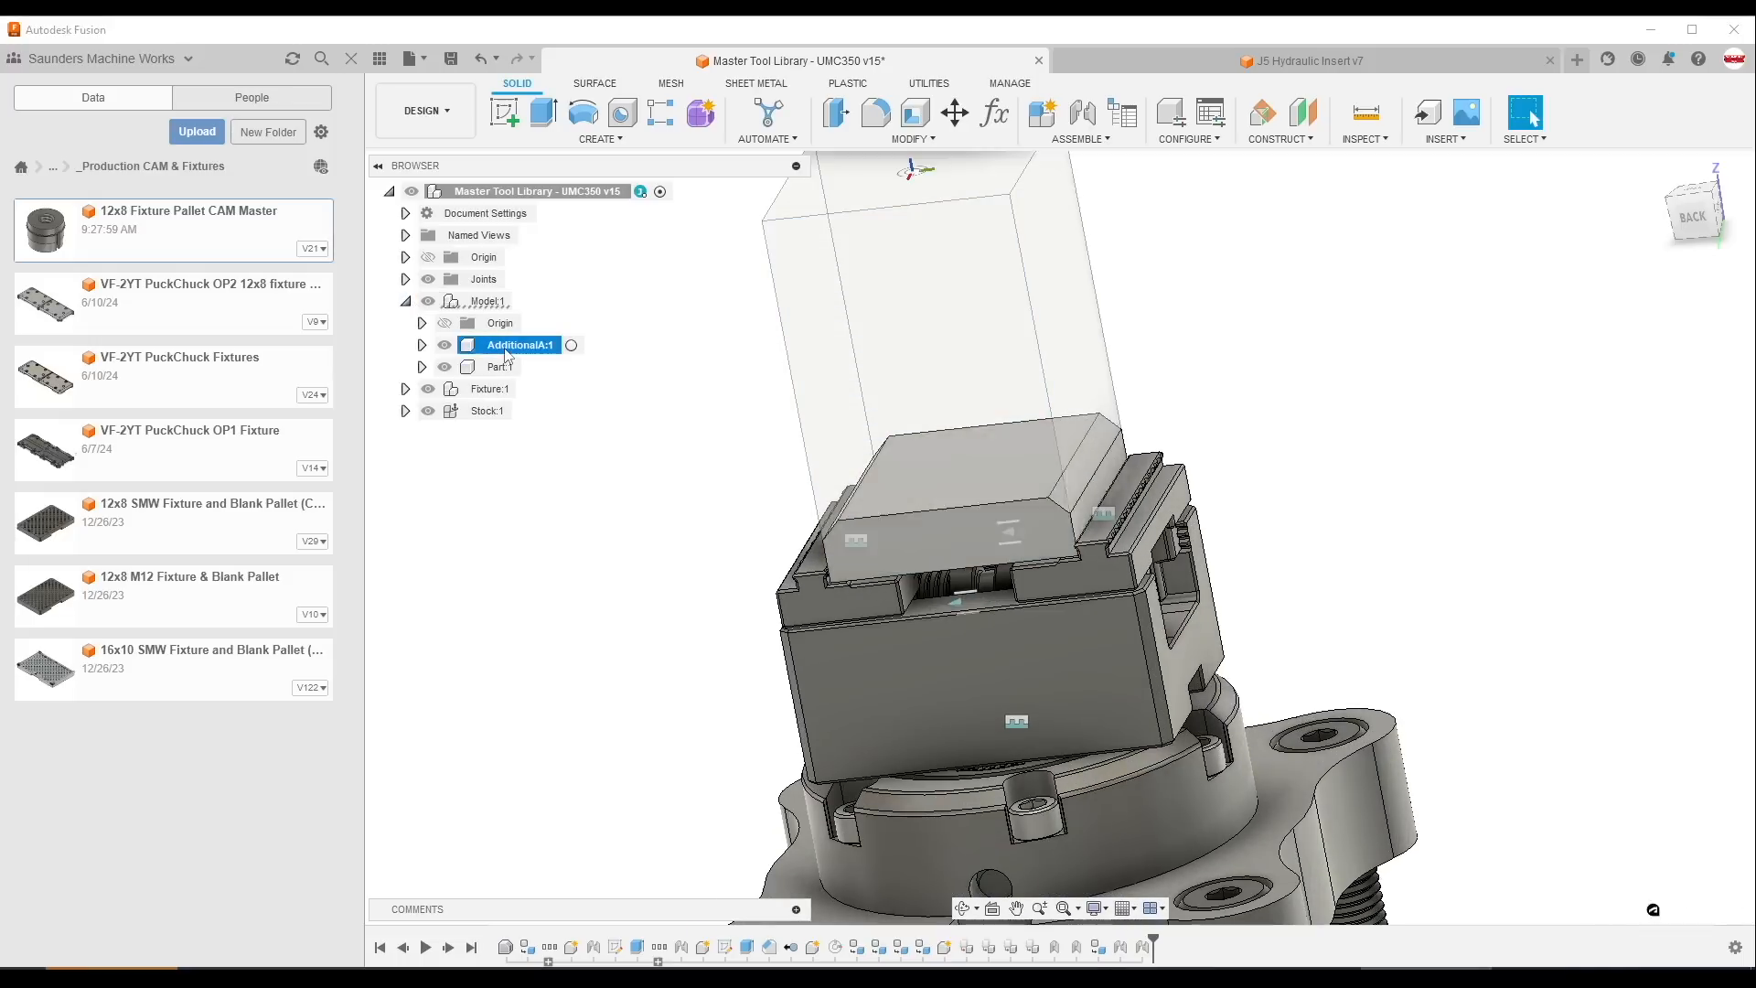
- Highlight the AdditionalA component, then switch to the J5 Hydraulic Insert v7 document
click(518, 344)
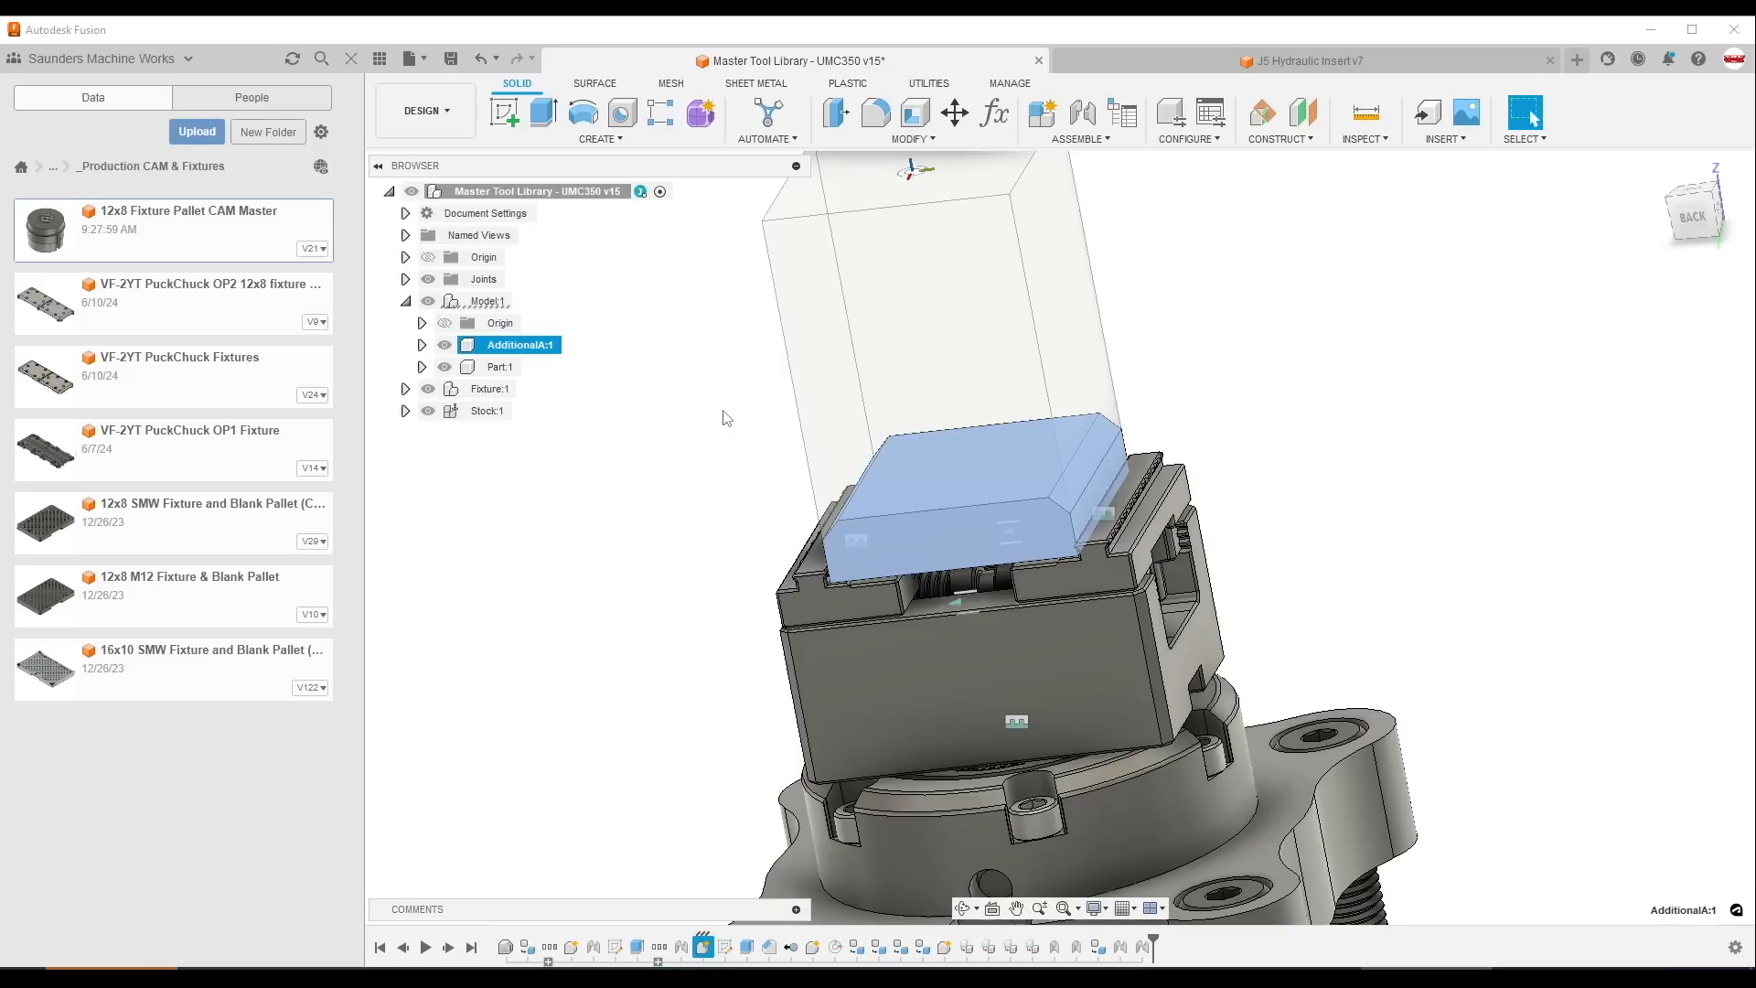
click(423, 110)
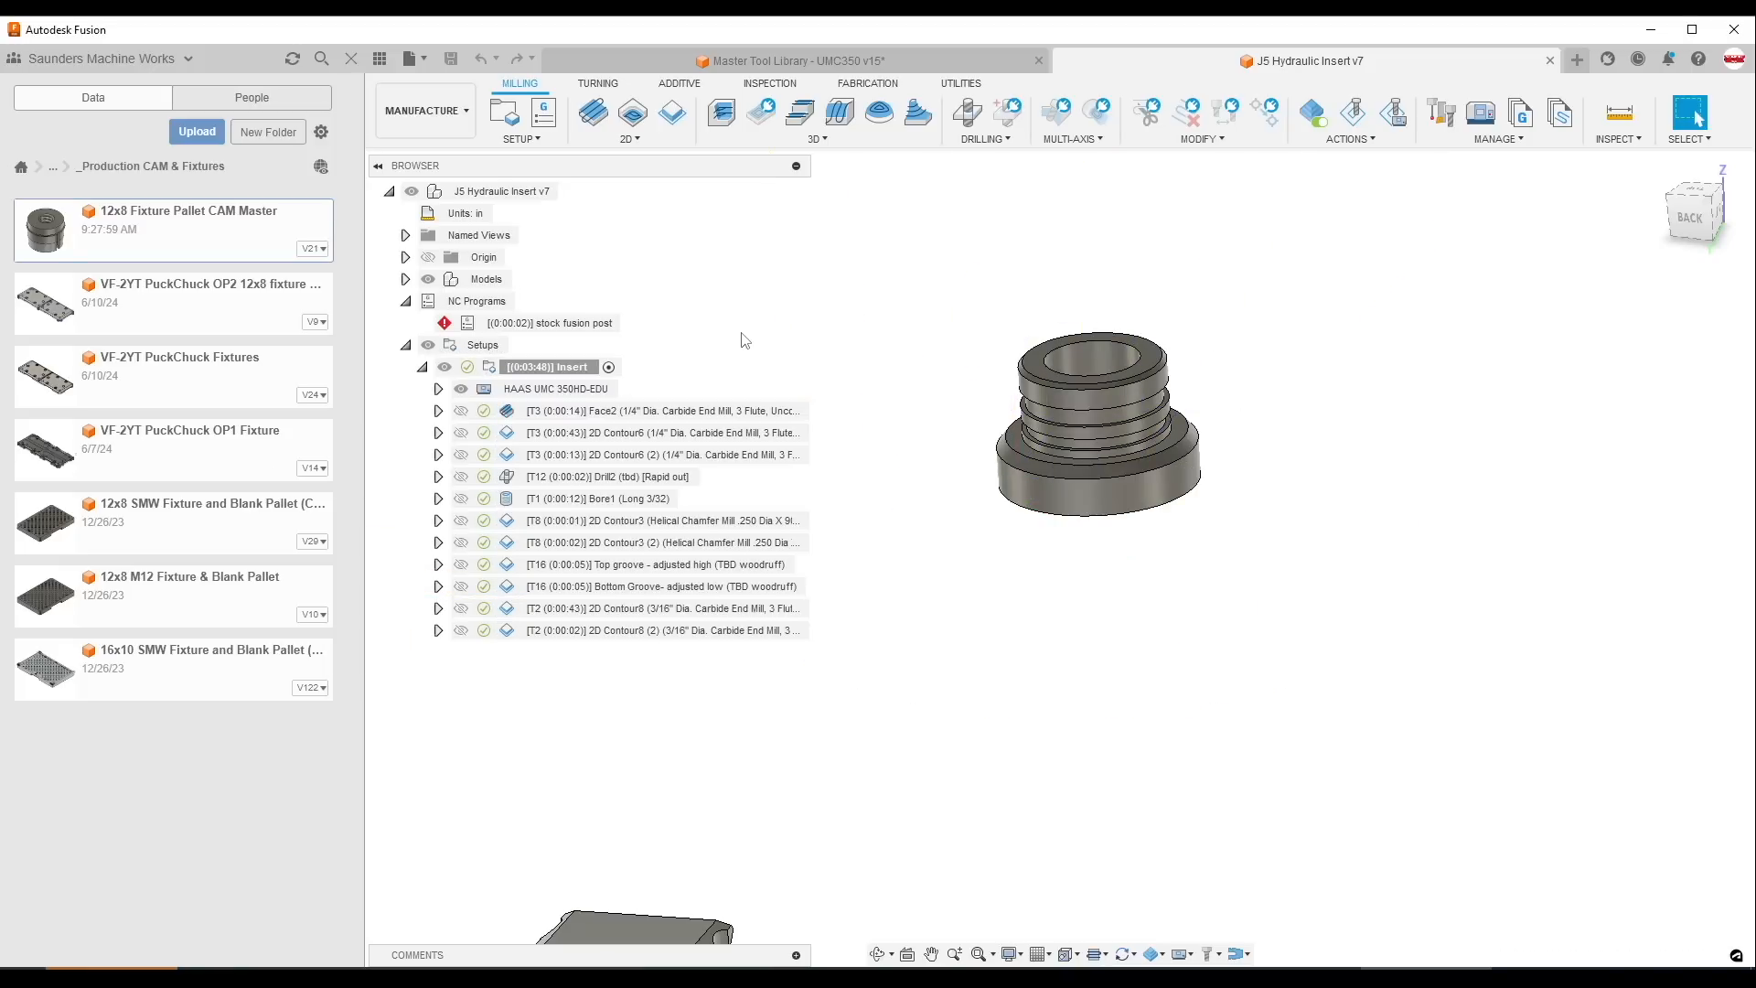
mouse_move(1311, 113)
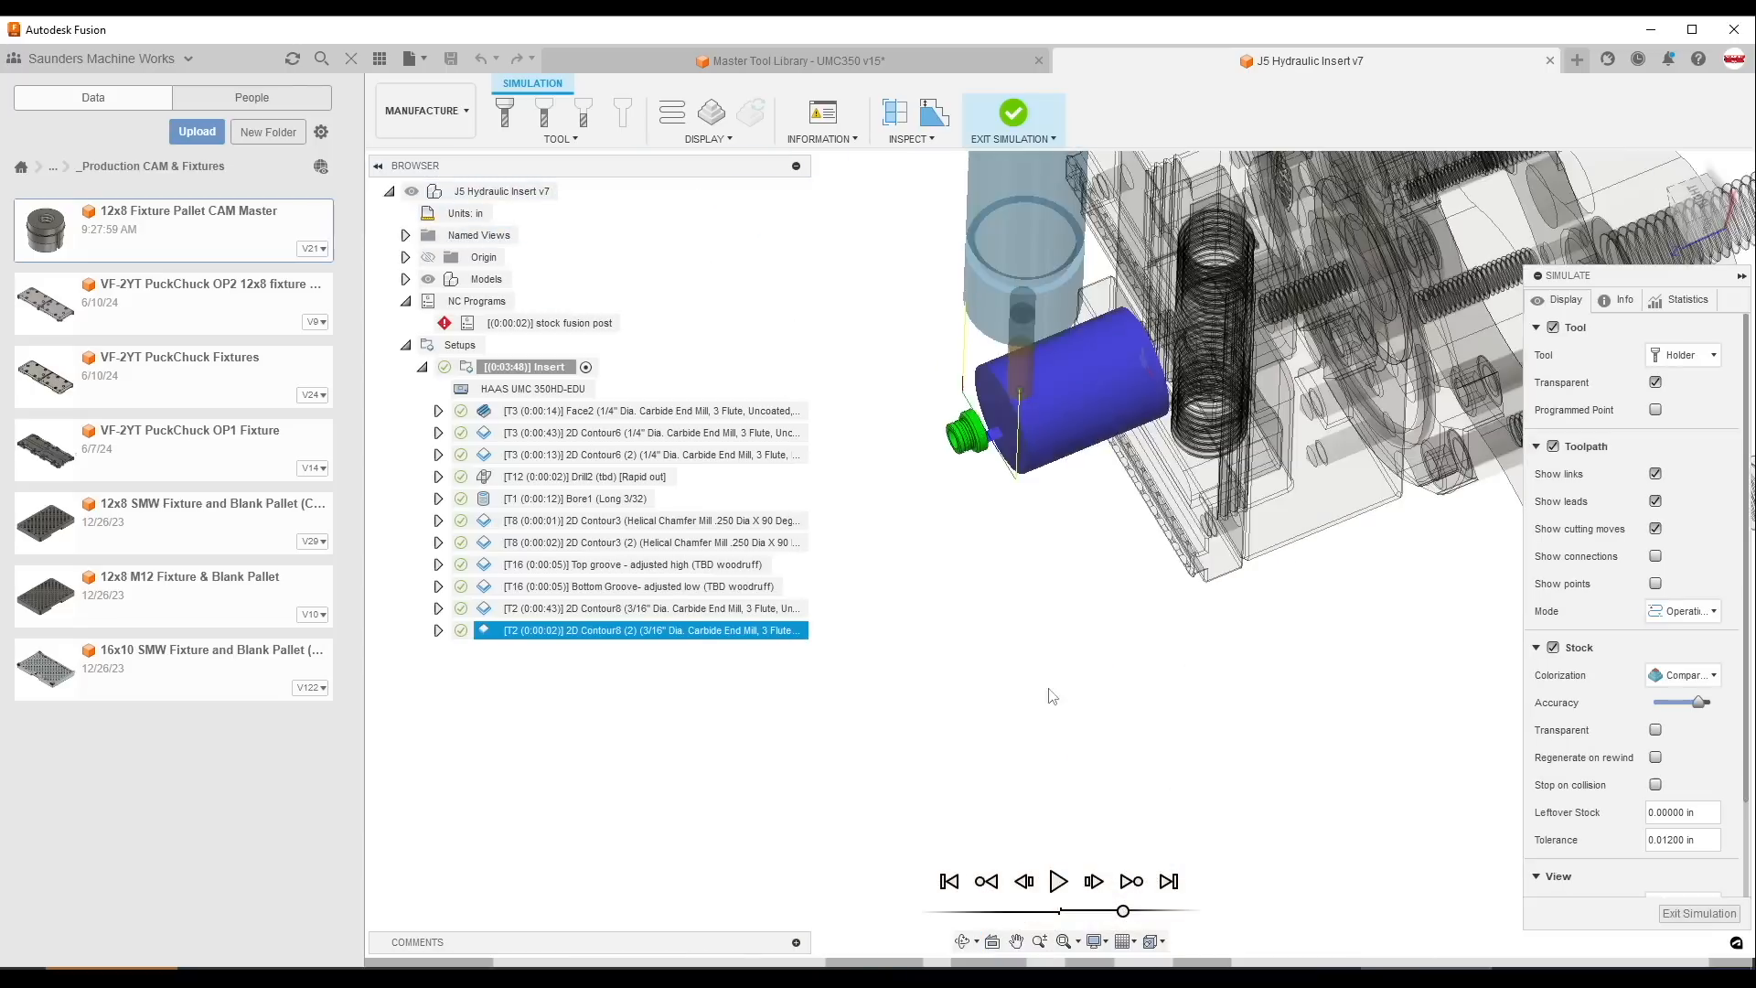
- Start the machine simulation of the J5 Hydraulic Insert toolpaths with the UMC350 model
click(1011, 112)
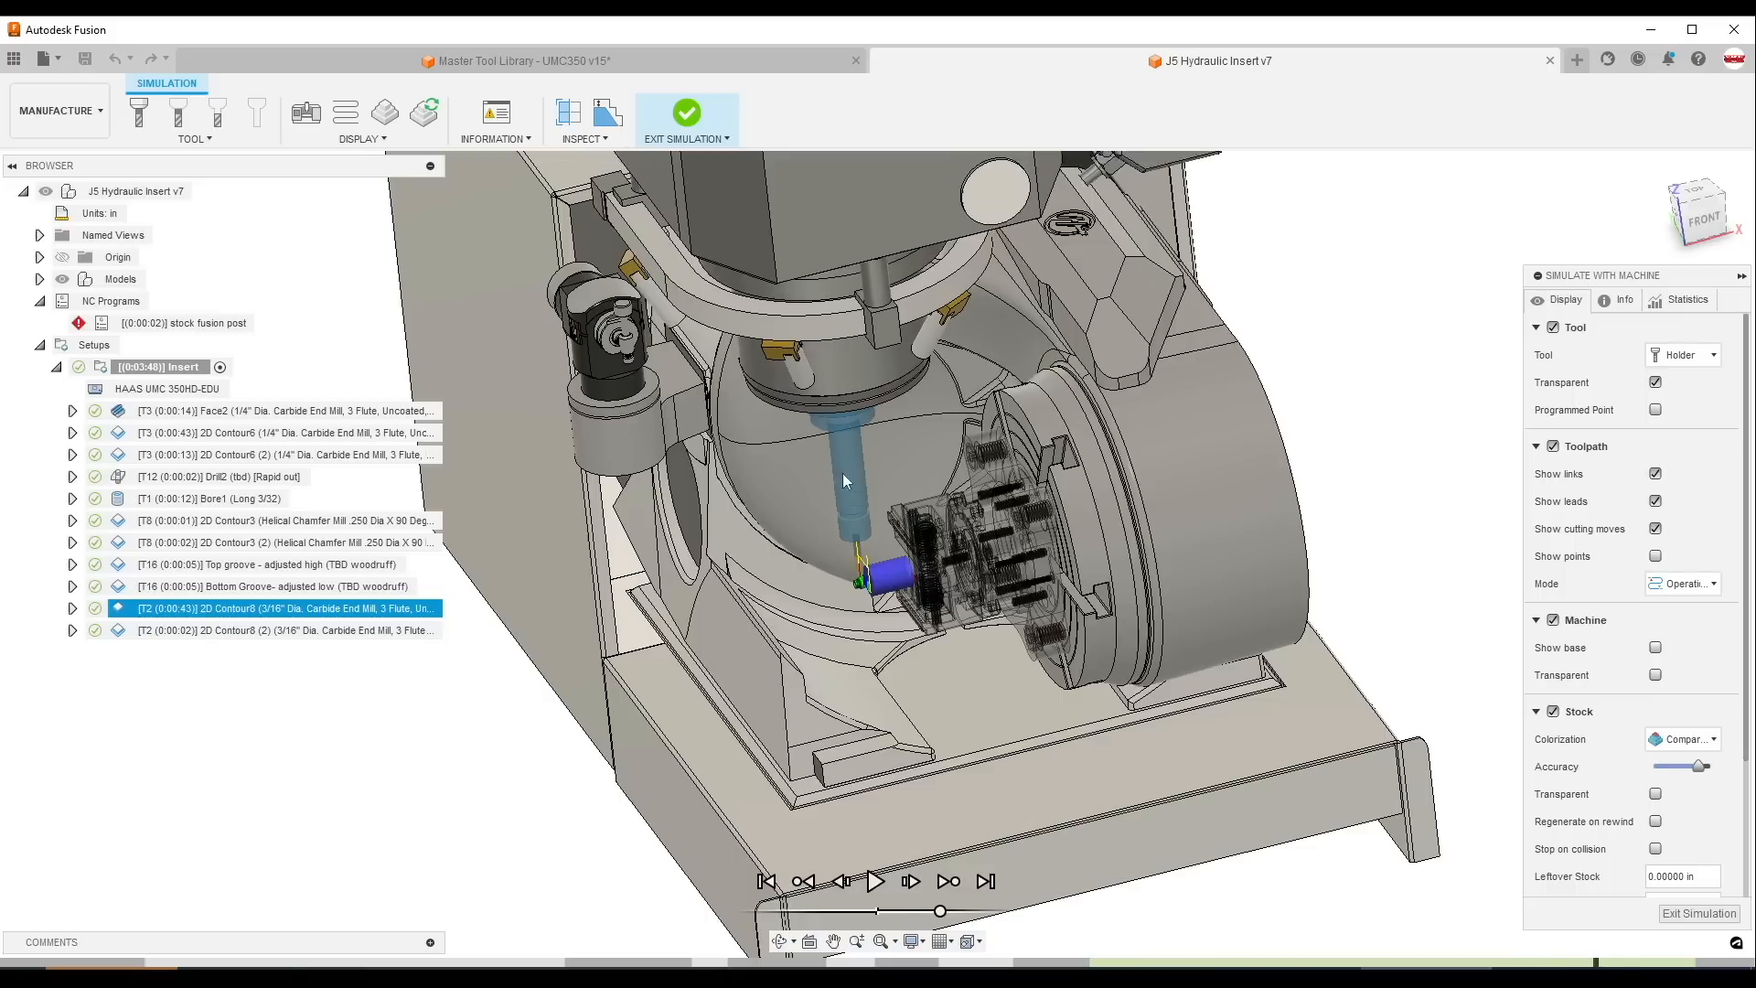
- Exit the simulation and redisplay the Insert setup inside the UMC350 machine via Design and Manufacture
click(686, 111)
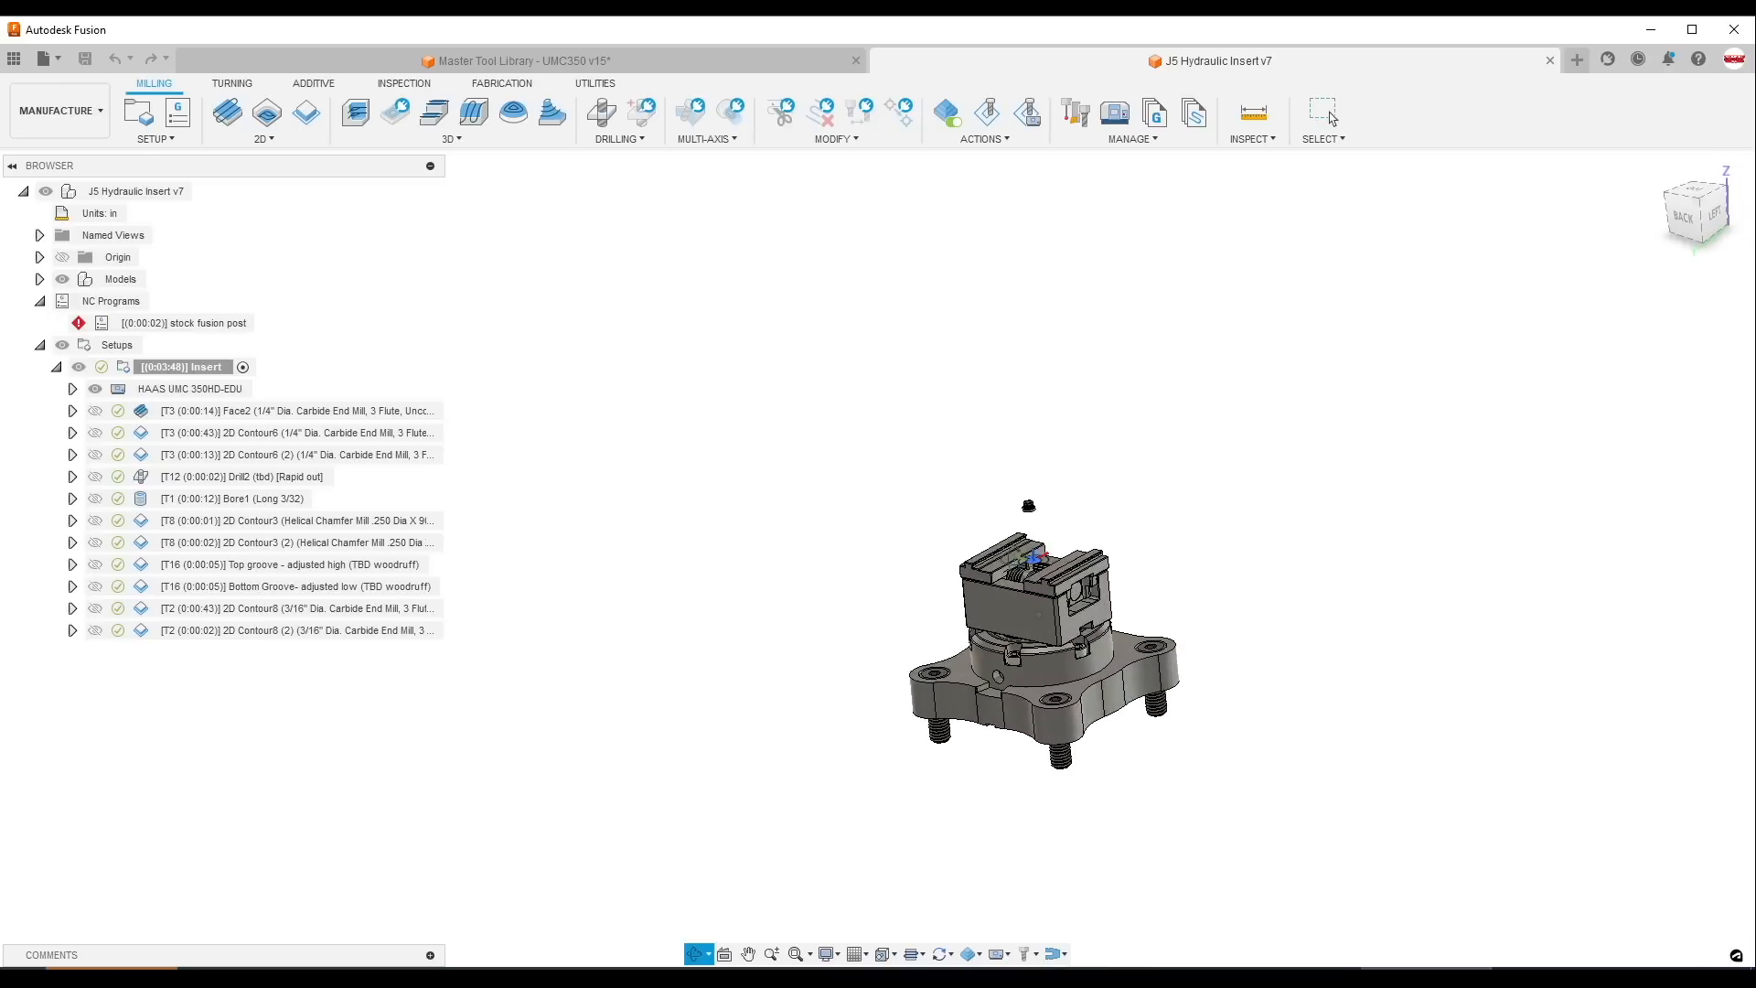
click(57, 110)
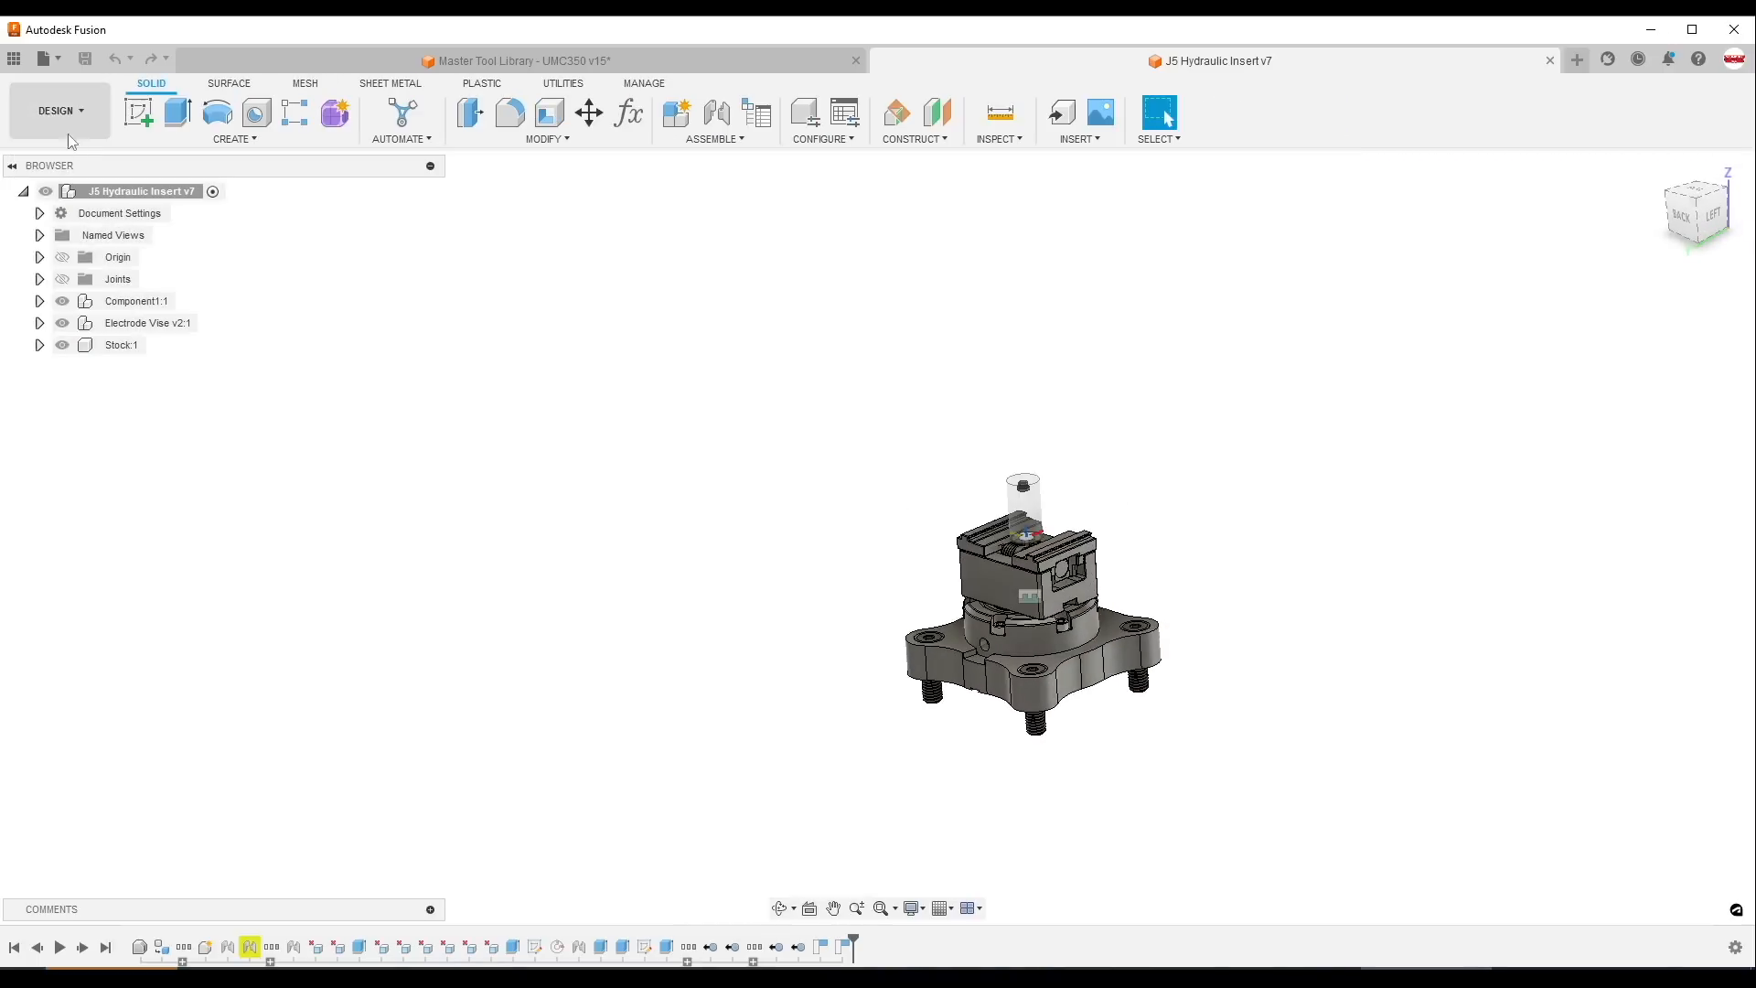
click(59, 109)
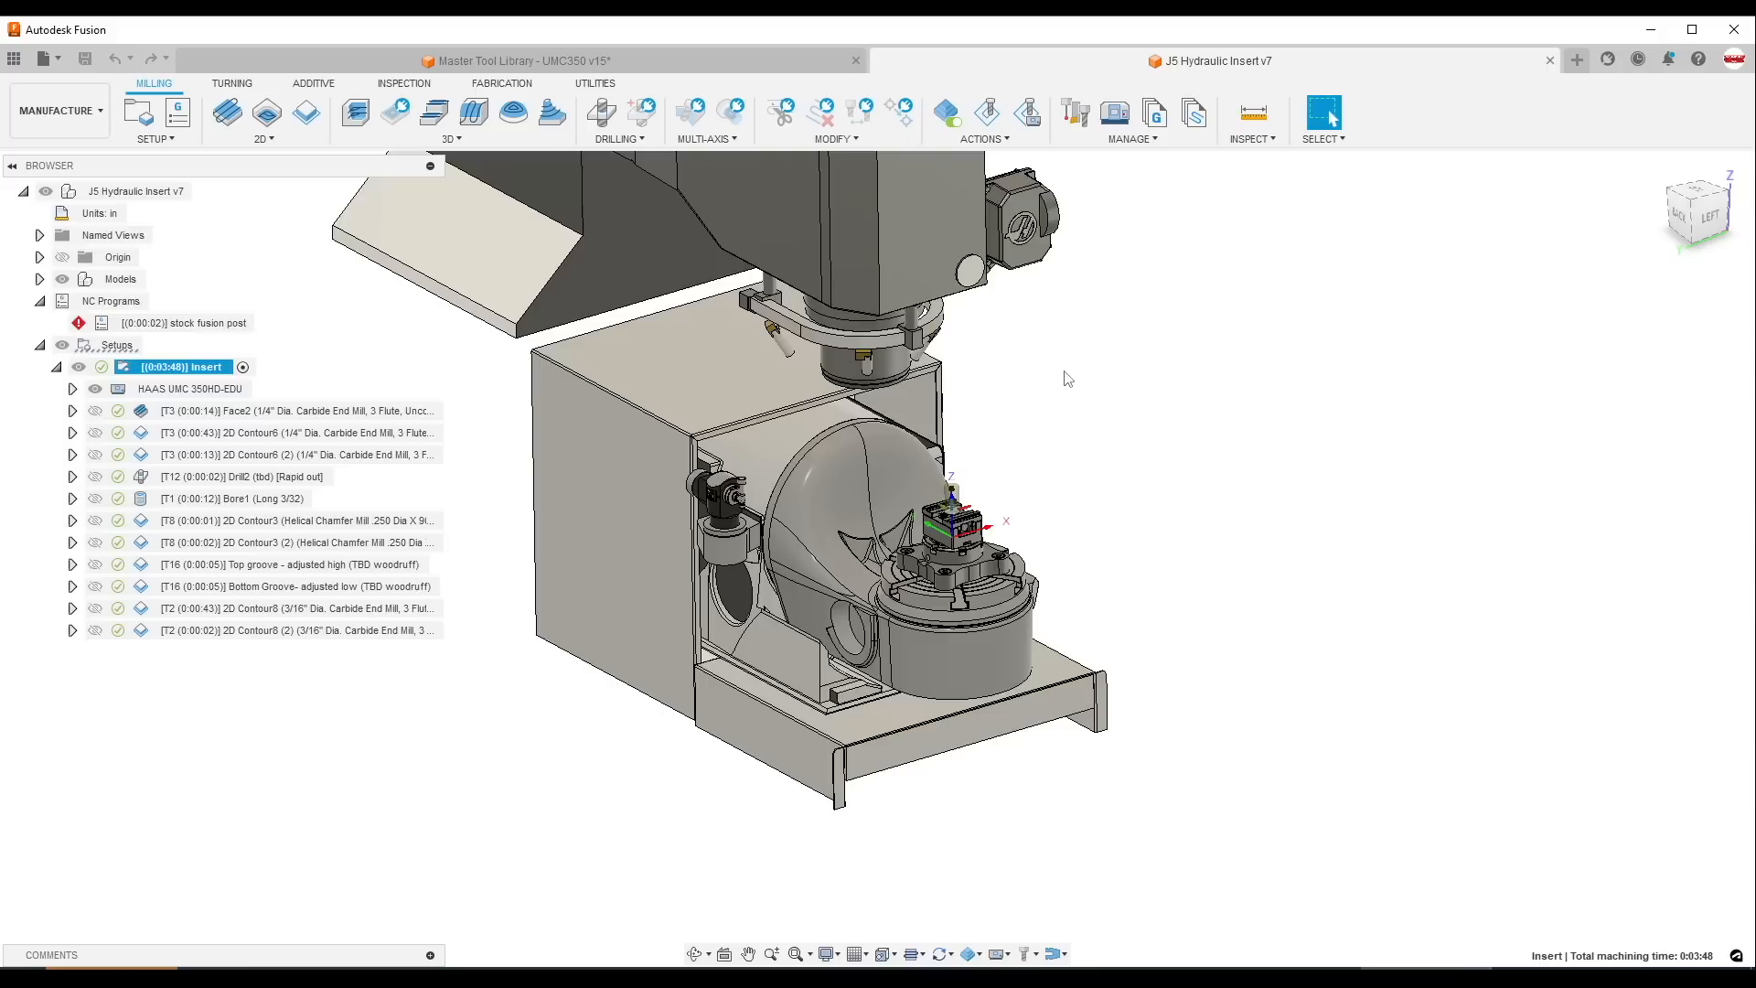
mouse_move(44, 677)
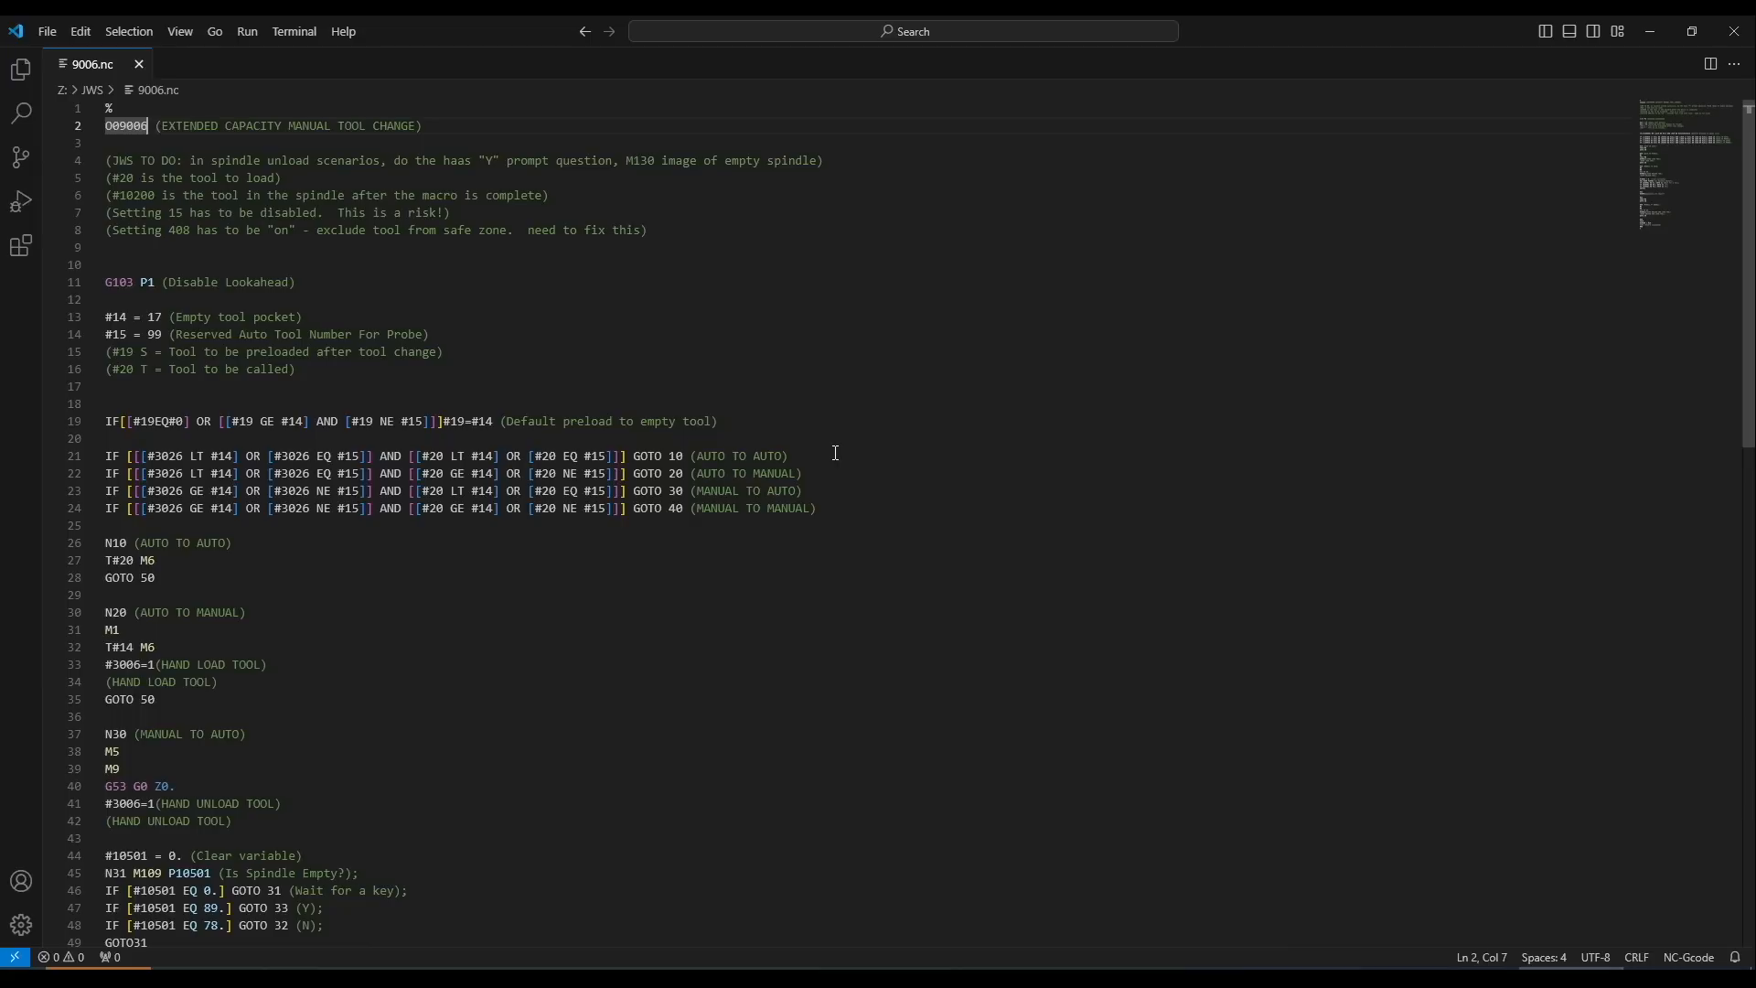
click(772, 455)
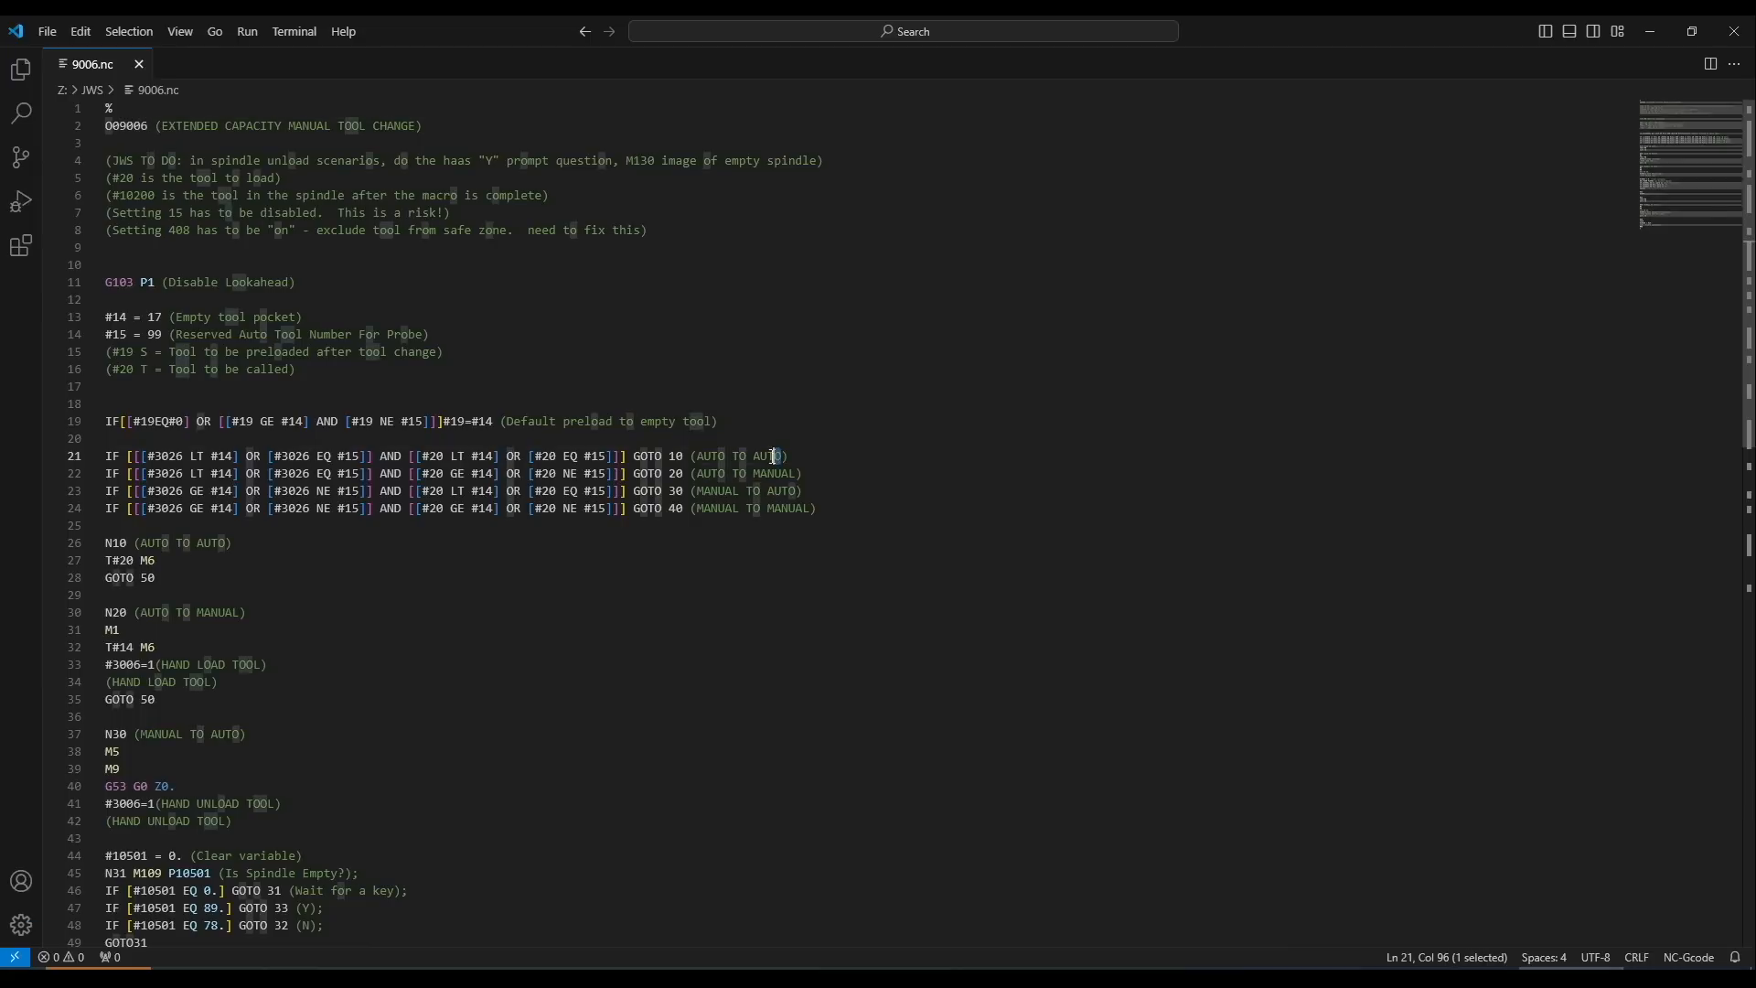
double_click(733, 455)
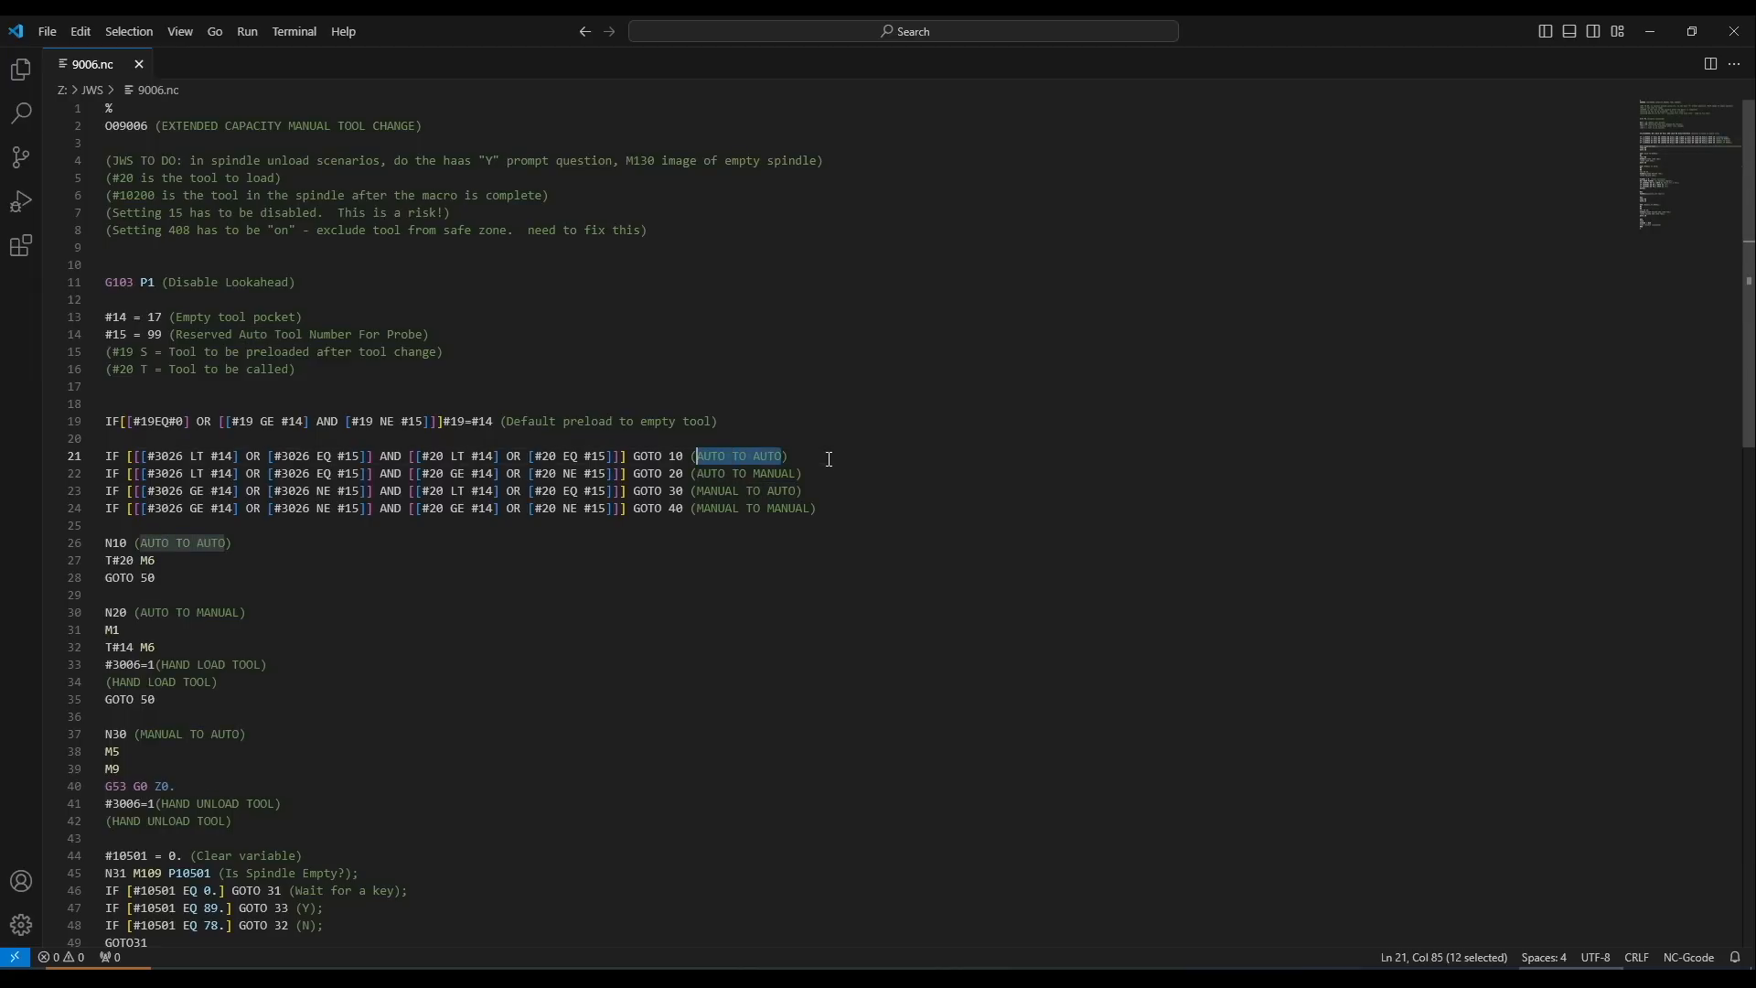
click(695, 490)
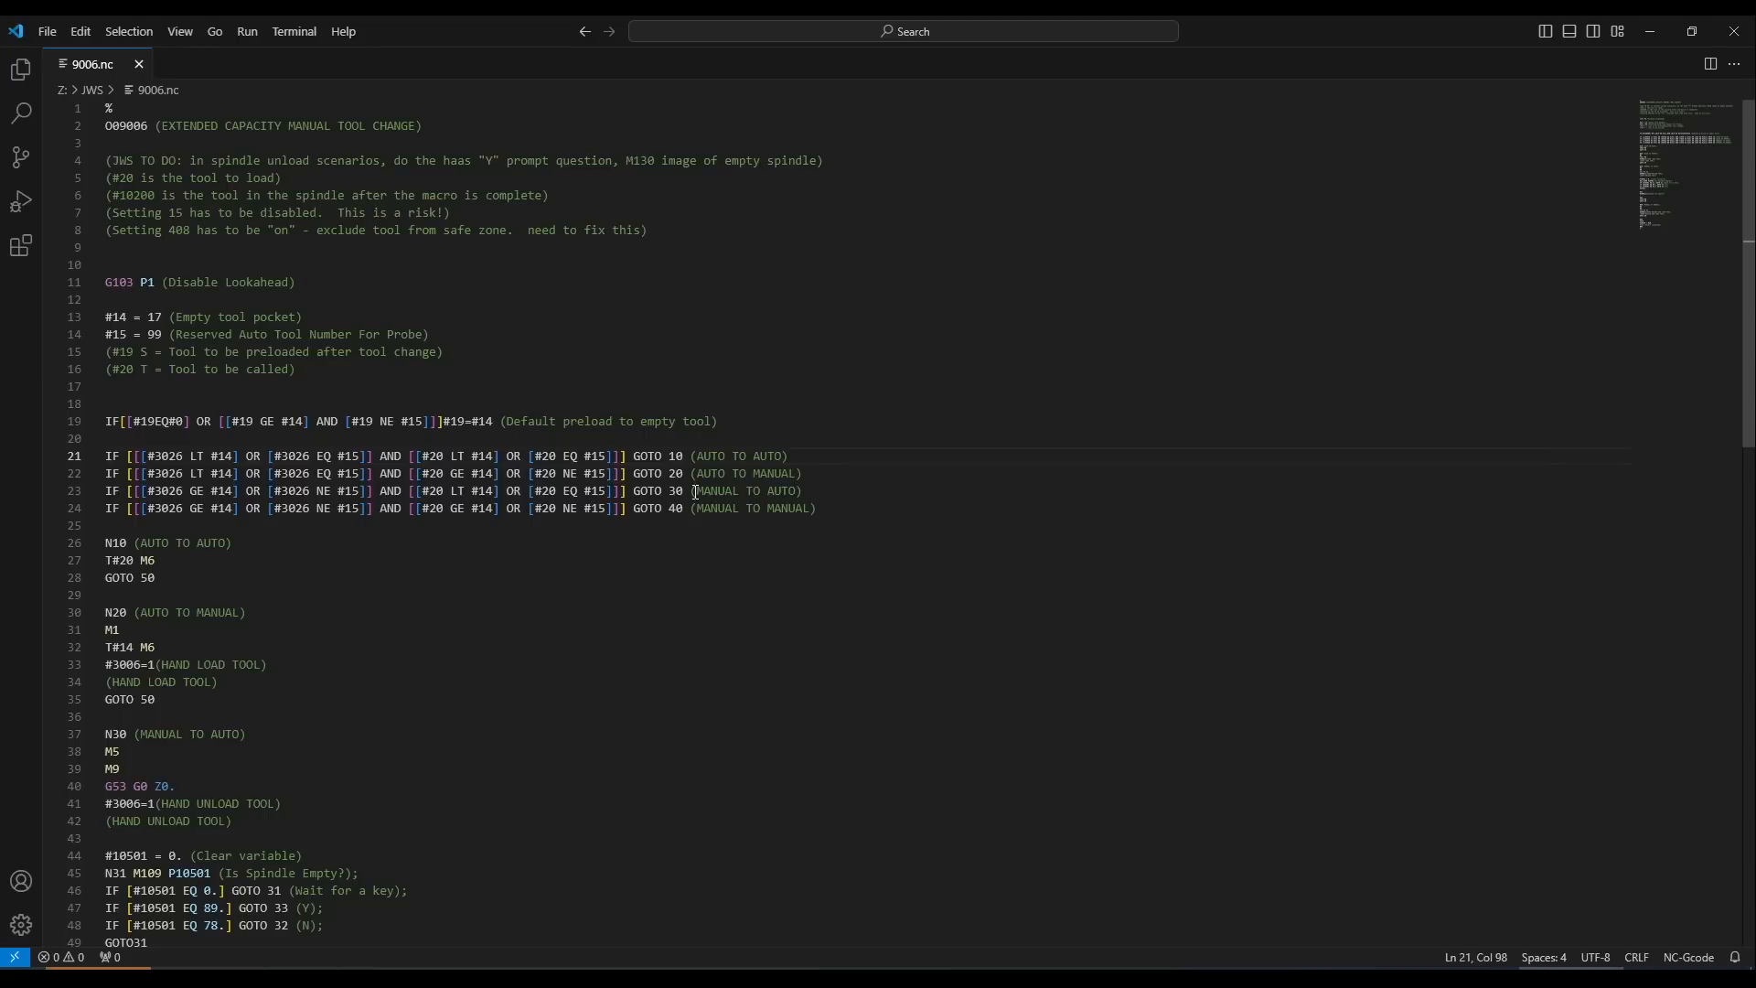
drag(697, 490, 801, 507)
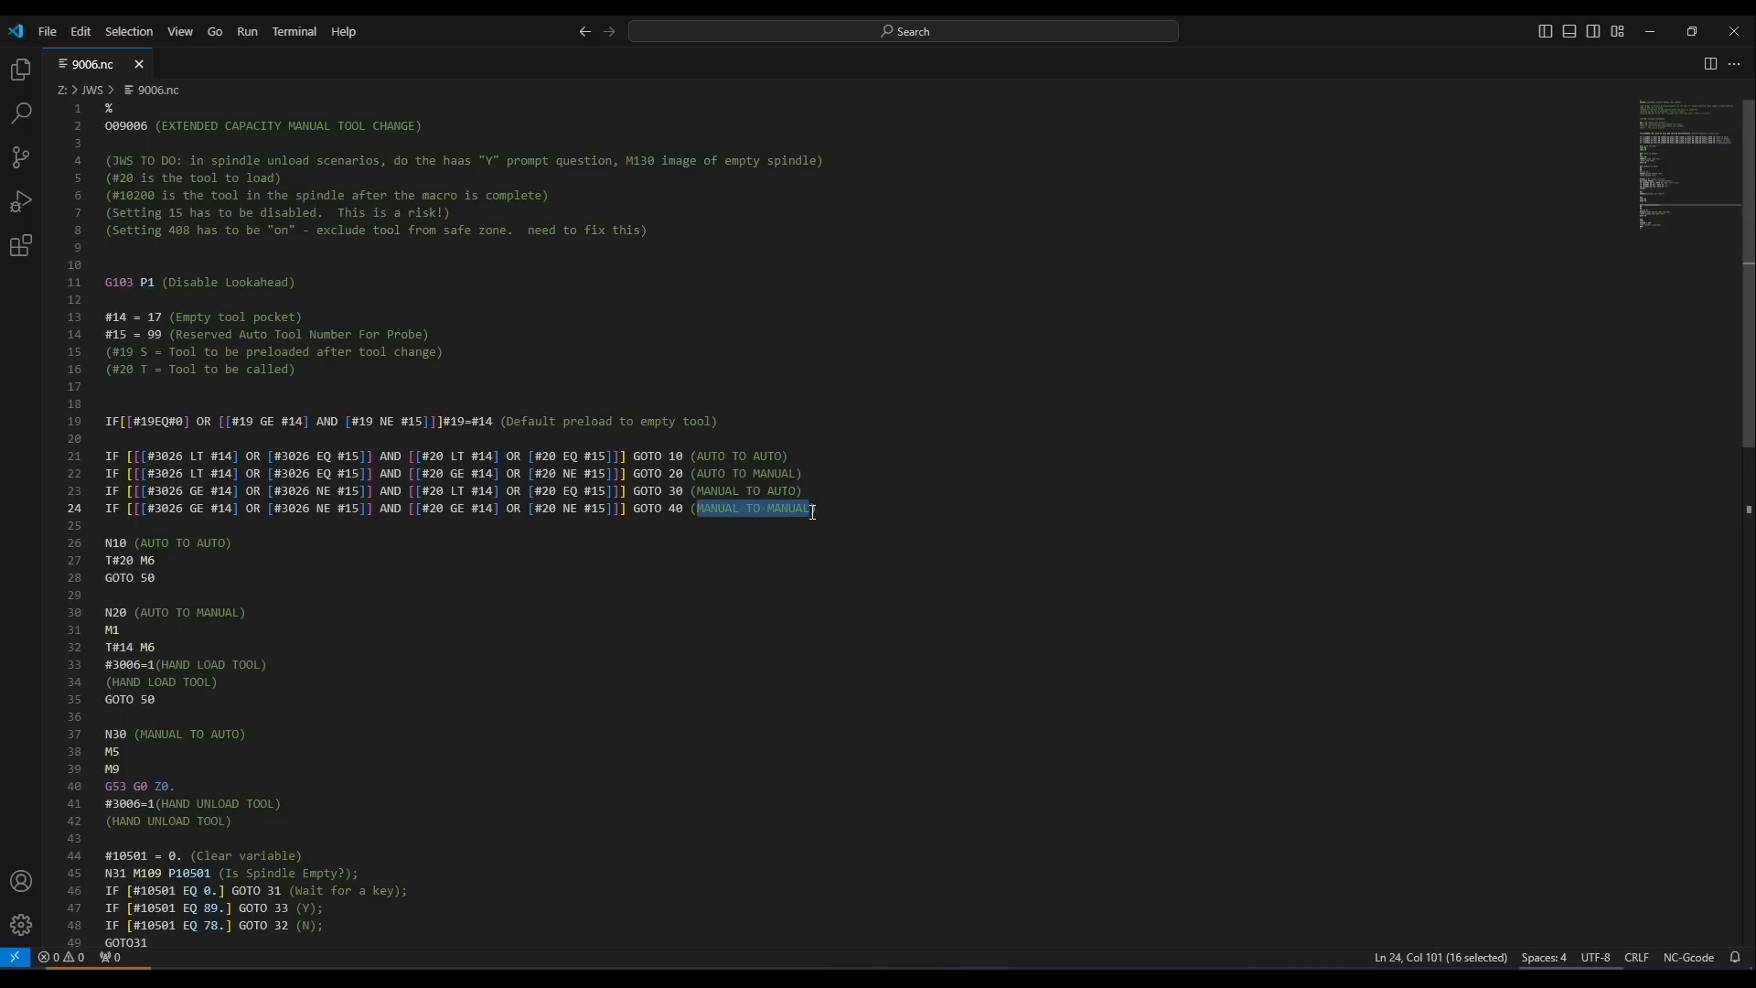
click(695, 472)
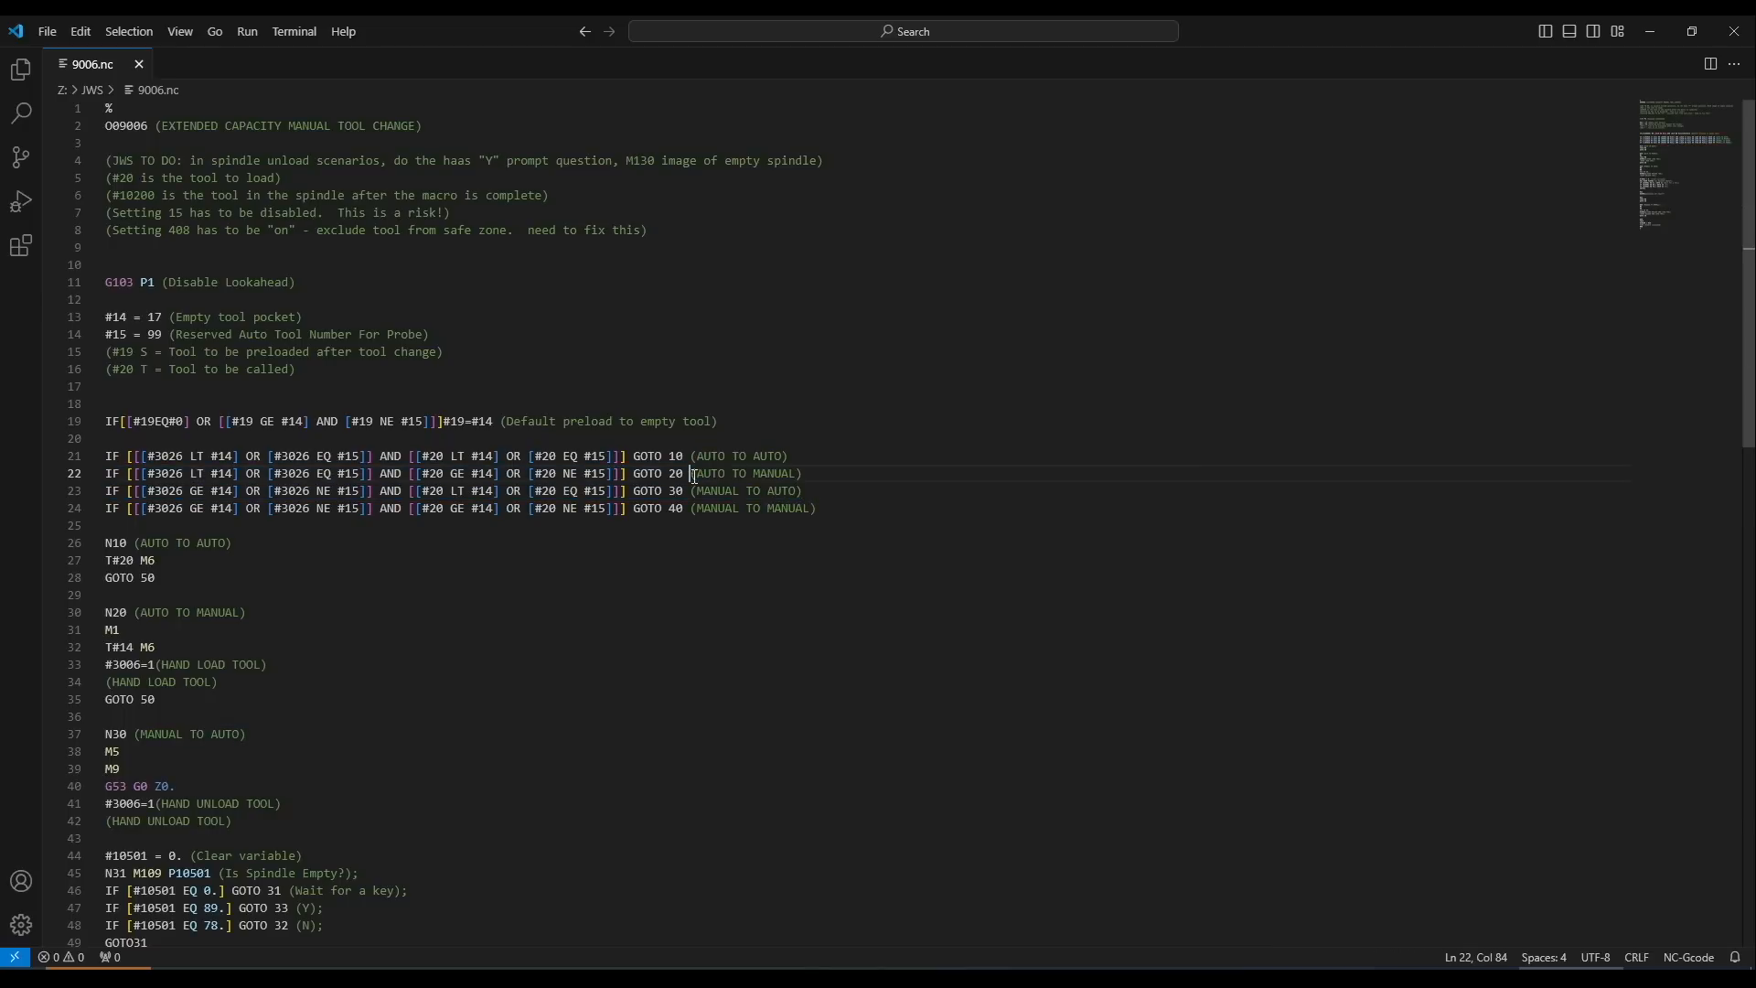
double_click(710, 472)
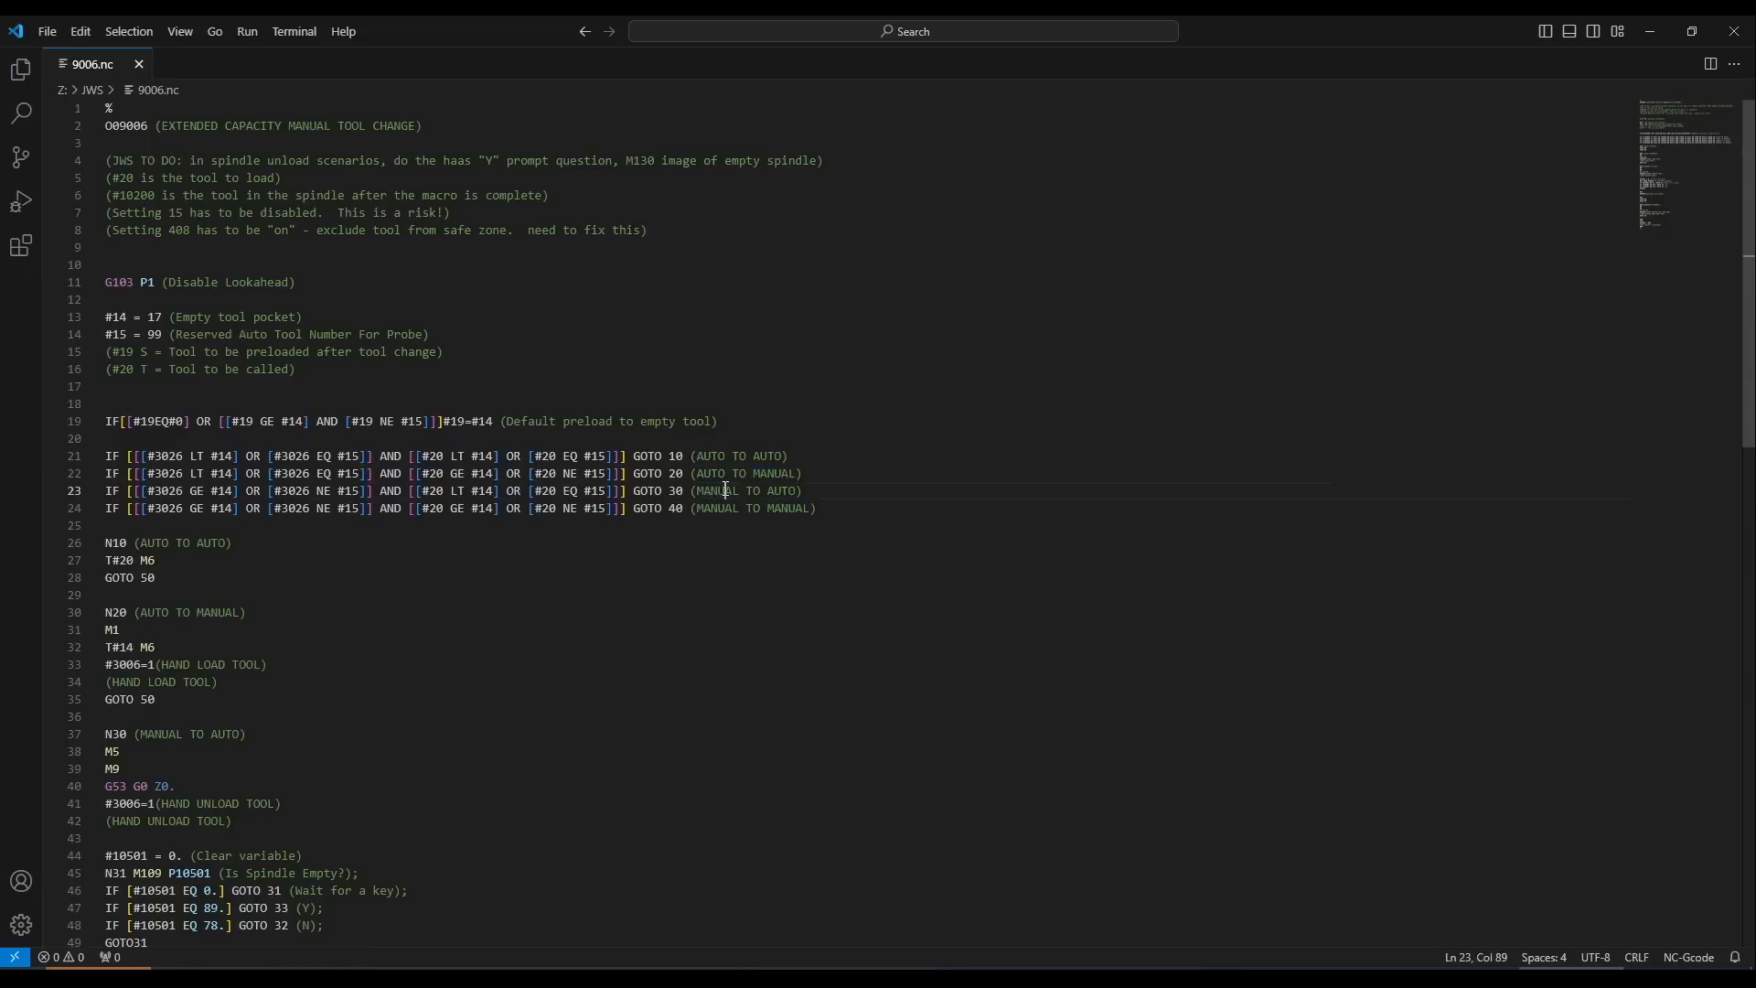
double_click(723, 490)
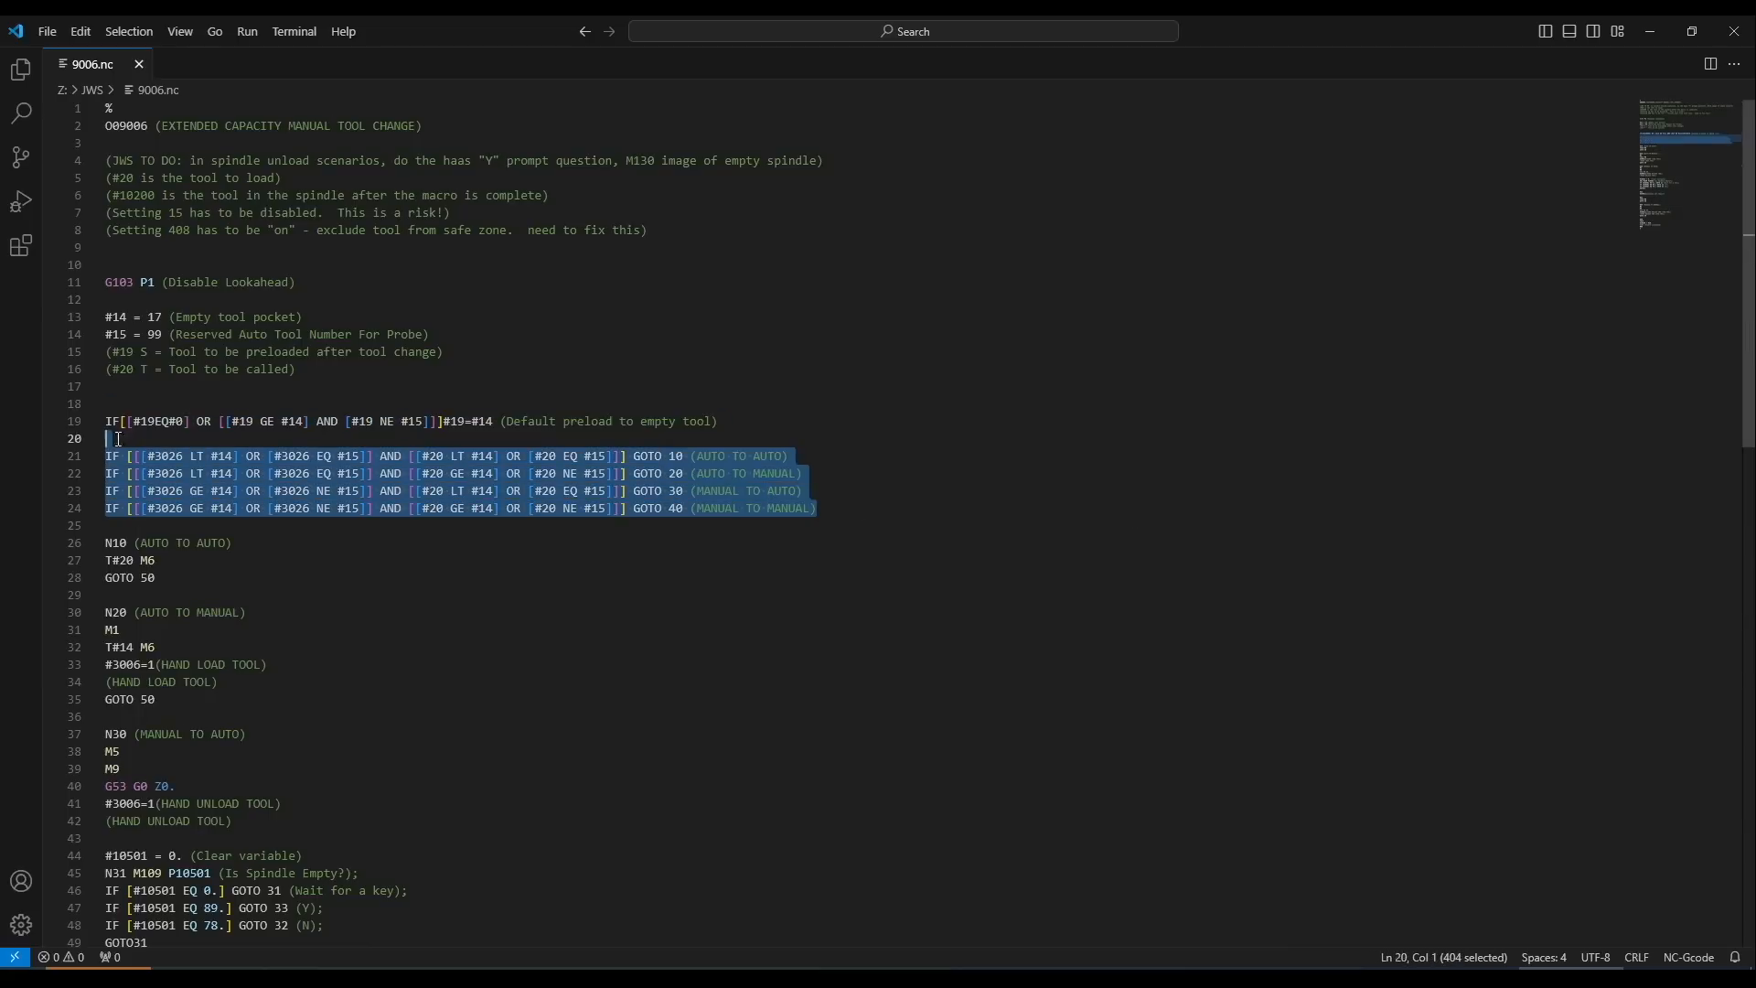
click(117, 455)
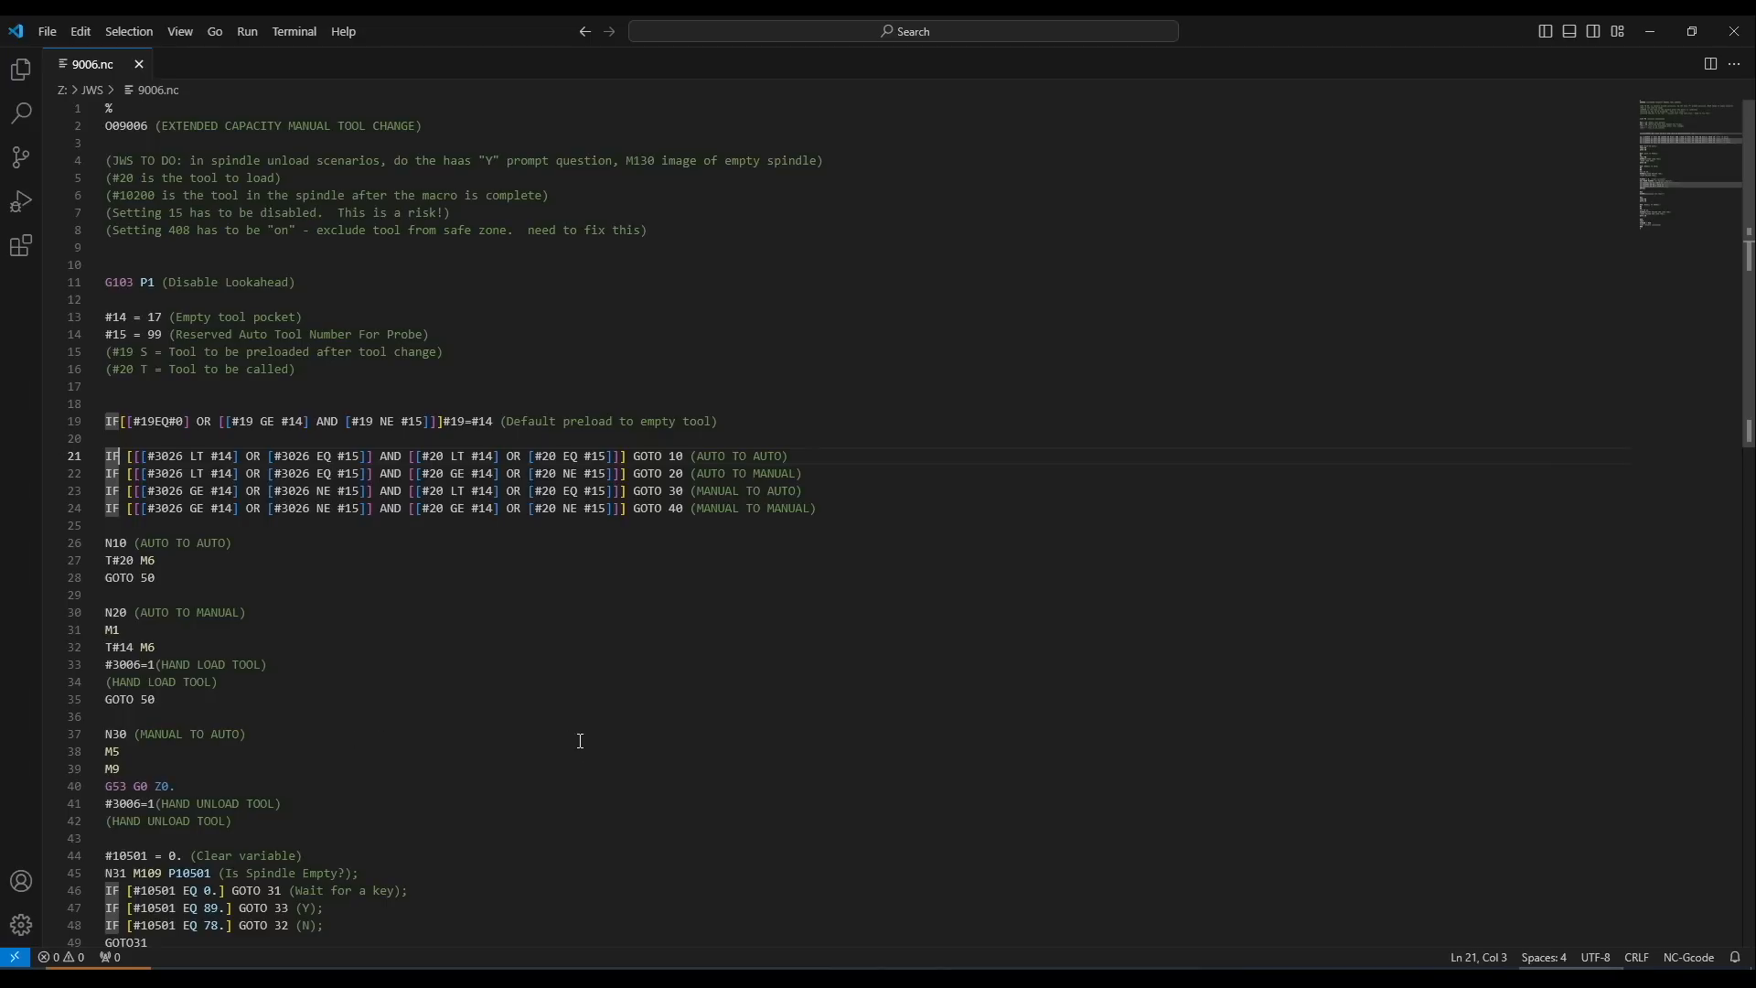
drag(111, 456, 816, 509)
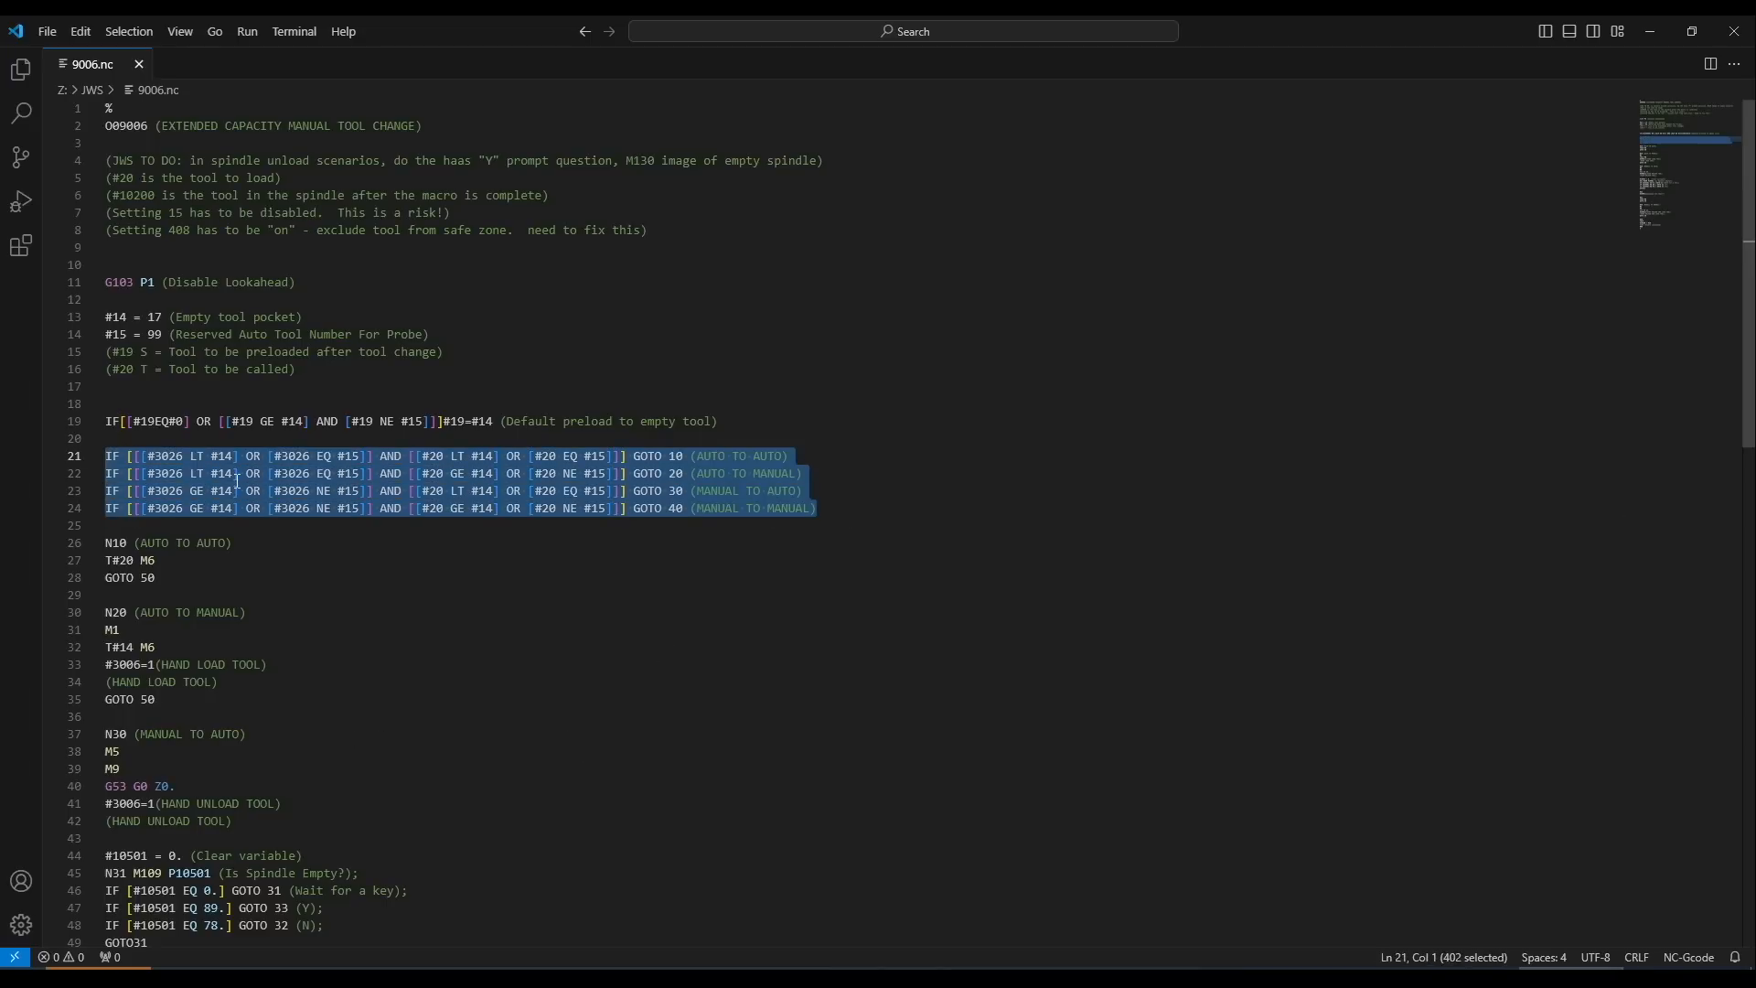
click(281, 472)
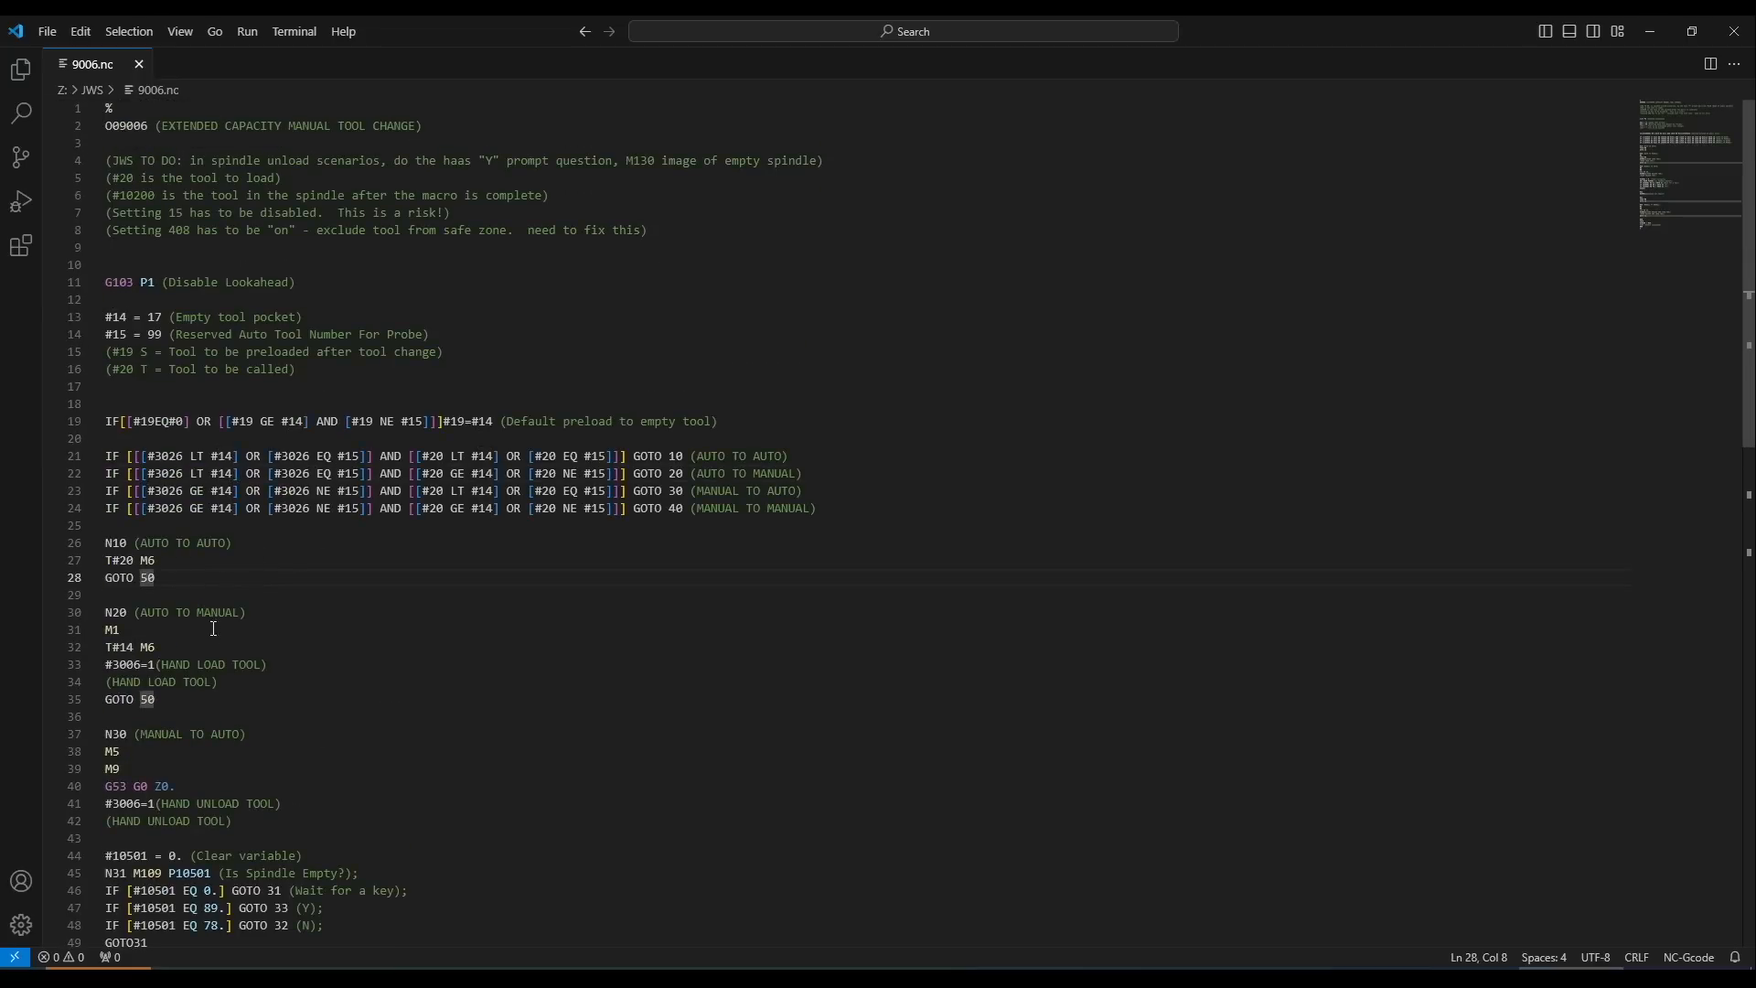
scroll(down, 3)
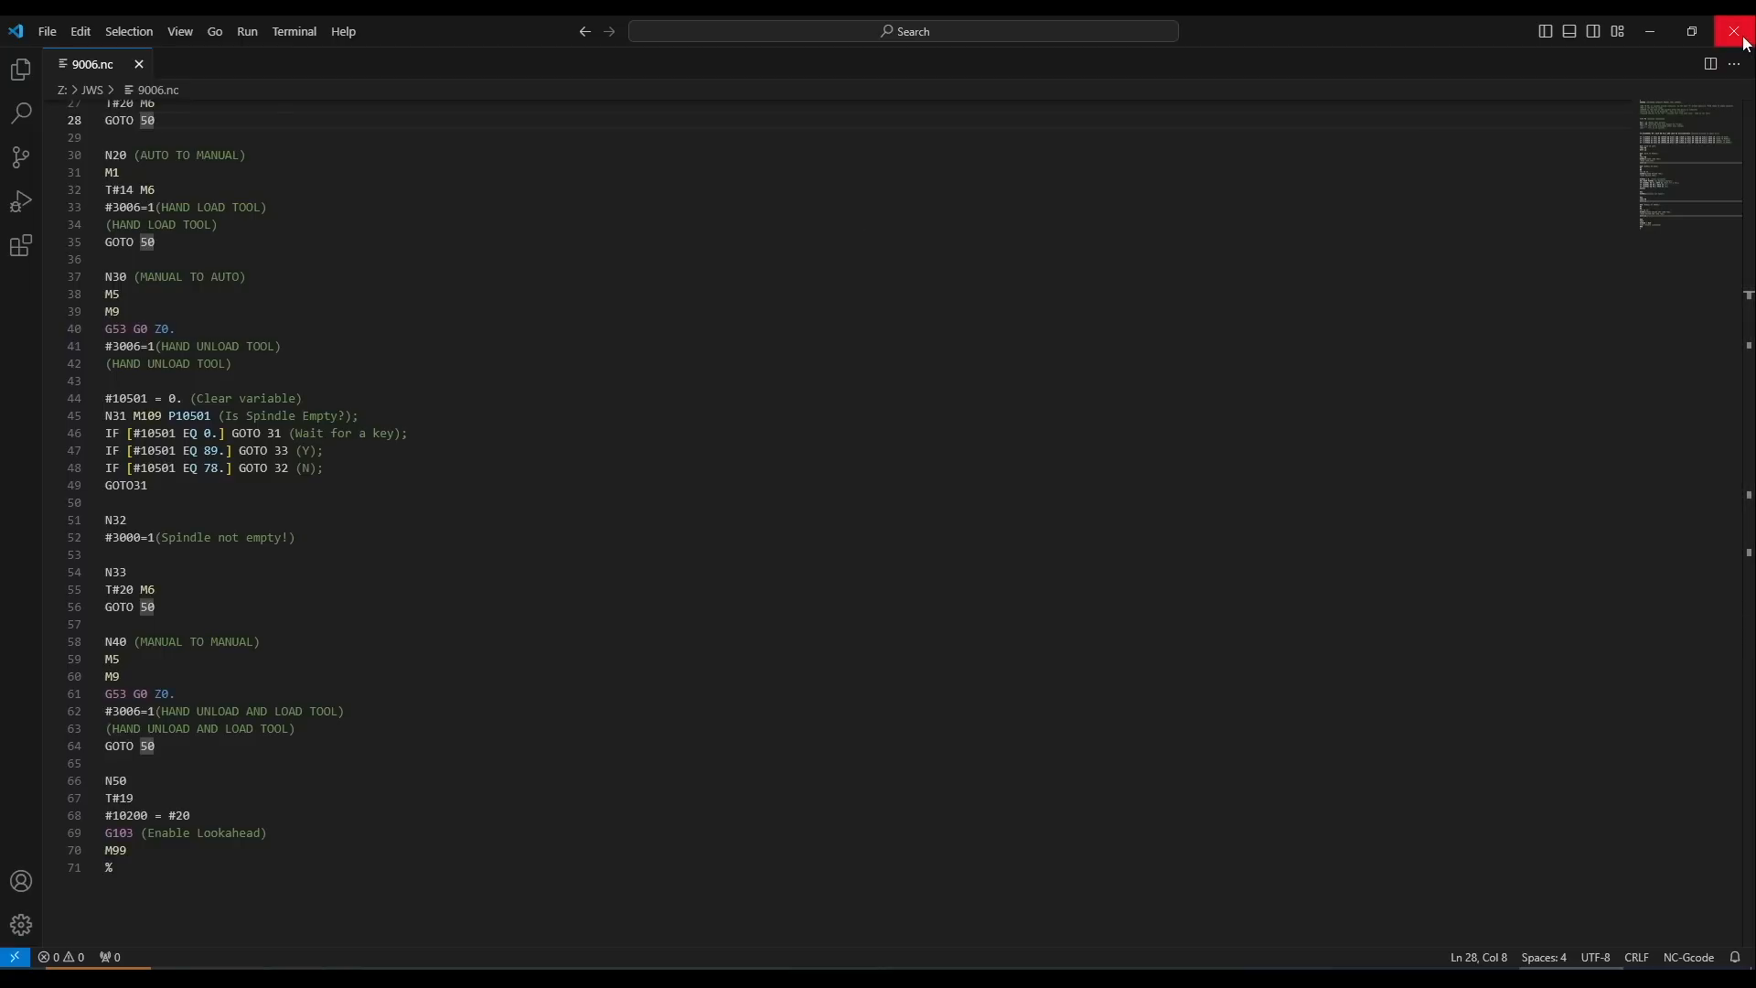
mouse_move(1733, 31)
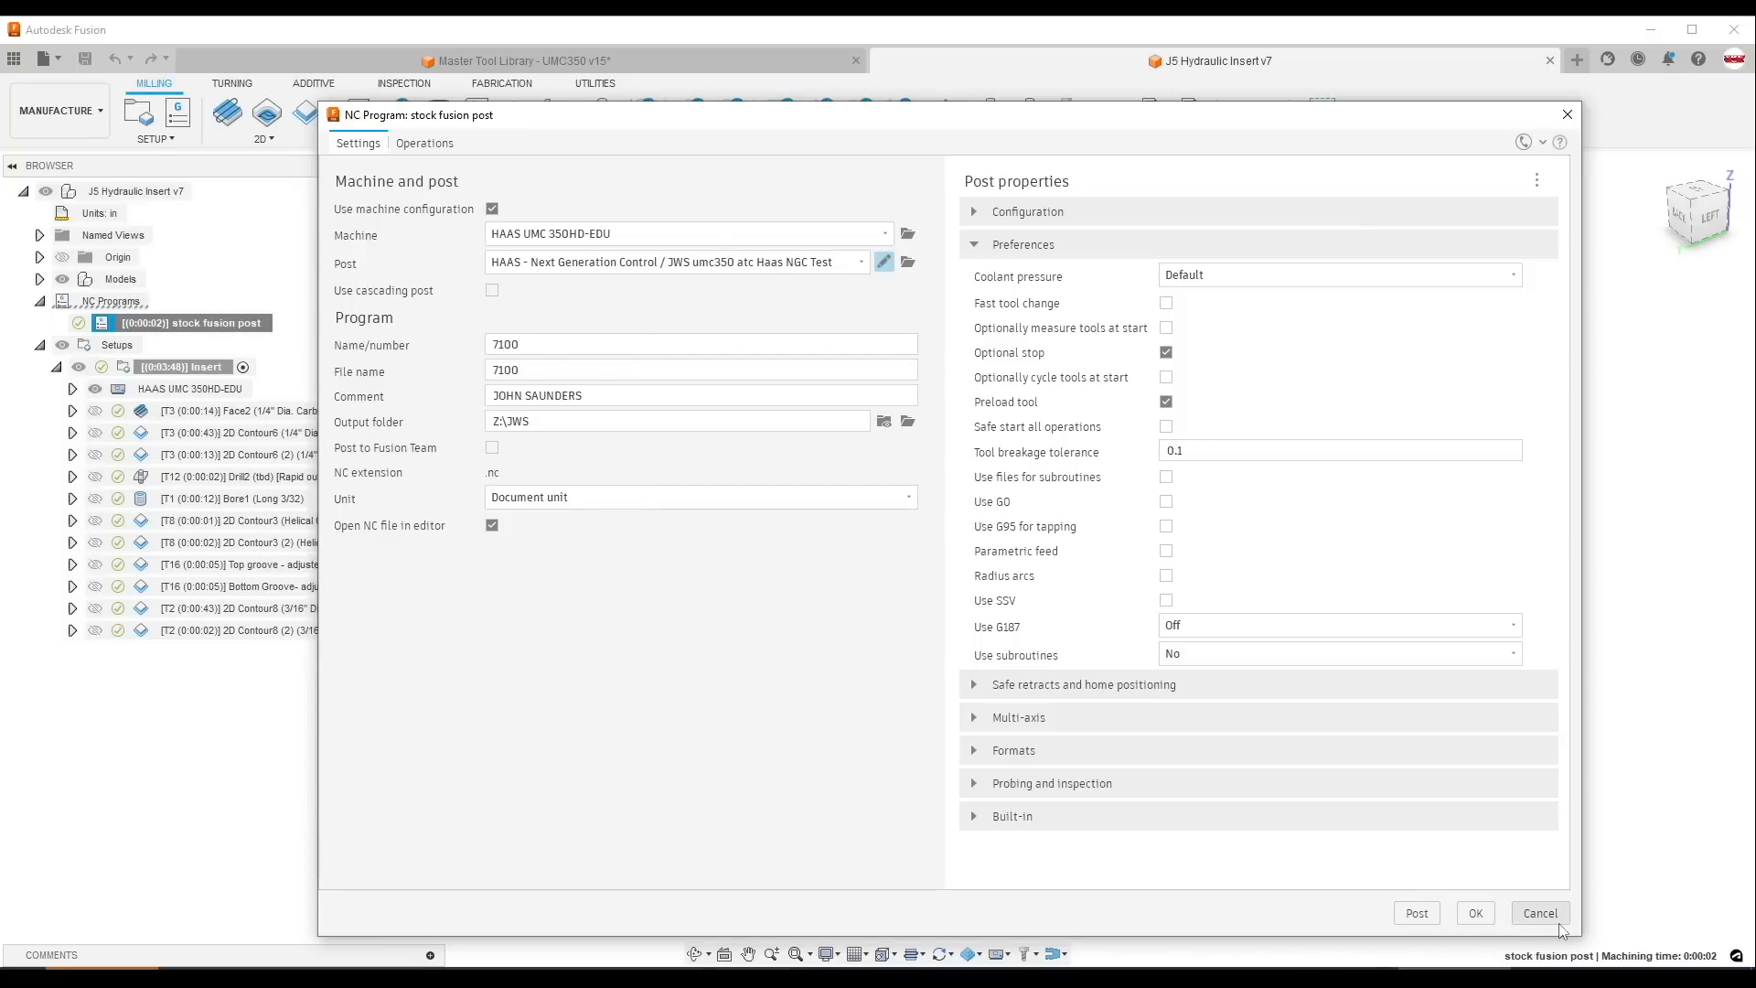
- Cancel the stock fusion post NC Program dialog without posting
click(1538, 913)
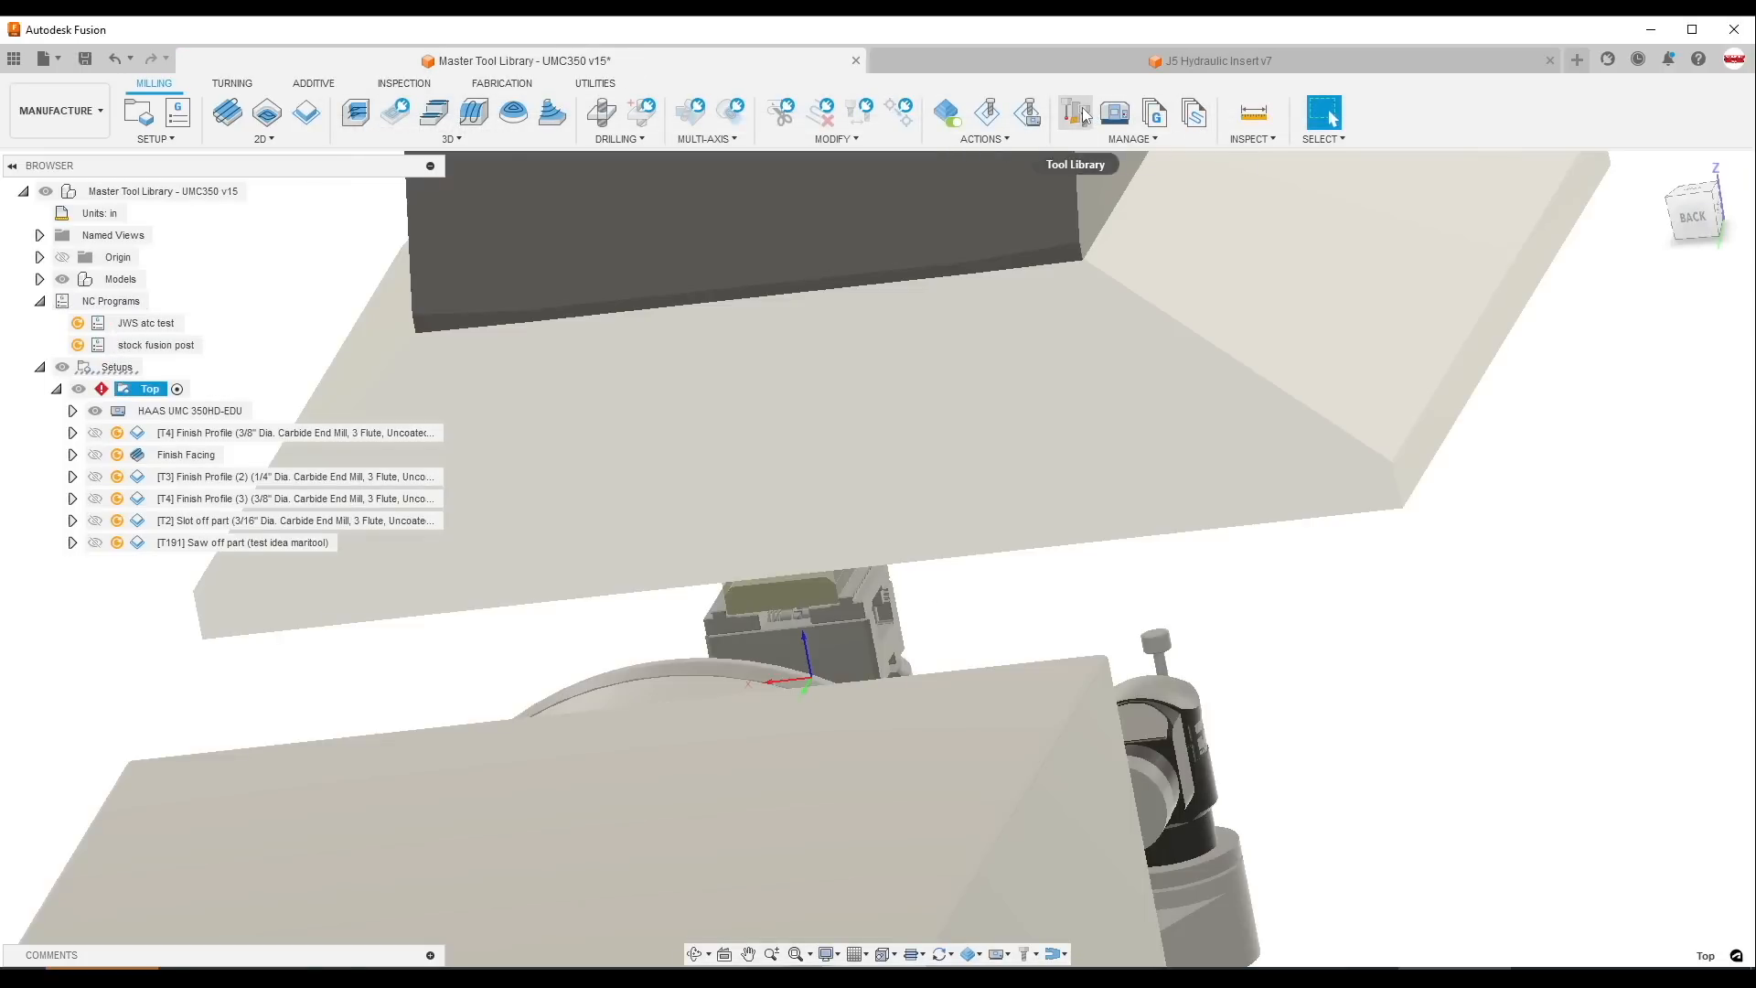
- Show the 3/16" carbide end mill's details and vendor product id from the UMC350 v15 library
click(1073, 112)
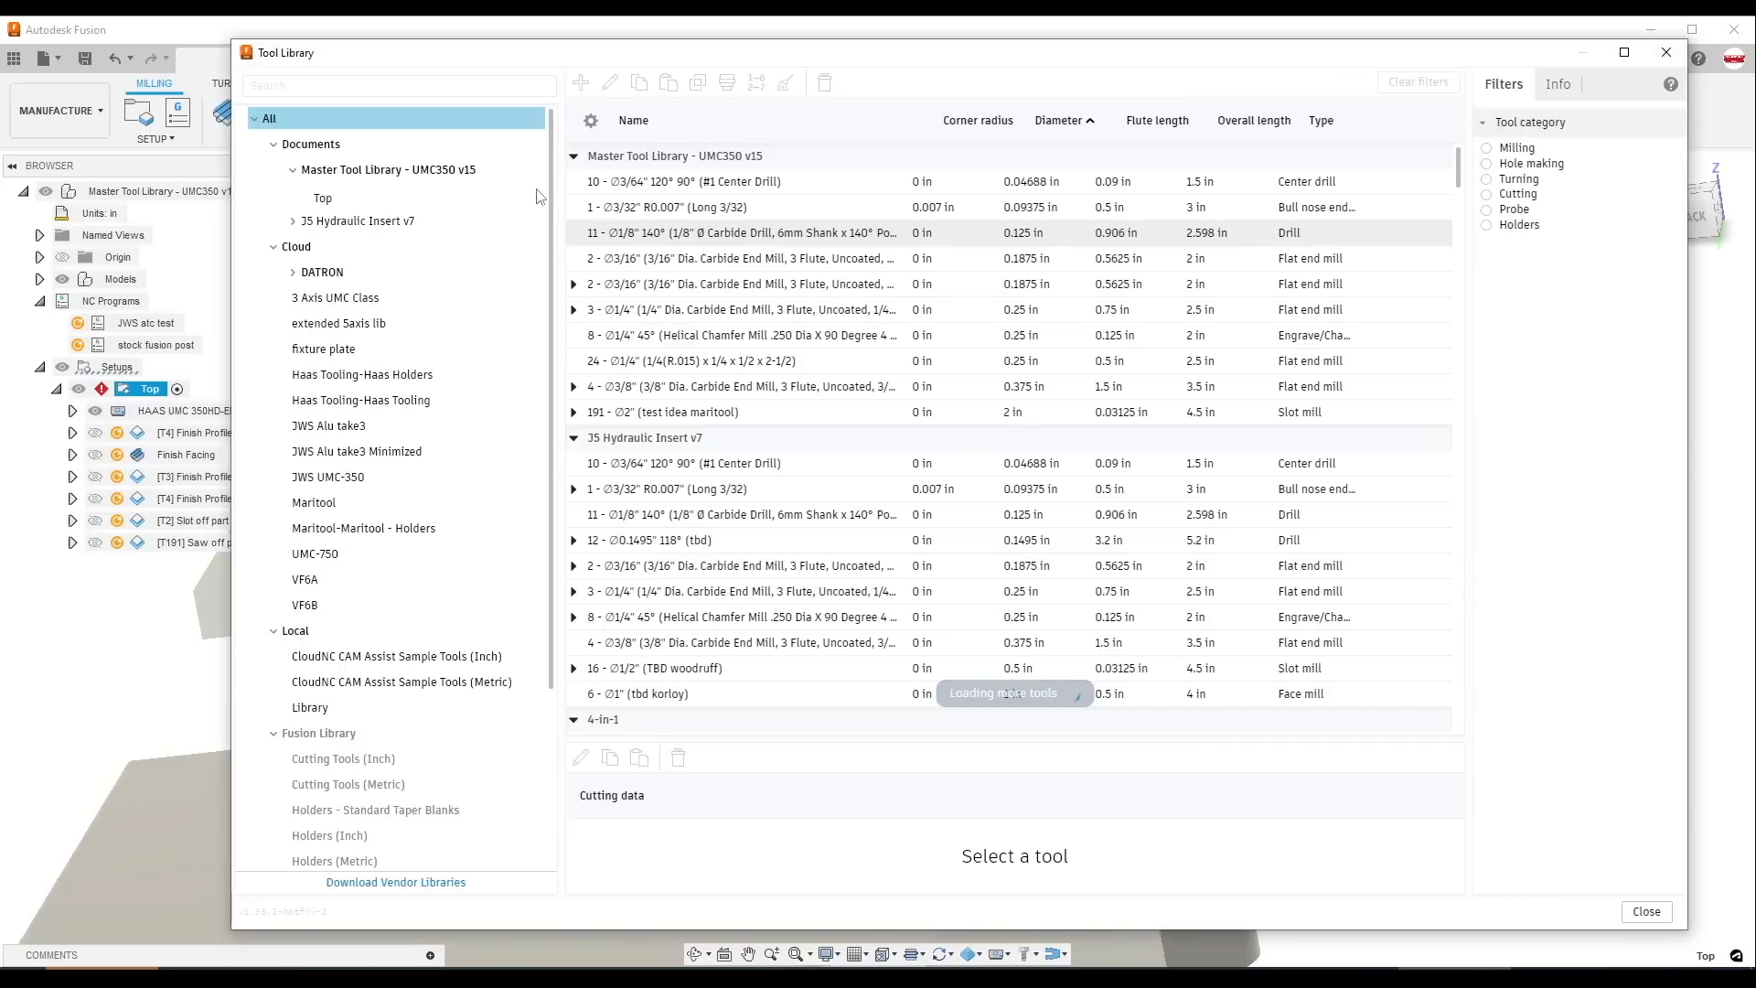
click(387, 168)
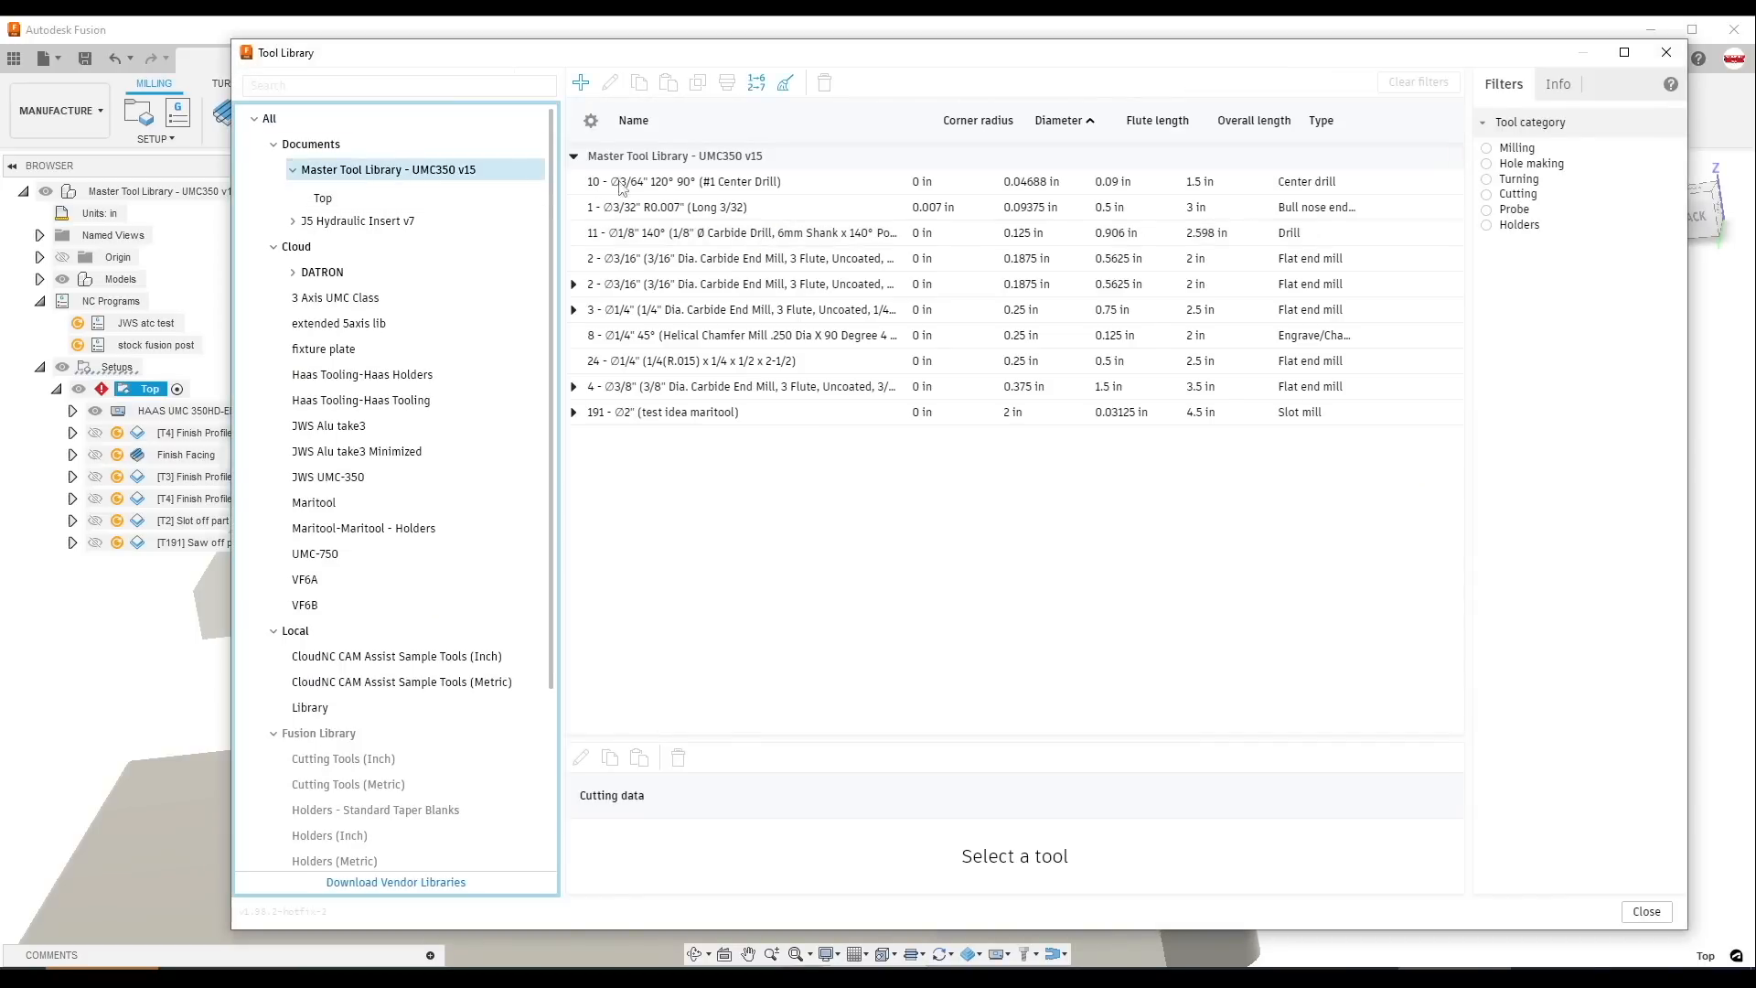
double_click(739, 284)
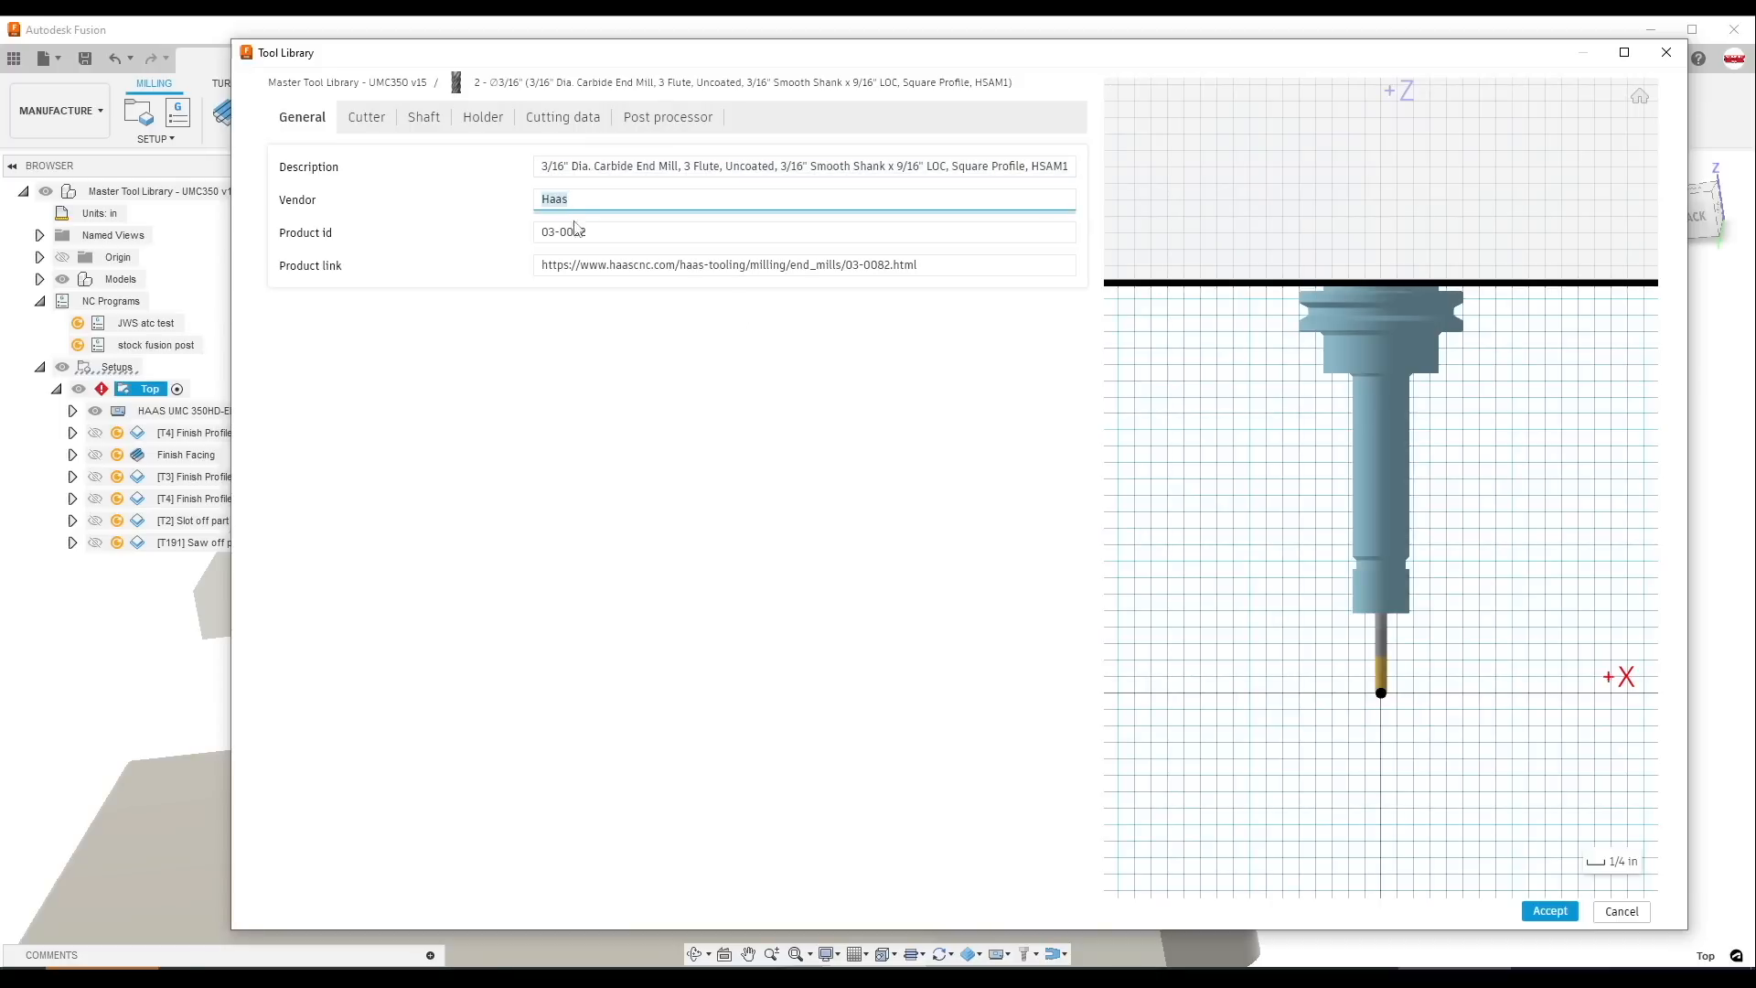
click(366, 117)
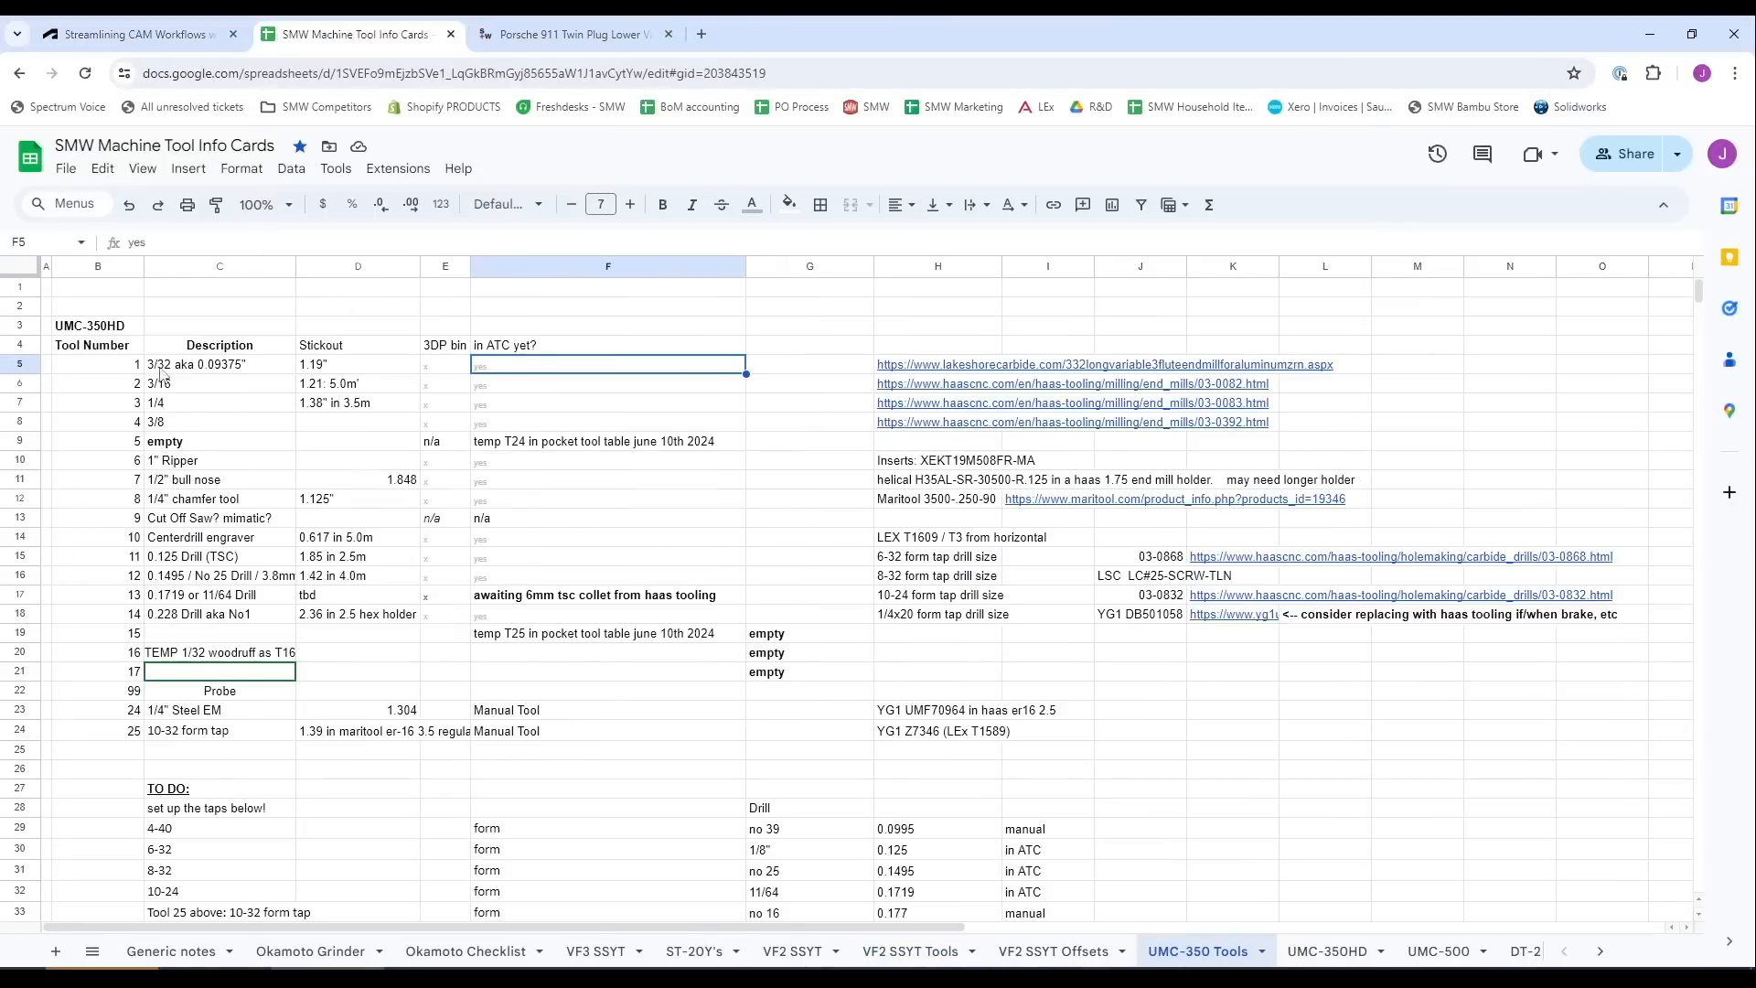
click(291, 168)
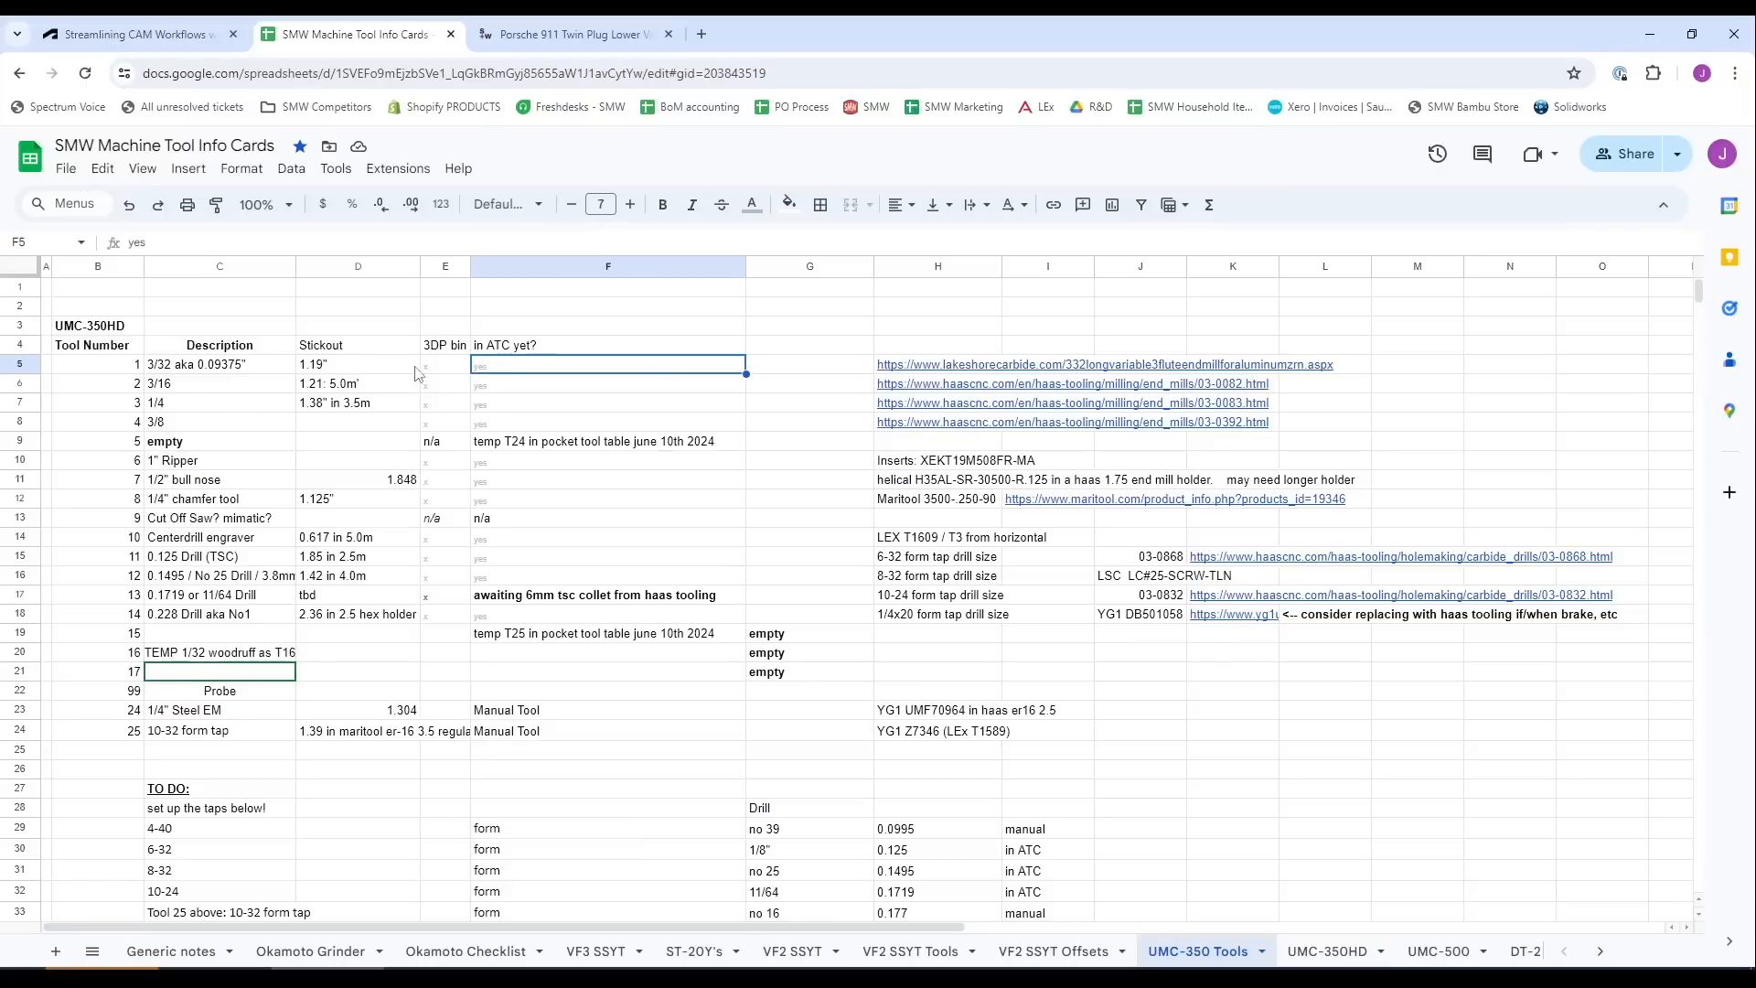
click(357, 383)
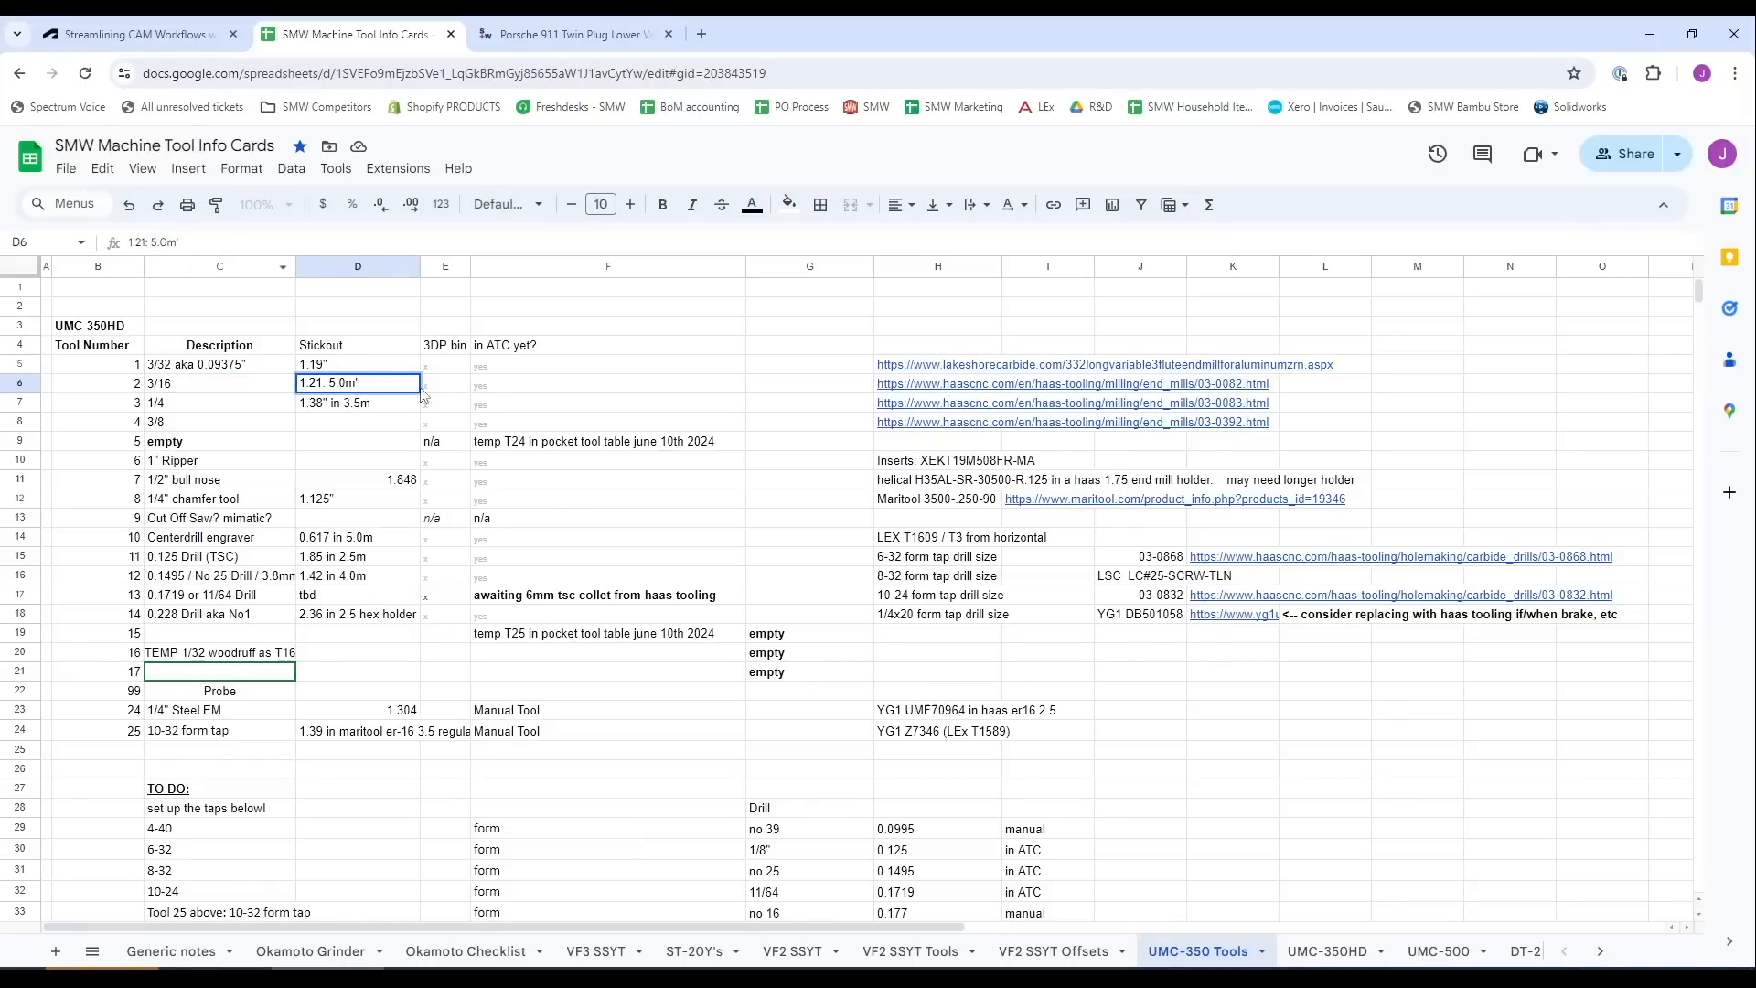
click(444, 382)
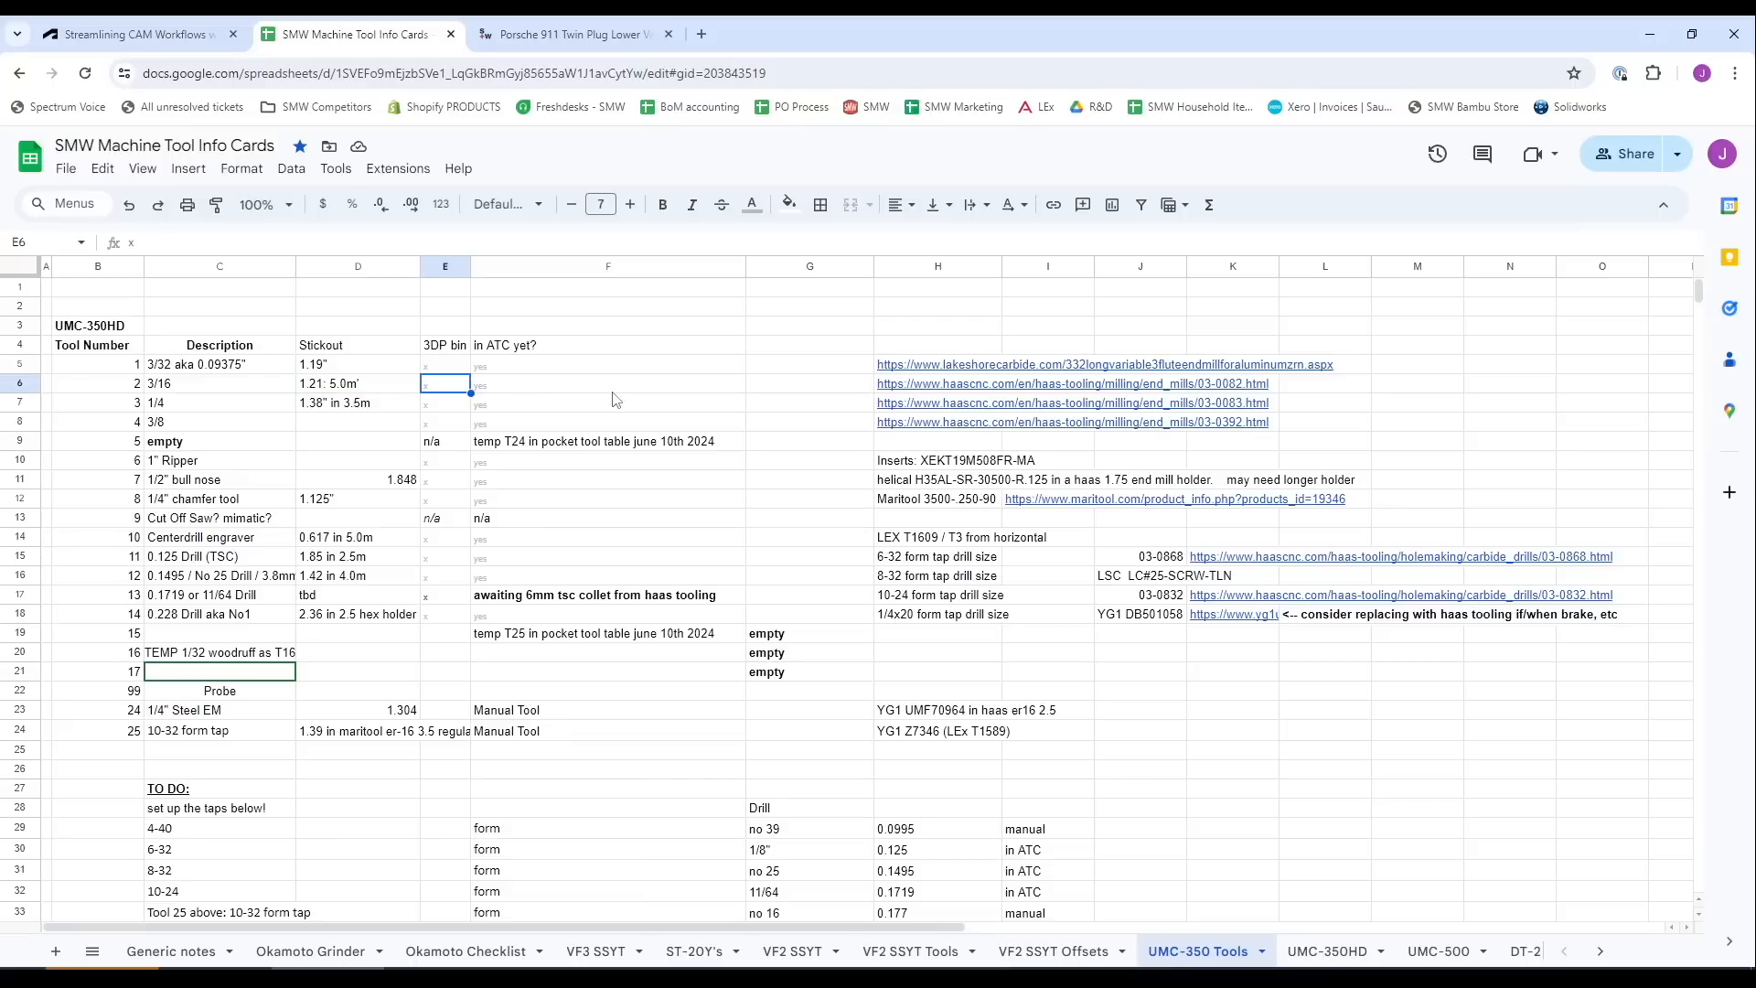
click(607, 382)
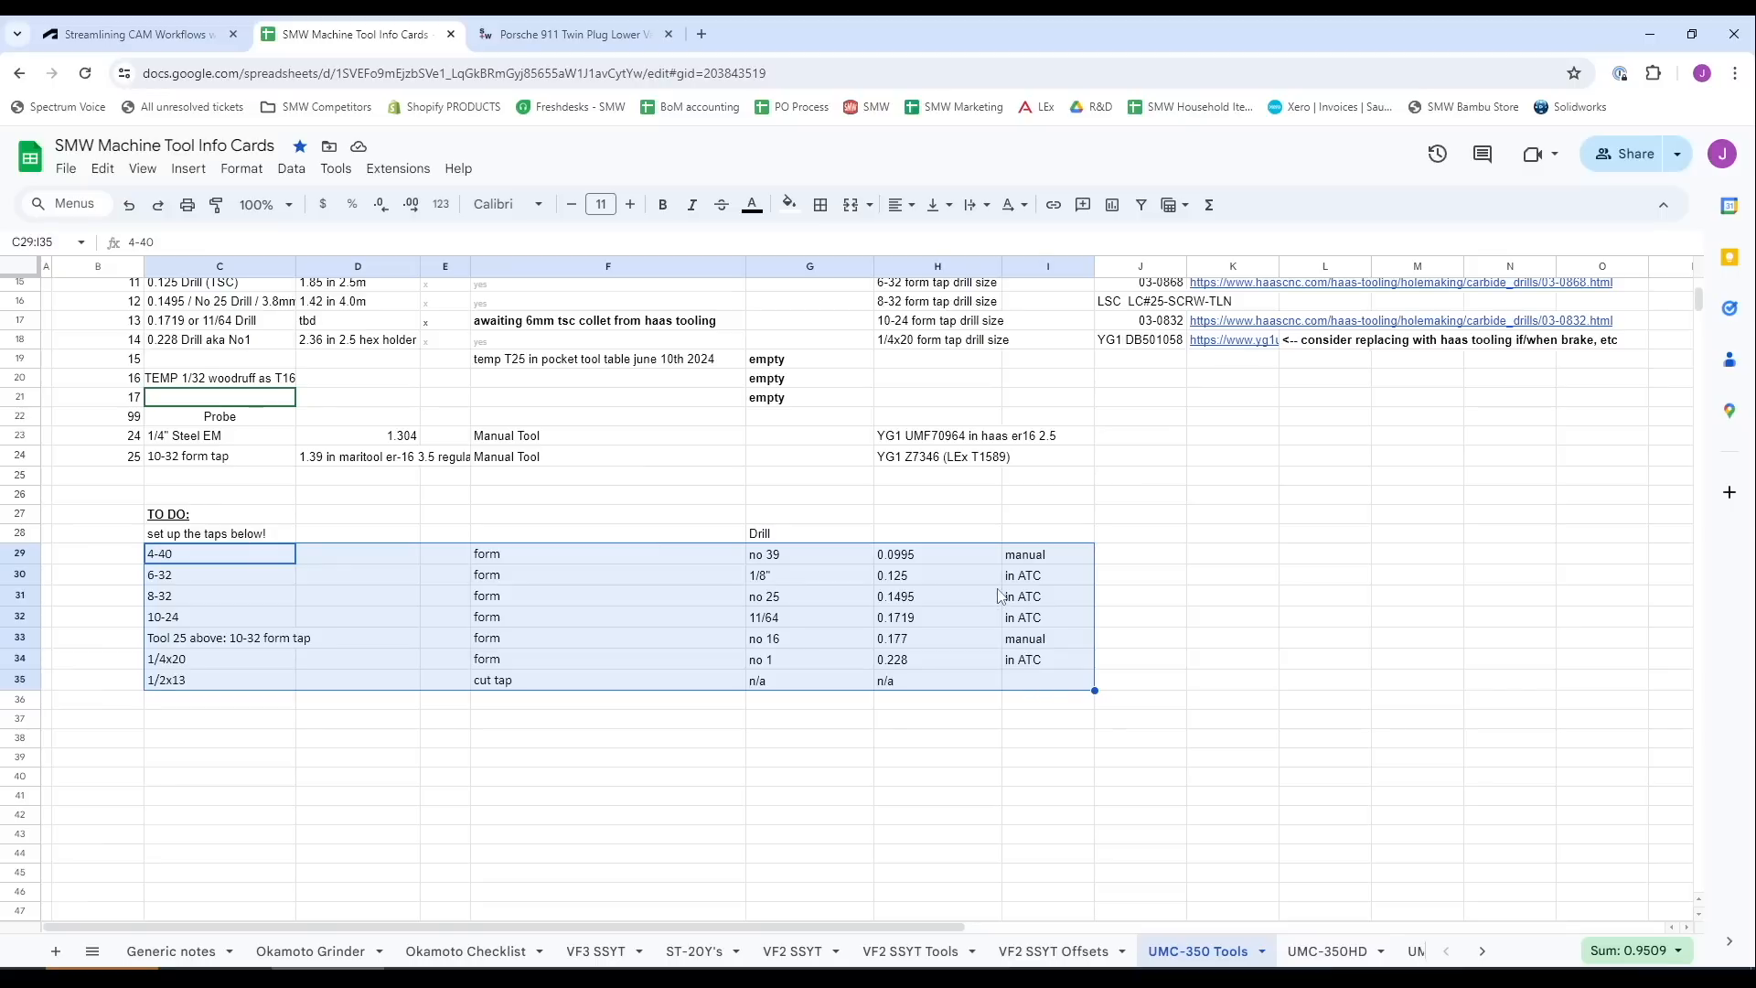
mouse_move(465, 498)
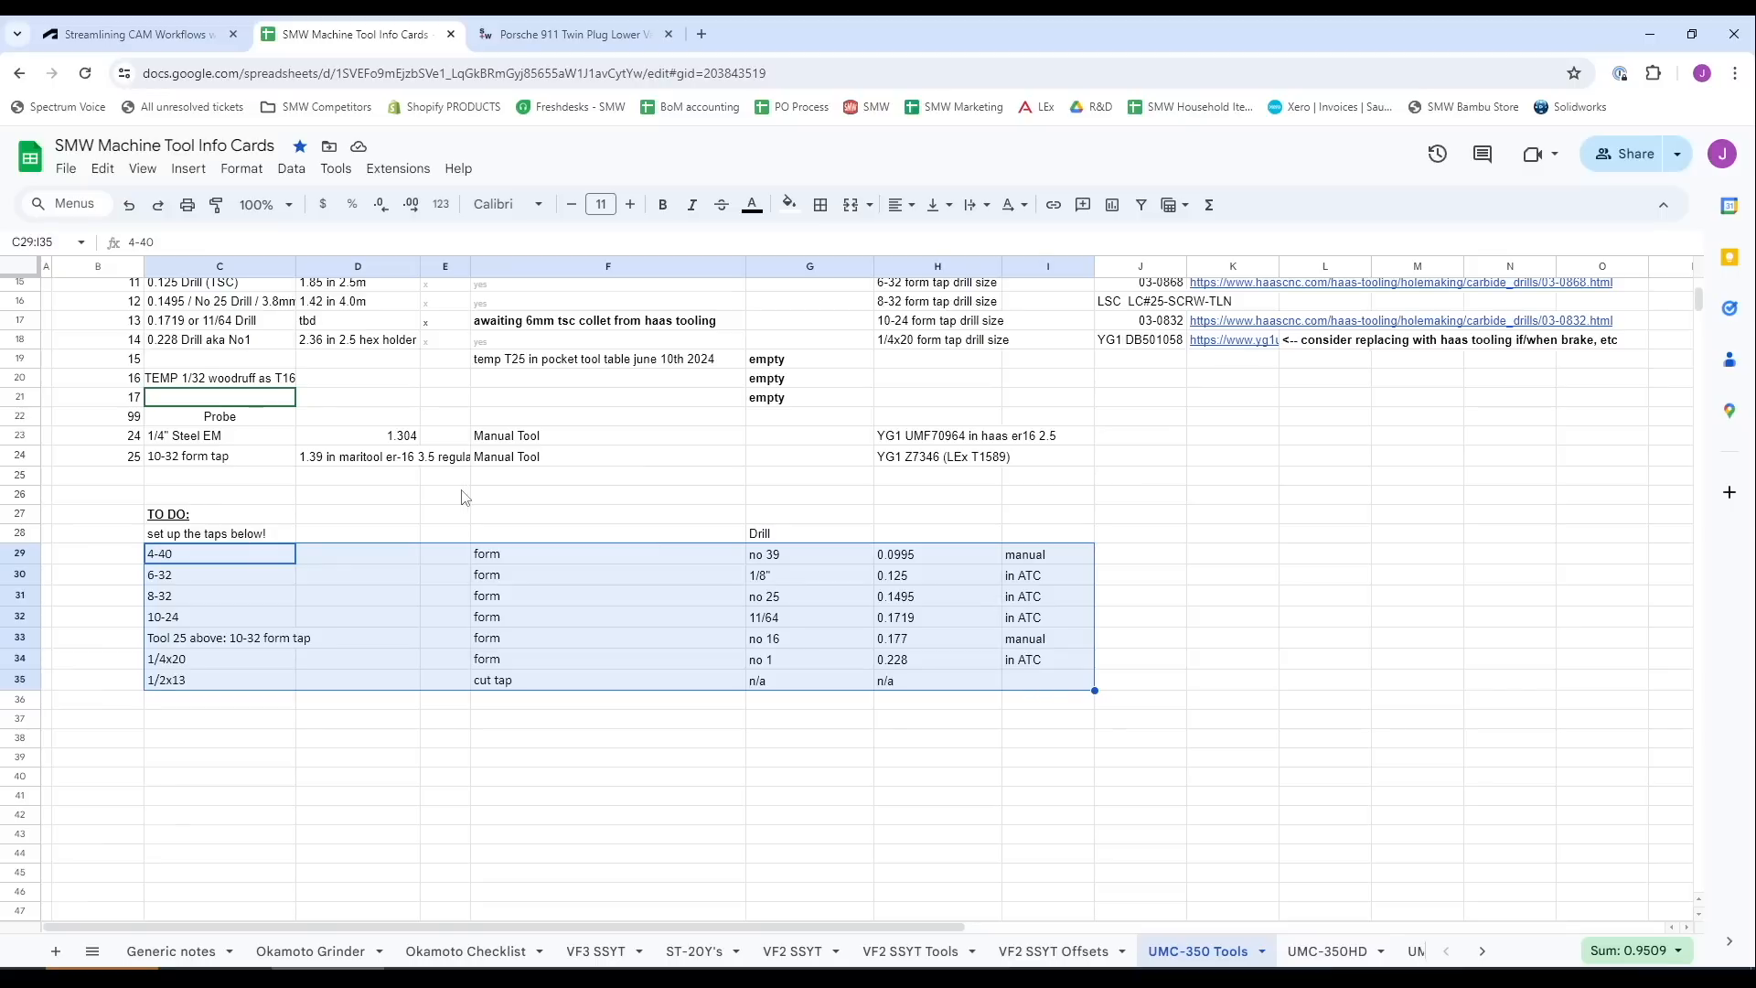